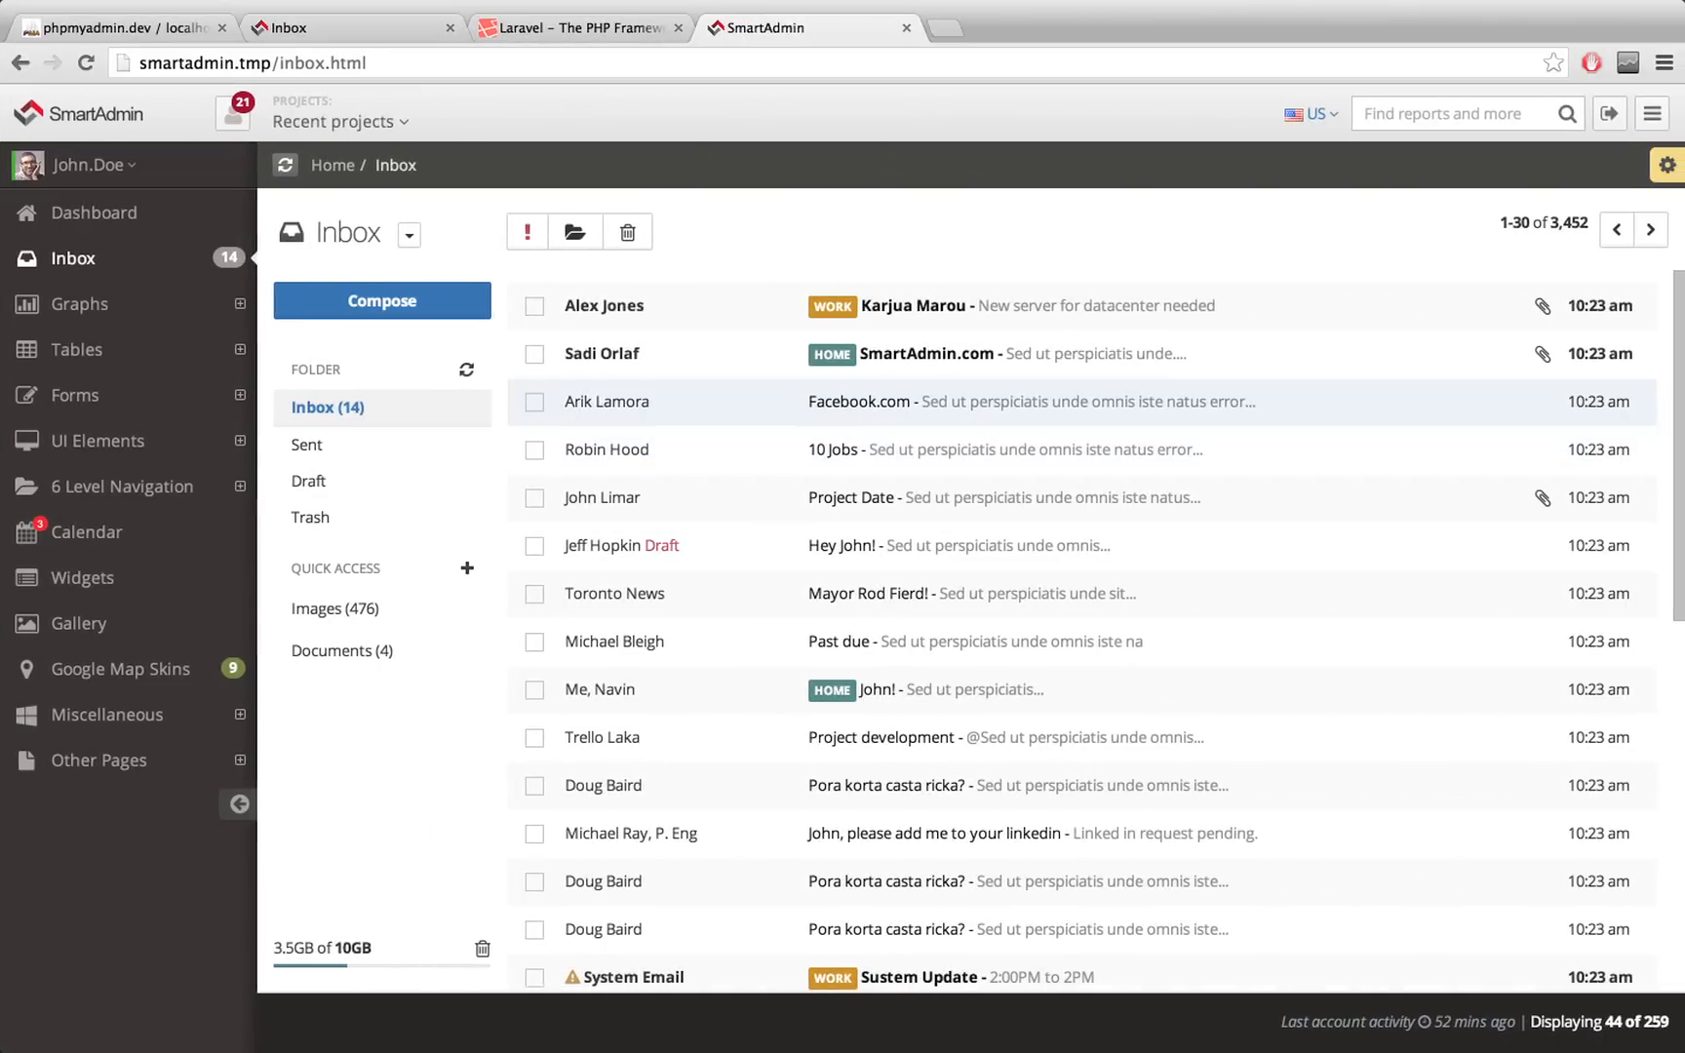
Step: Bring up the Laravel pagination docs and scroll to the Usage section's paginate examples
click(578, 27)
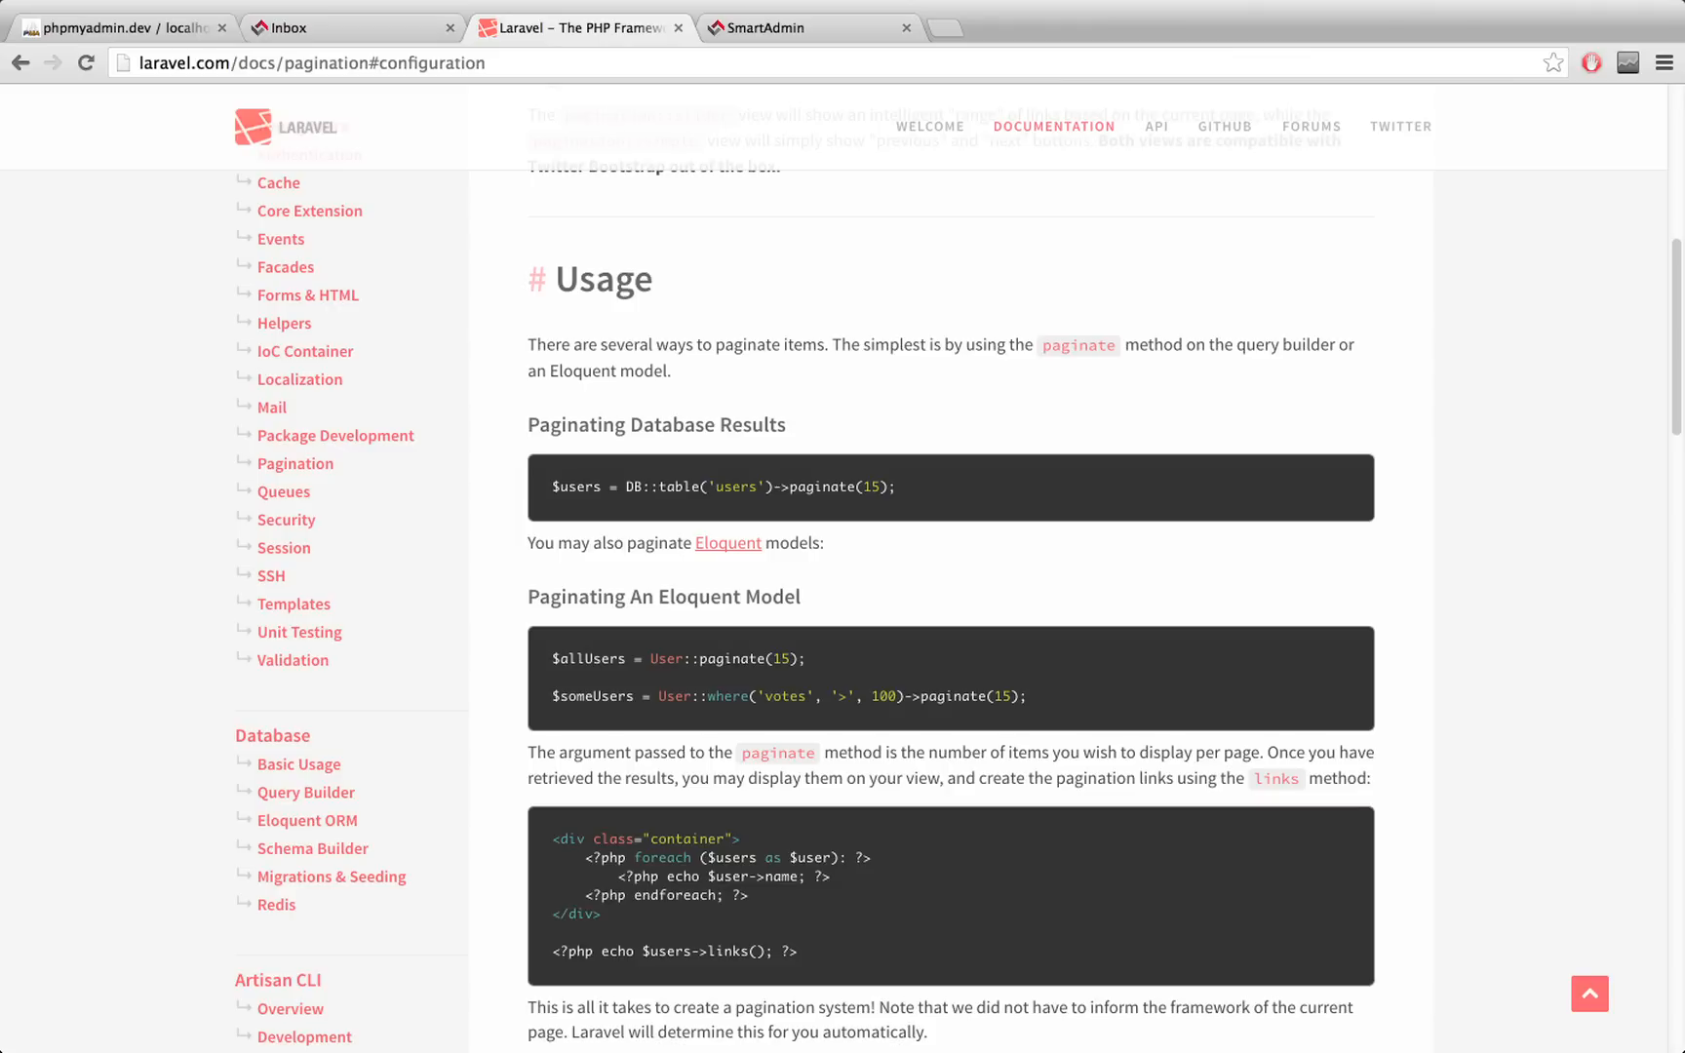
scroll(up, 3)
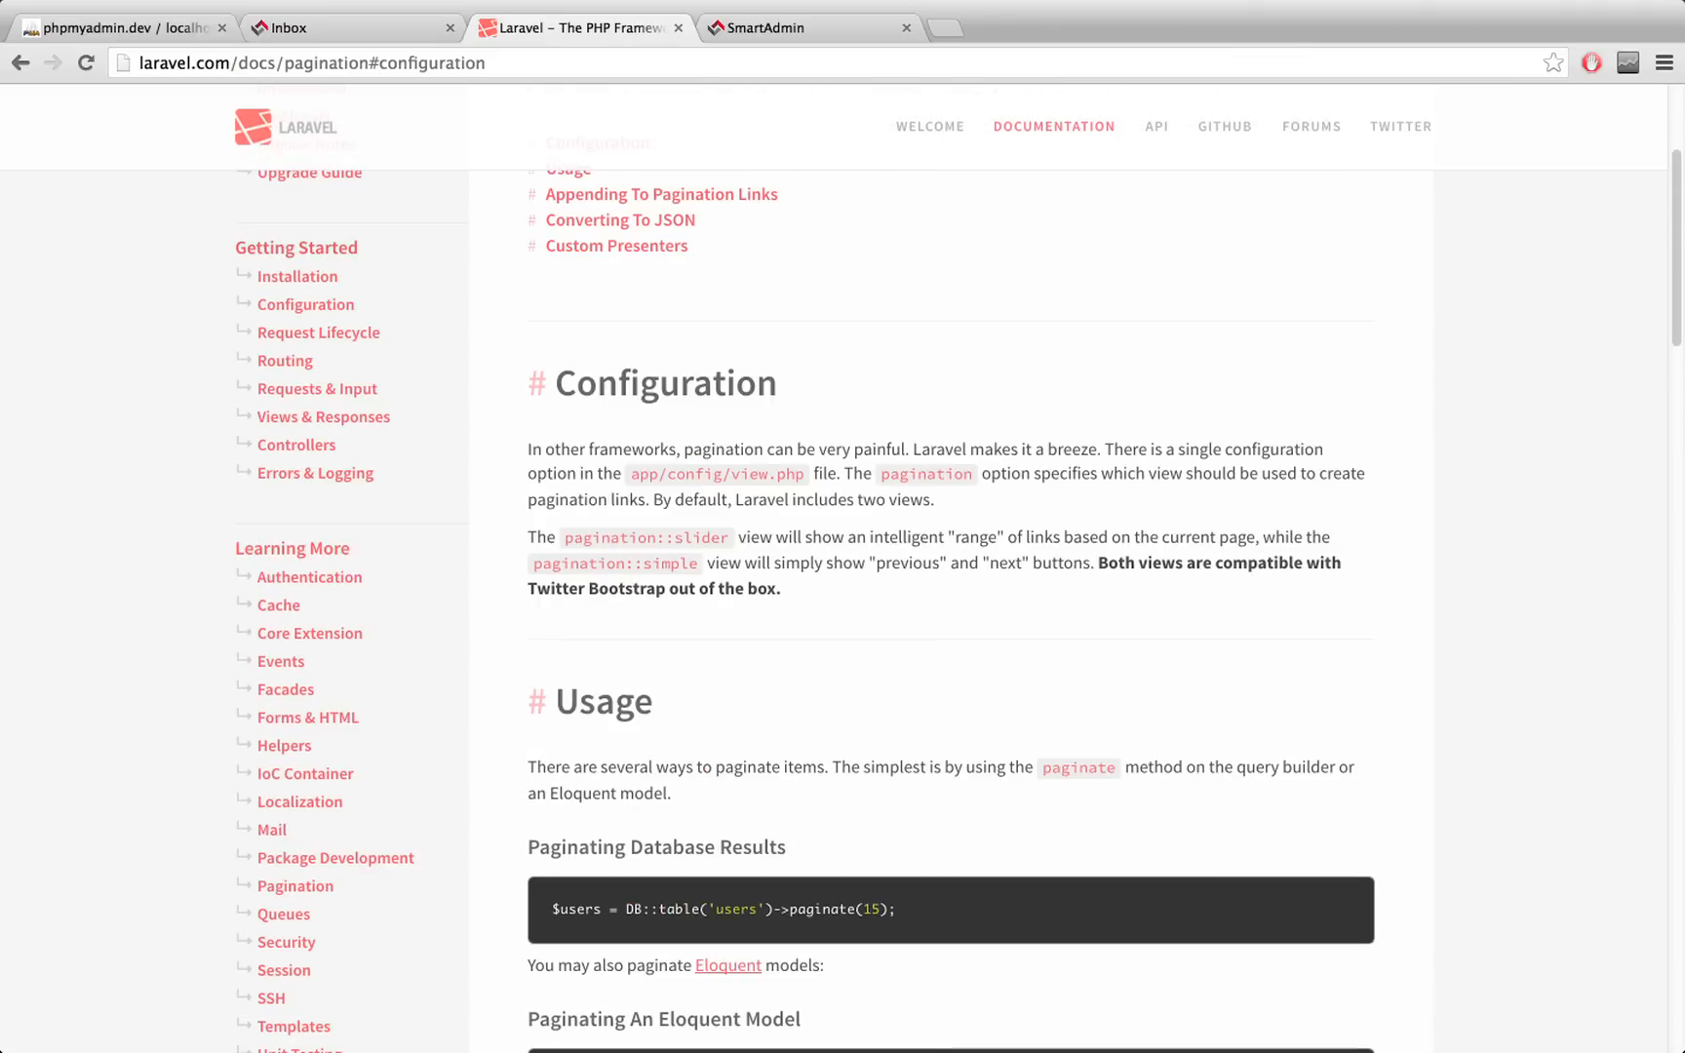
scroll(down, 3)
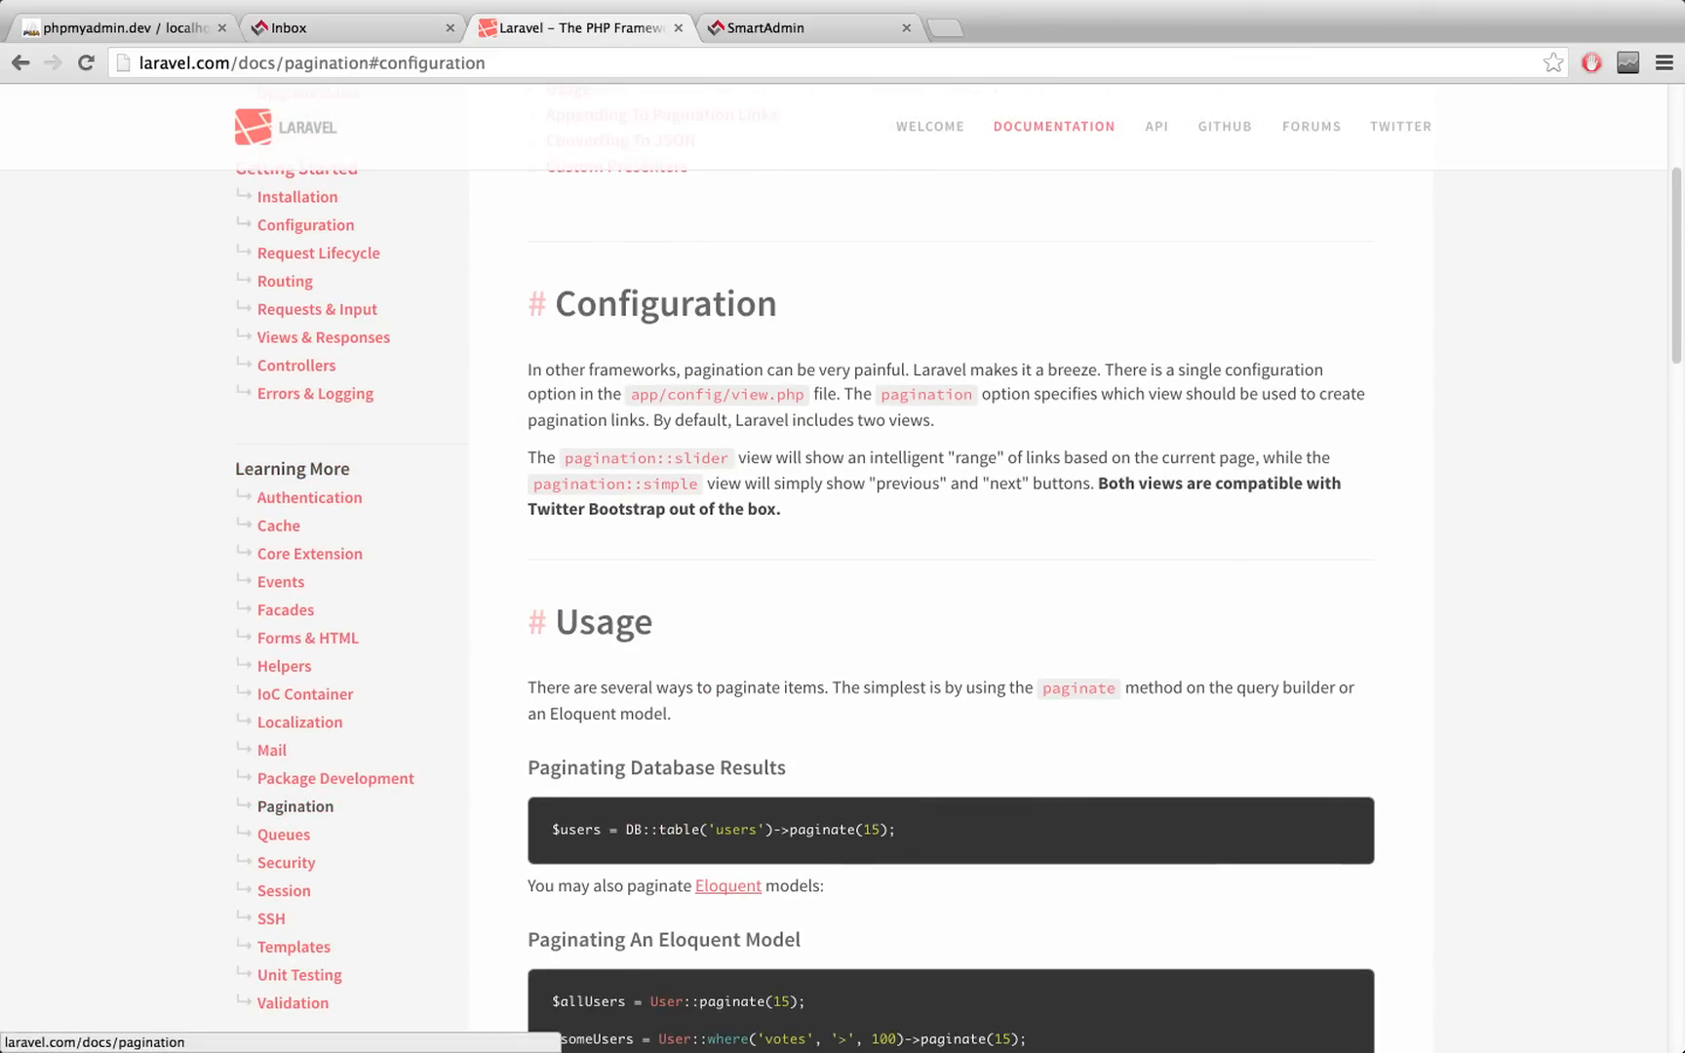
scroll(down, 3)
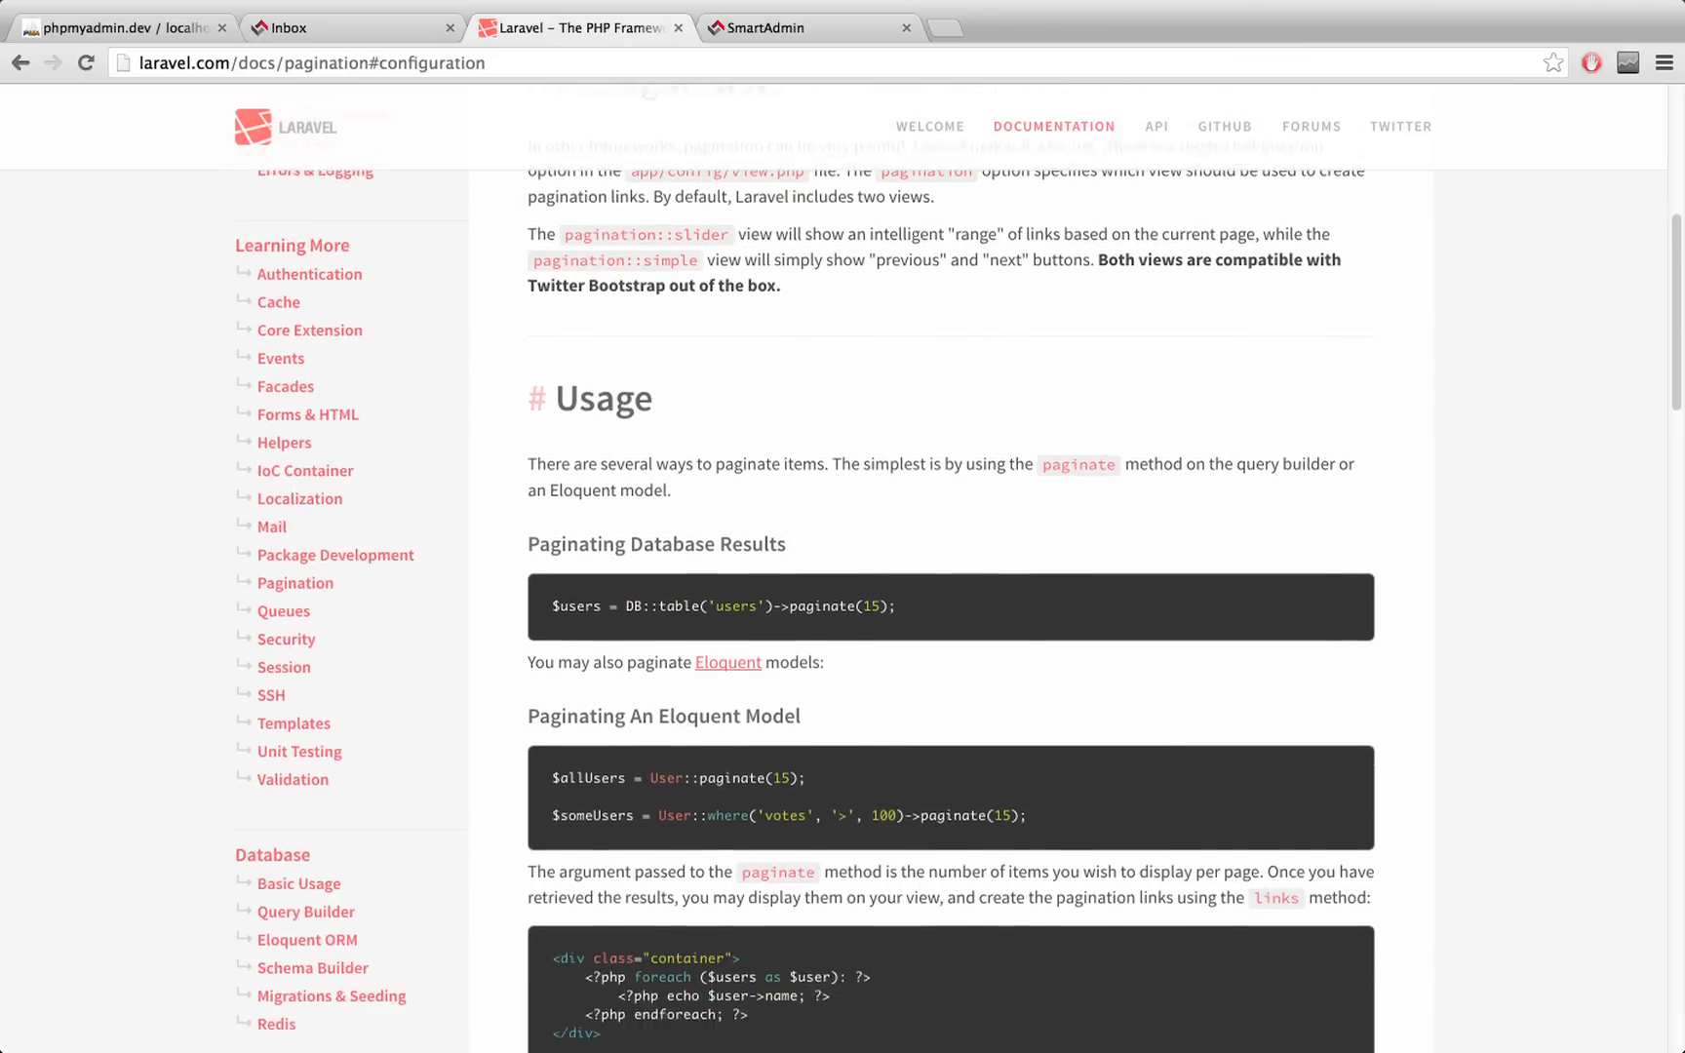
scroll(down, 3)
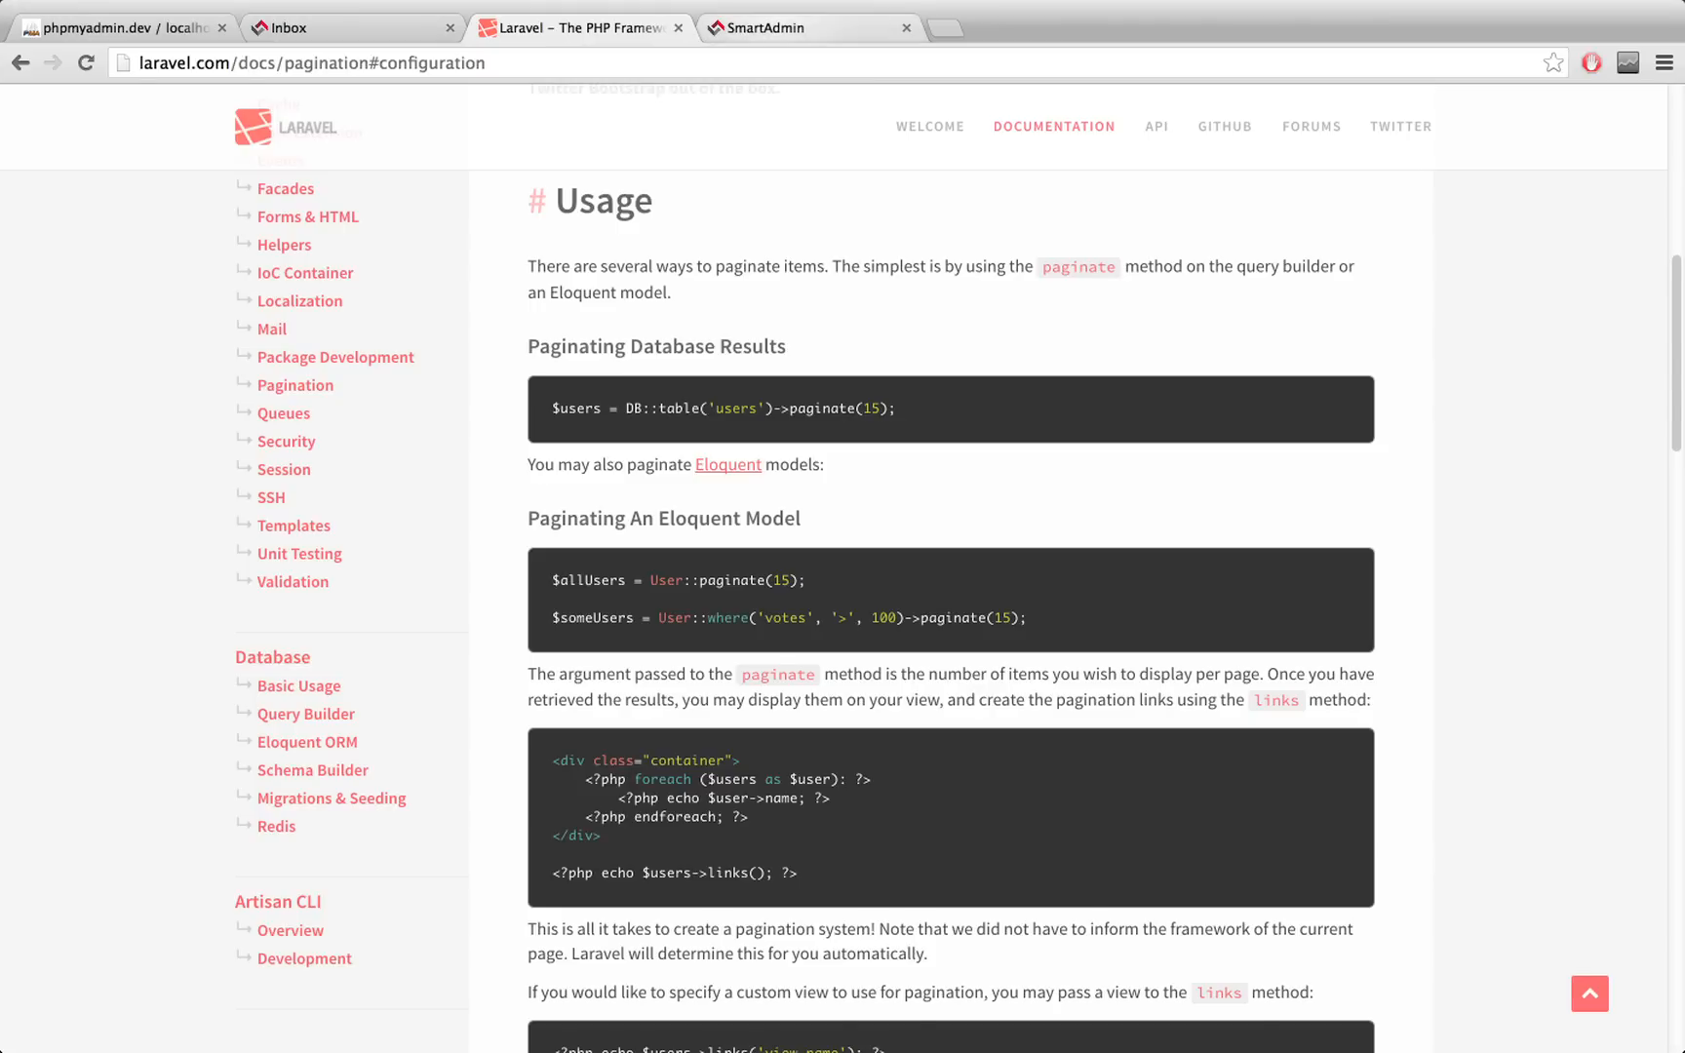
Step: Return to the SmartAdmin inbox page showing messages 1–30 of 3,452
click(767, 28)
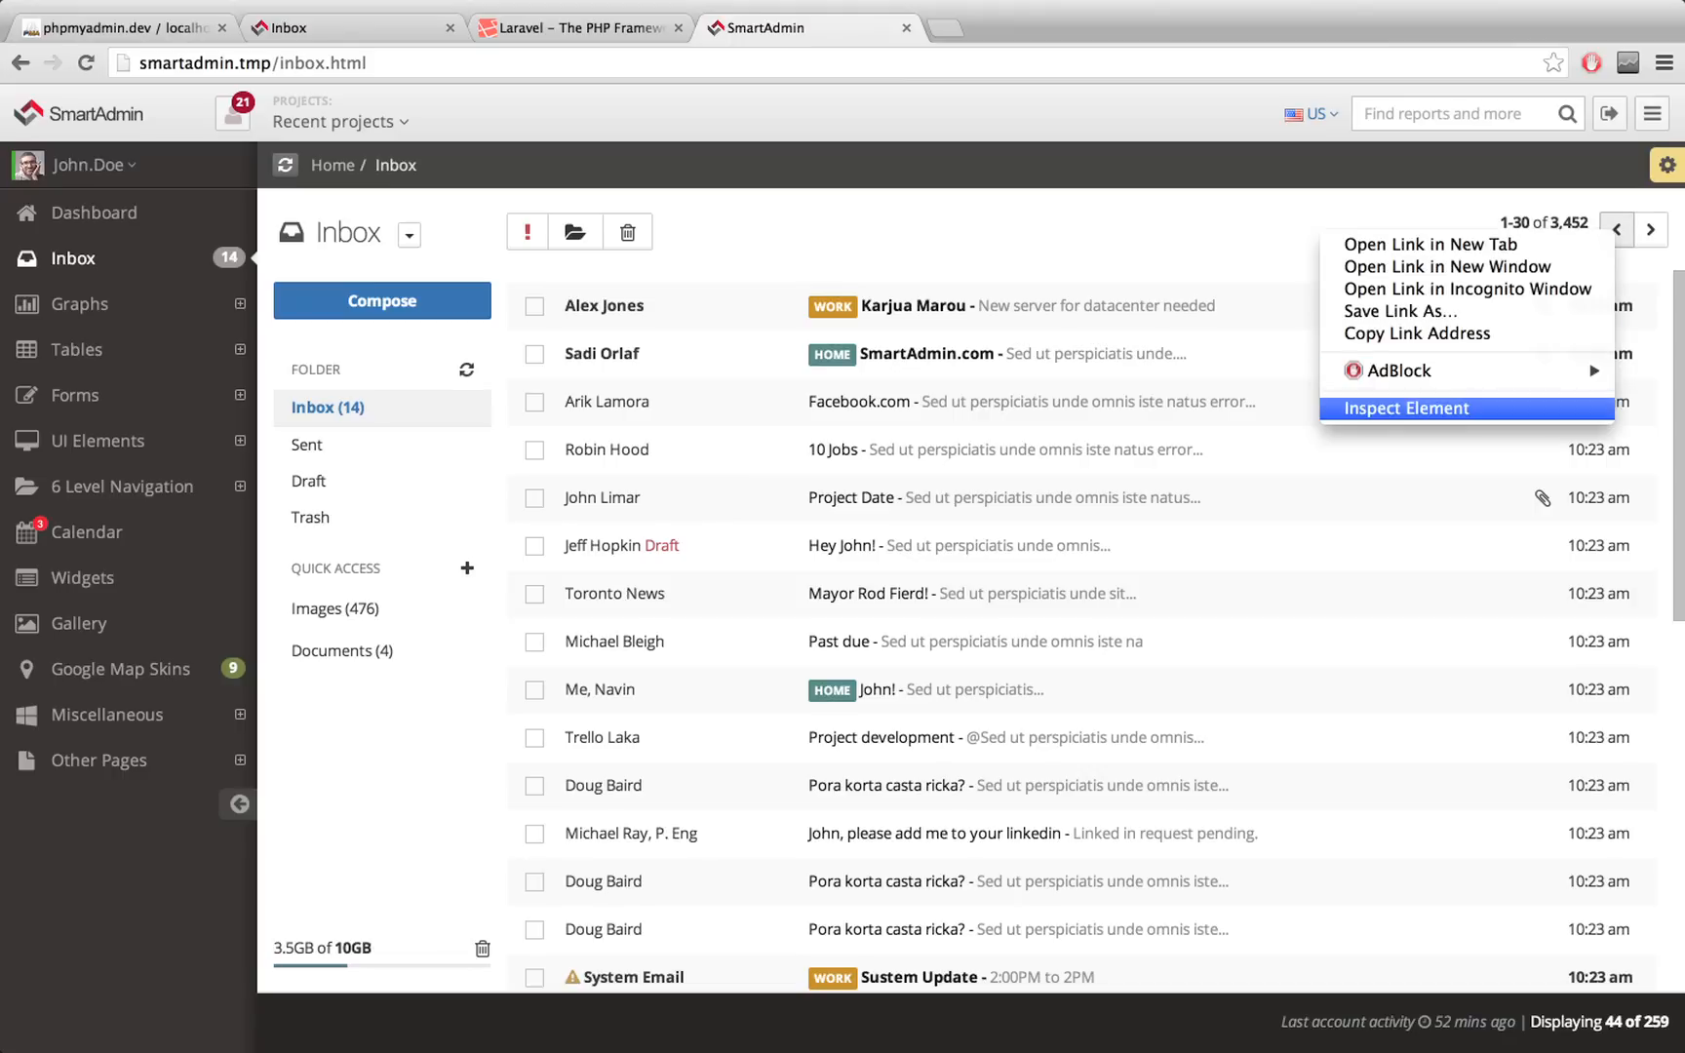
Step: Inspect the previous-page chevron and reveal its Font Awesome ::before rule
click(1406, 408)
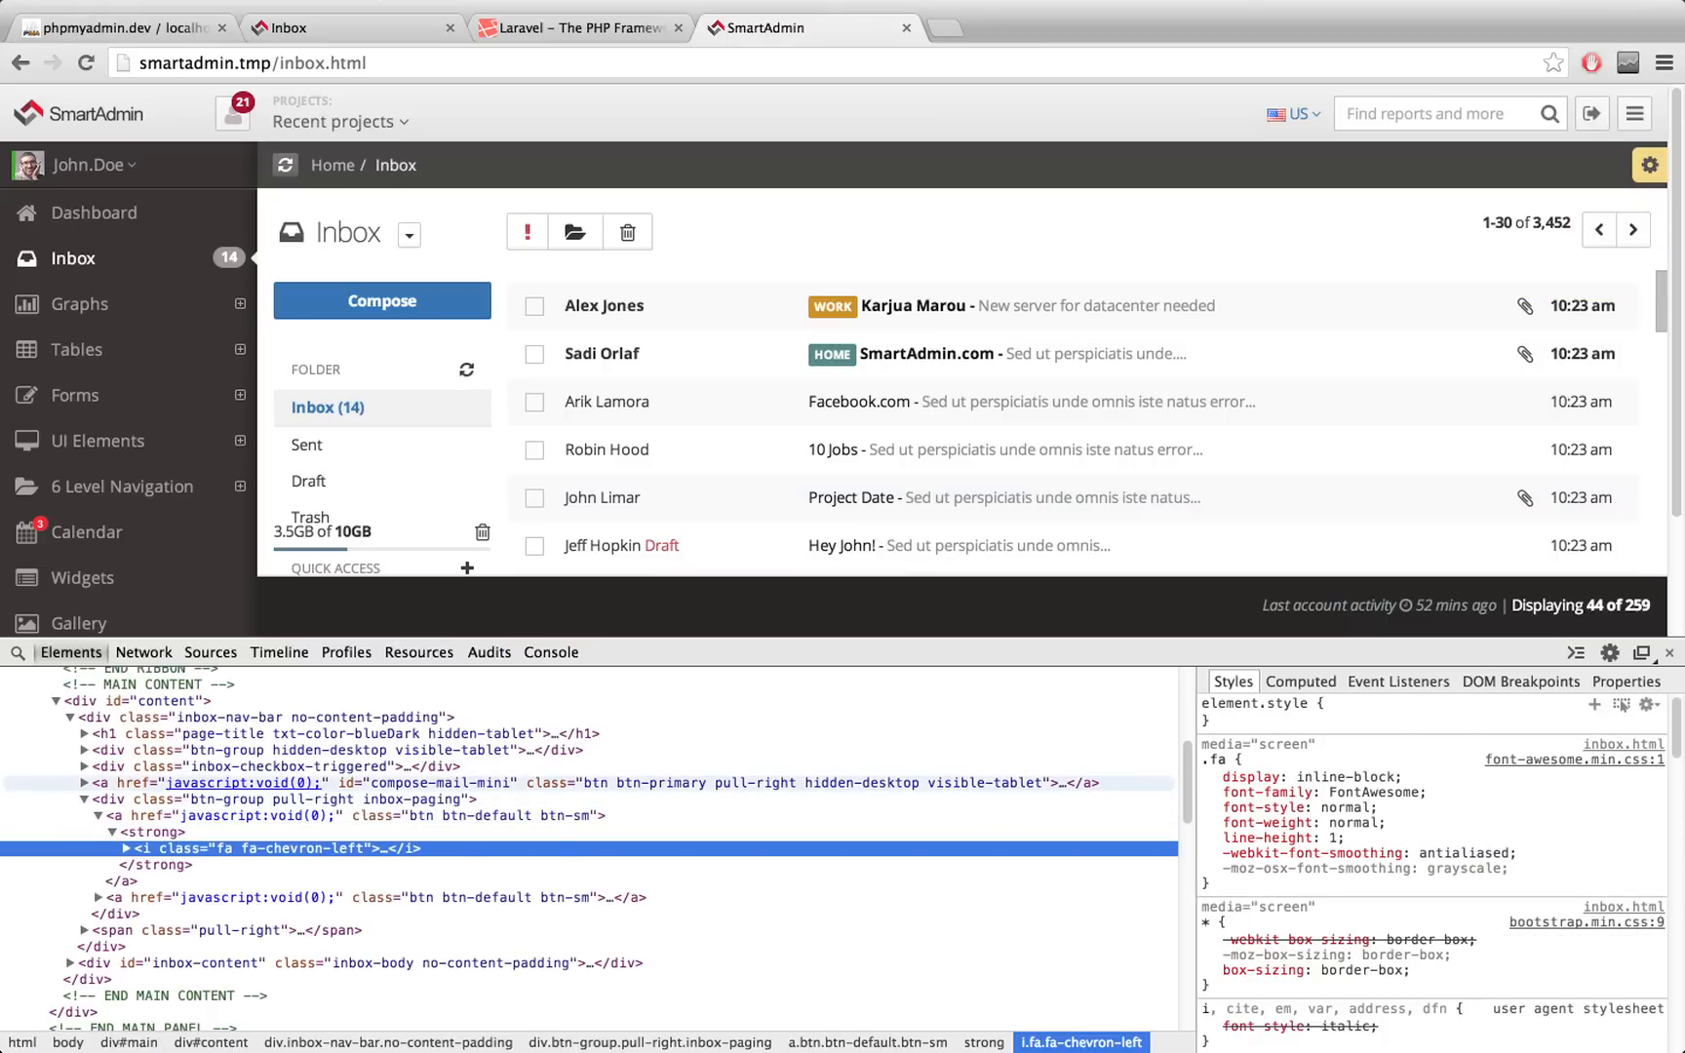
mouse_move(1615, 230)
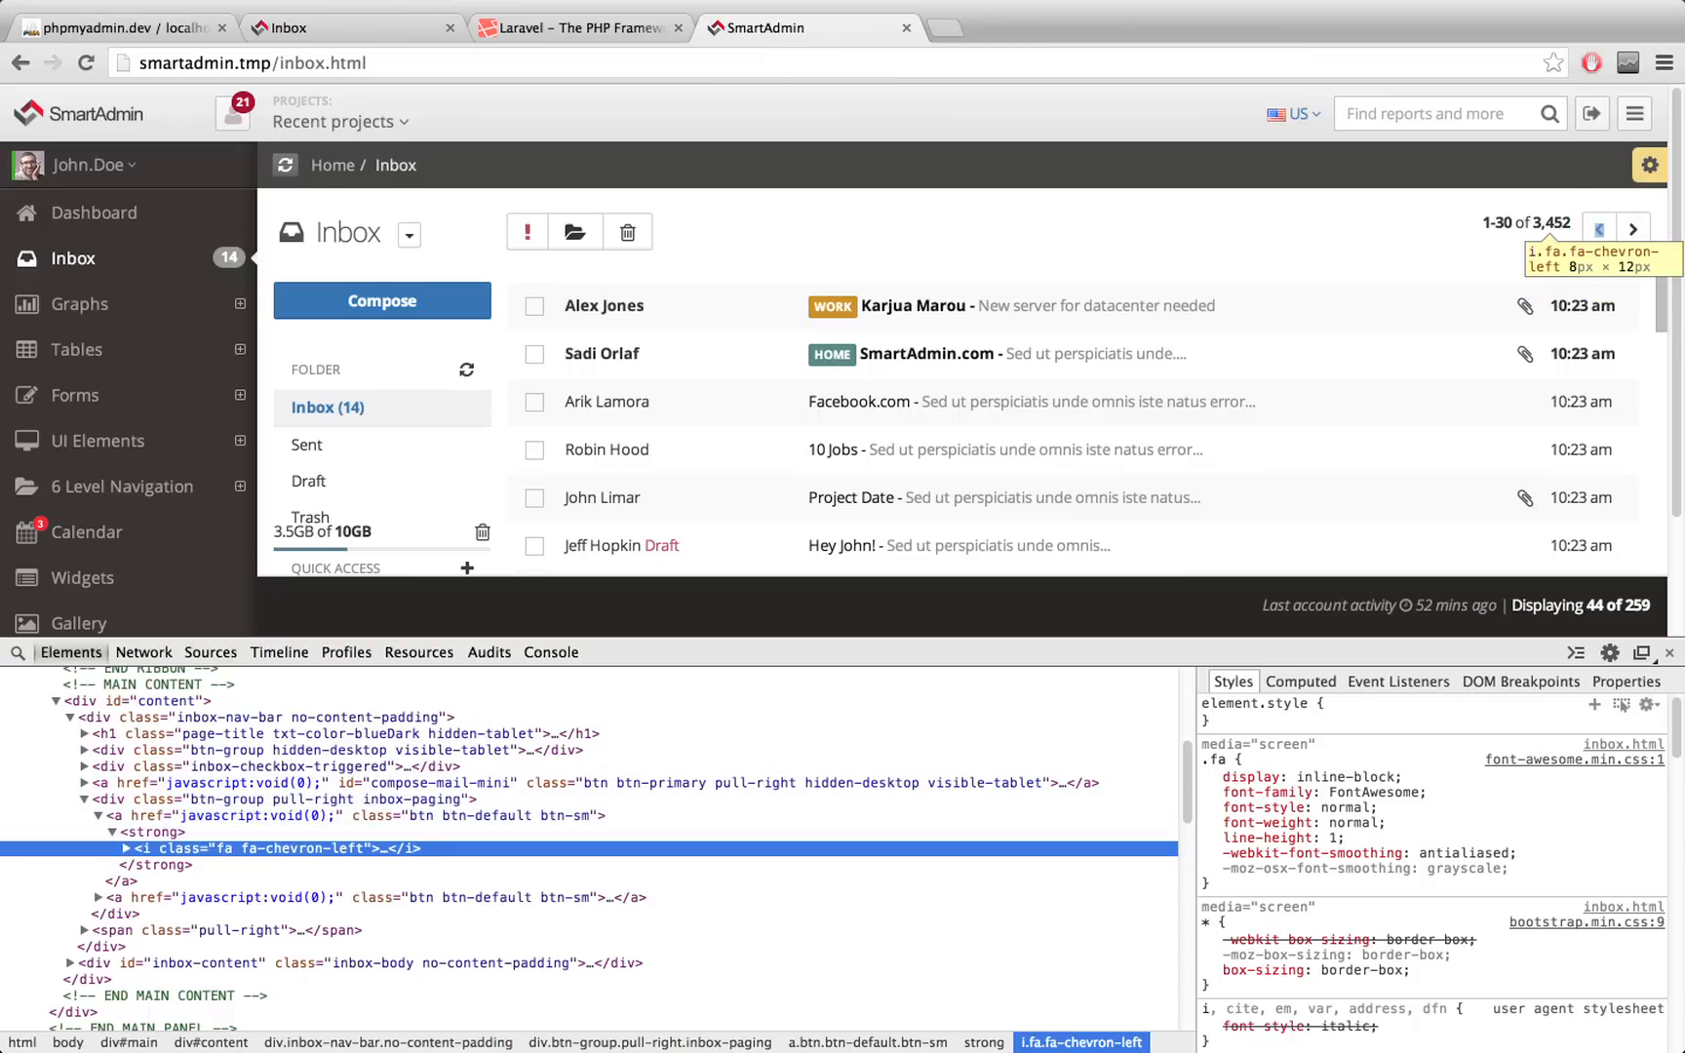
click(109, 849)
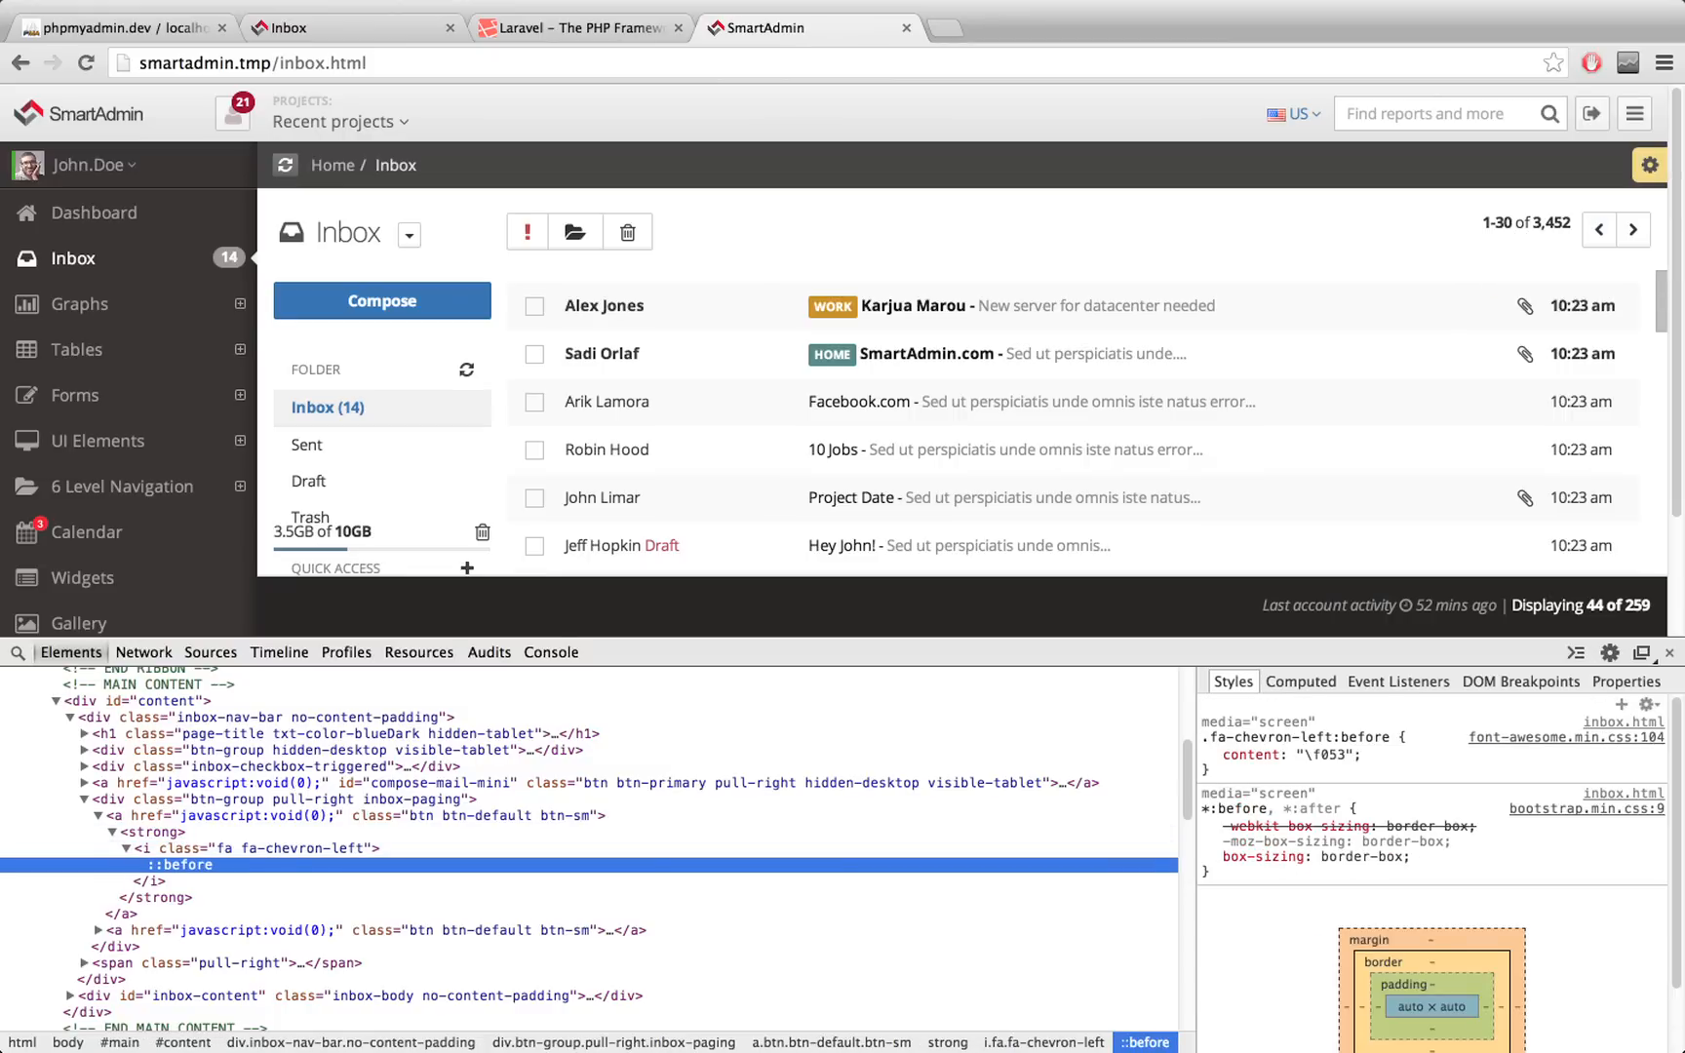
mouse_move(1600, 231)
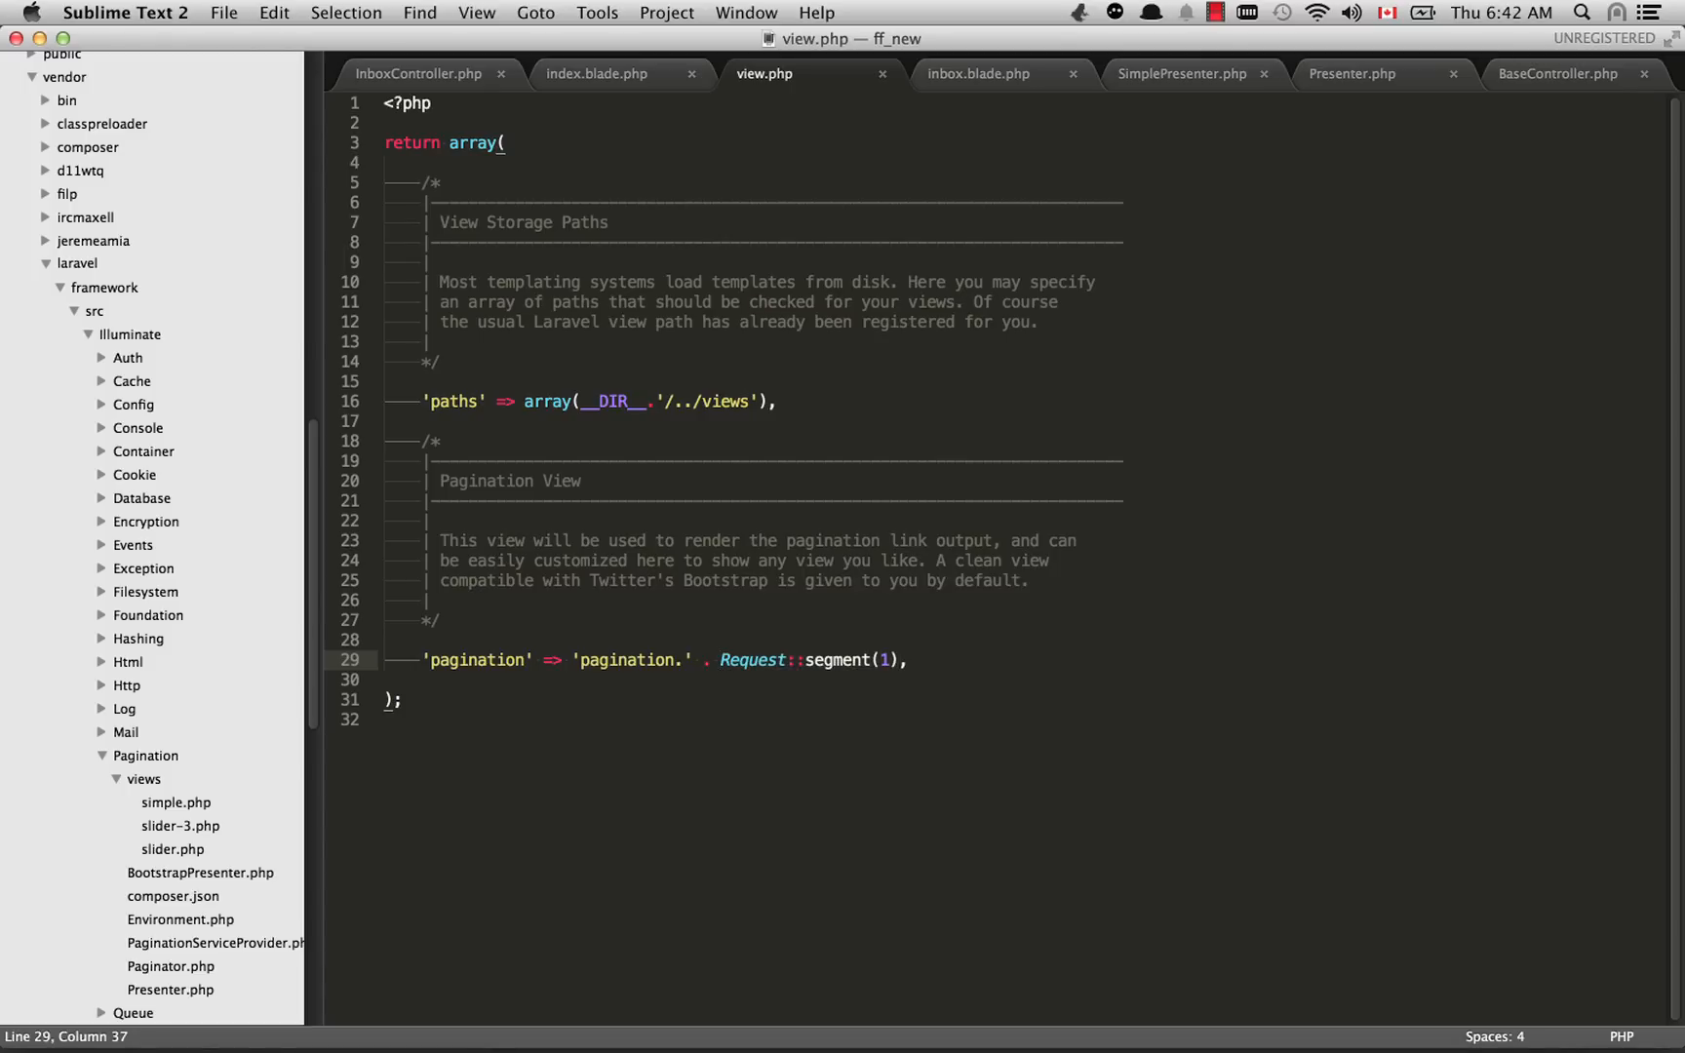
click(804, 659)
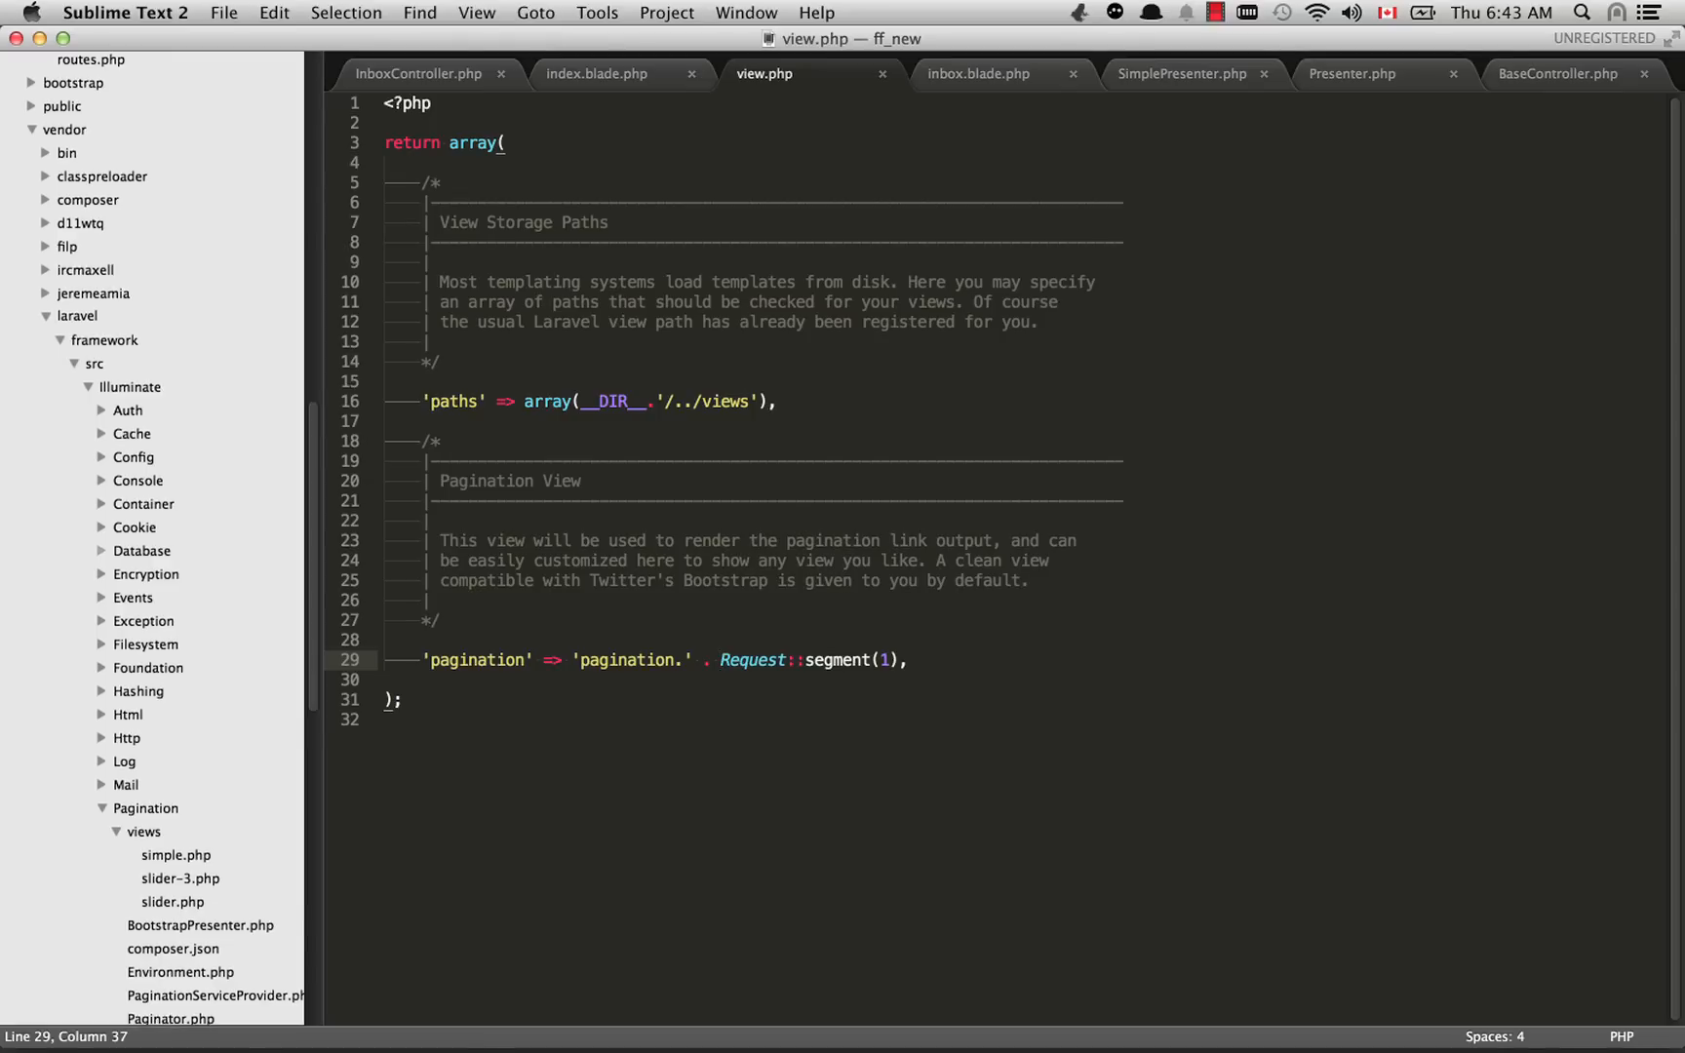
scroll(down, 3)
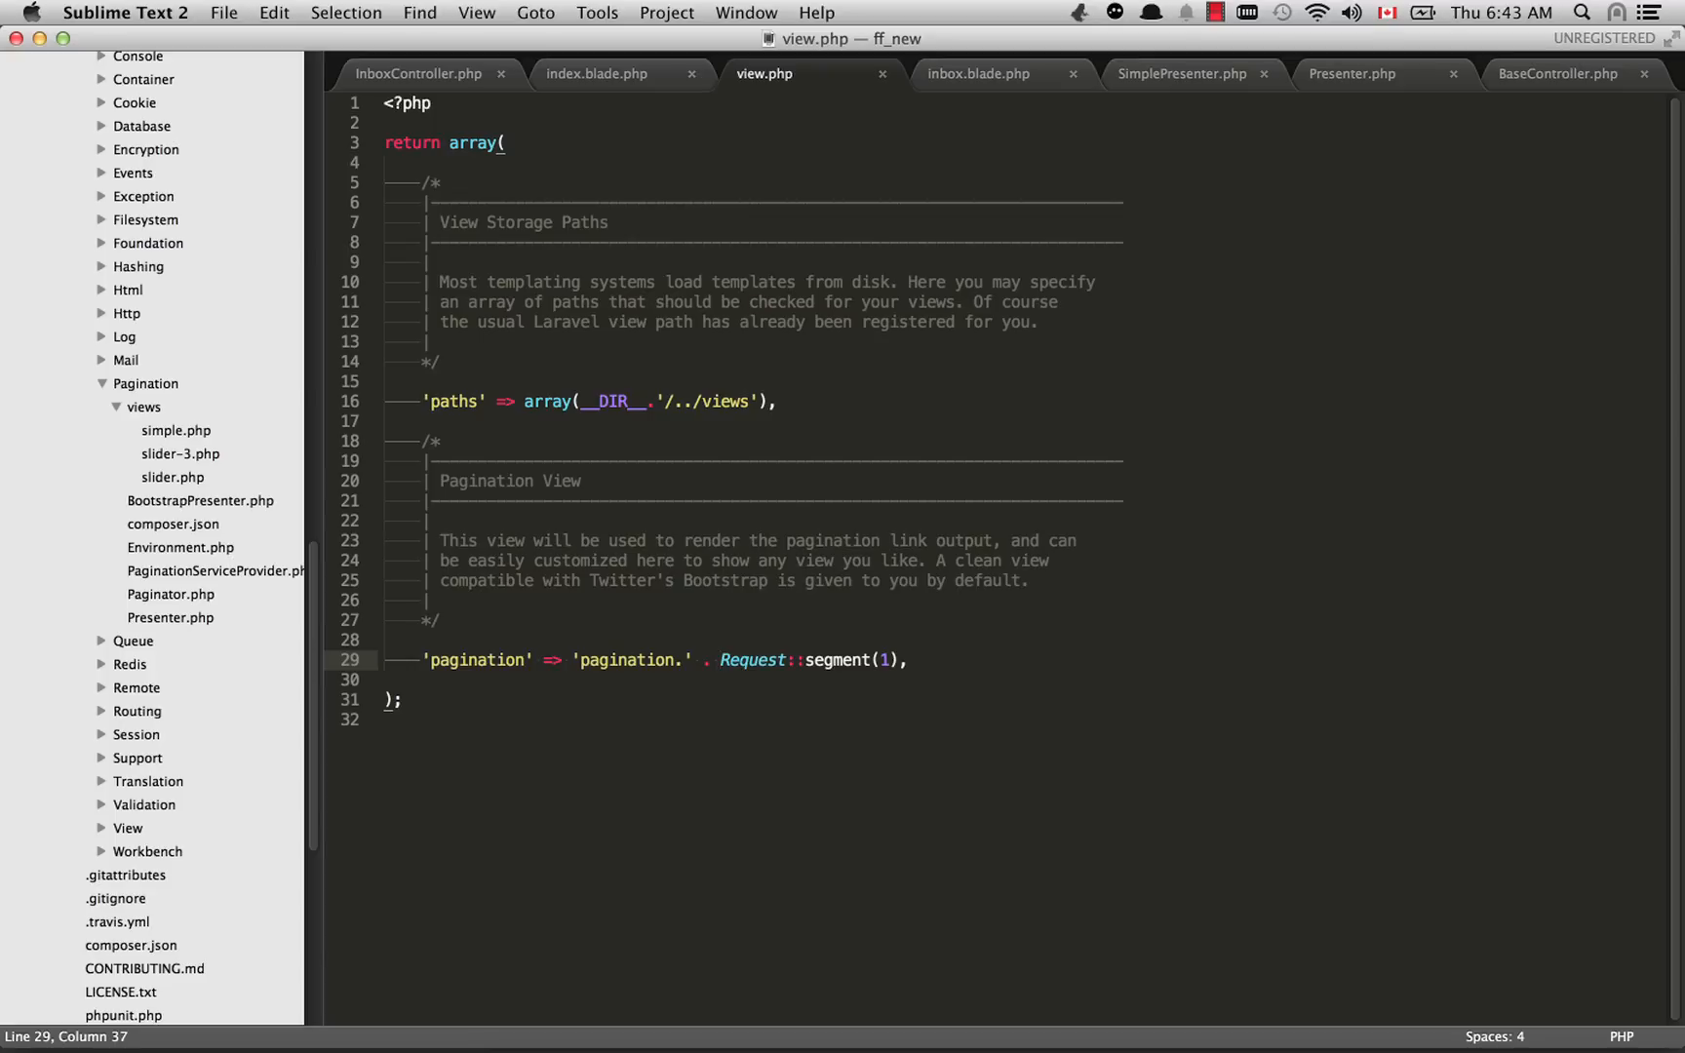
Step: Review Laravel's simple, slider-3 and slider pagination views, then go back to the docs
click(175, 430)
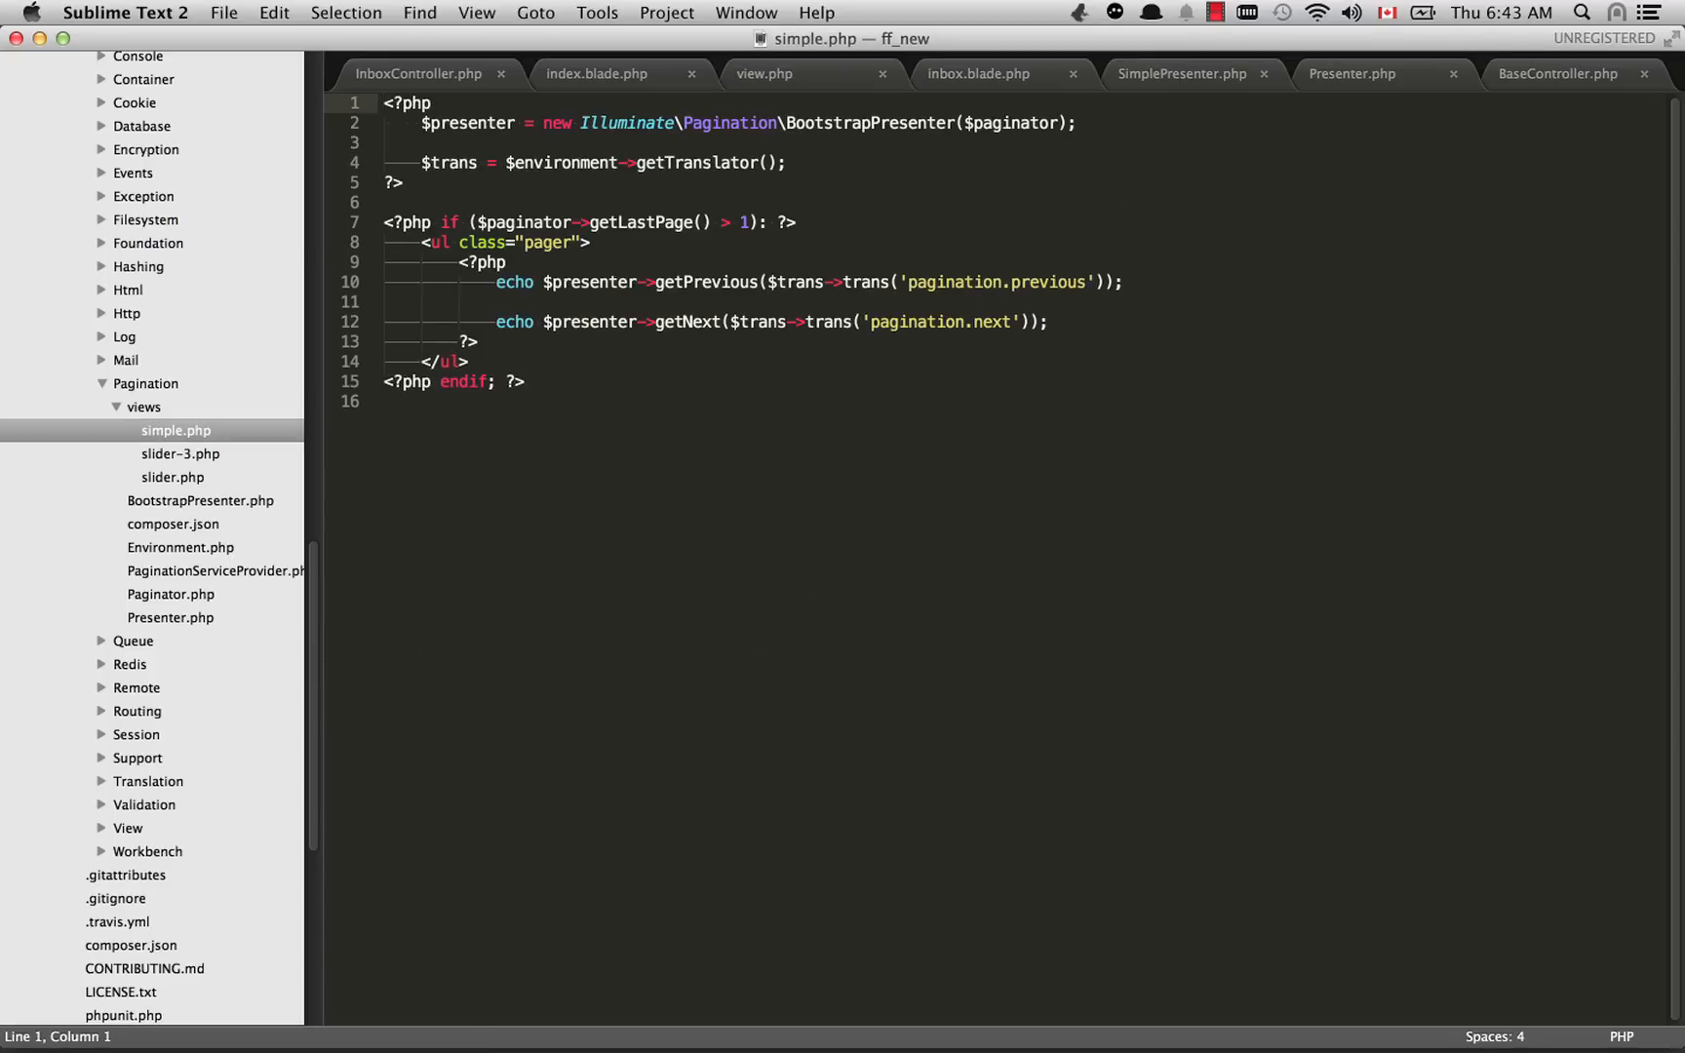
click(179, 455)
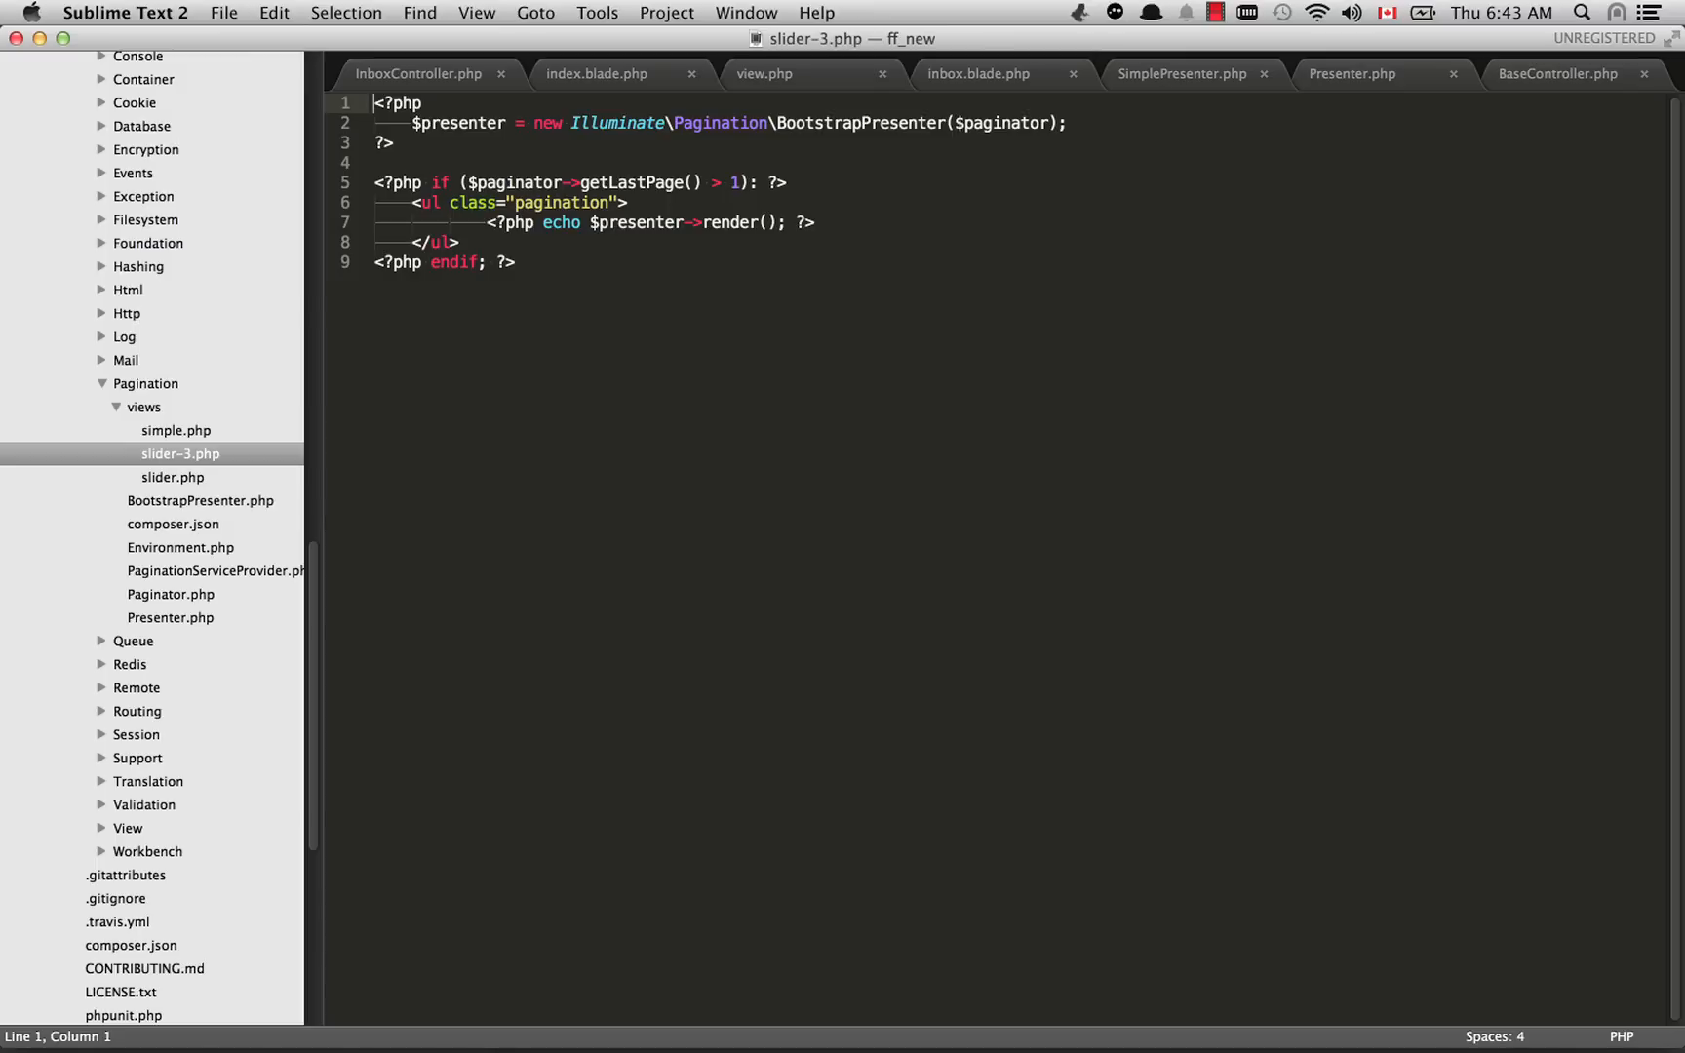
click(172, 478)
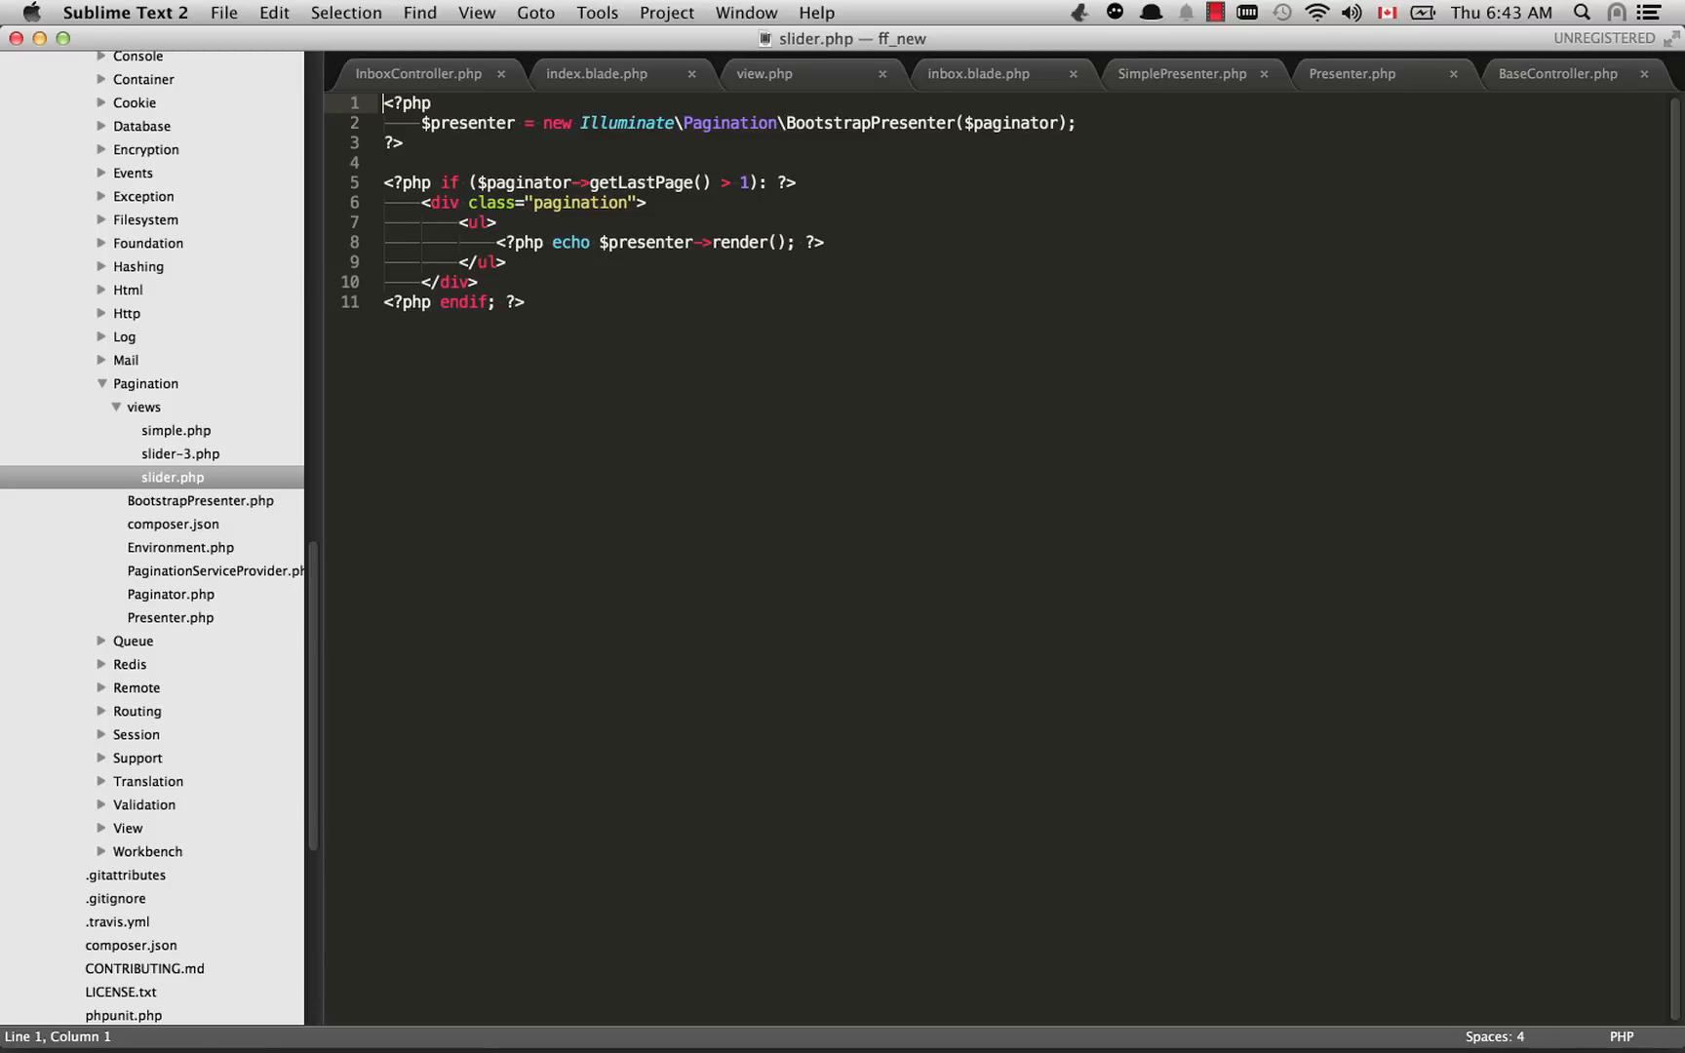
click(176, 429)
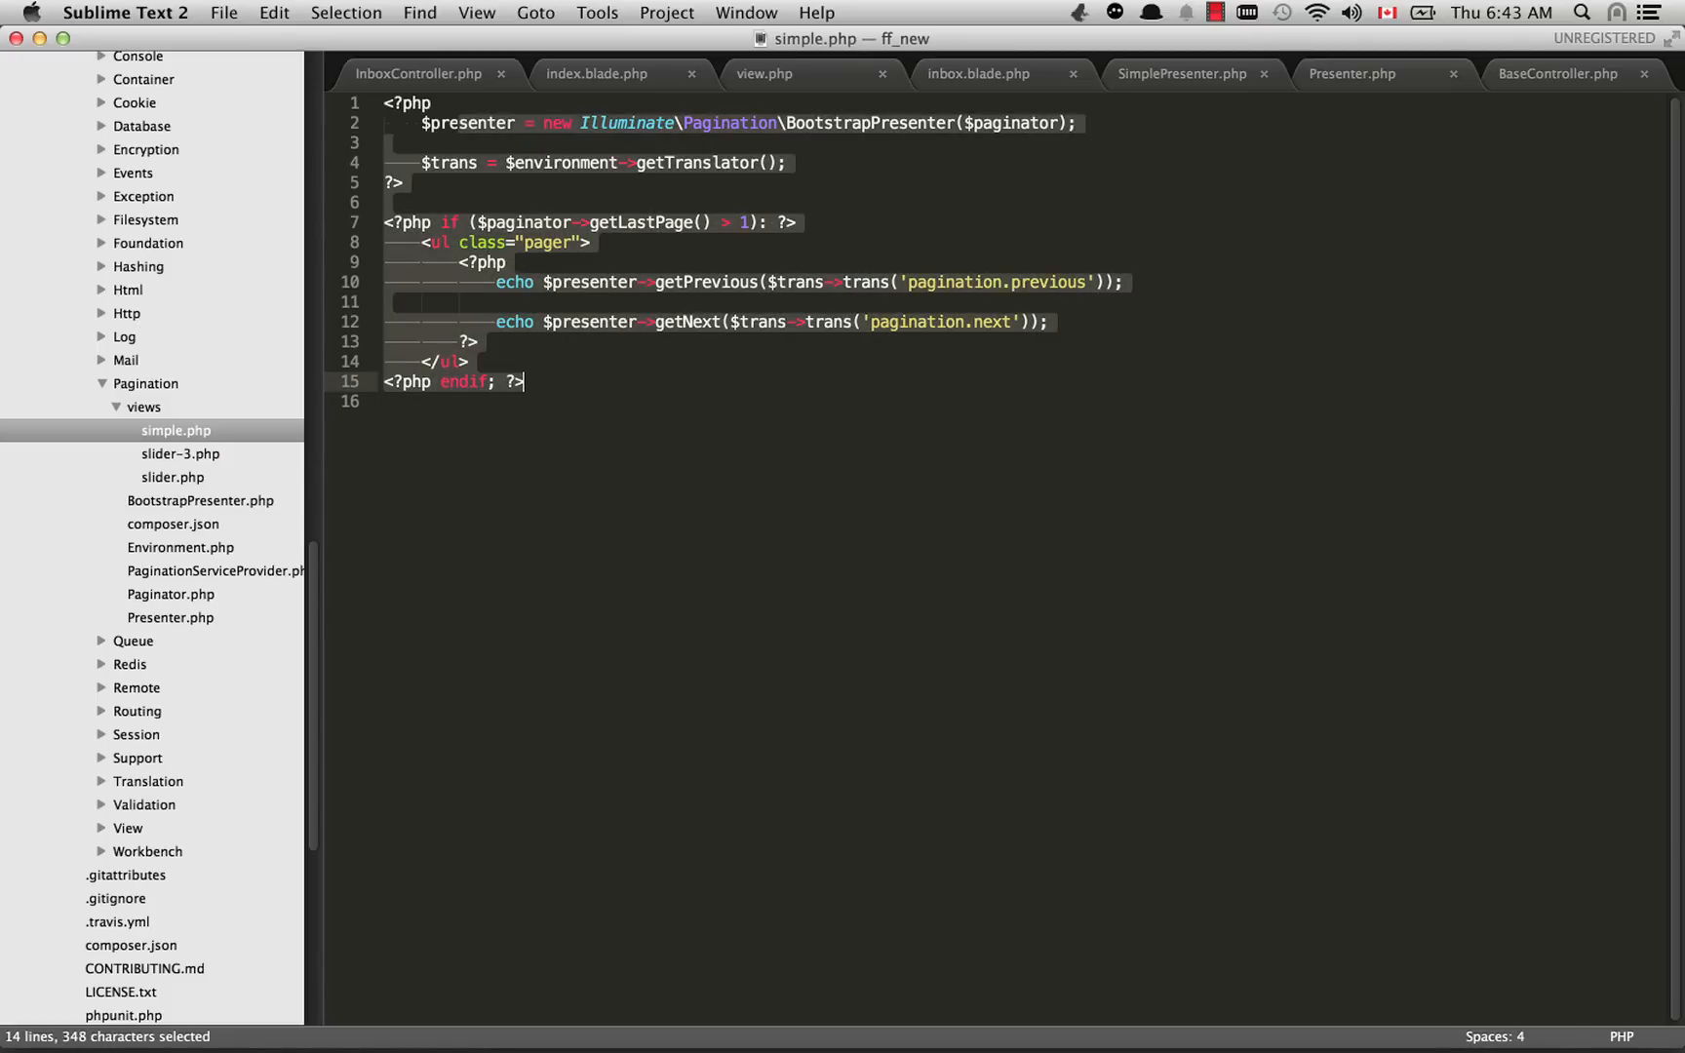
click(523, 382)
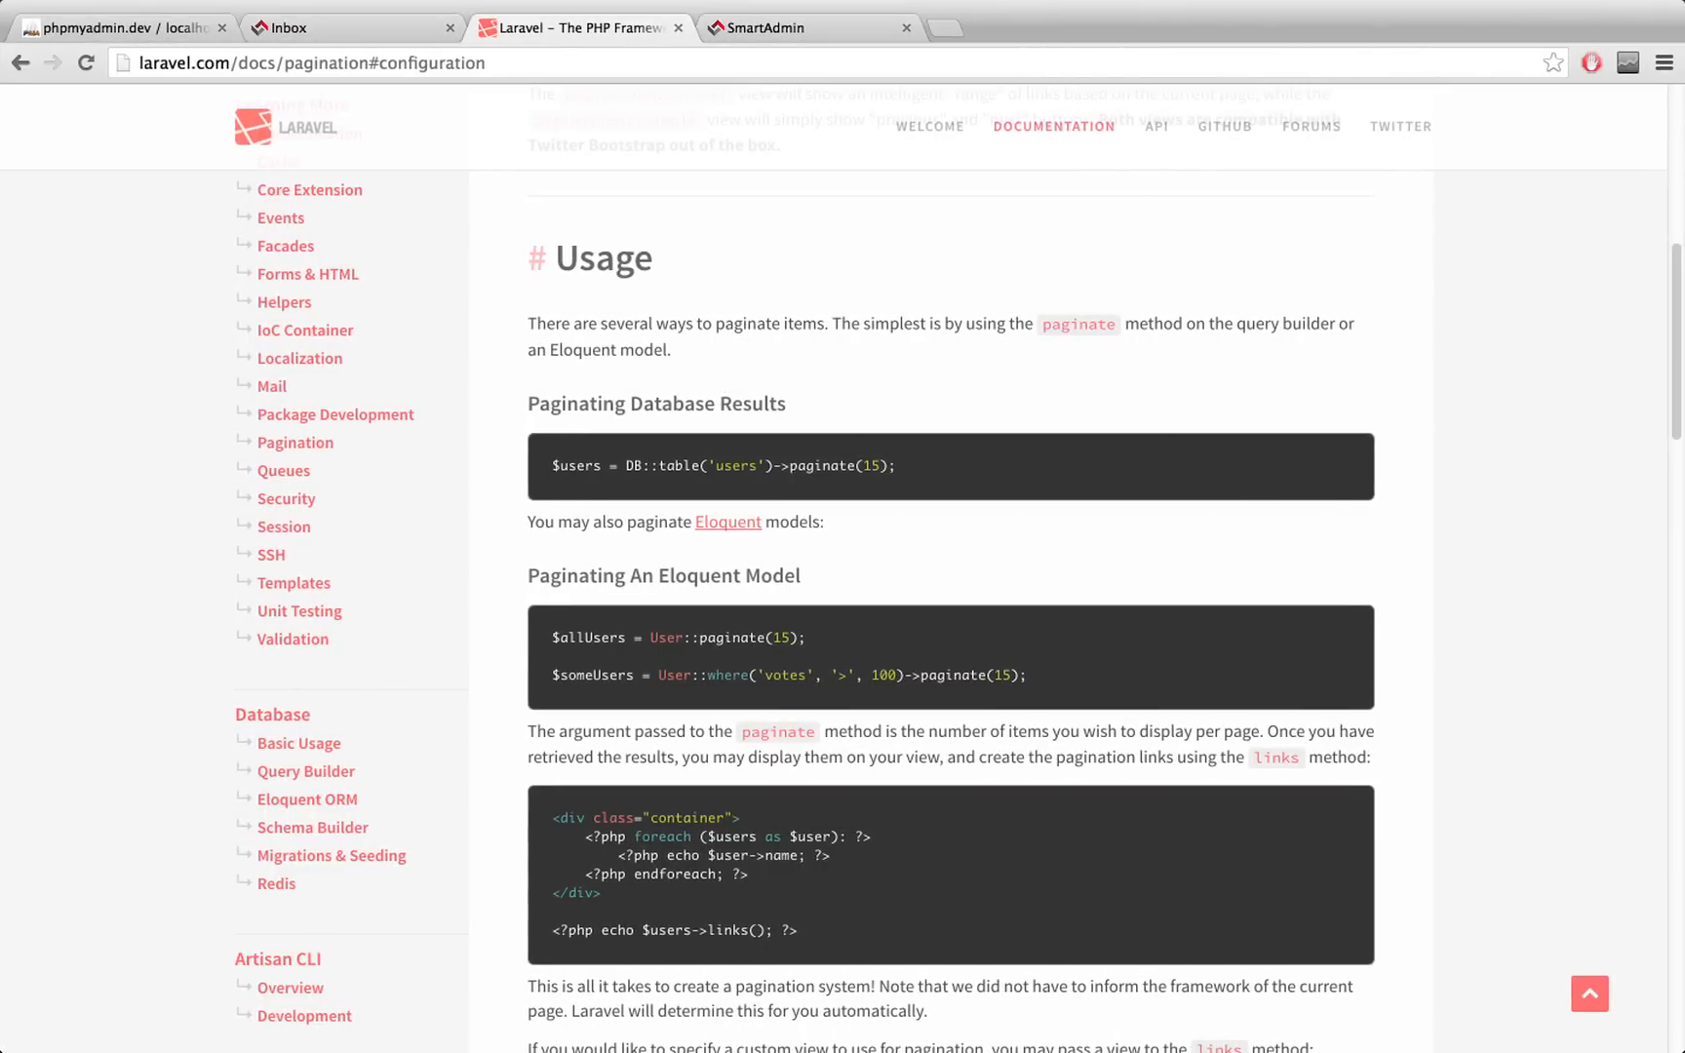
Step: Try a 'paginat' view name on view.php's pagination line, discard it and save
click(773, 27)
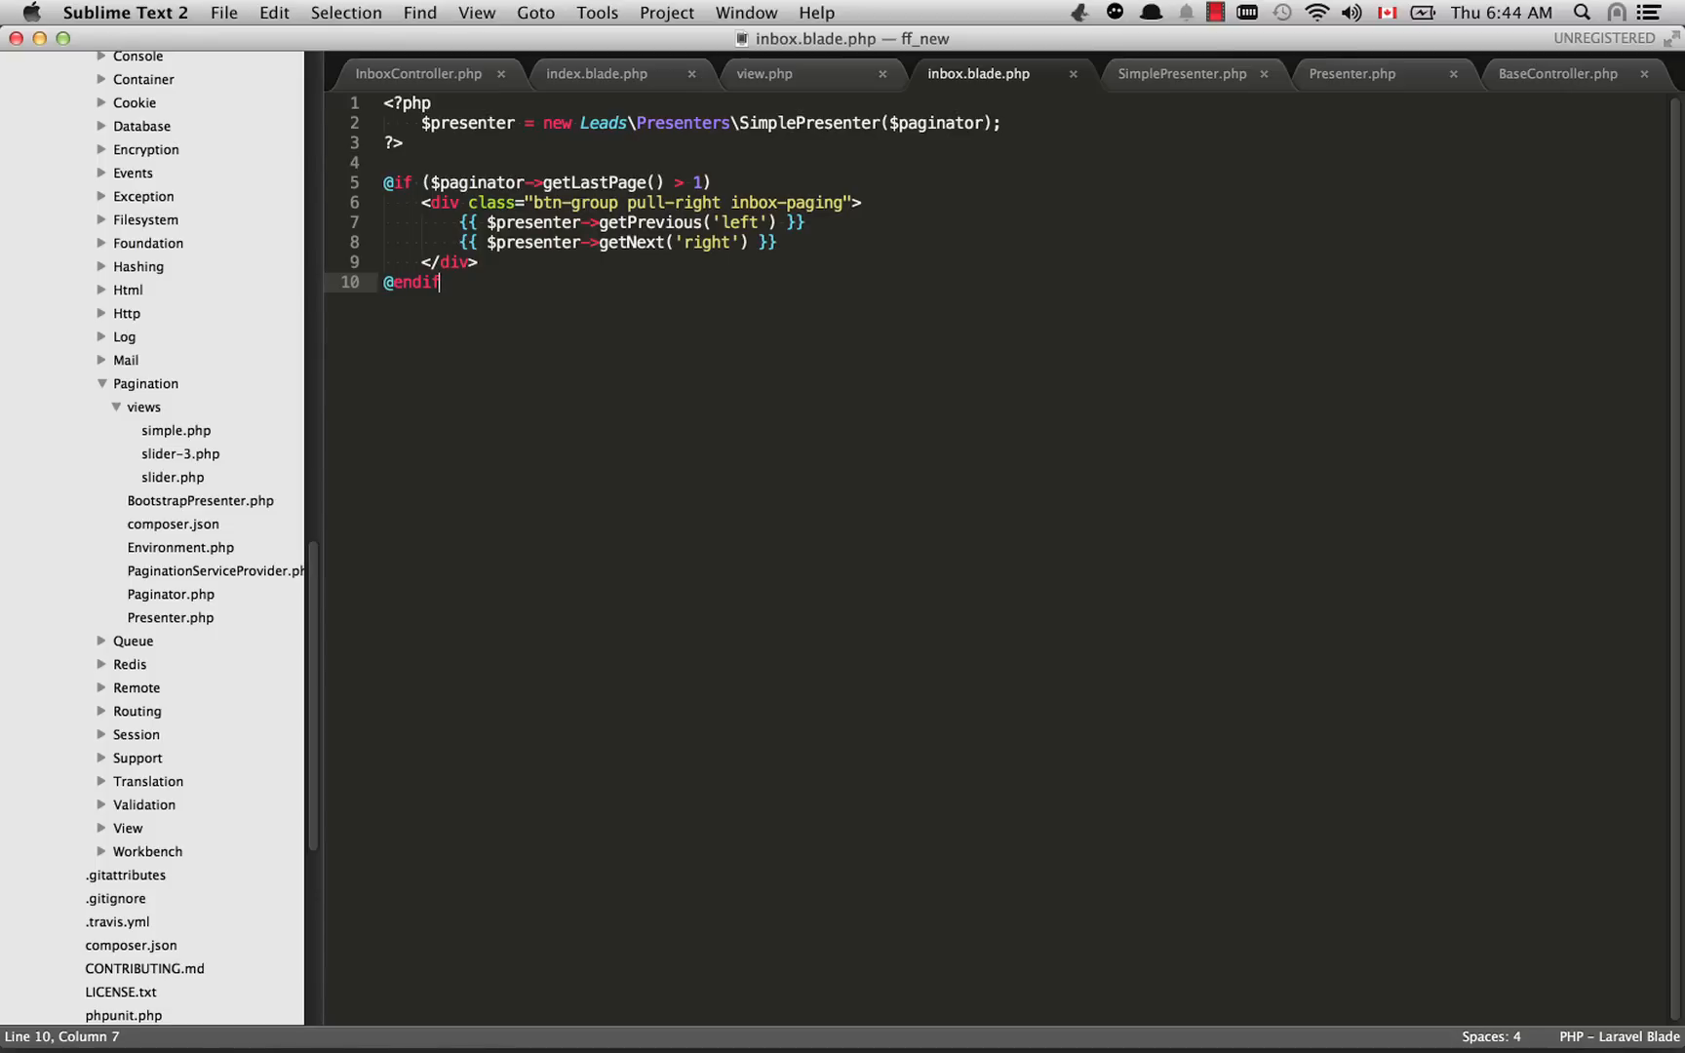
click(762, 74)
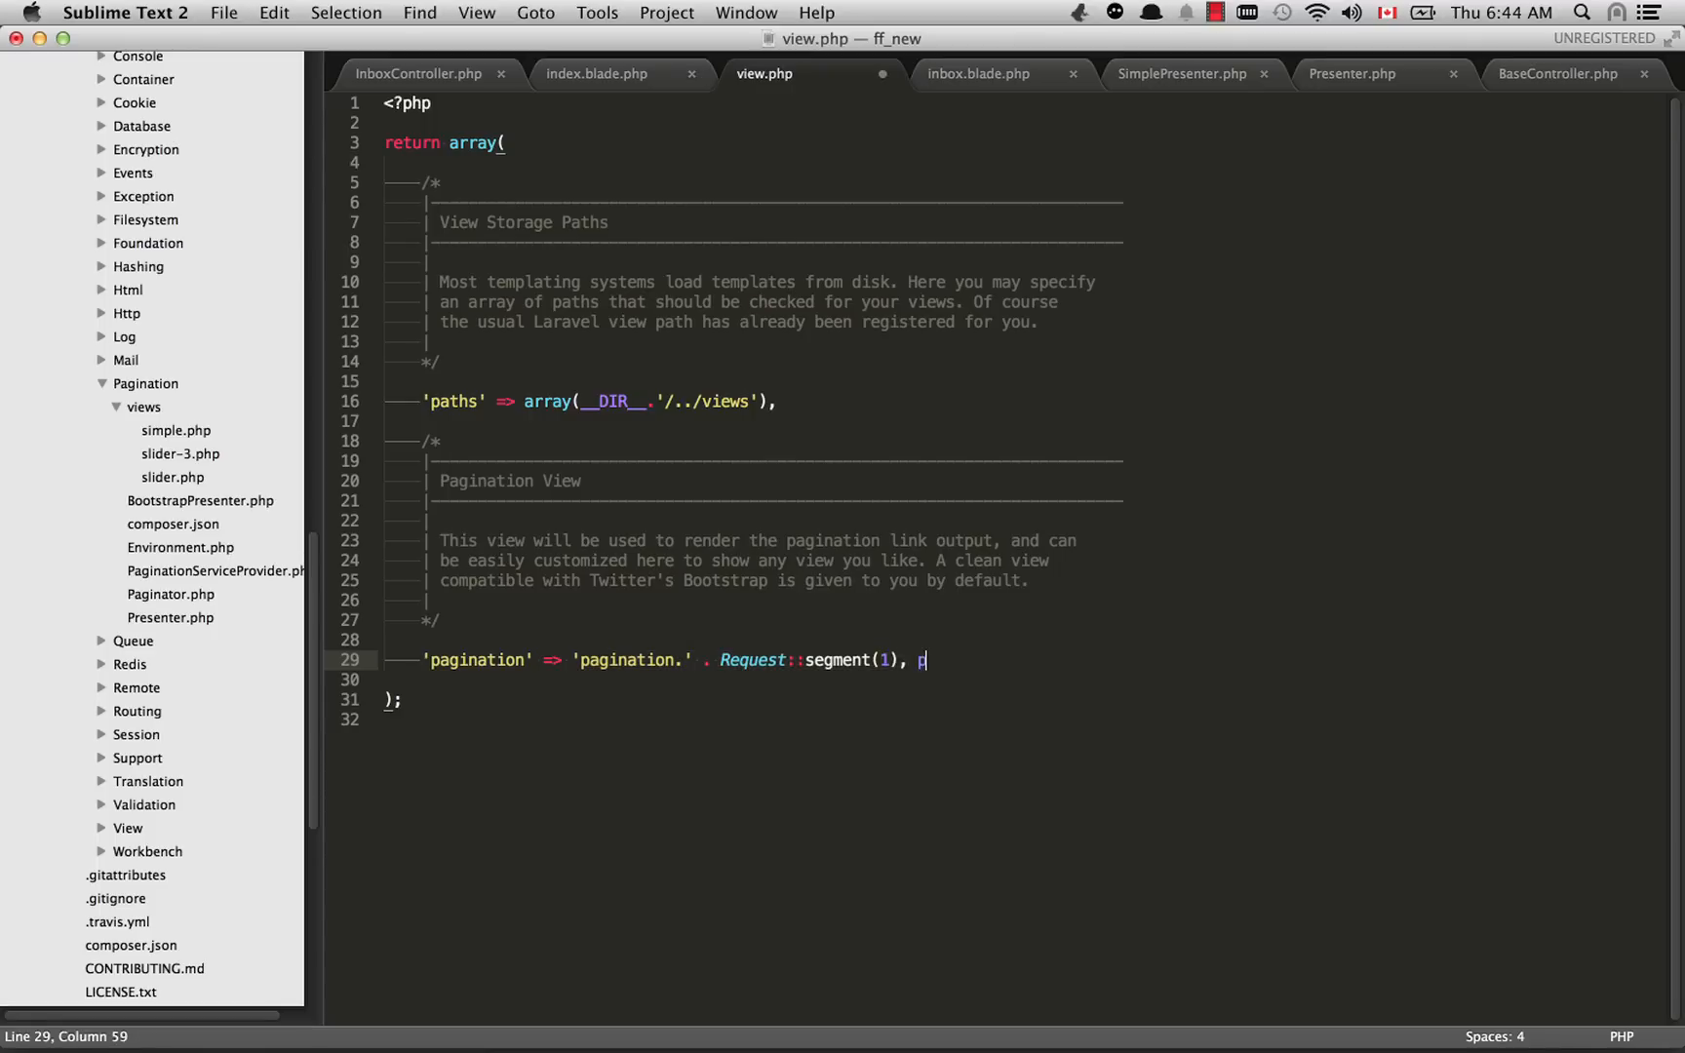
text(pagination.inbox)
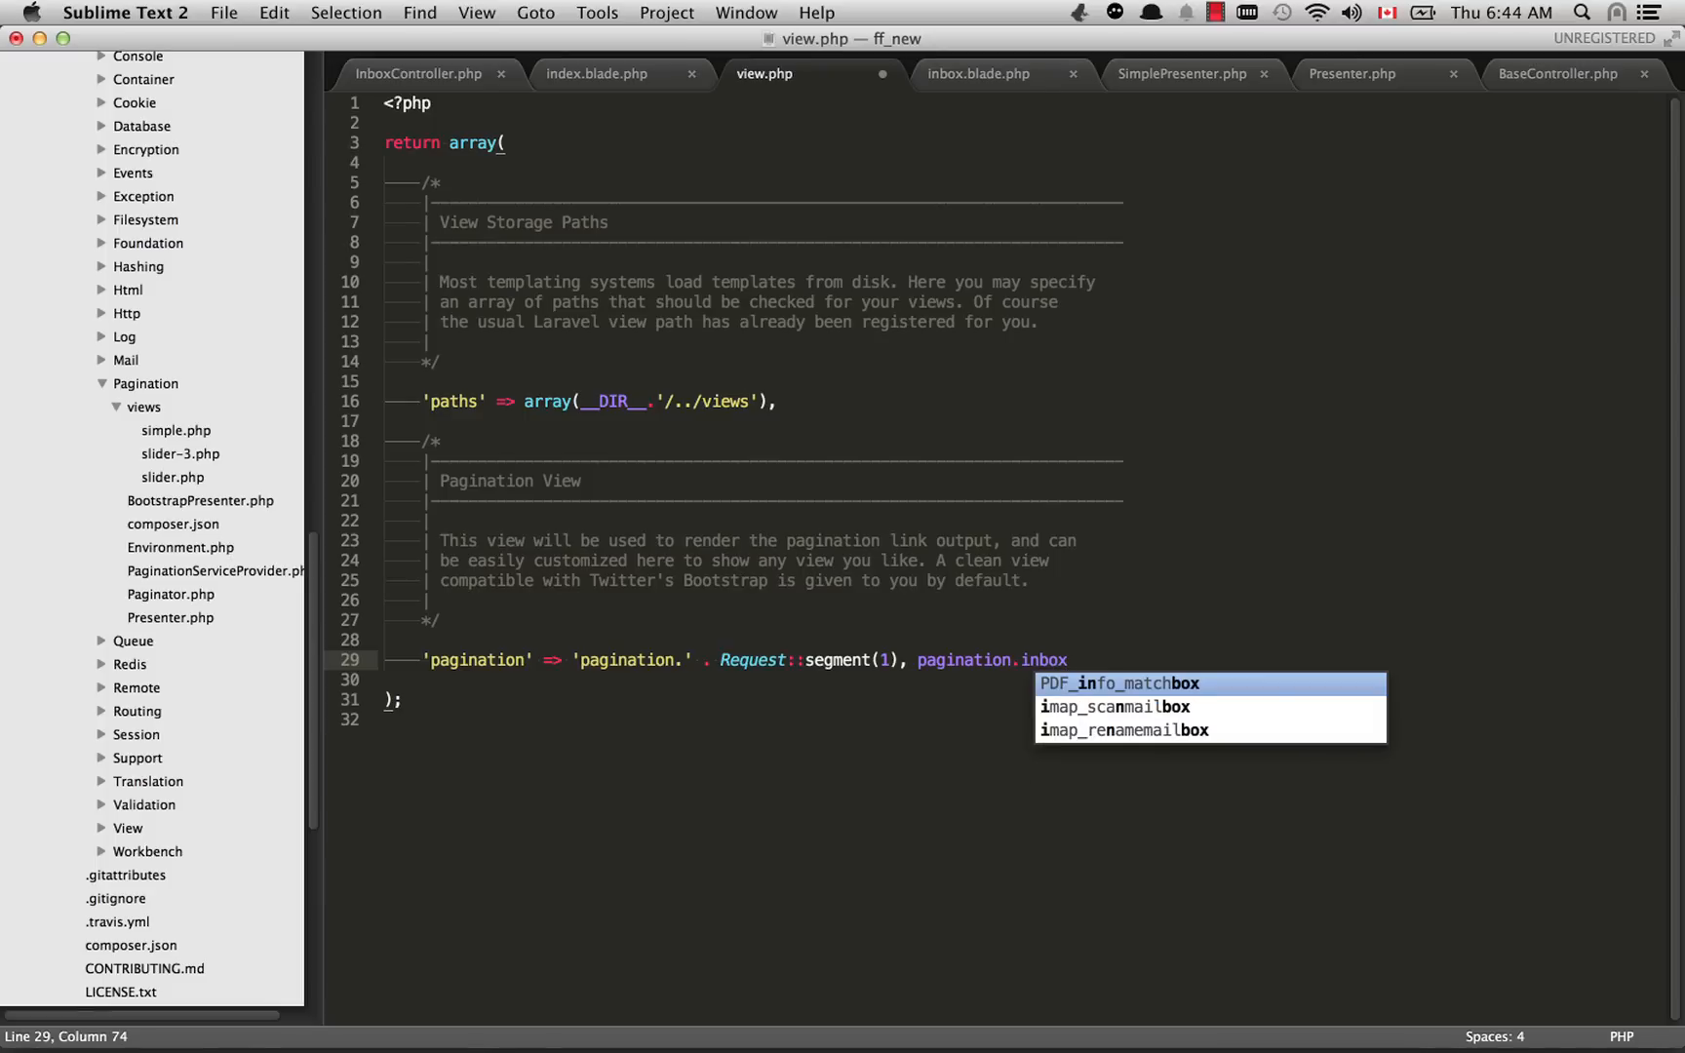
key(Escape)
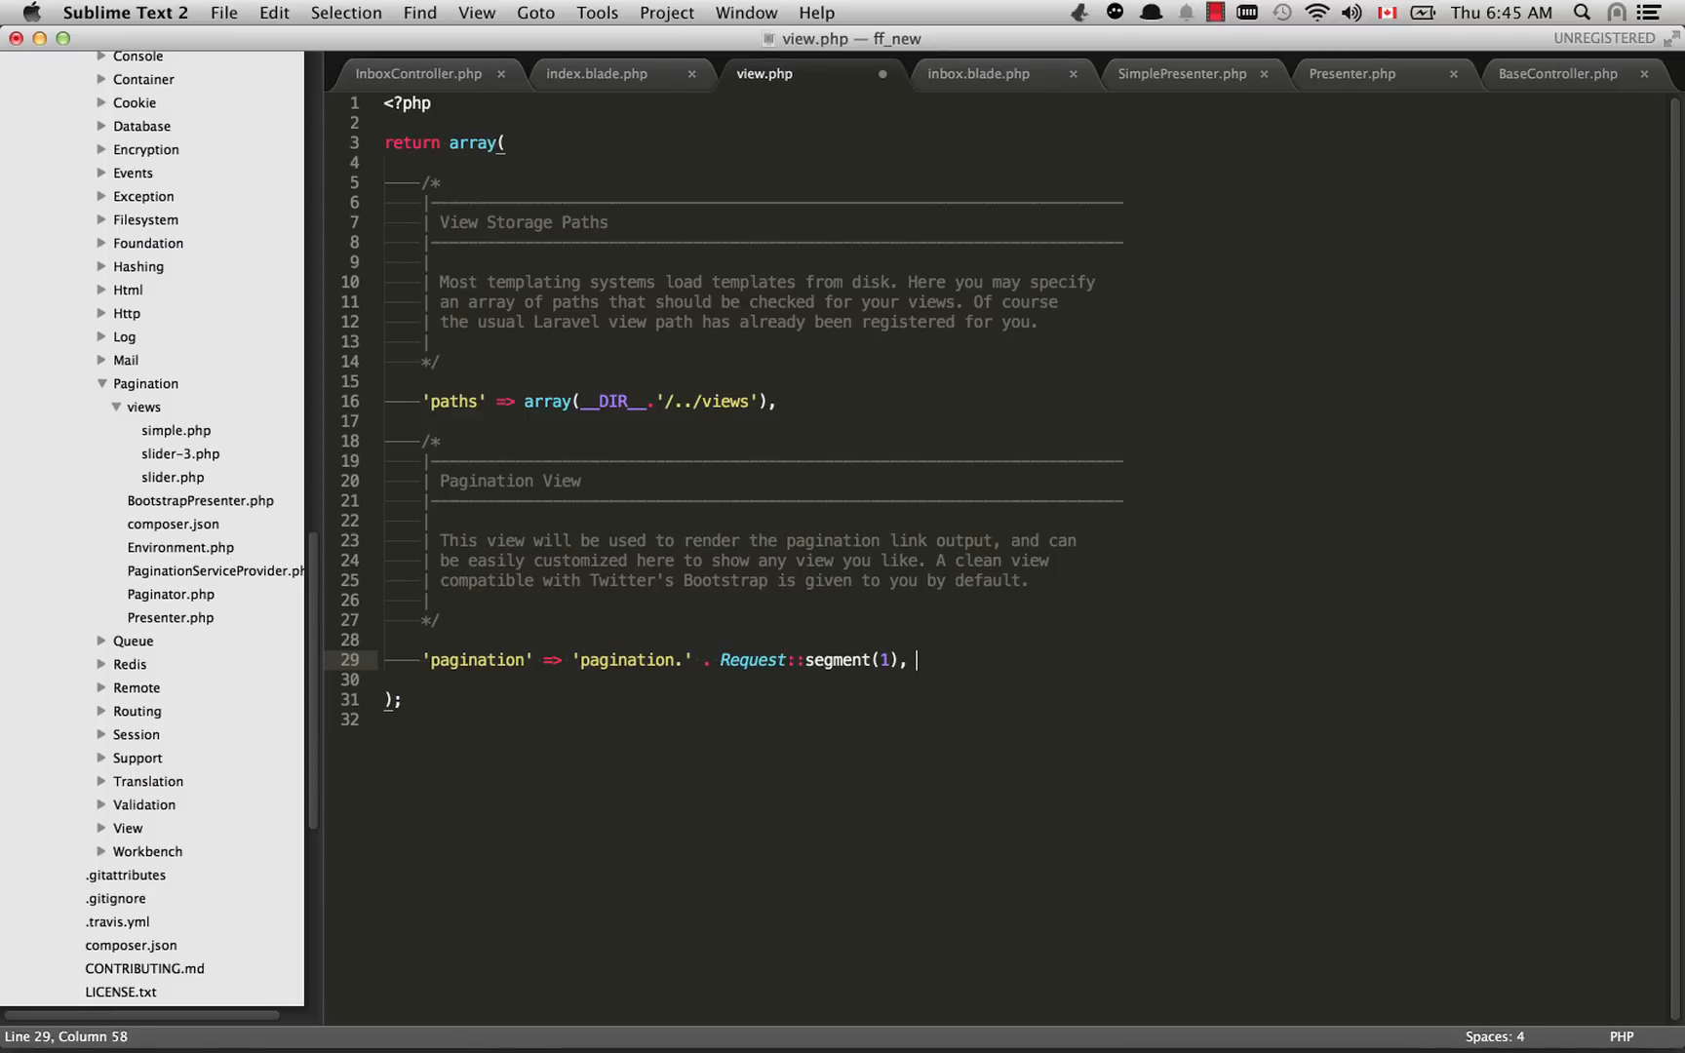
key(cmd+s)
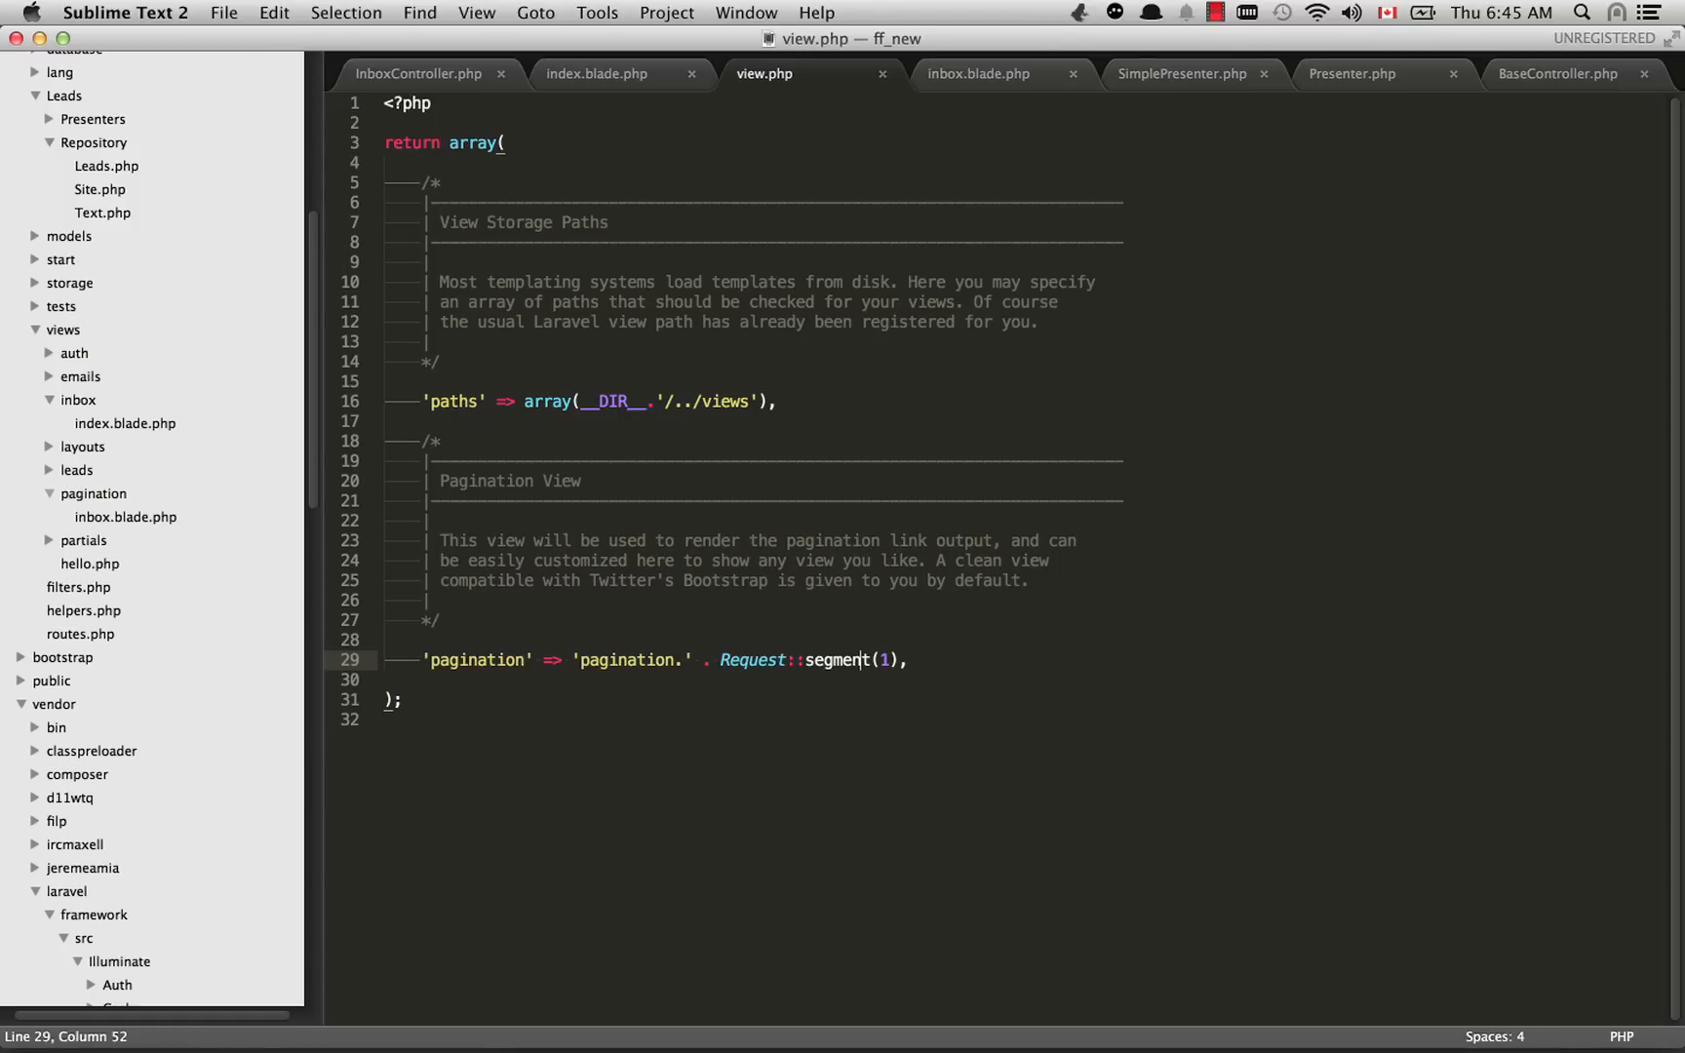
Step: Reopen the framework's simple.php beside inbox.blade.php and look over its pager echo block
click(979, 75)
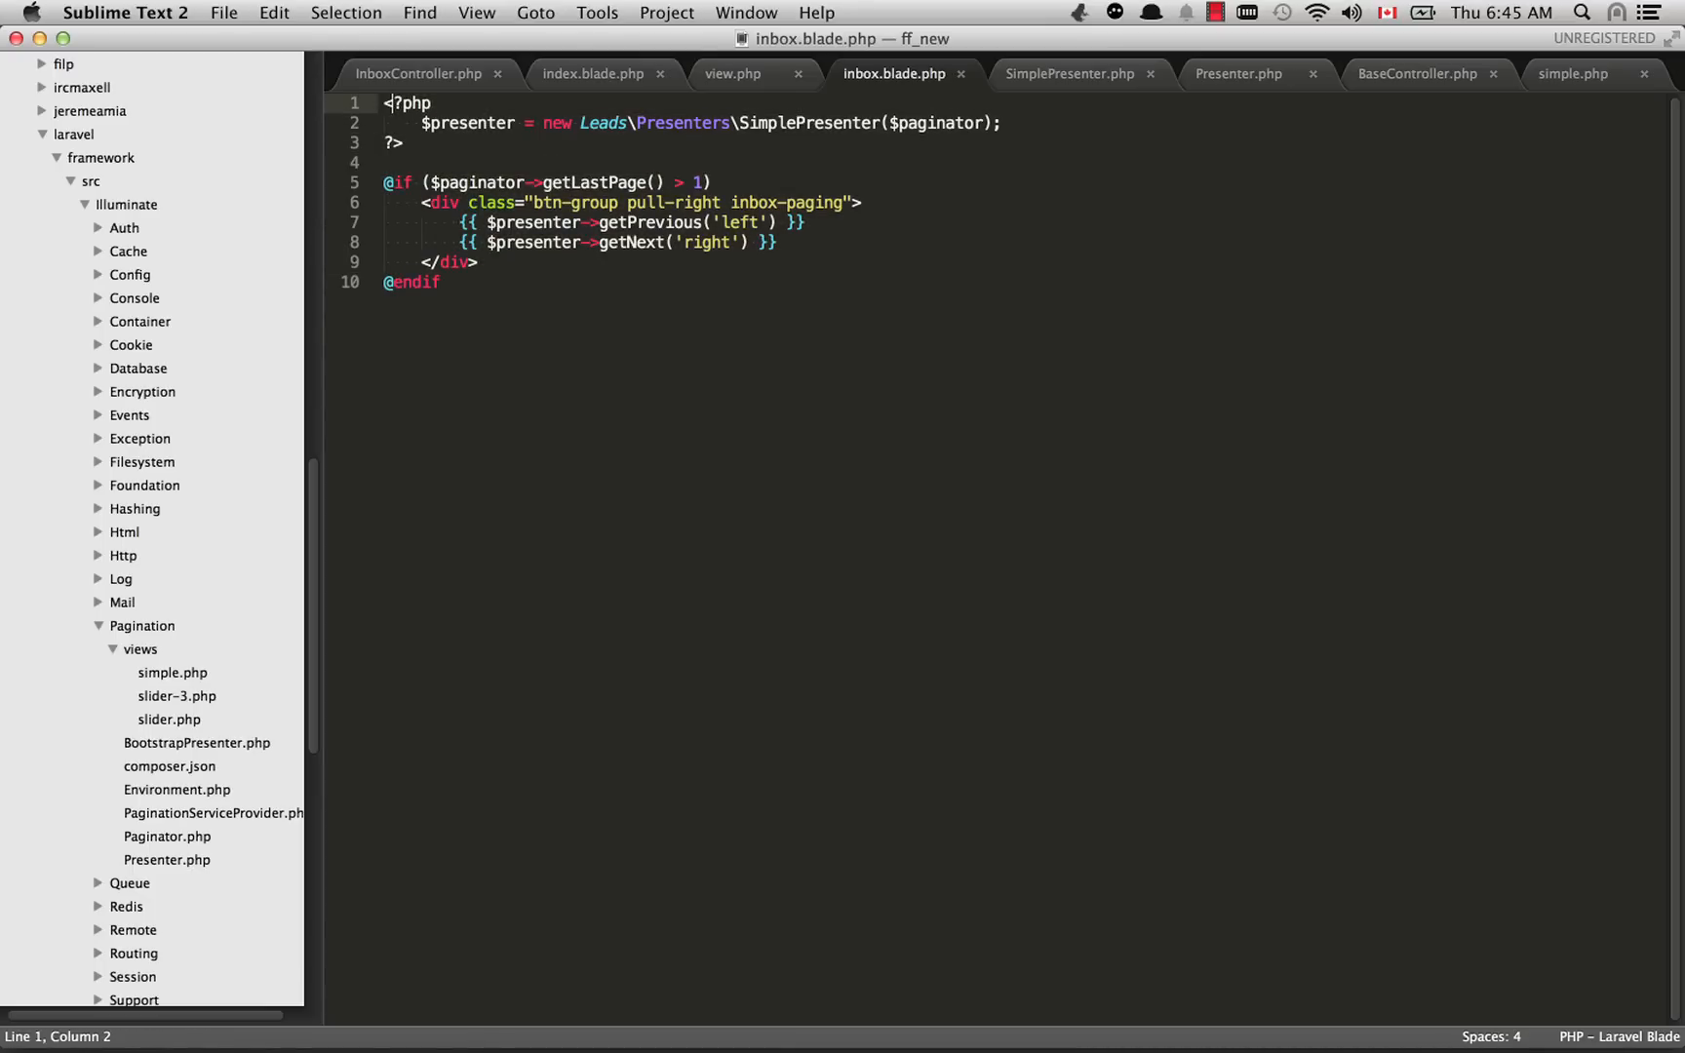
click(441, 281)
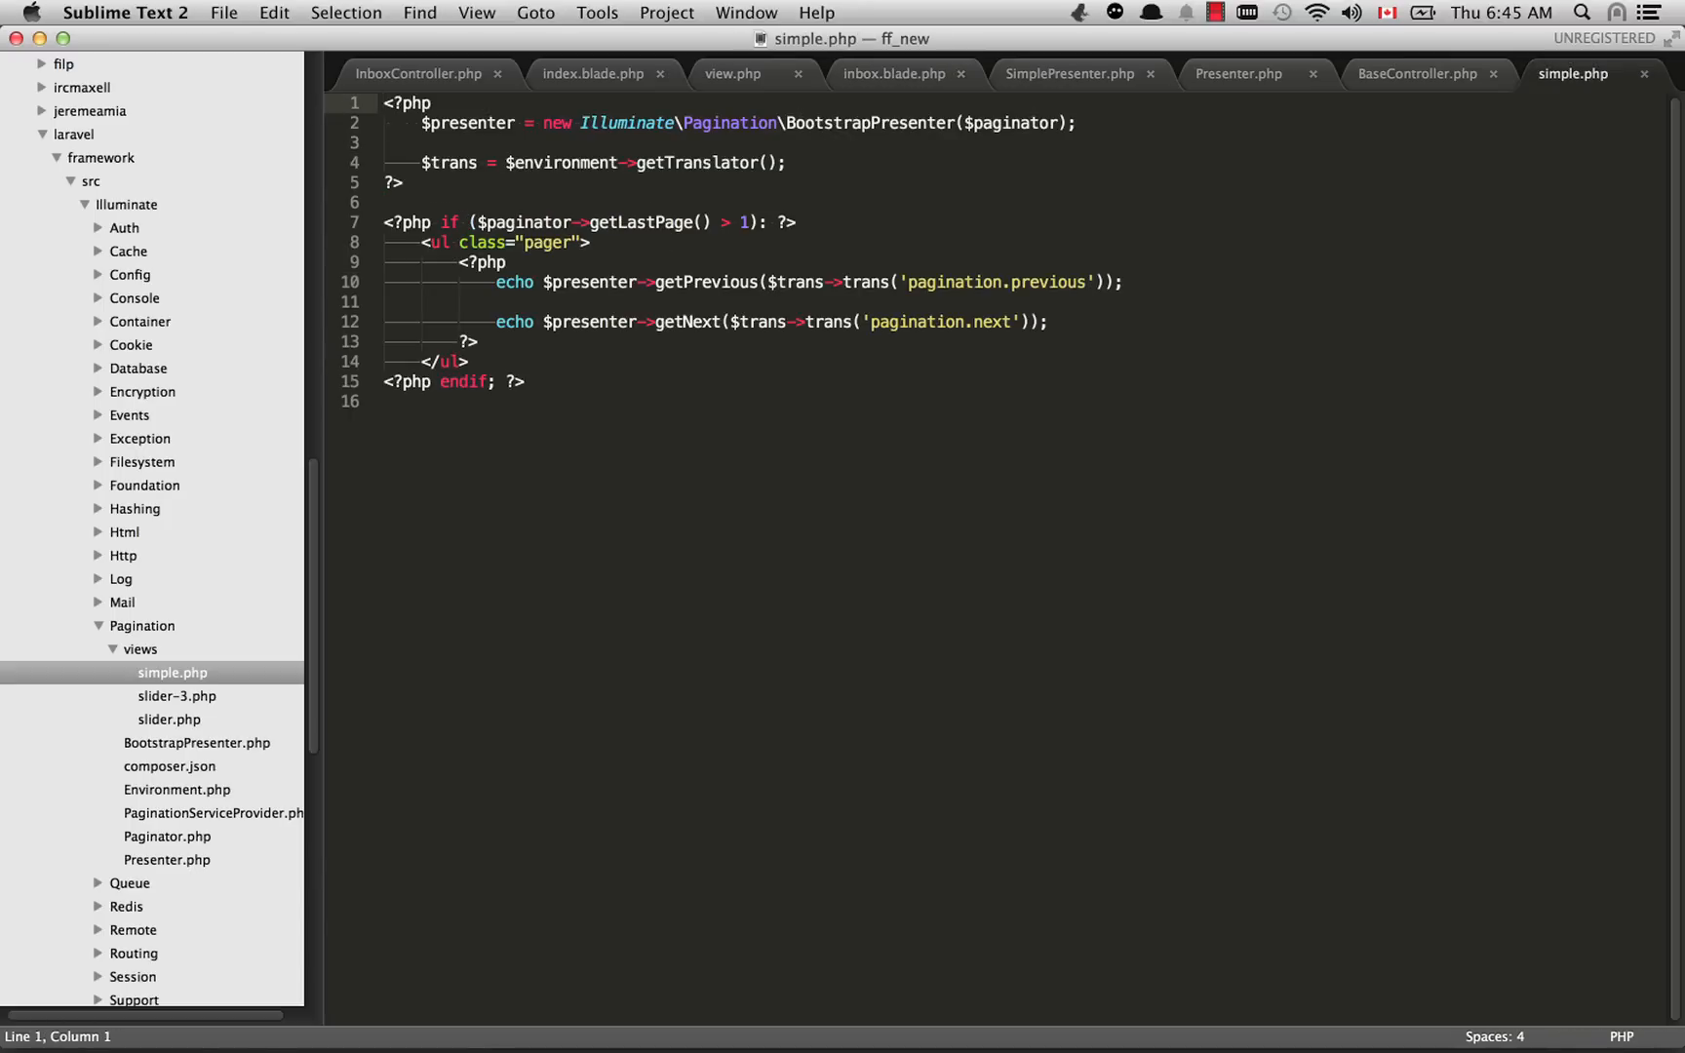
drag(507, 261, 513, 383)
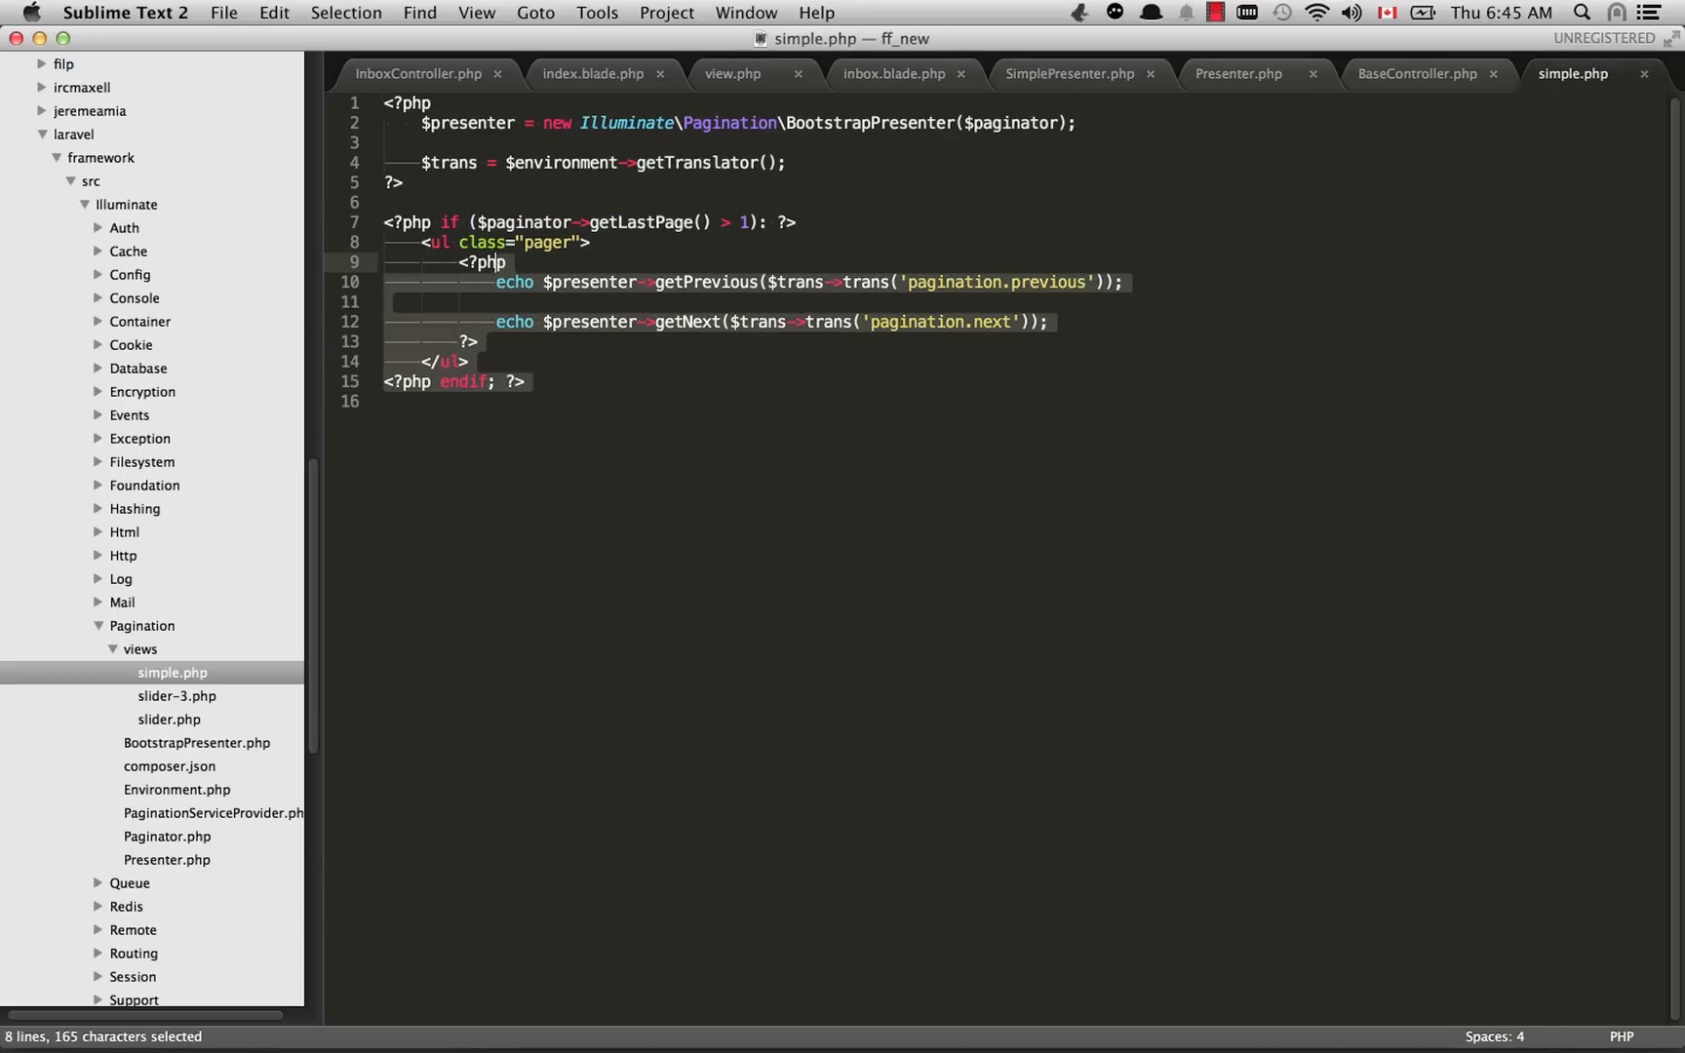
click(503, 261)
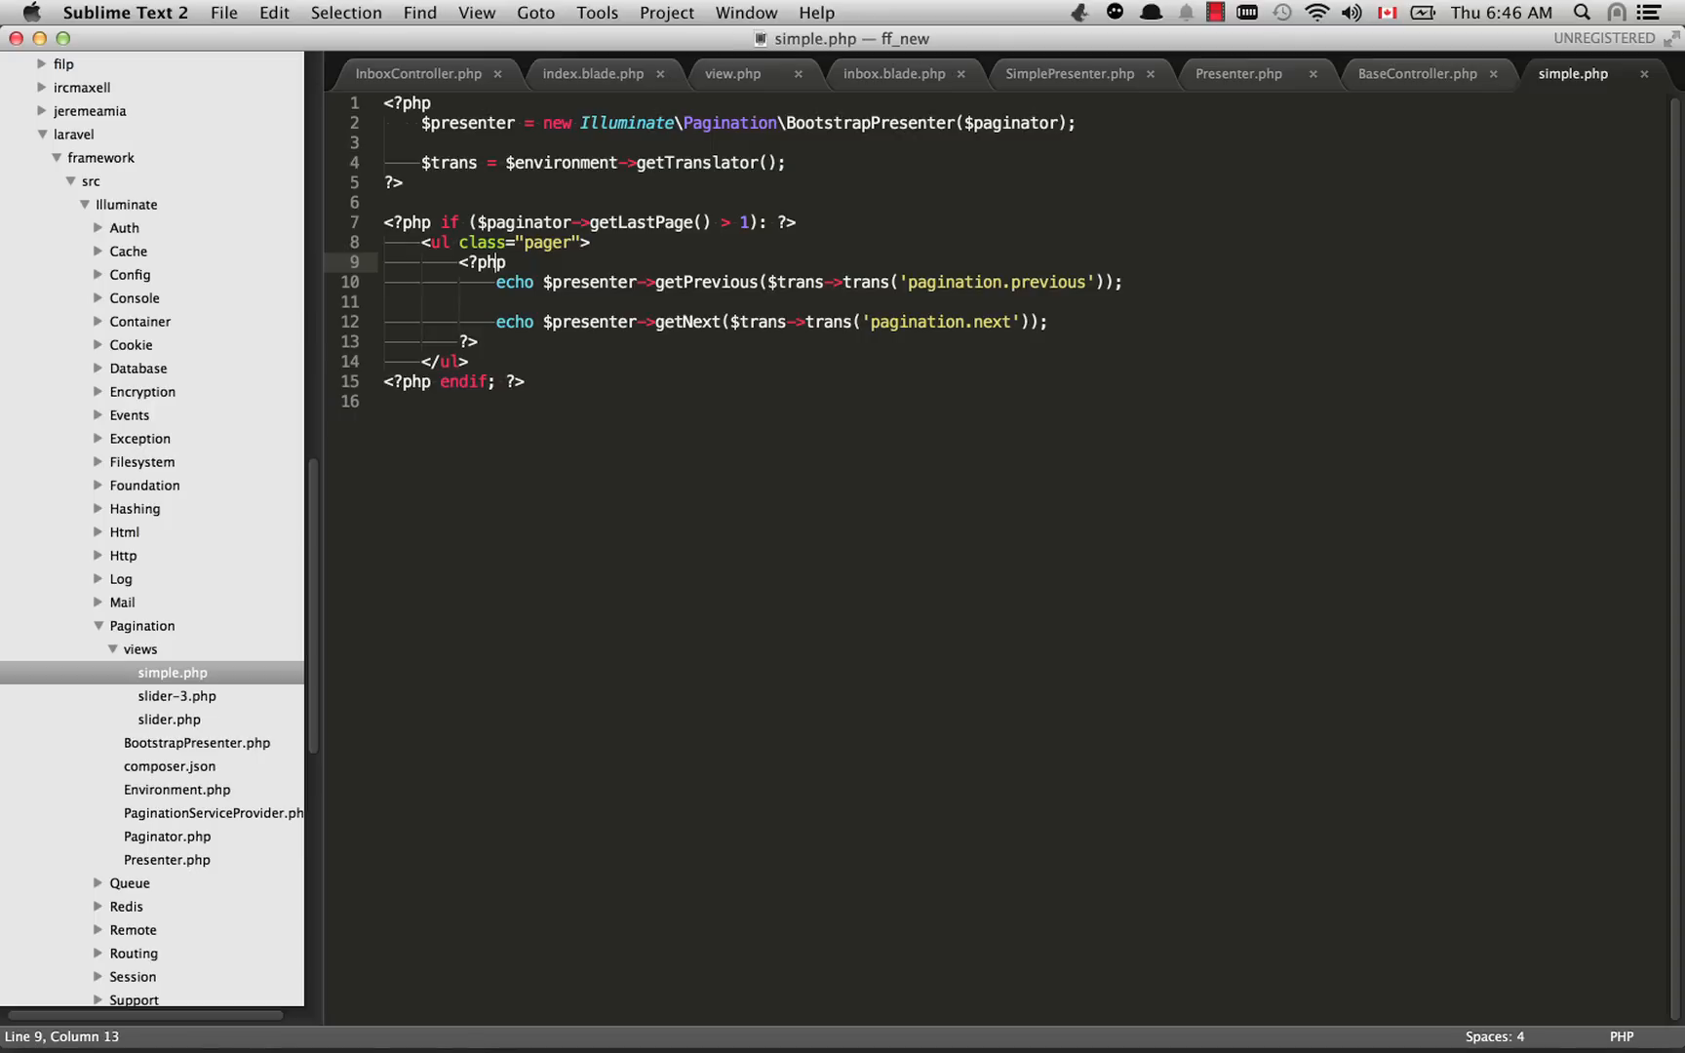
click(894, 74)
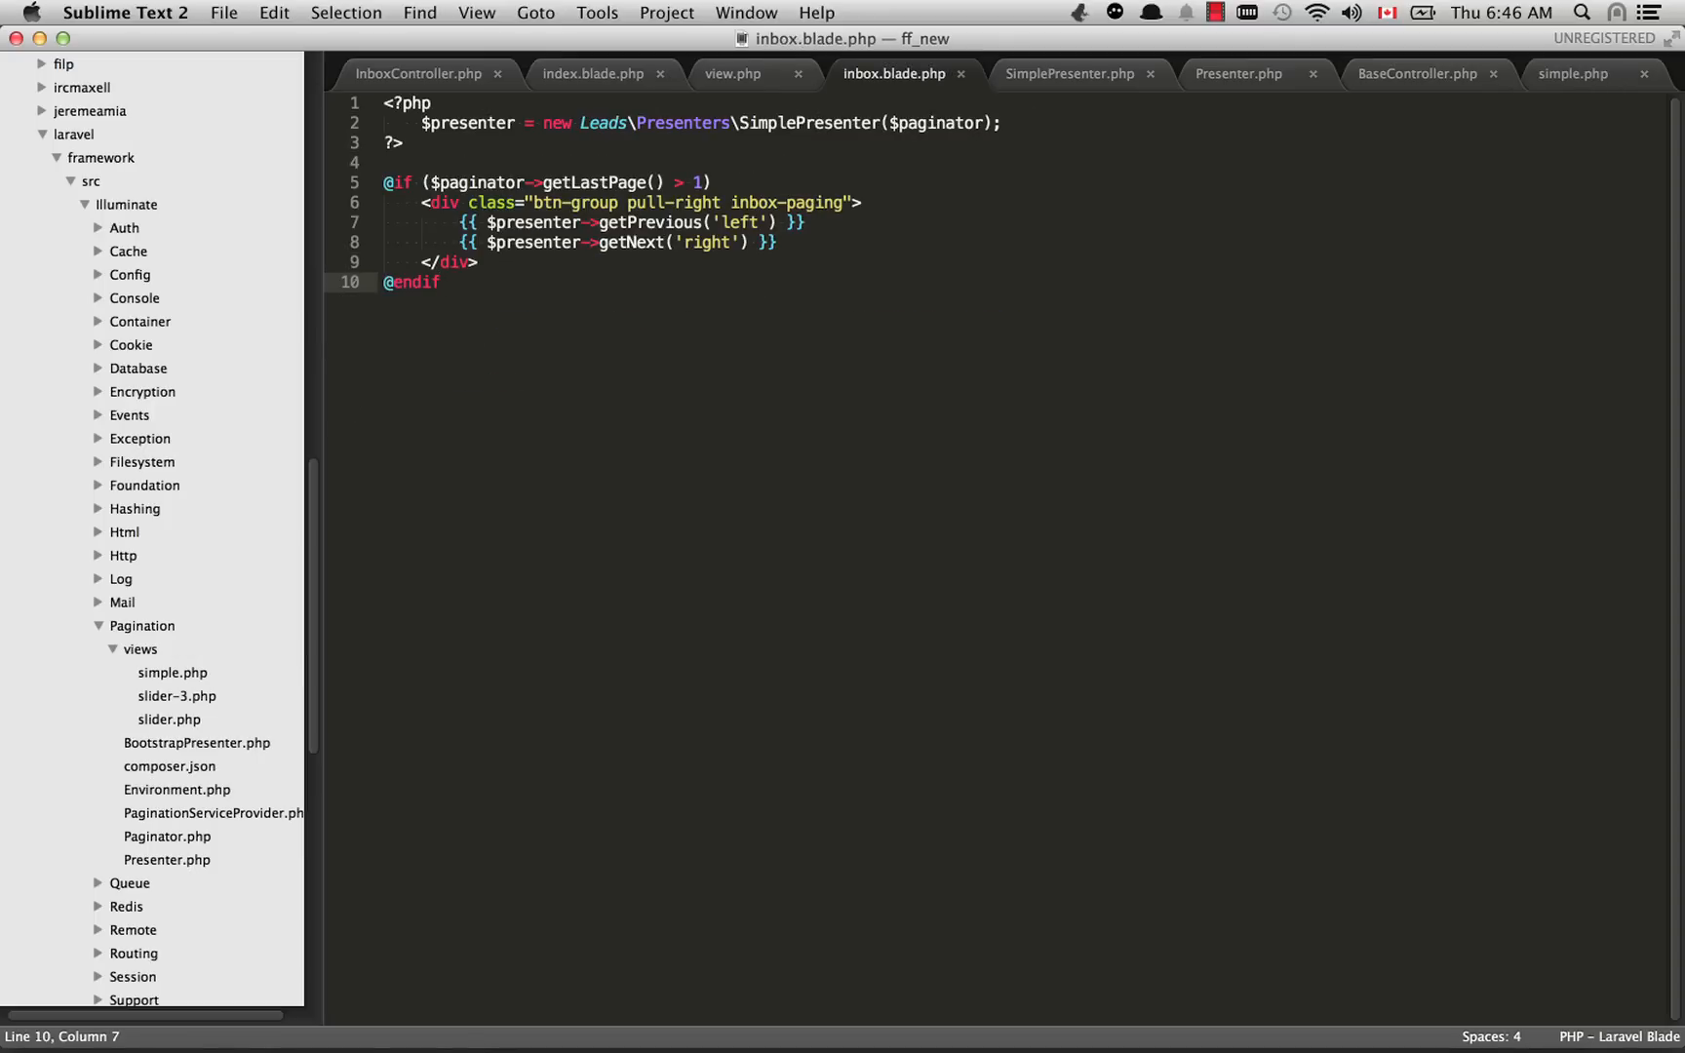
Step: Examine the 'pagination.previous' translation key in simple.php, then return to the inbox inspector
click(172, 673)
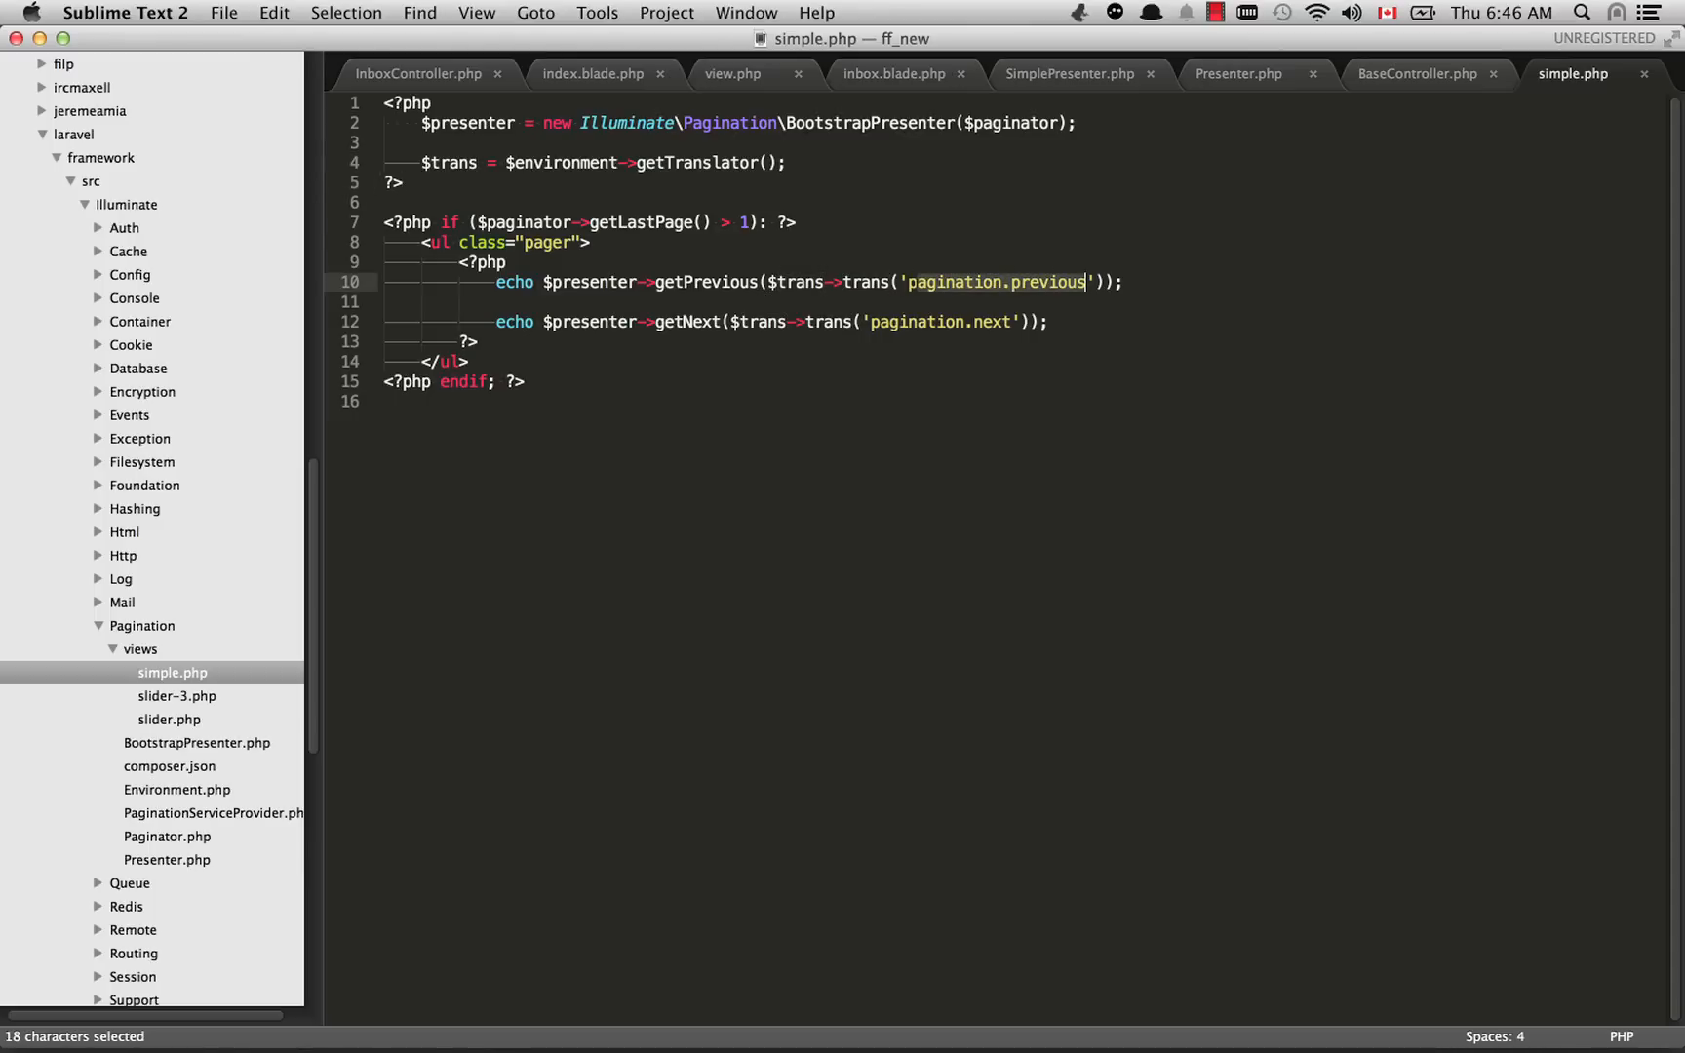
click(1098, 281)
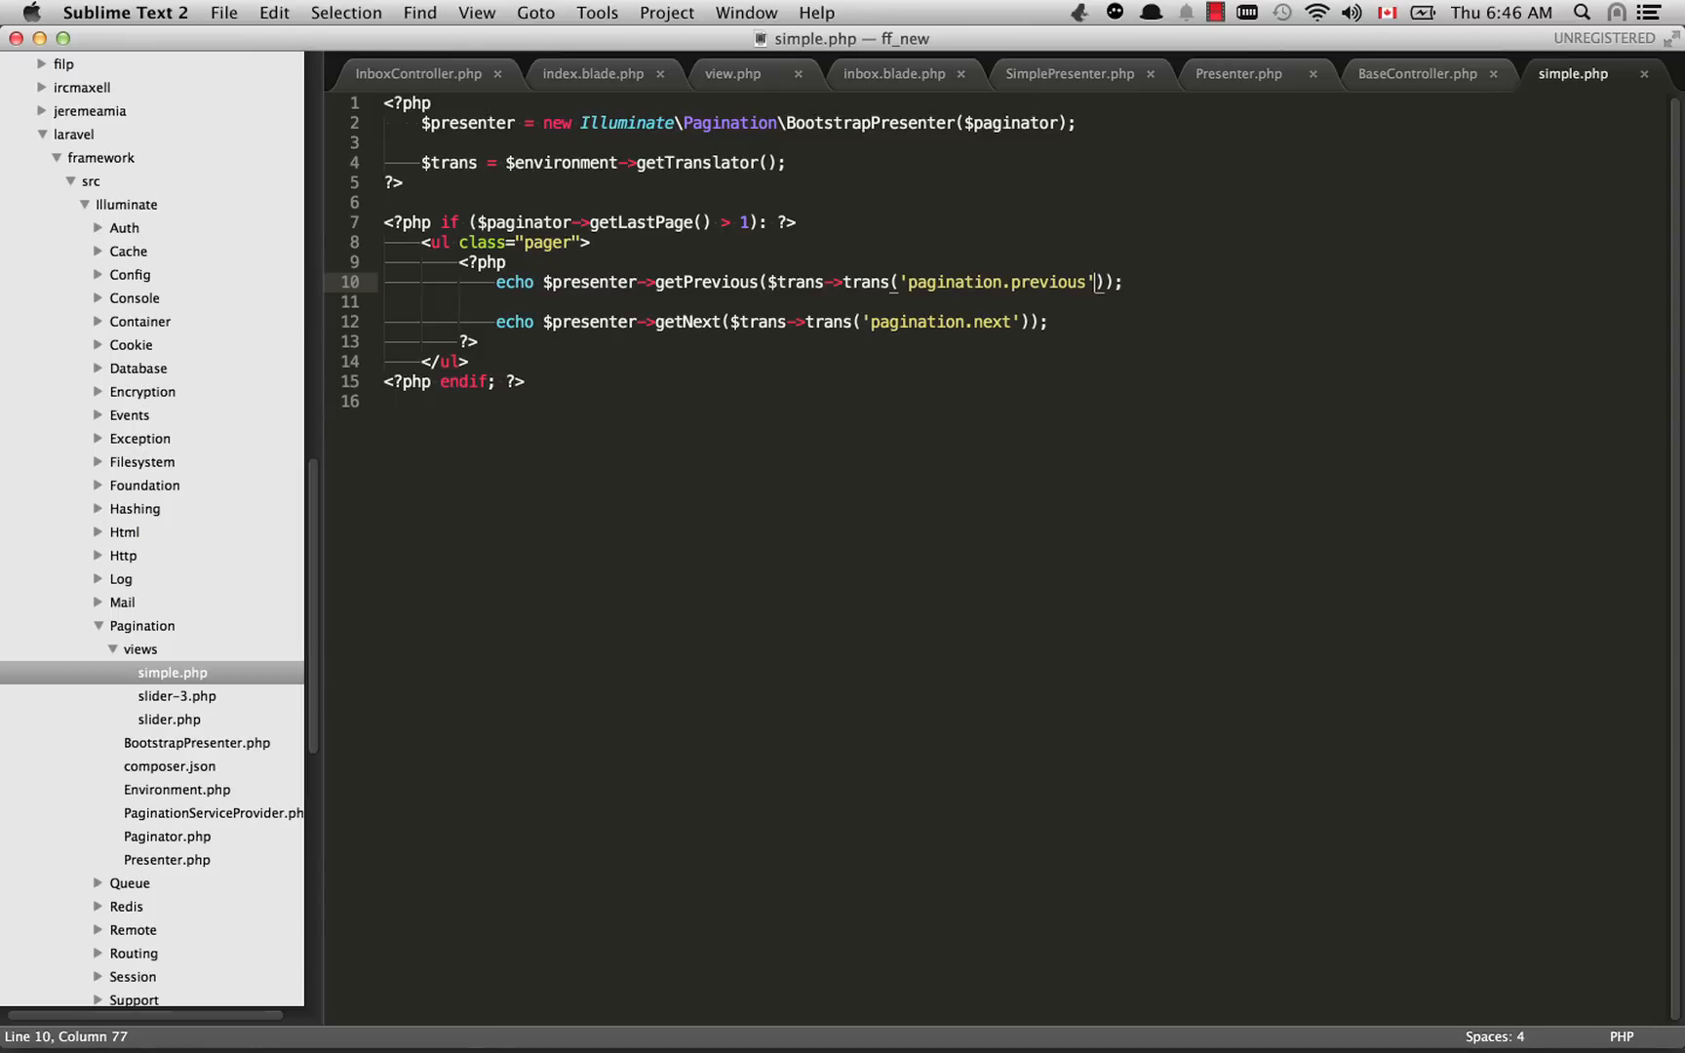
click(891, 74)
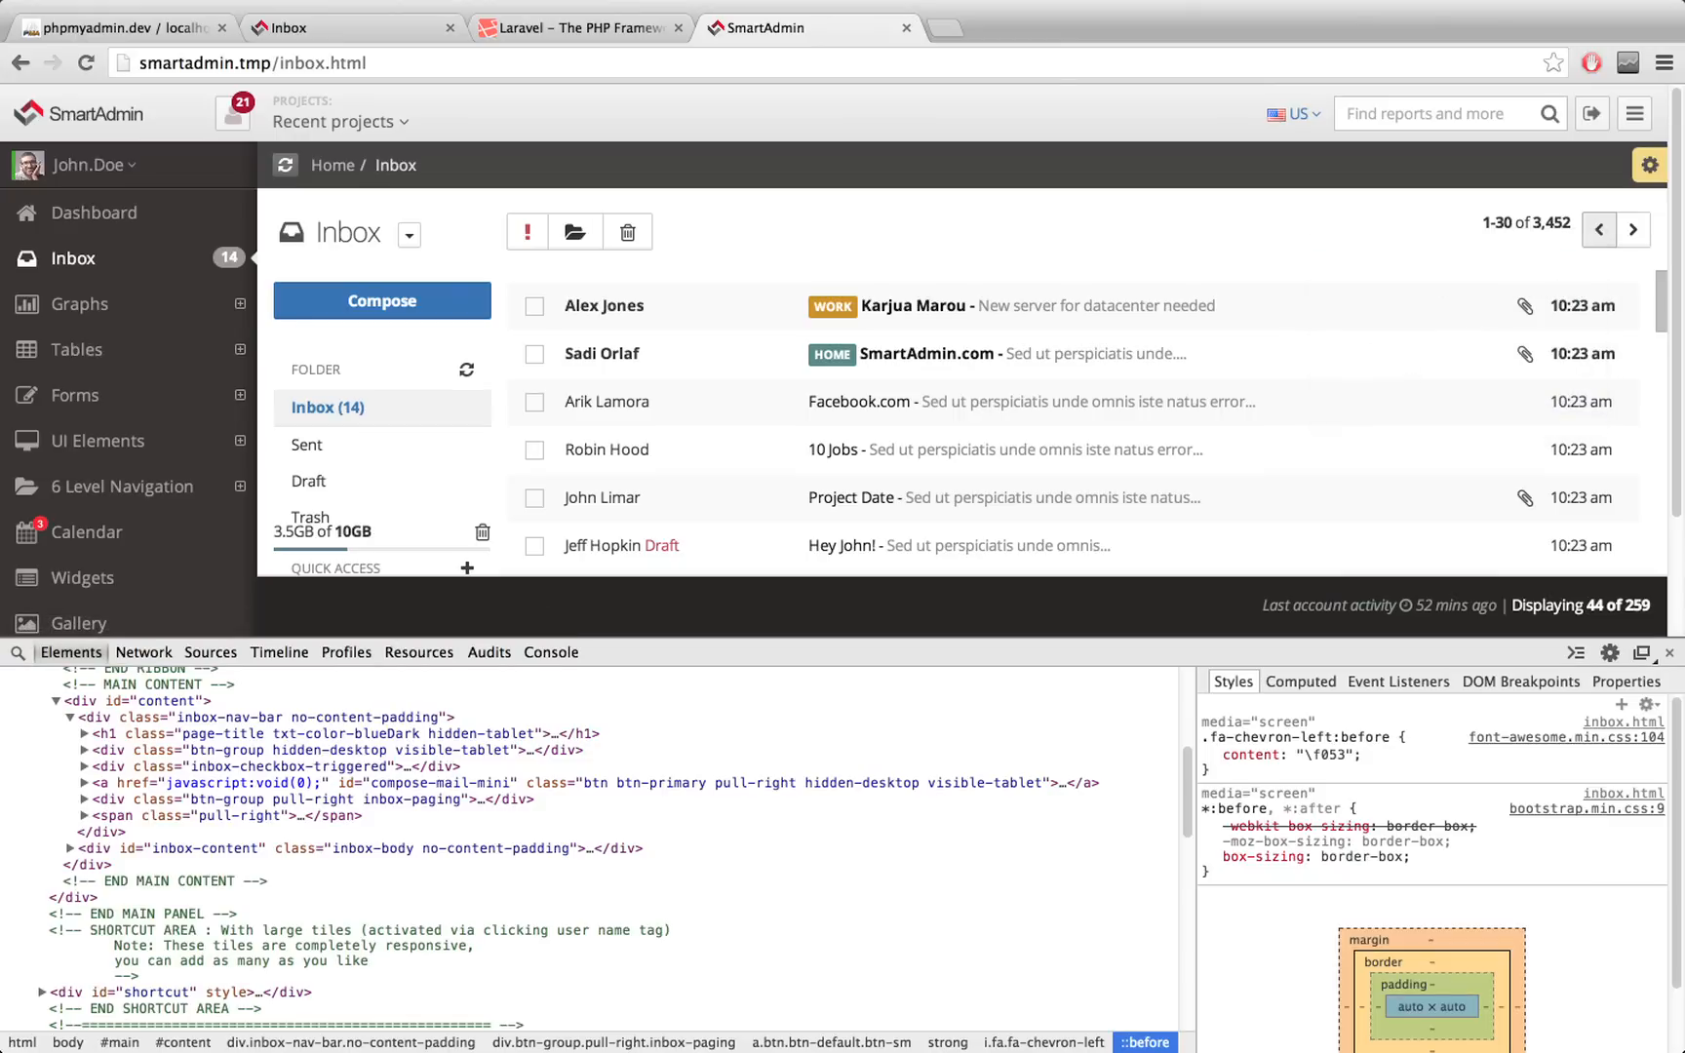
Step: Inspect the inbox's previous-page chevron button markup in DevTools
click(1604, 230)
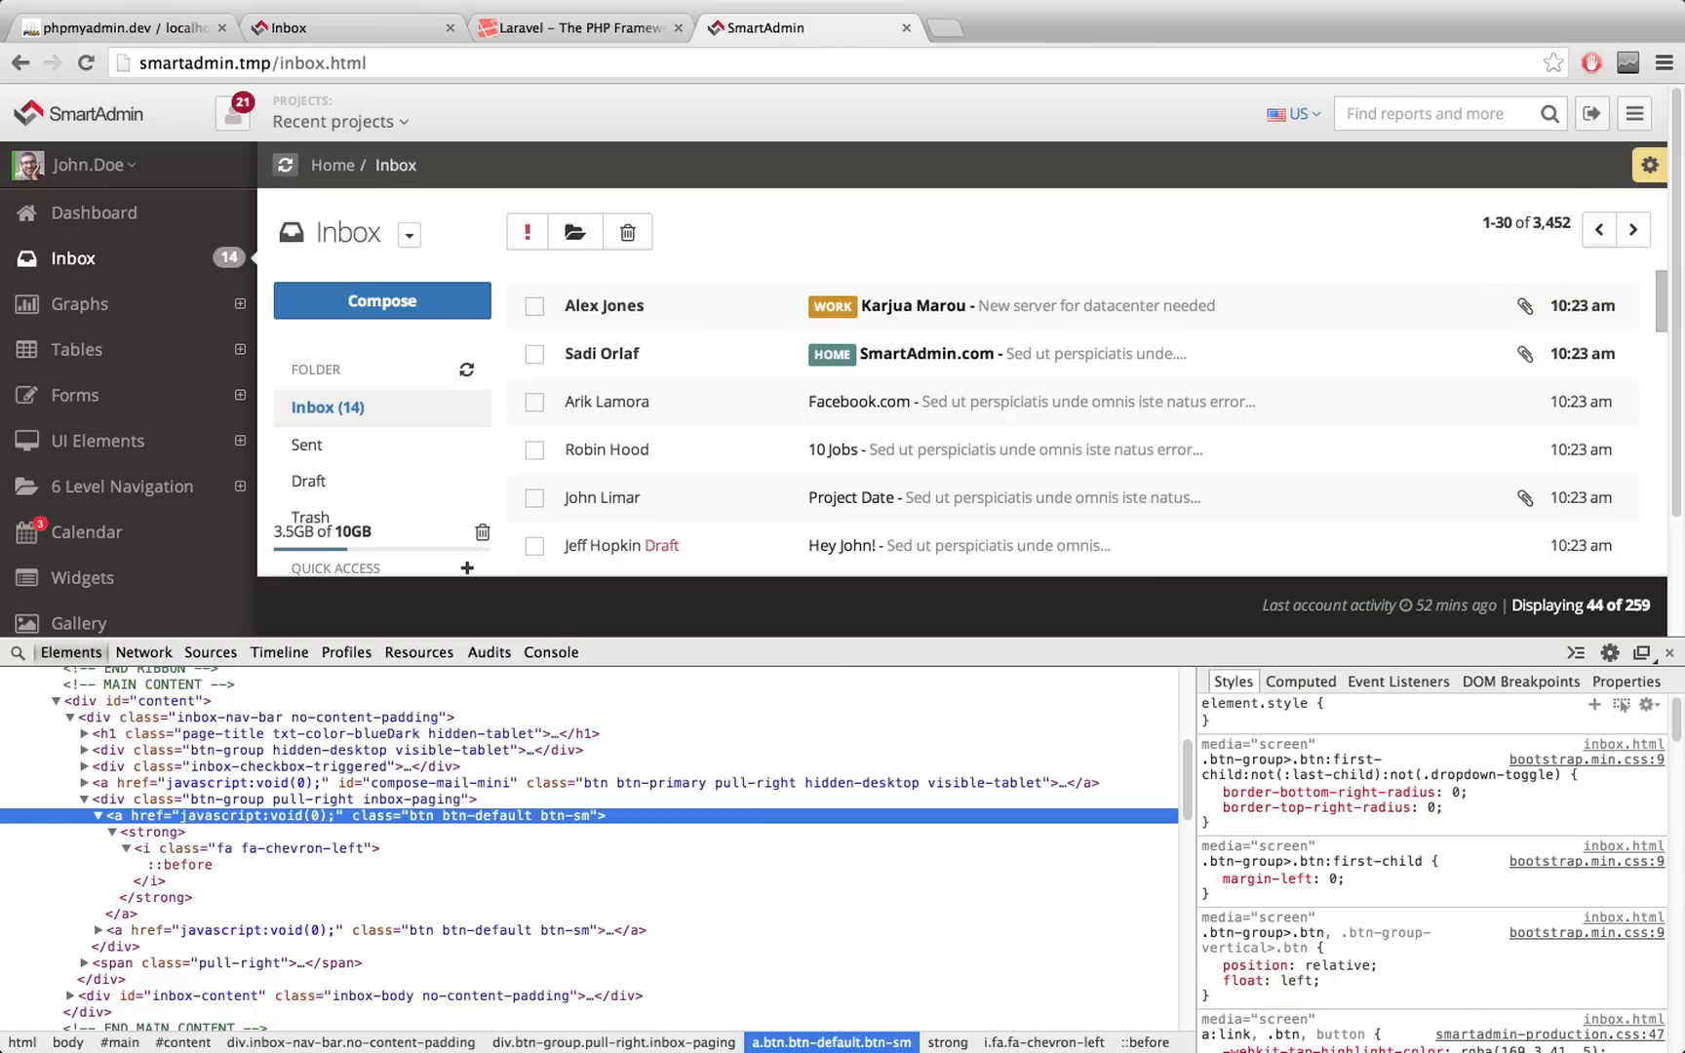
mouse_move(1600, 230)
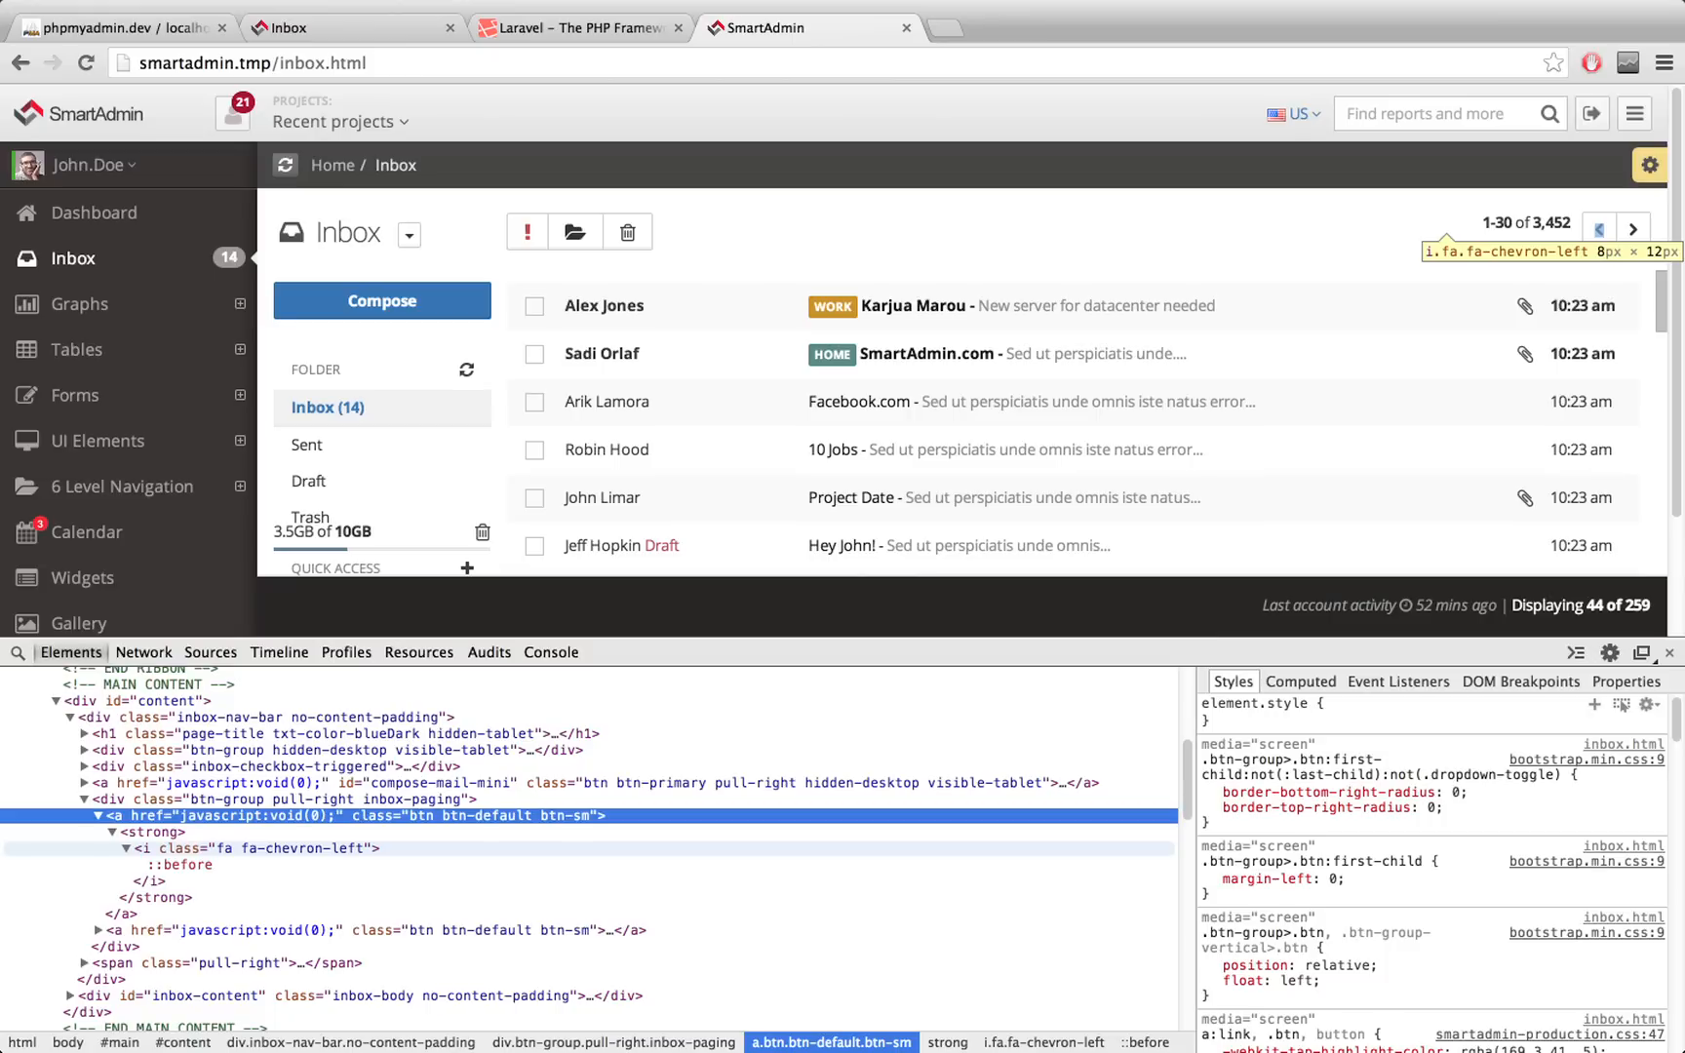
right_click(1603, 229)
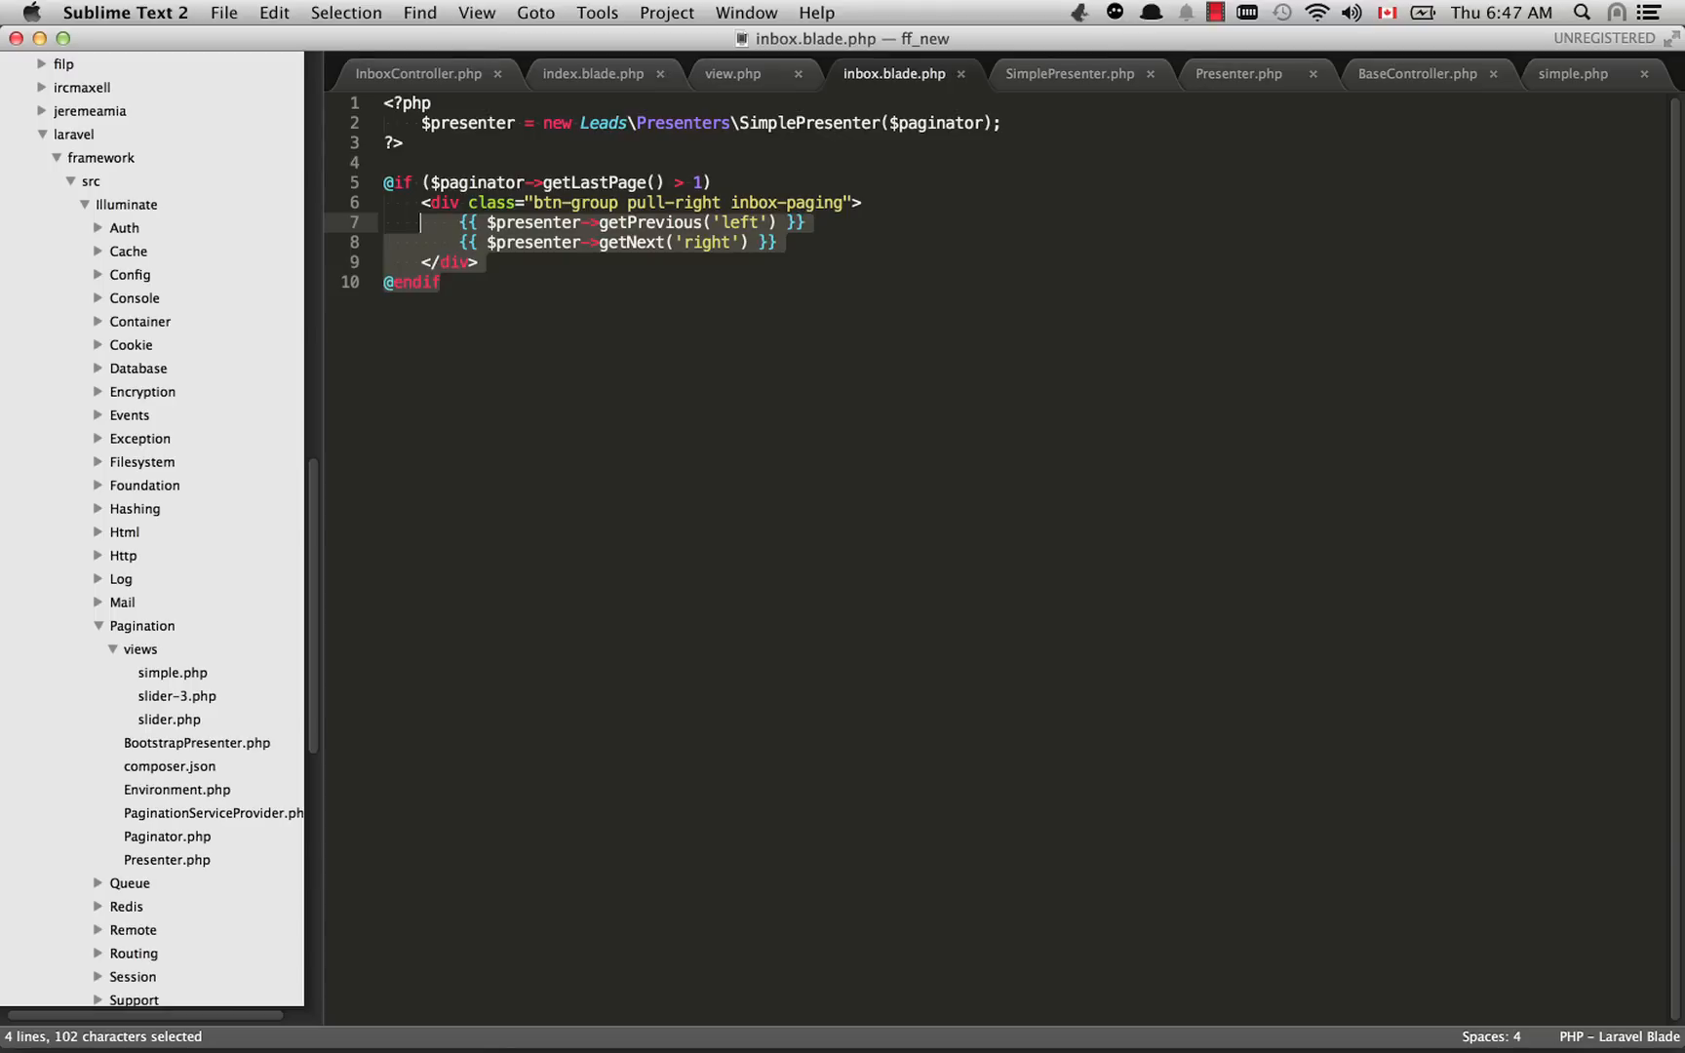
click(531, 123)
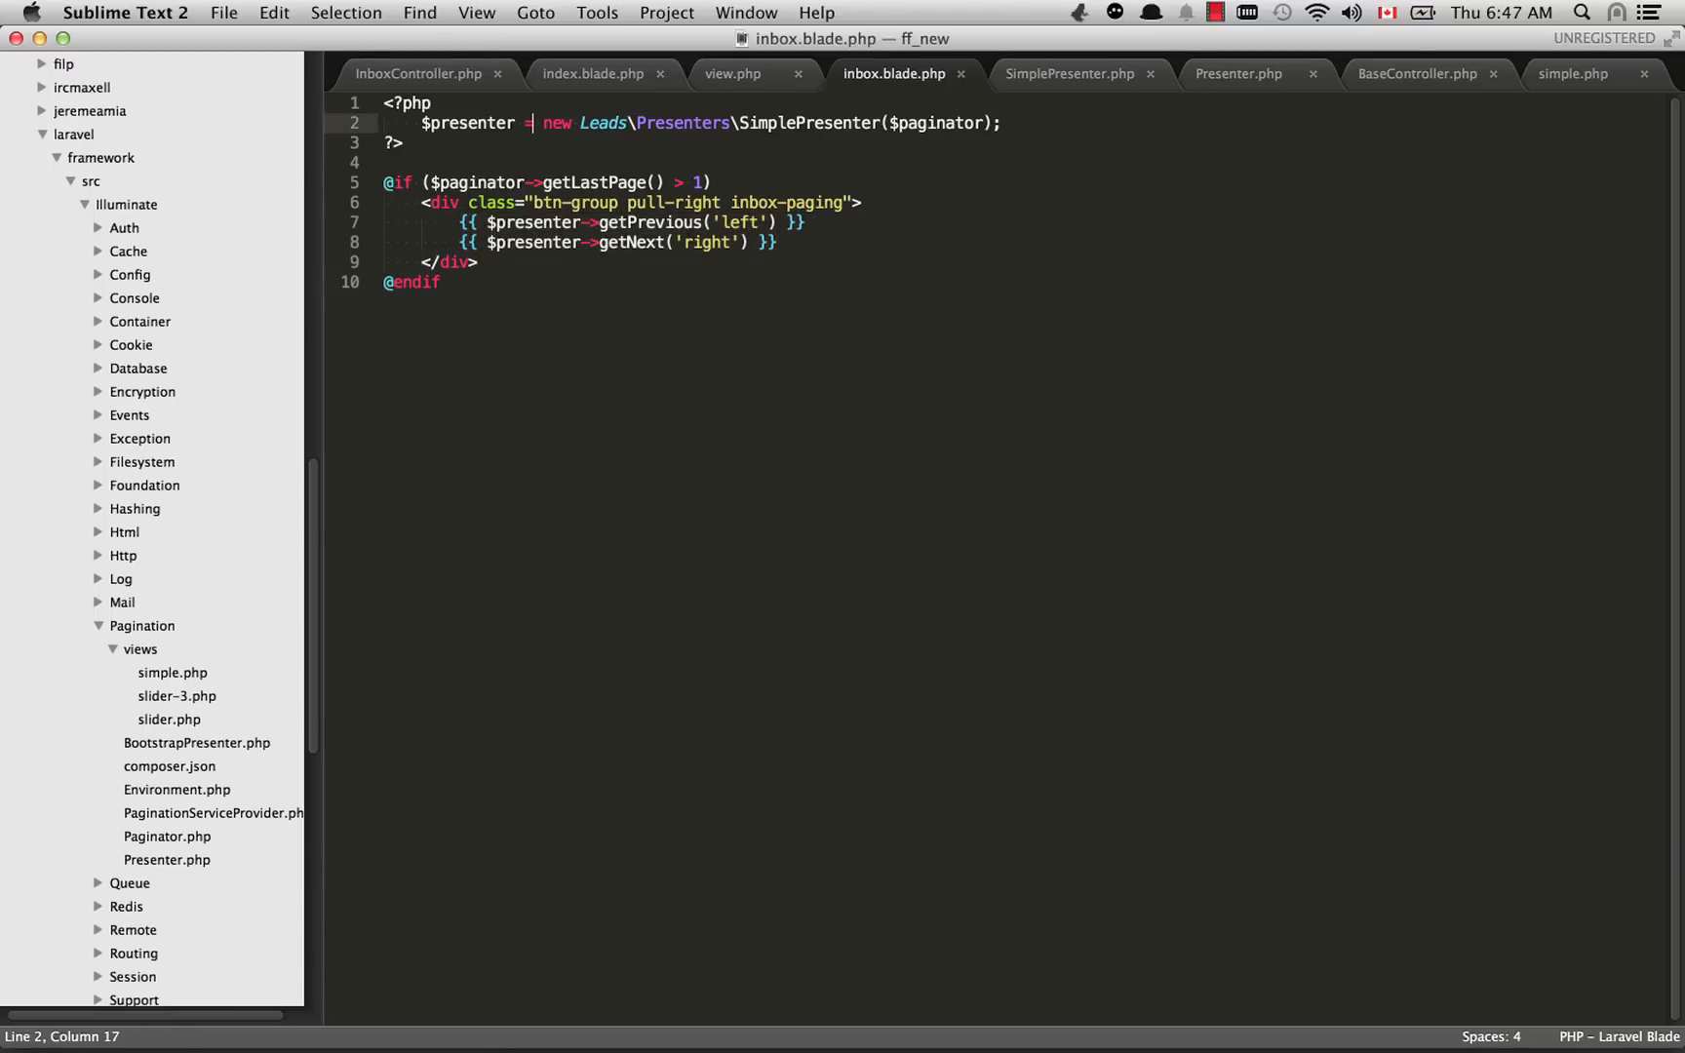
drag(424, 123, 973, 123)
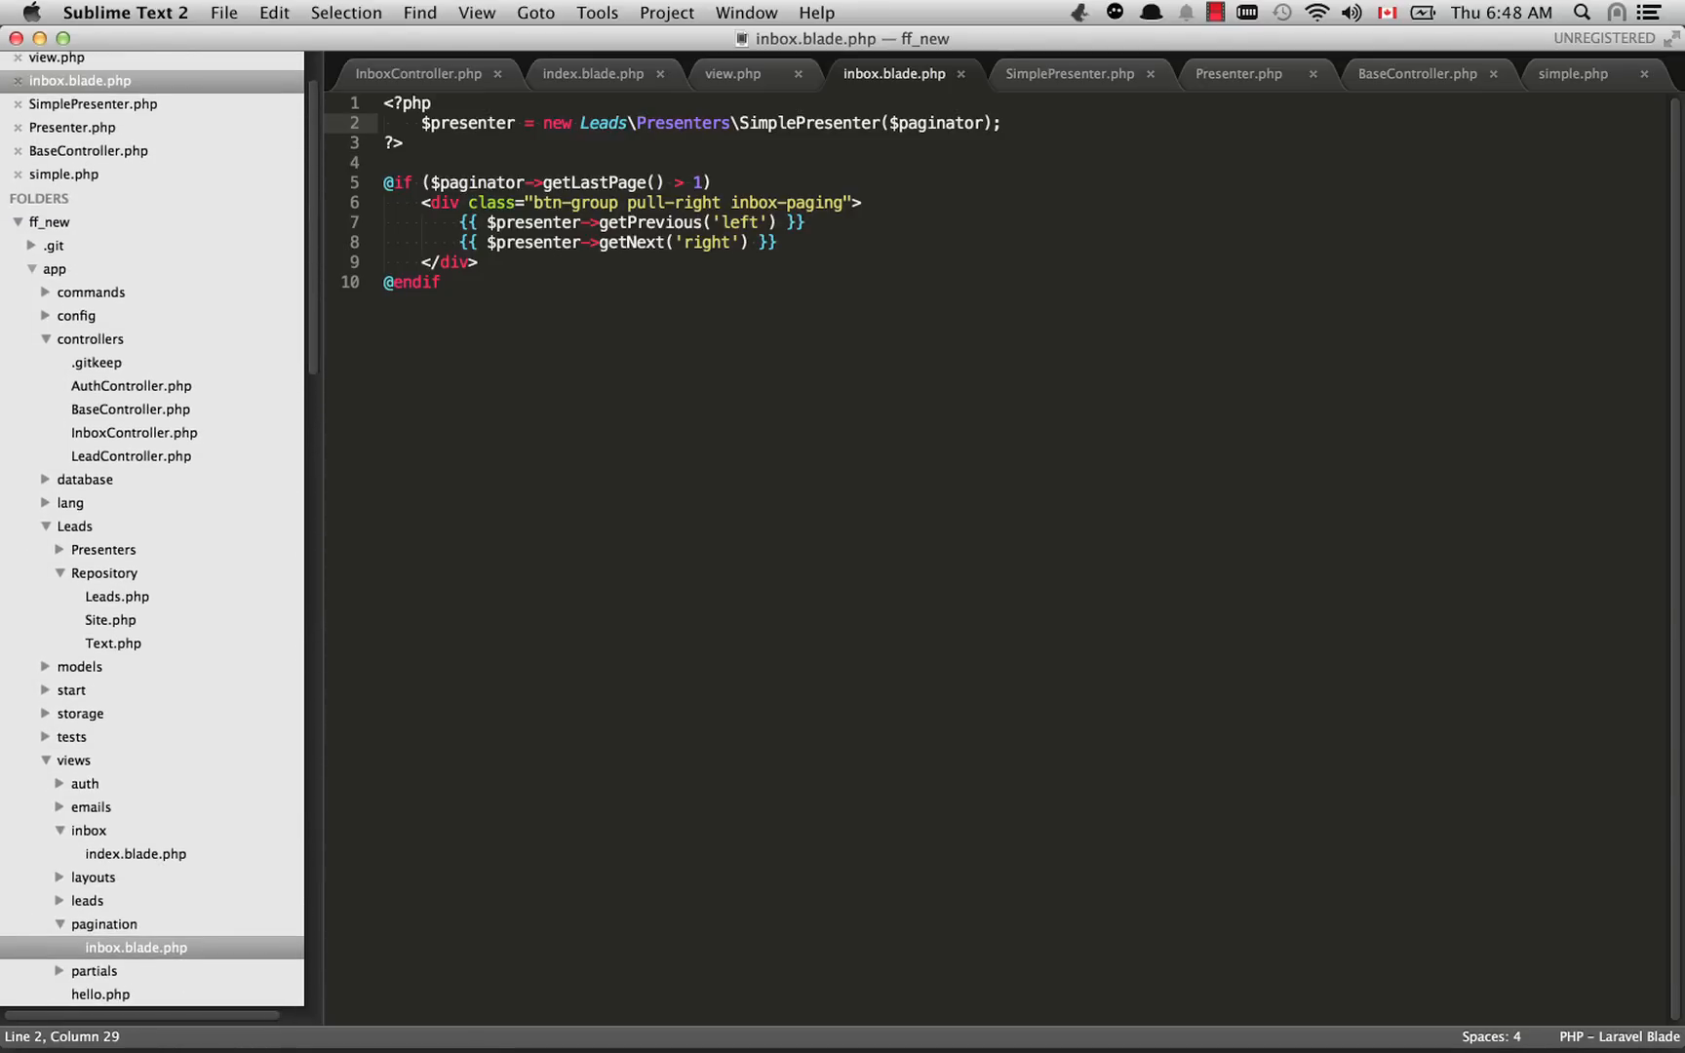
Step: Locate app/Leads/Presenters in the sidebar and bring up the custom SimplePresenter class
scroll(down, 3)
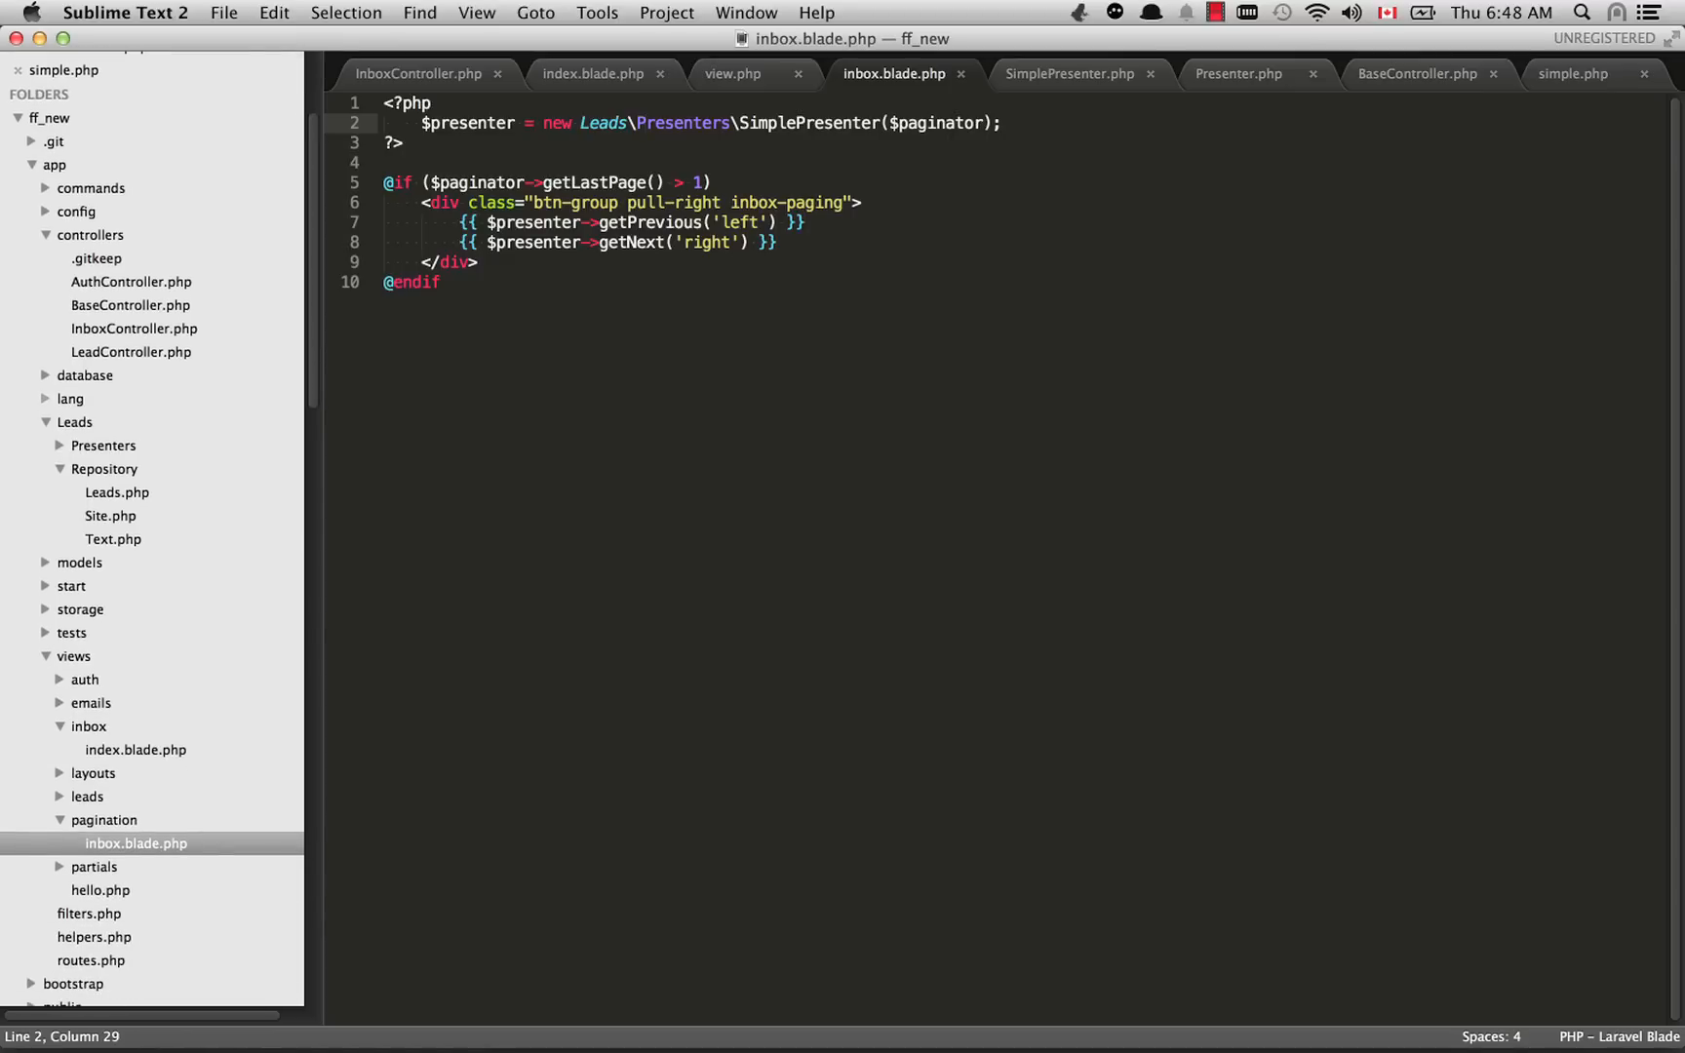
click(59, 445)
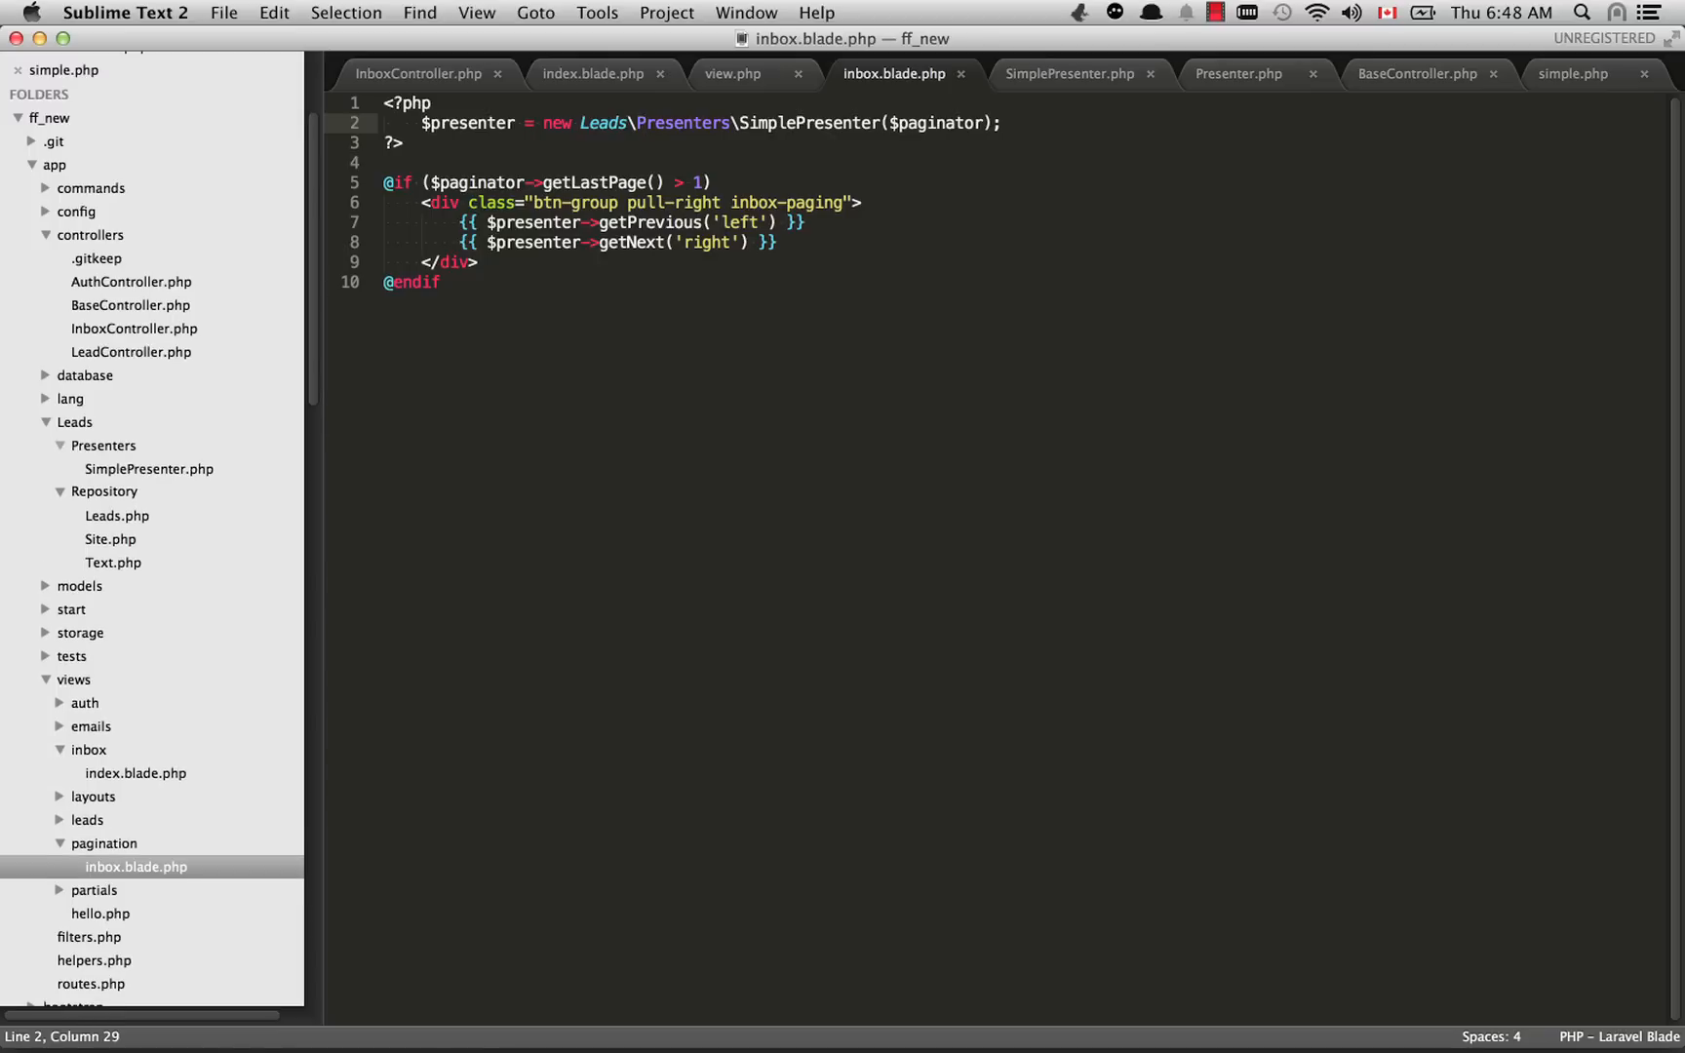
click(1071, 74)
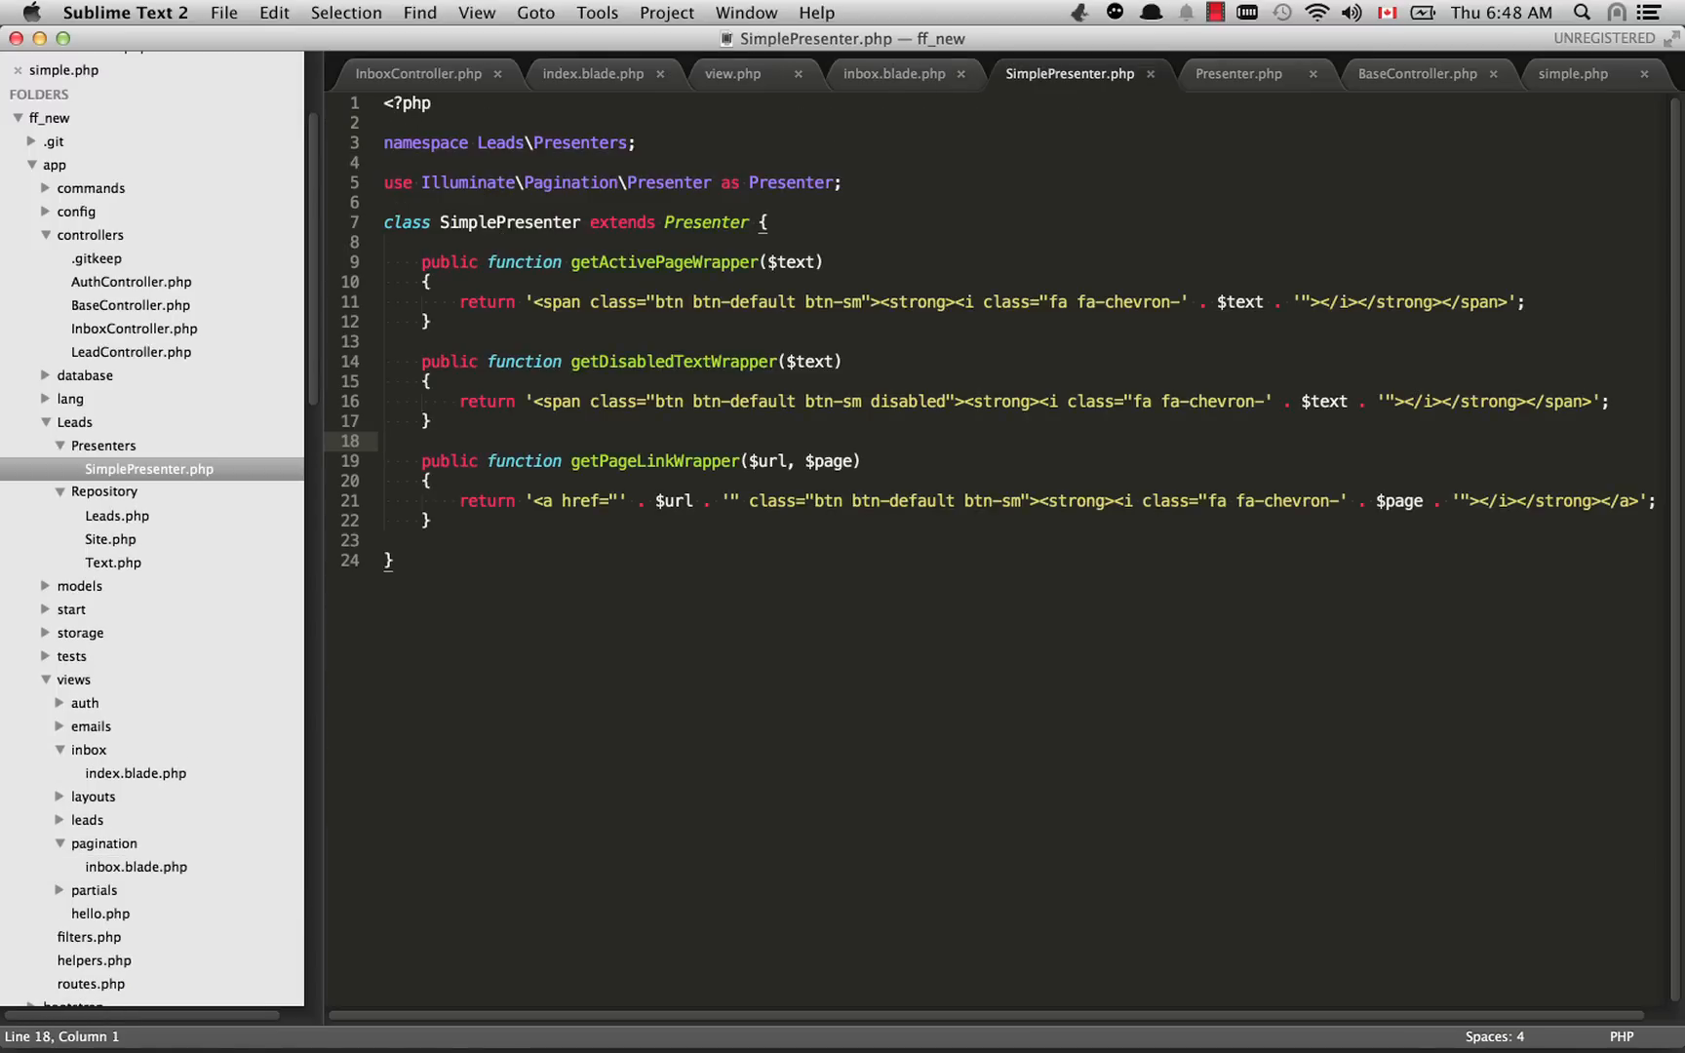
click(446, 541)
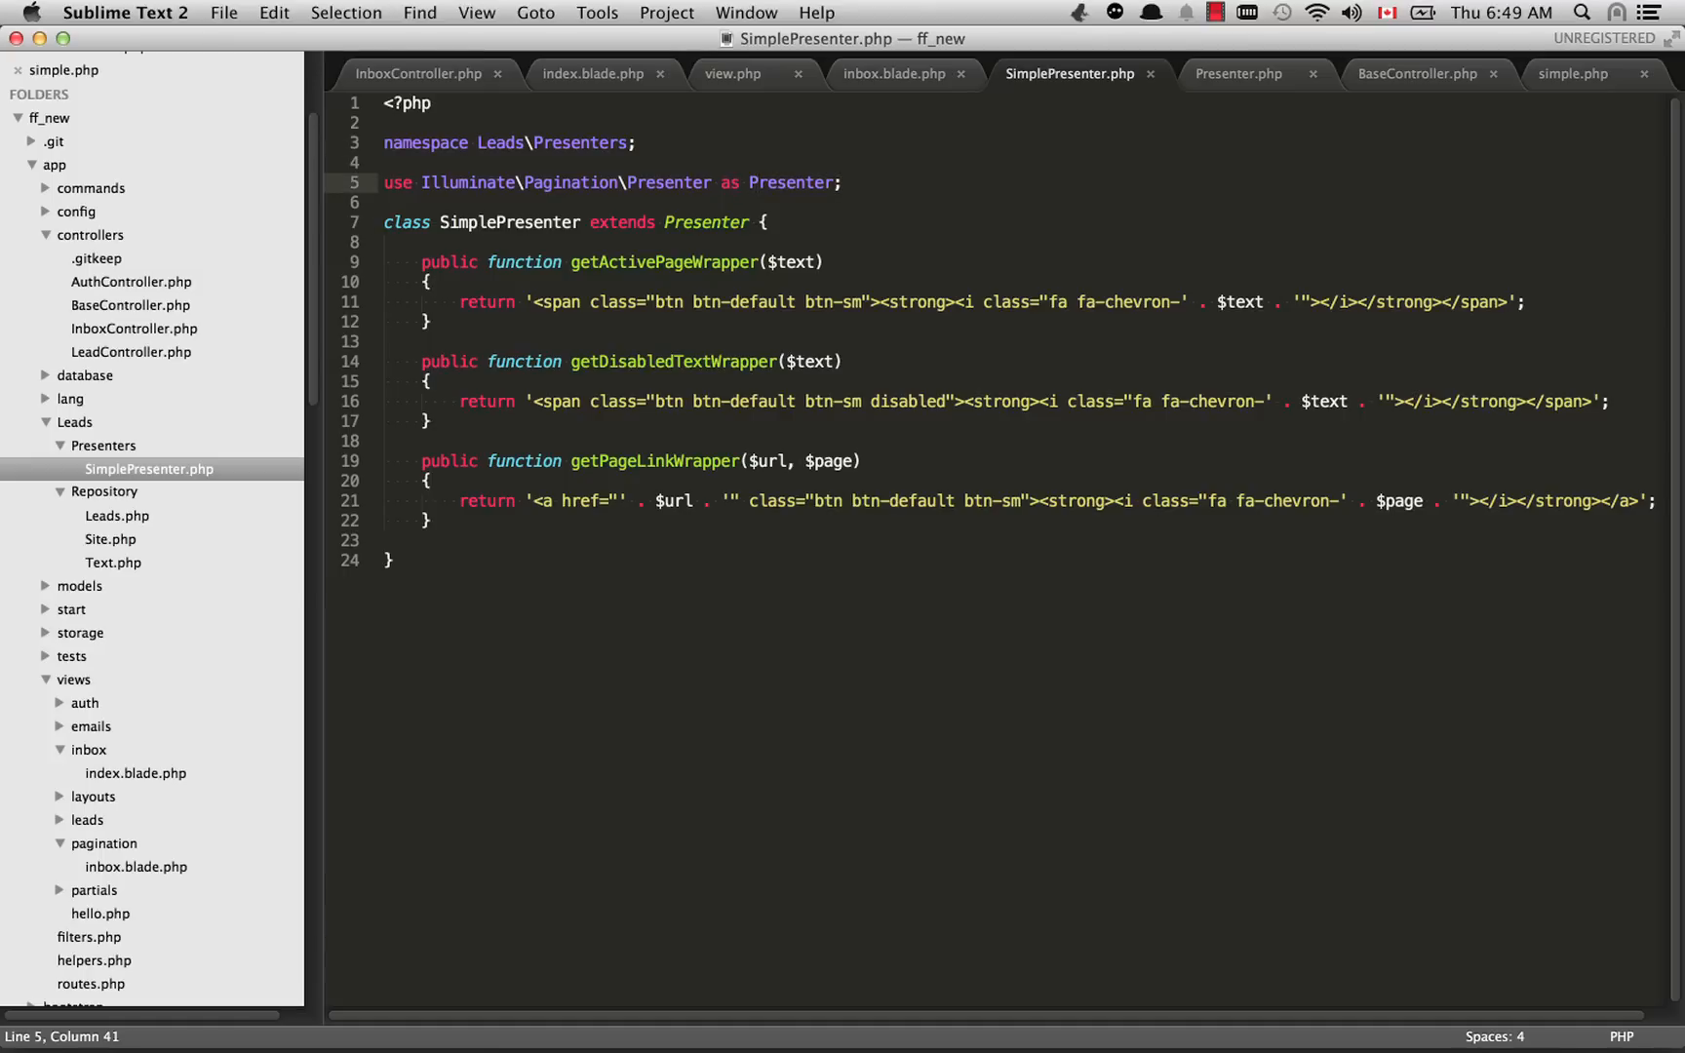
Step: Review SimplePresenter's Illuminate Presenter import and class body, then switch to simple.php
drag(420, 184, 712, 184)
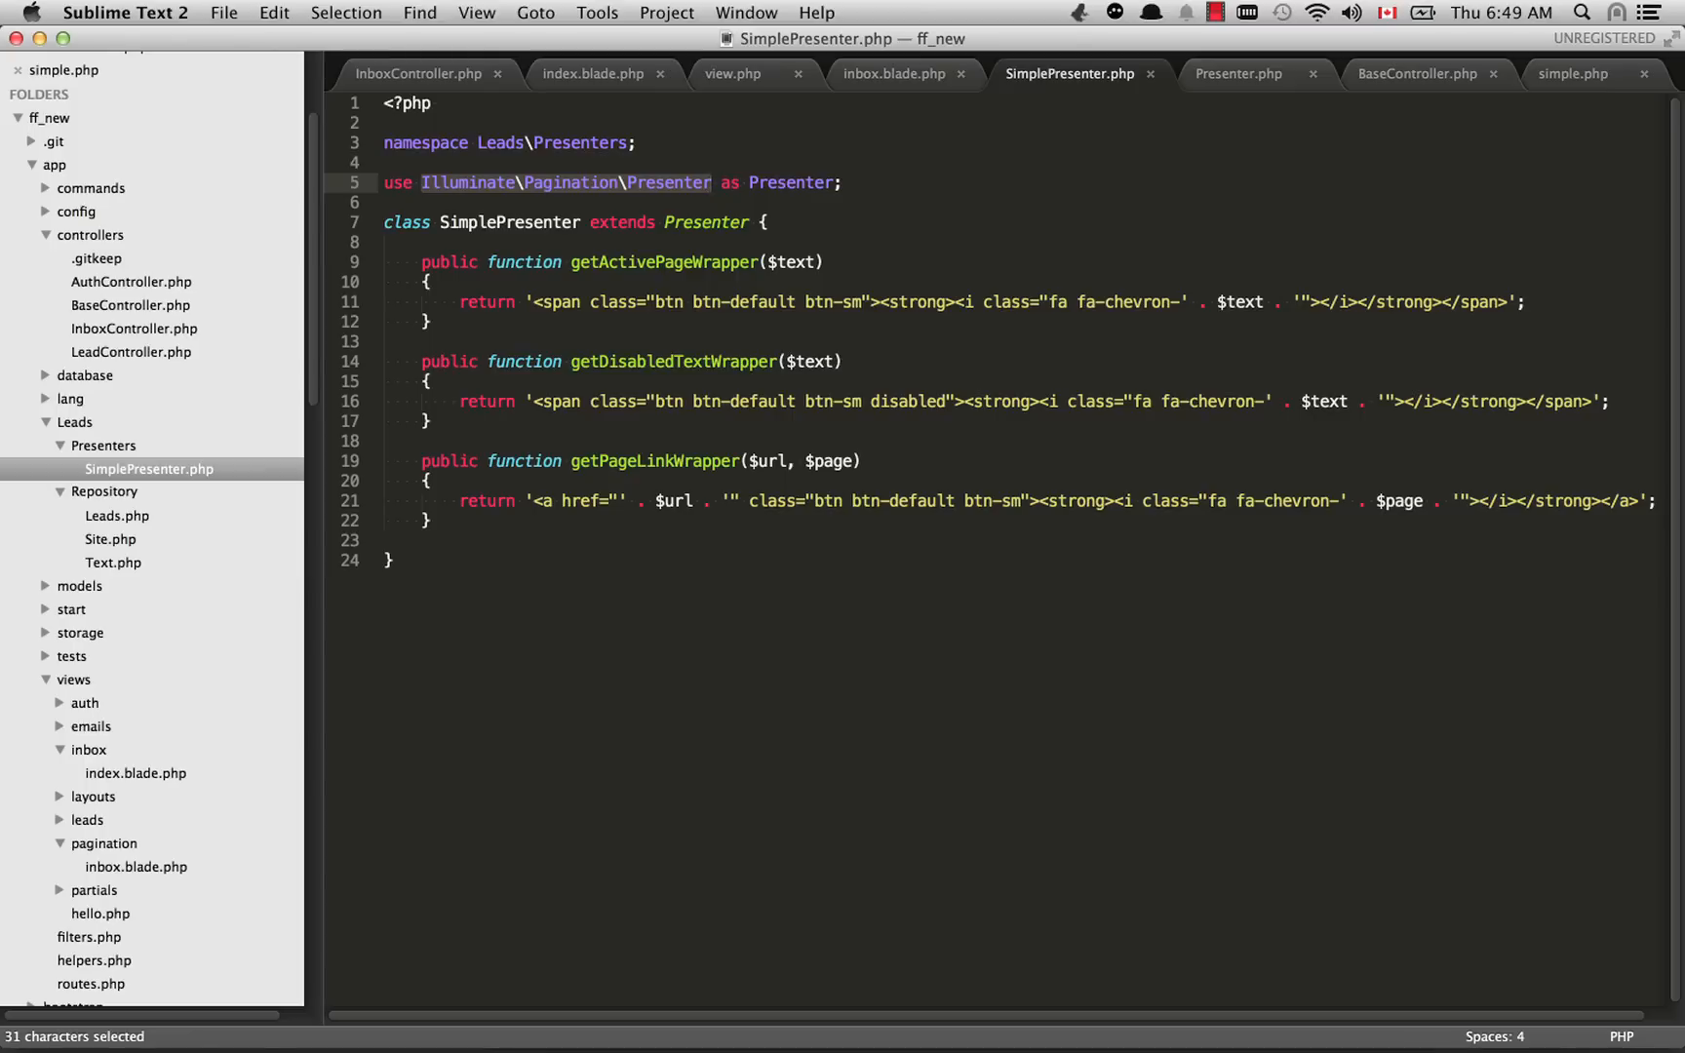
click(751, 222)
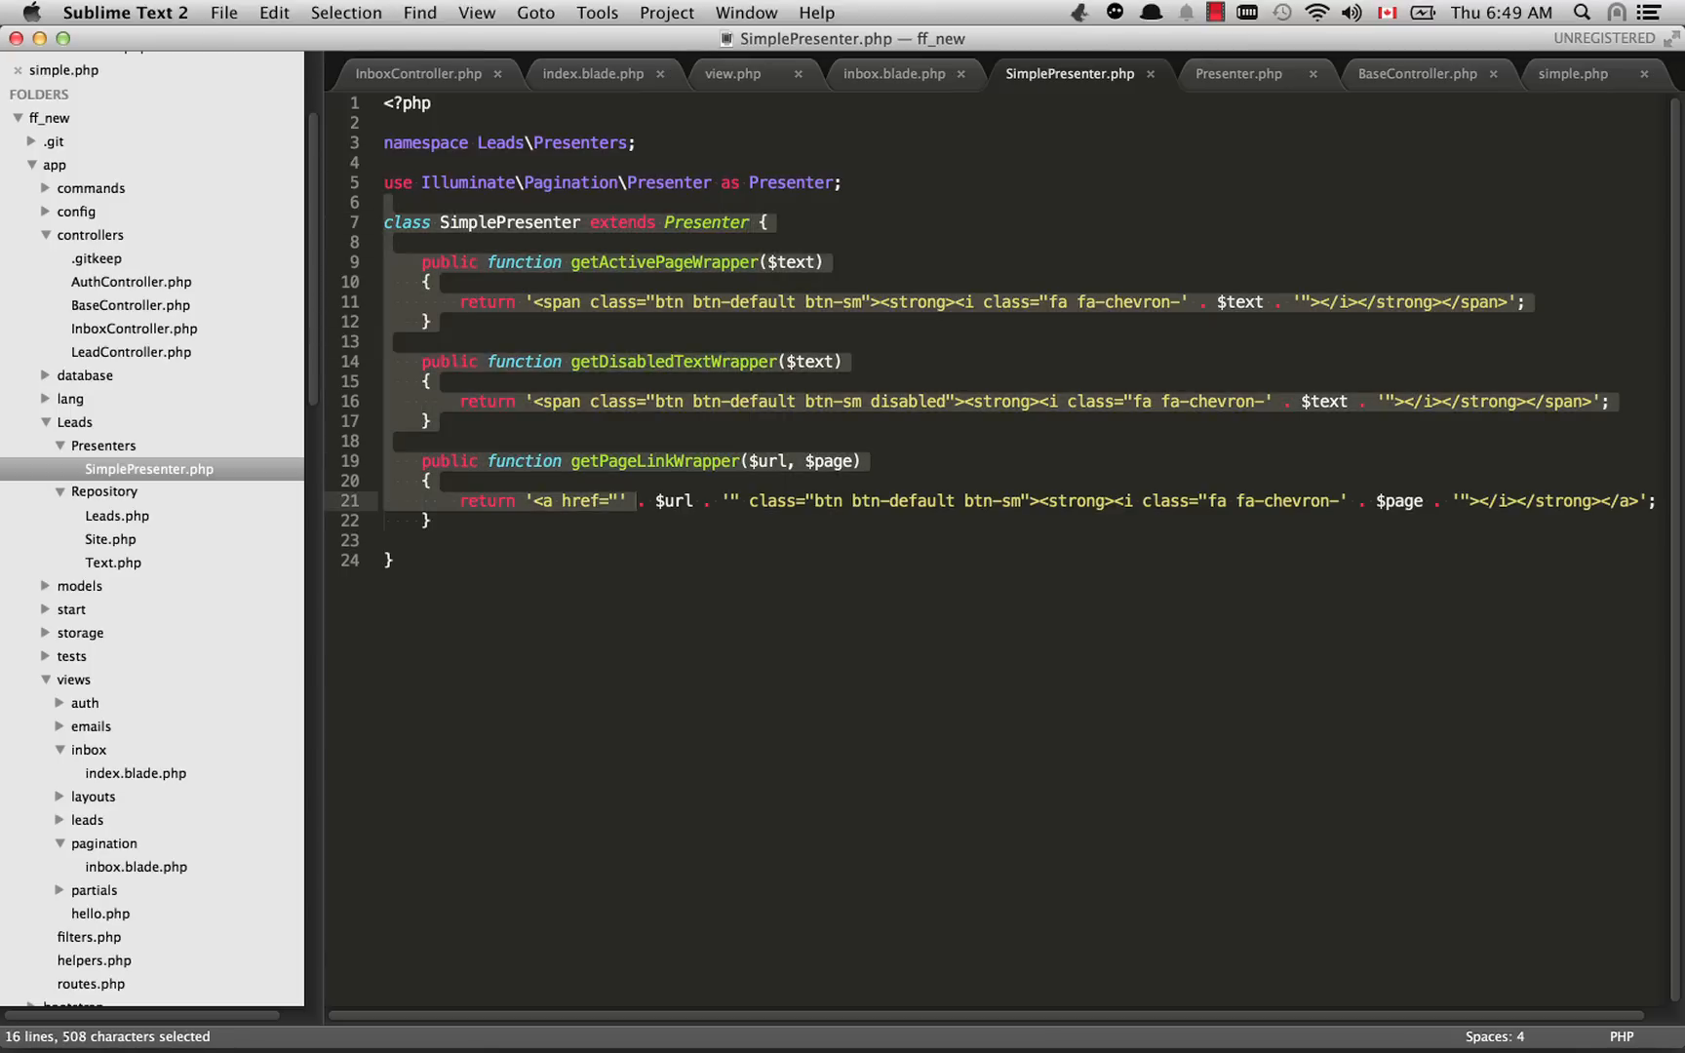
click(626, 501)
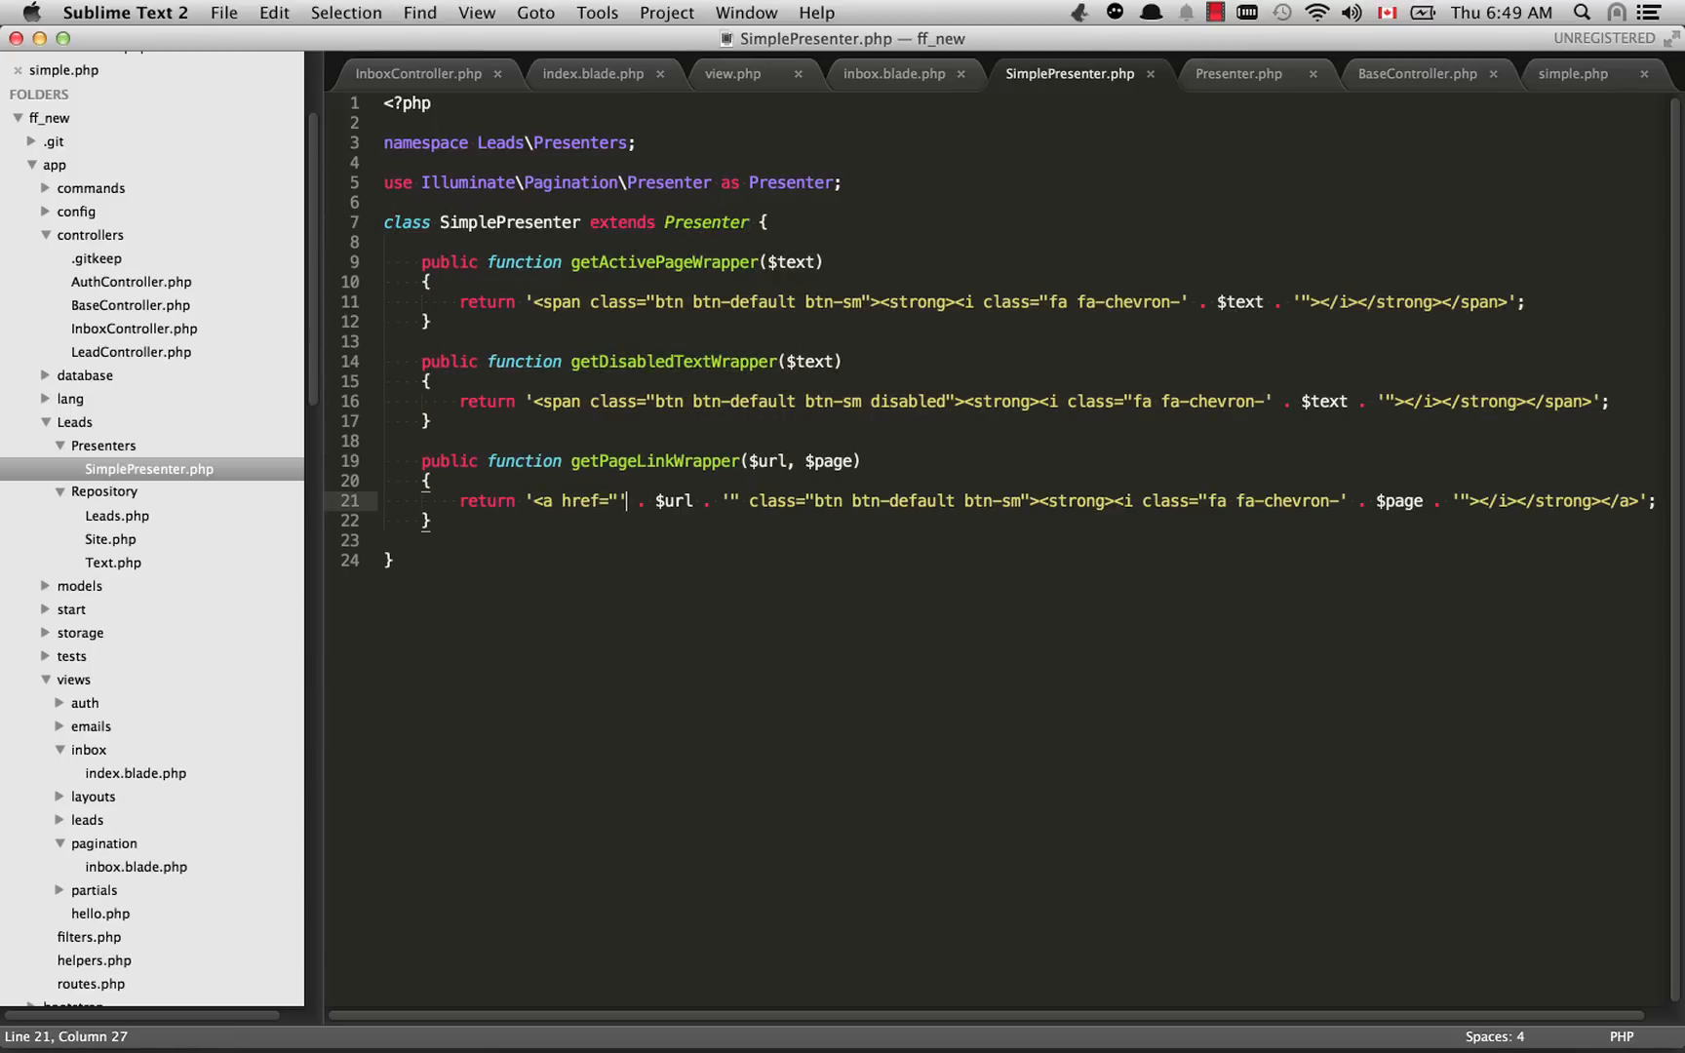
click(1574, 74)
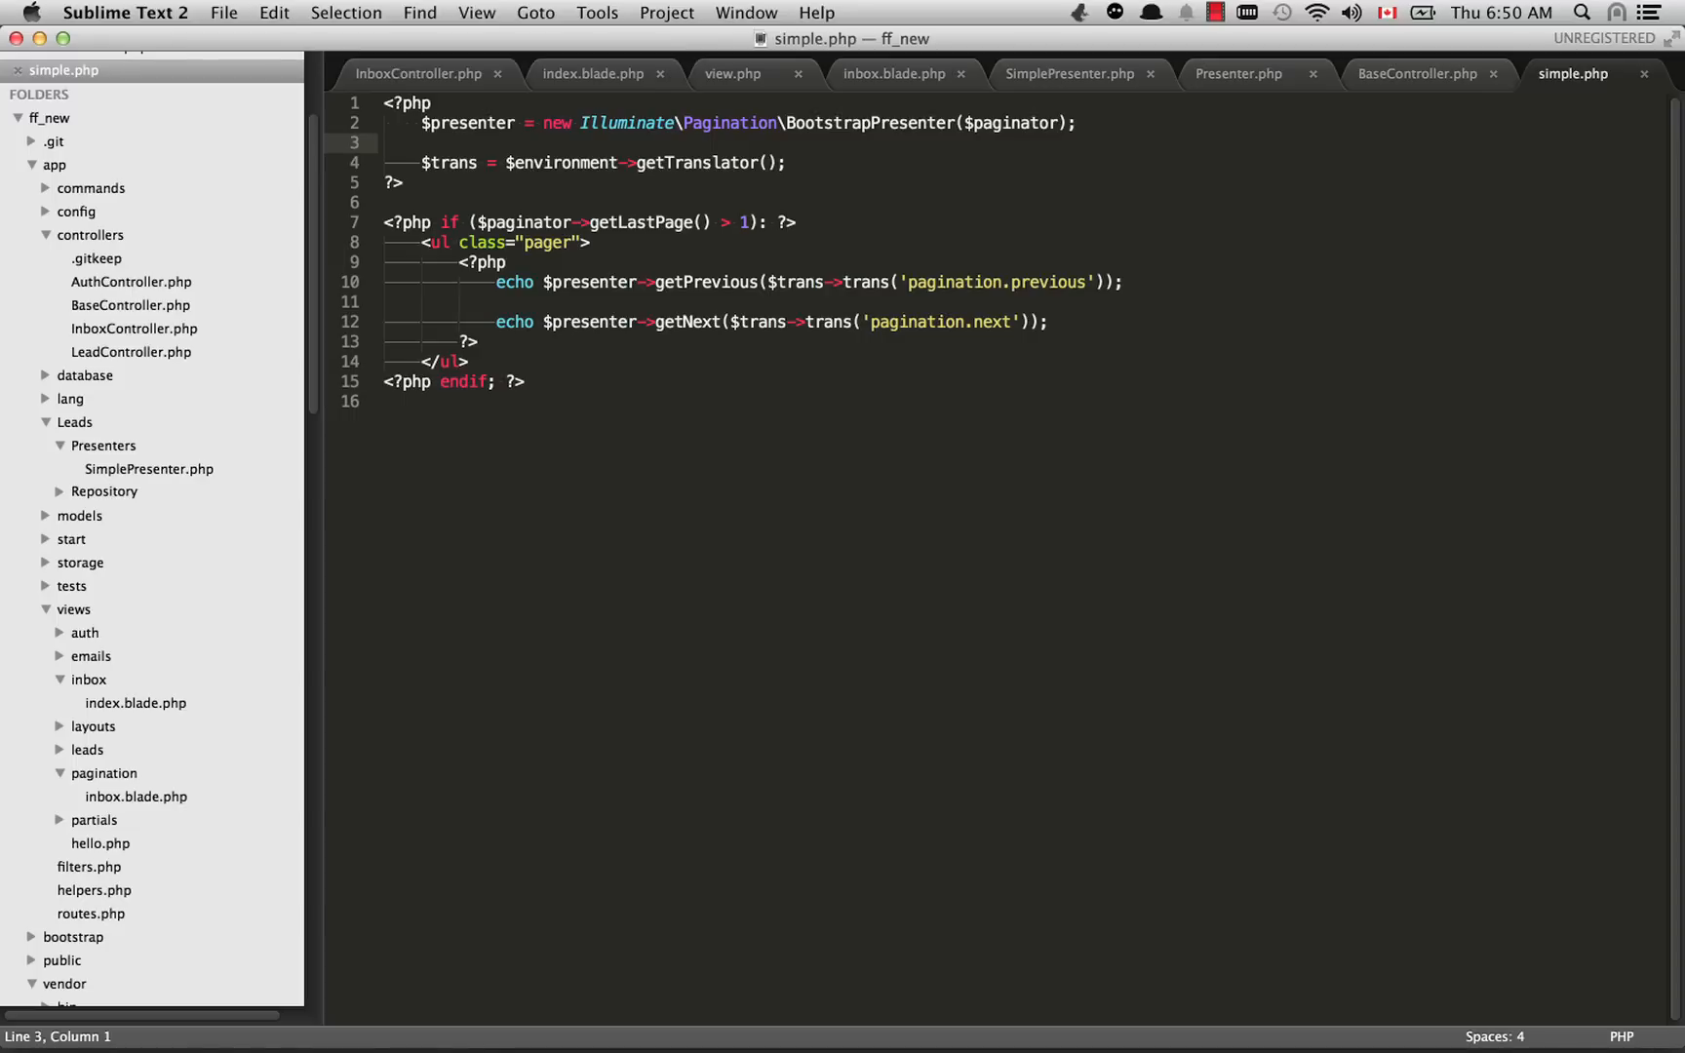
Step: Pick out $presenter and BootstrapPresenter in simple.php and scroll toward vendor/laravel's Pagination folder
double_click(467, 122)
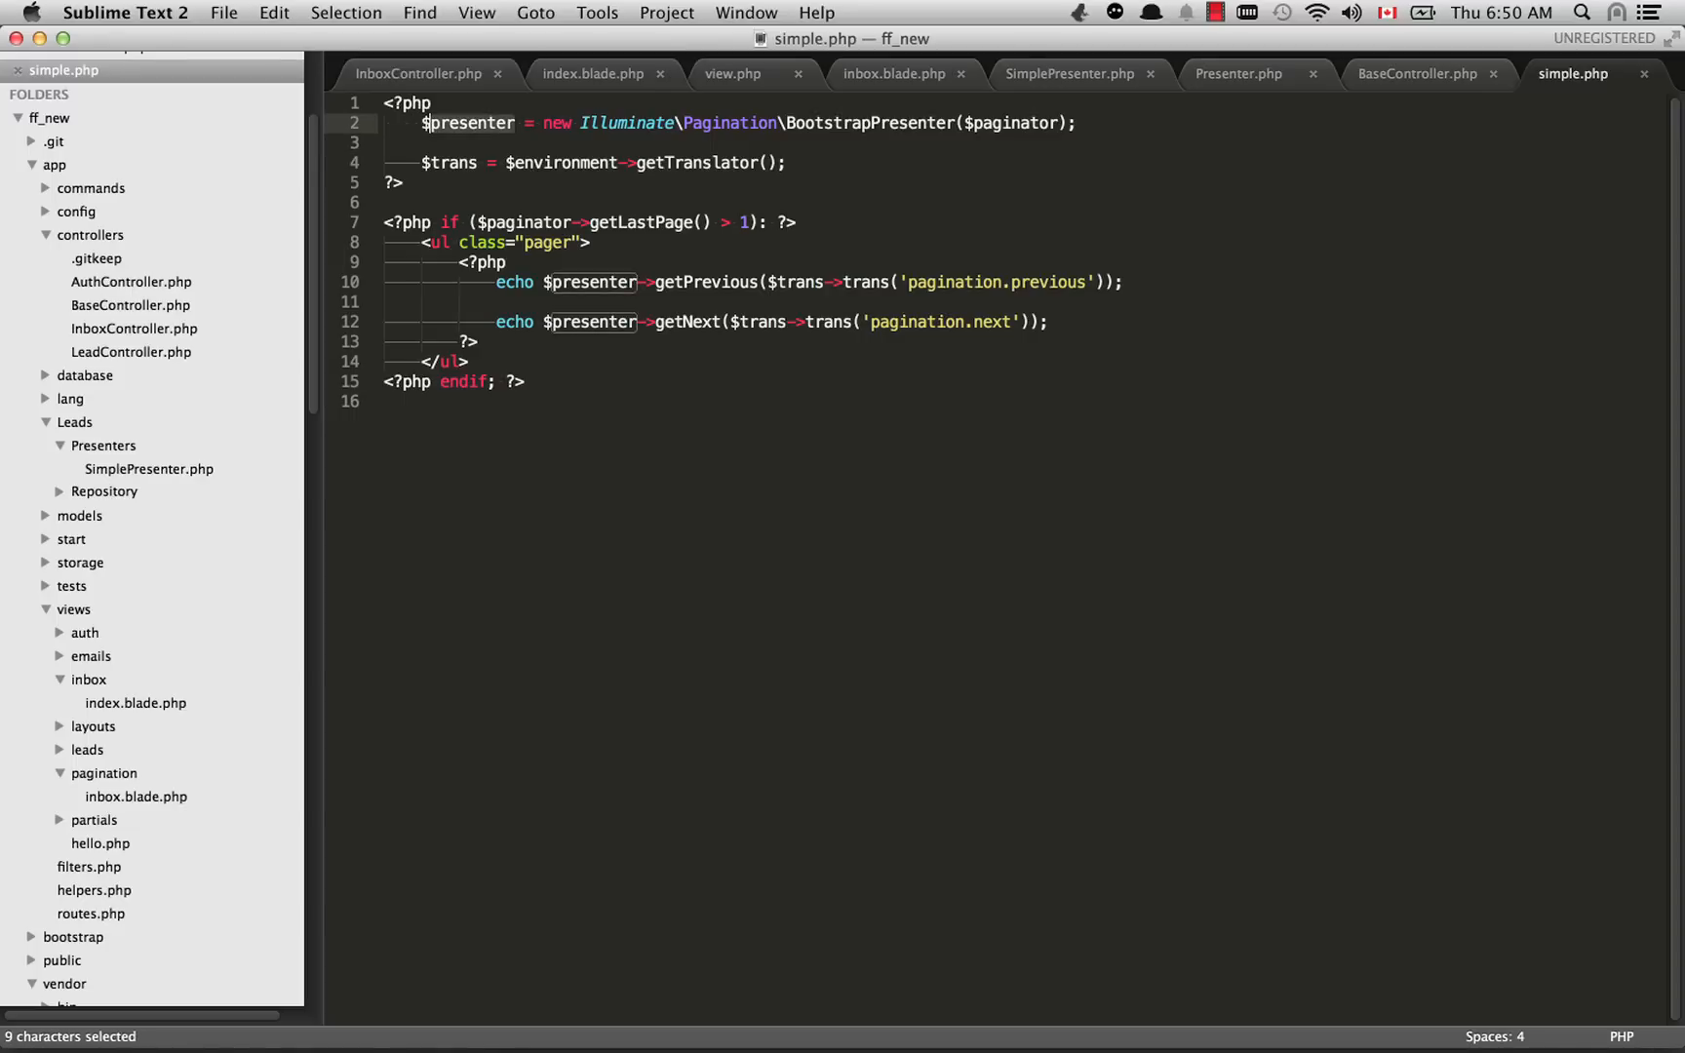
click(433, 123)
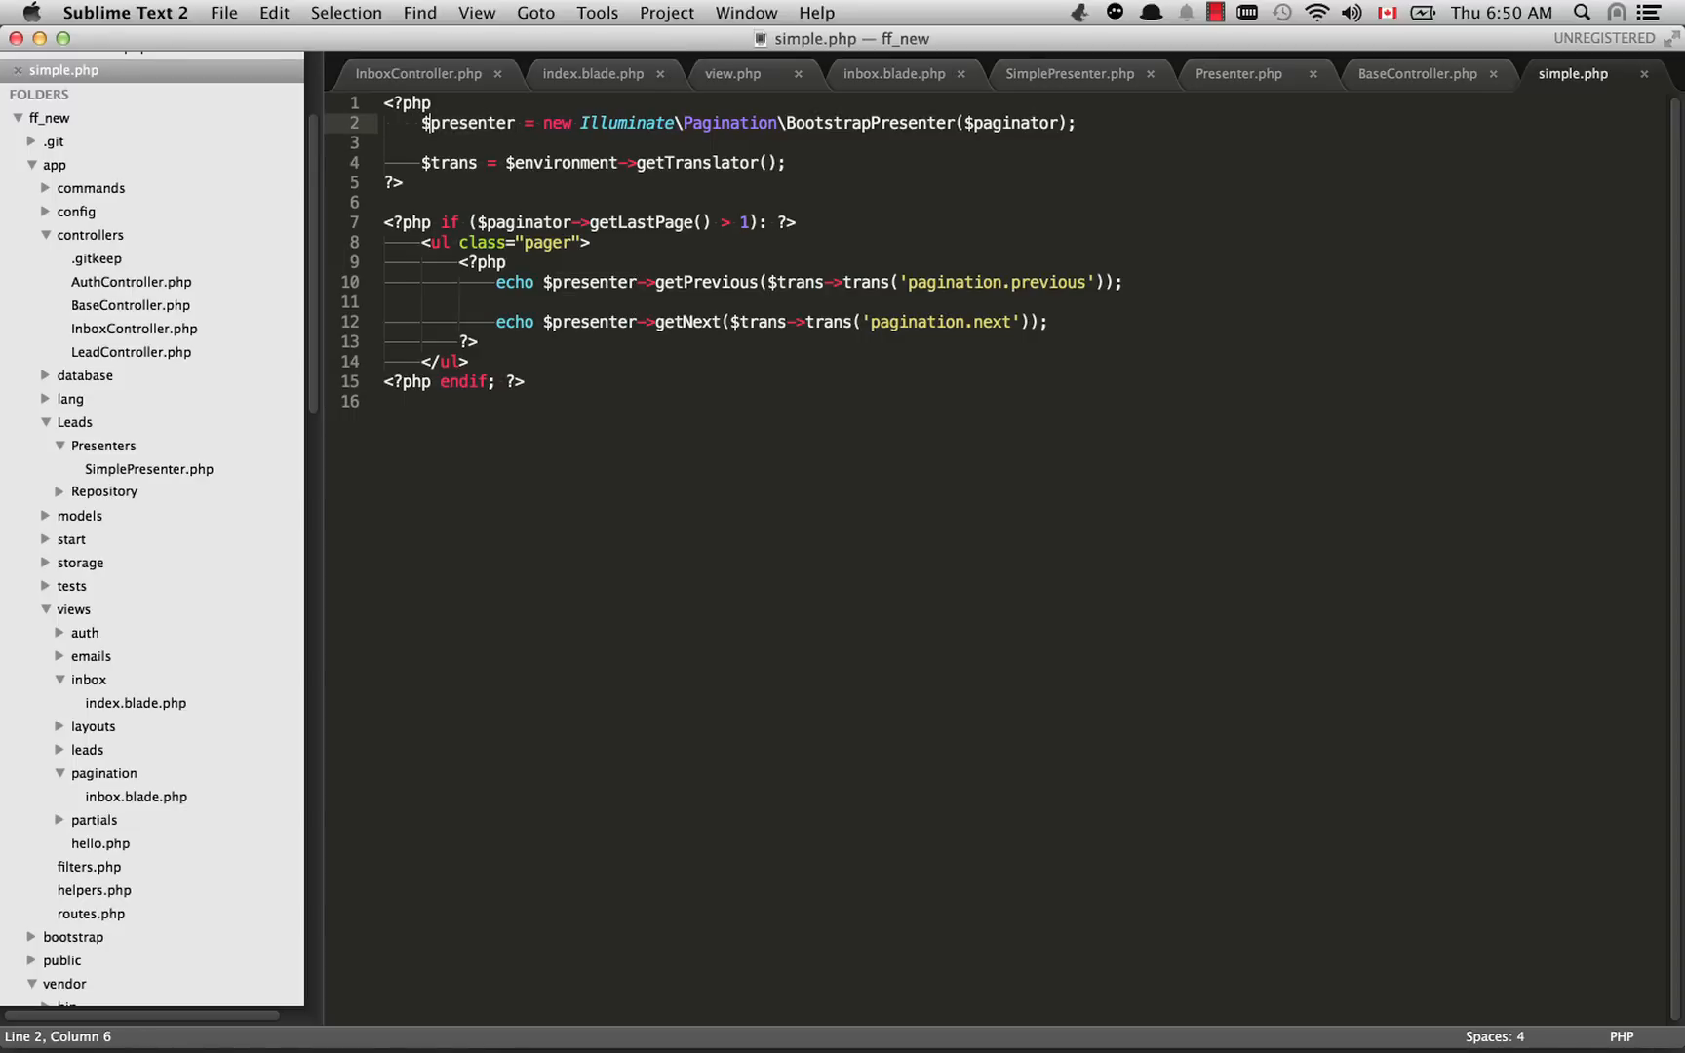
double_click(870, 123)
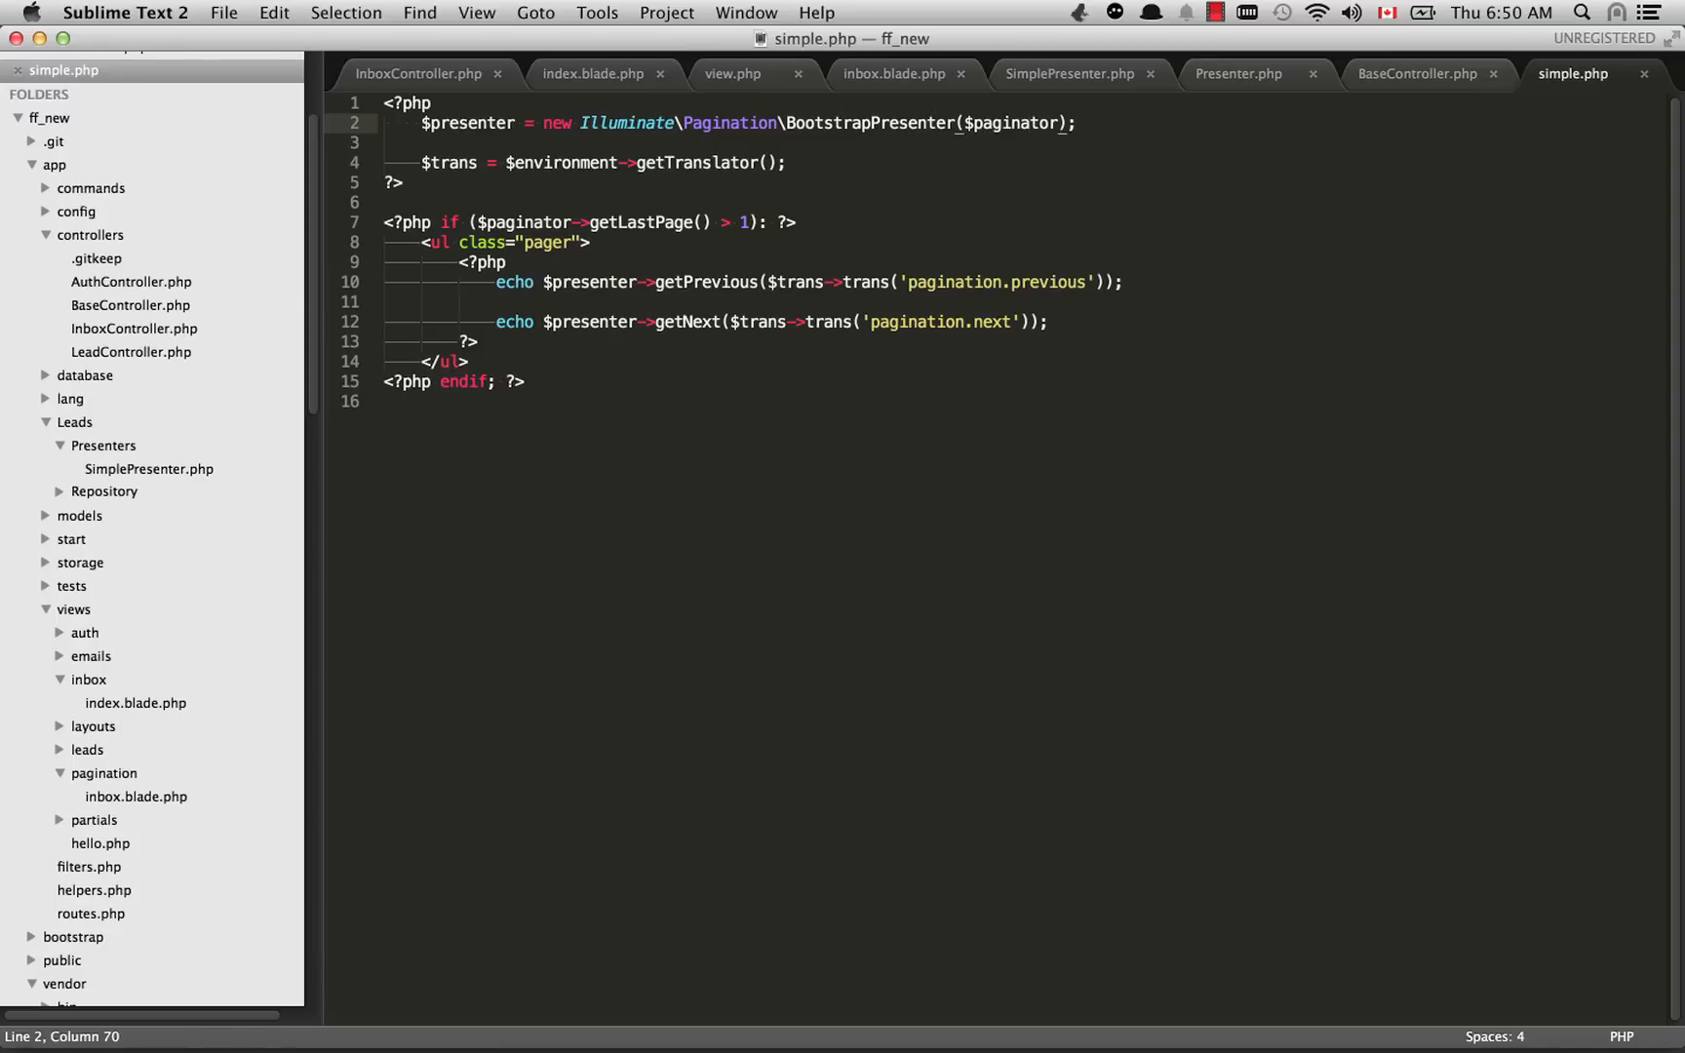
scroll(down, 3)
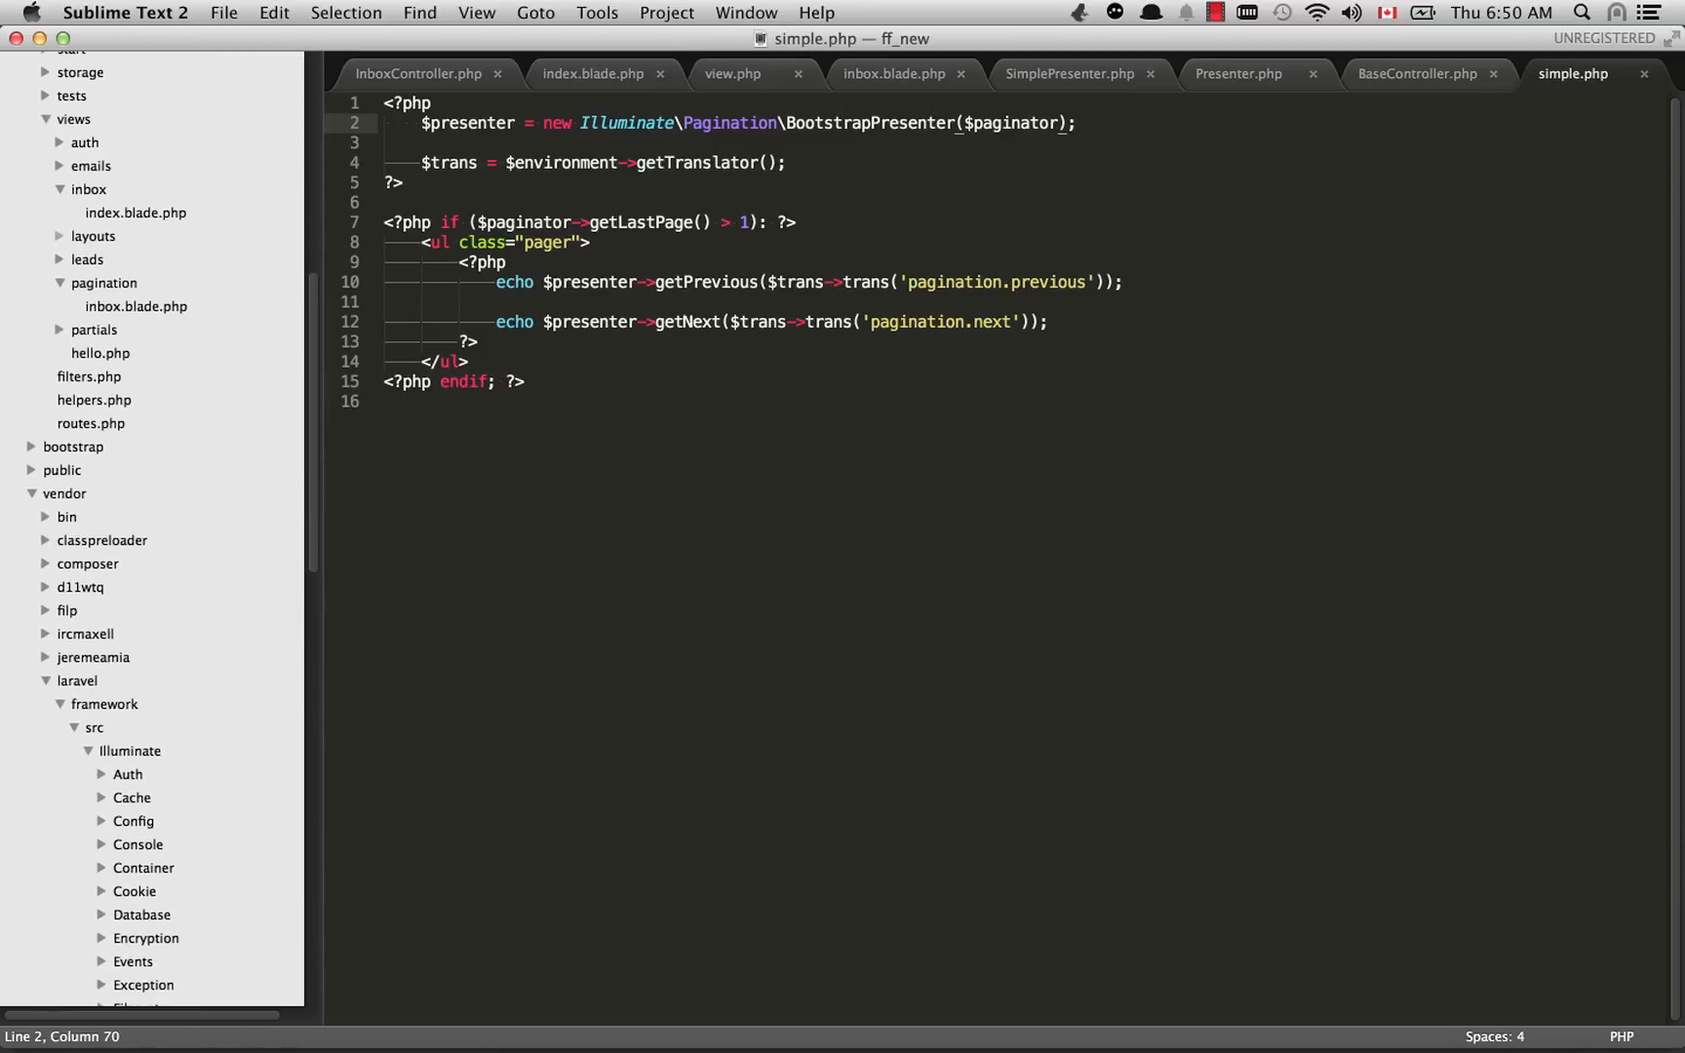
scroll(down, 3)
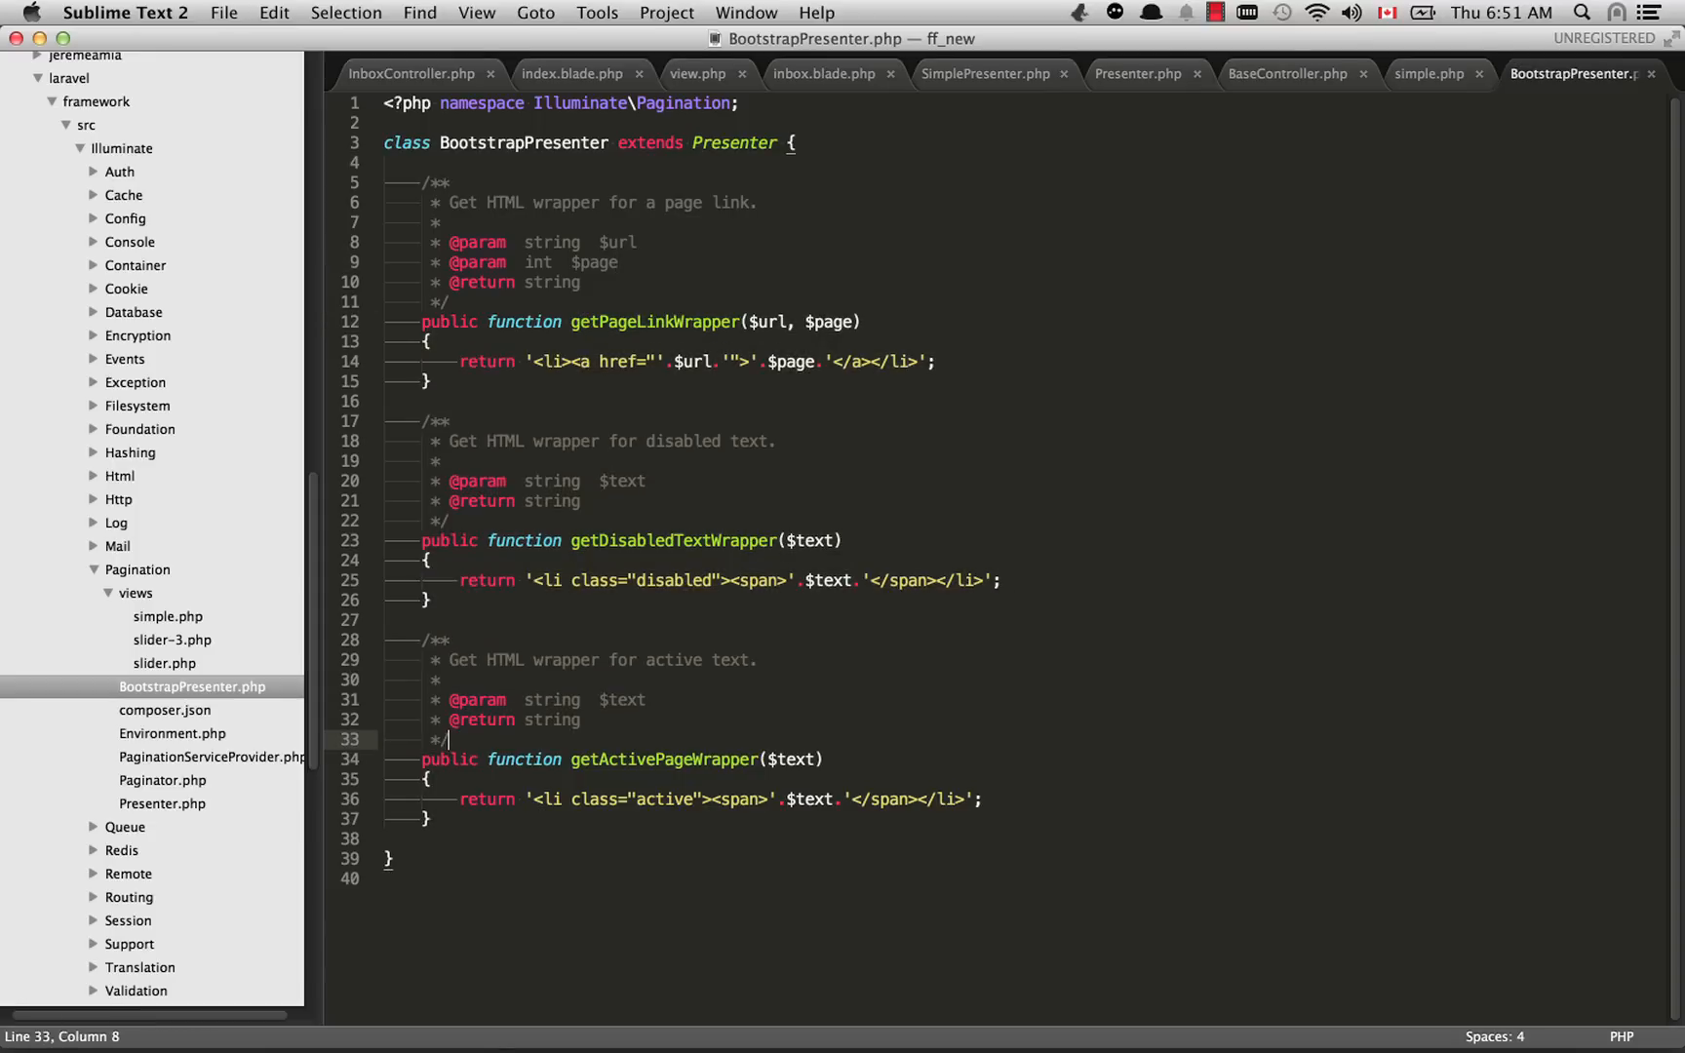
Step: Highlight BootstrapPresenter's three wrapper methods, revisit simple.php, then return to SimplePresenter.php
drag(419, 321, 578, 720)
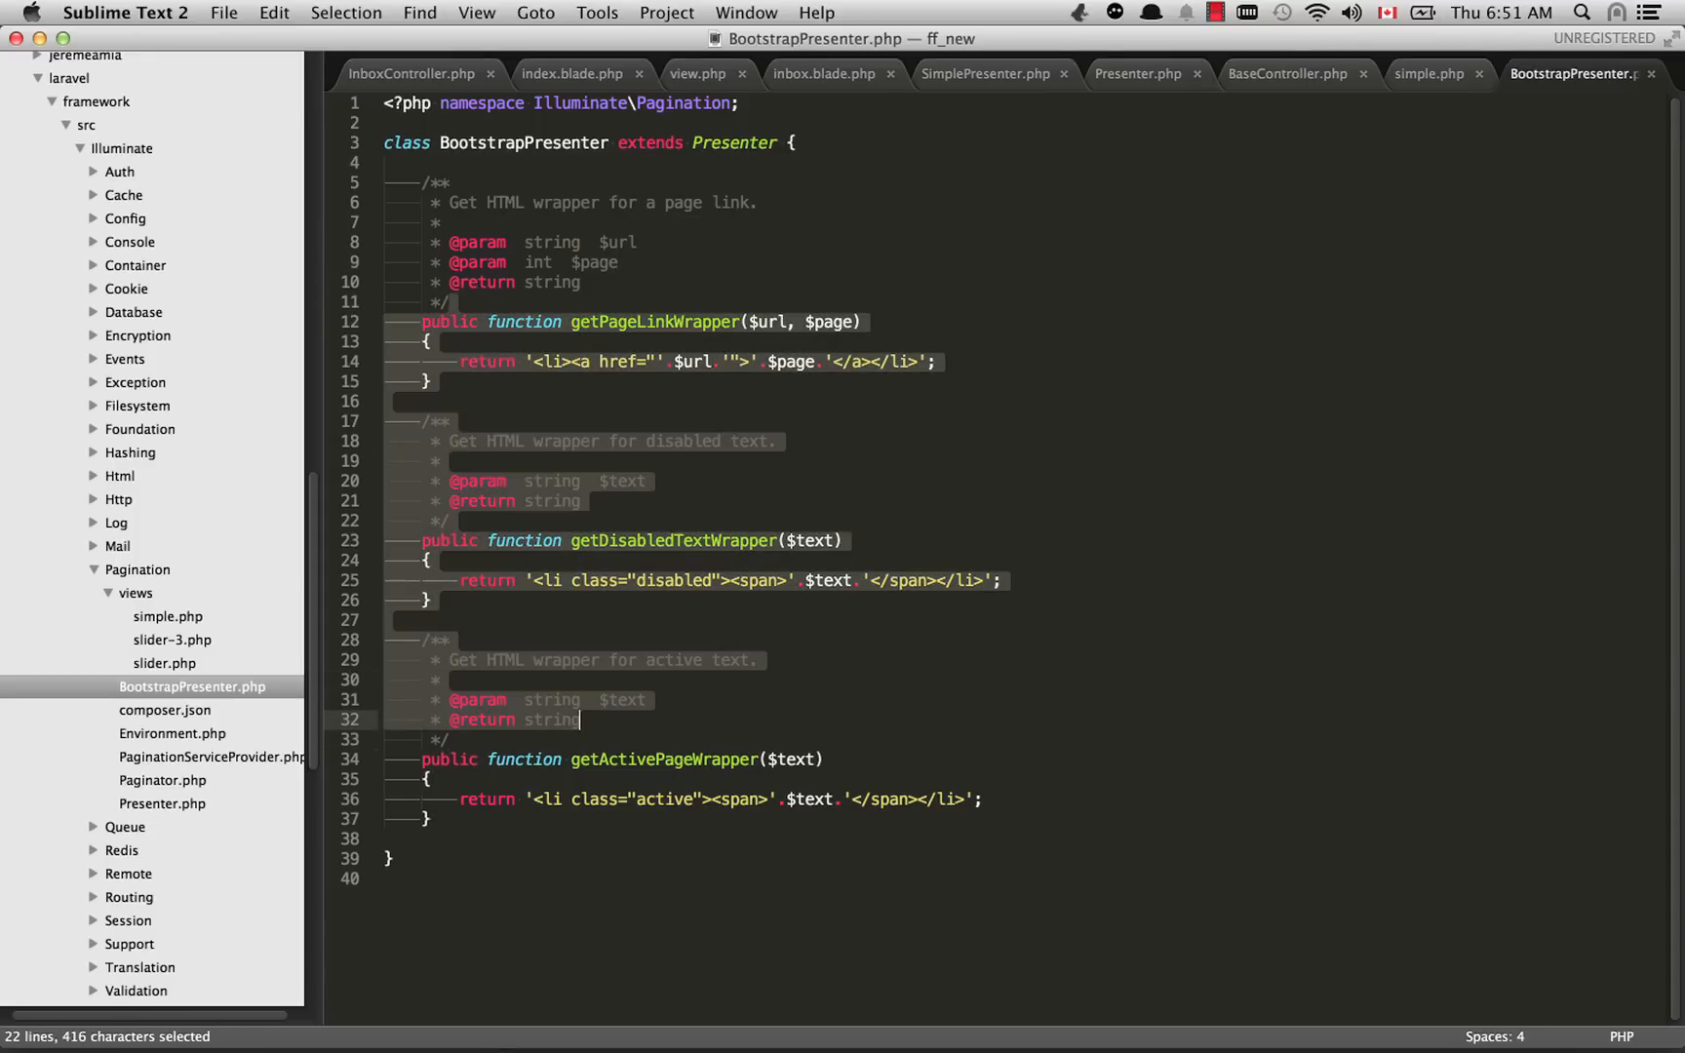
click(582, 720)
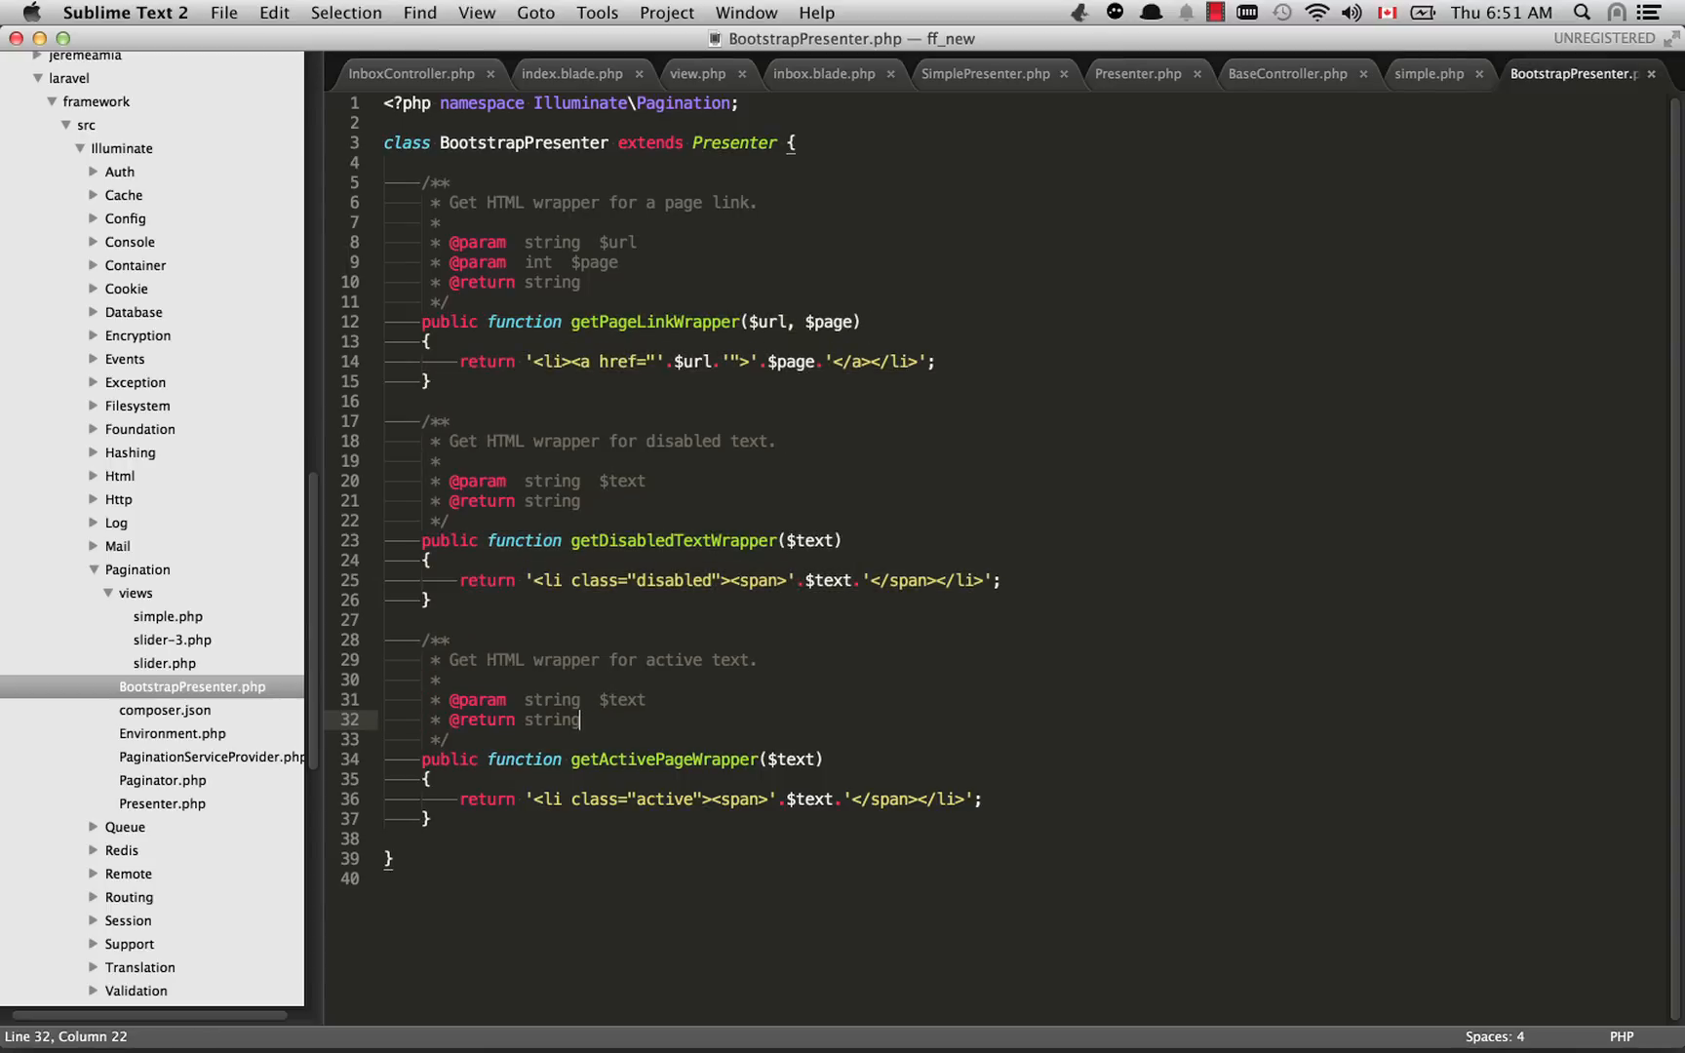
click(168, 616)
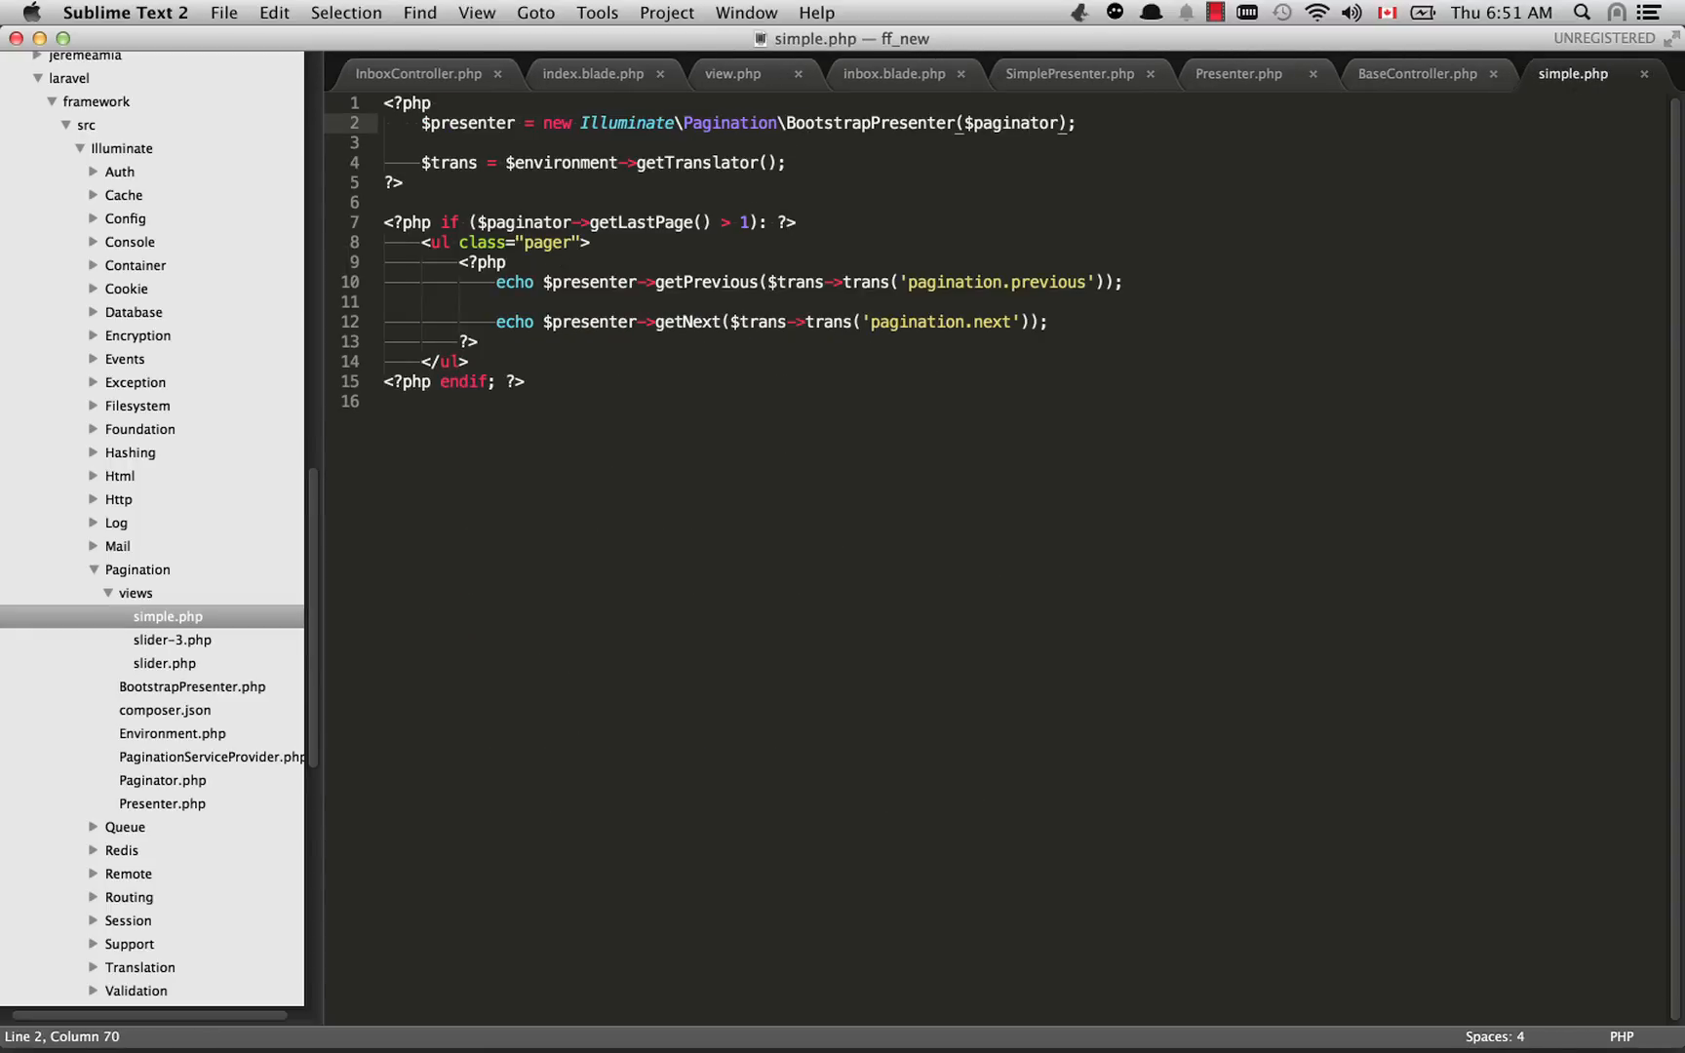
click(1067, 74)
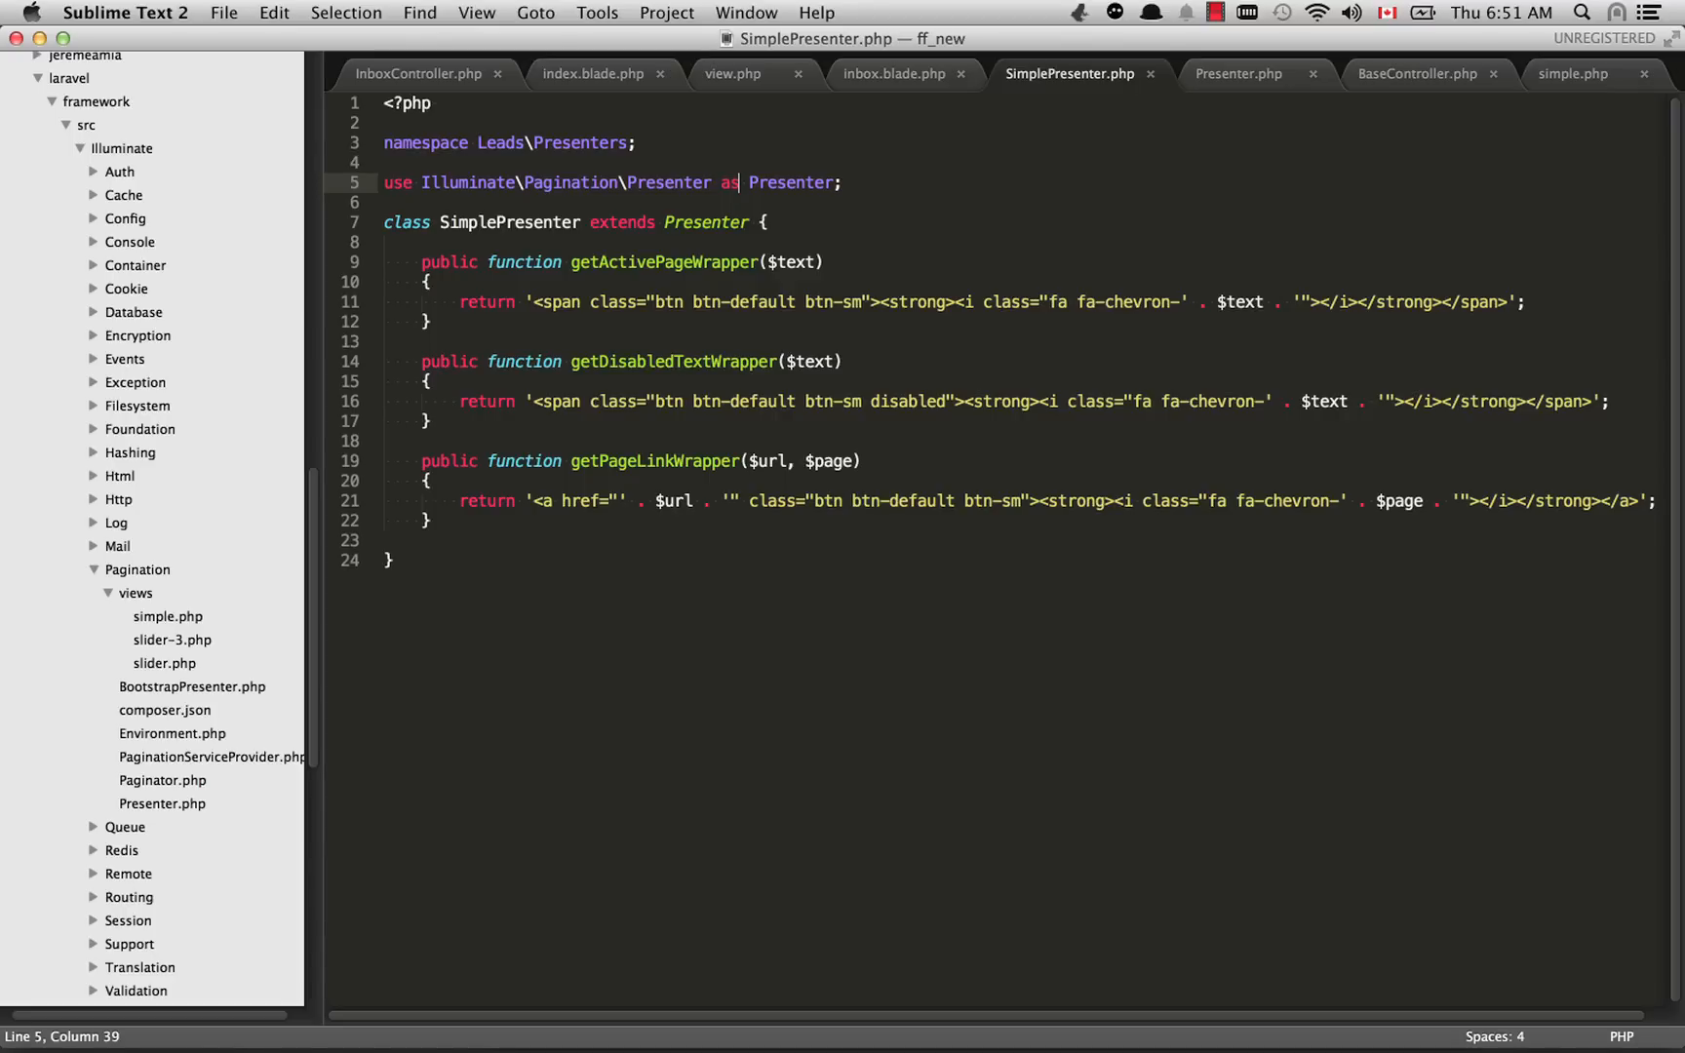
click(550, 261)
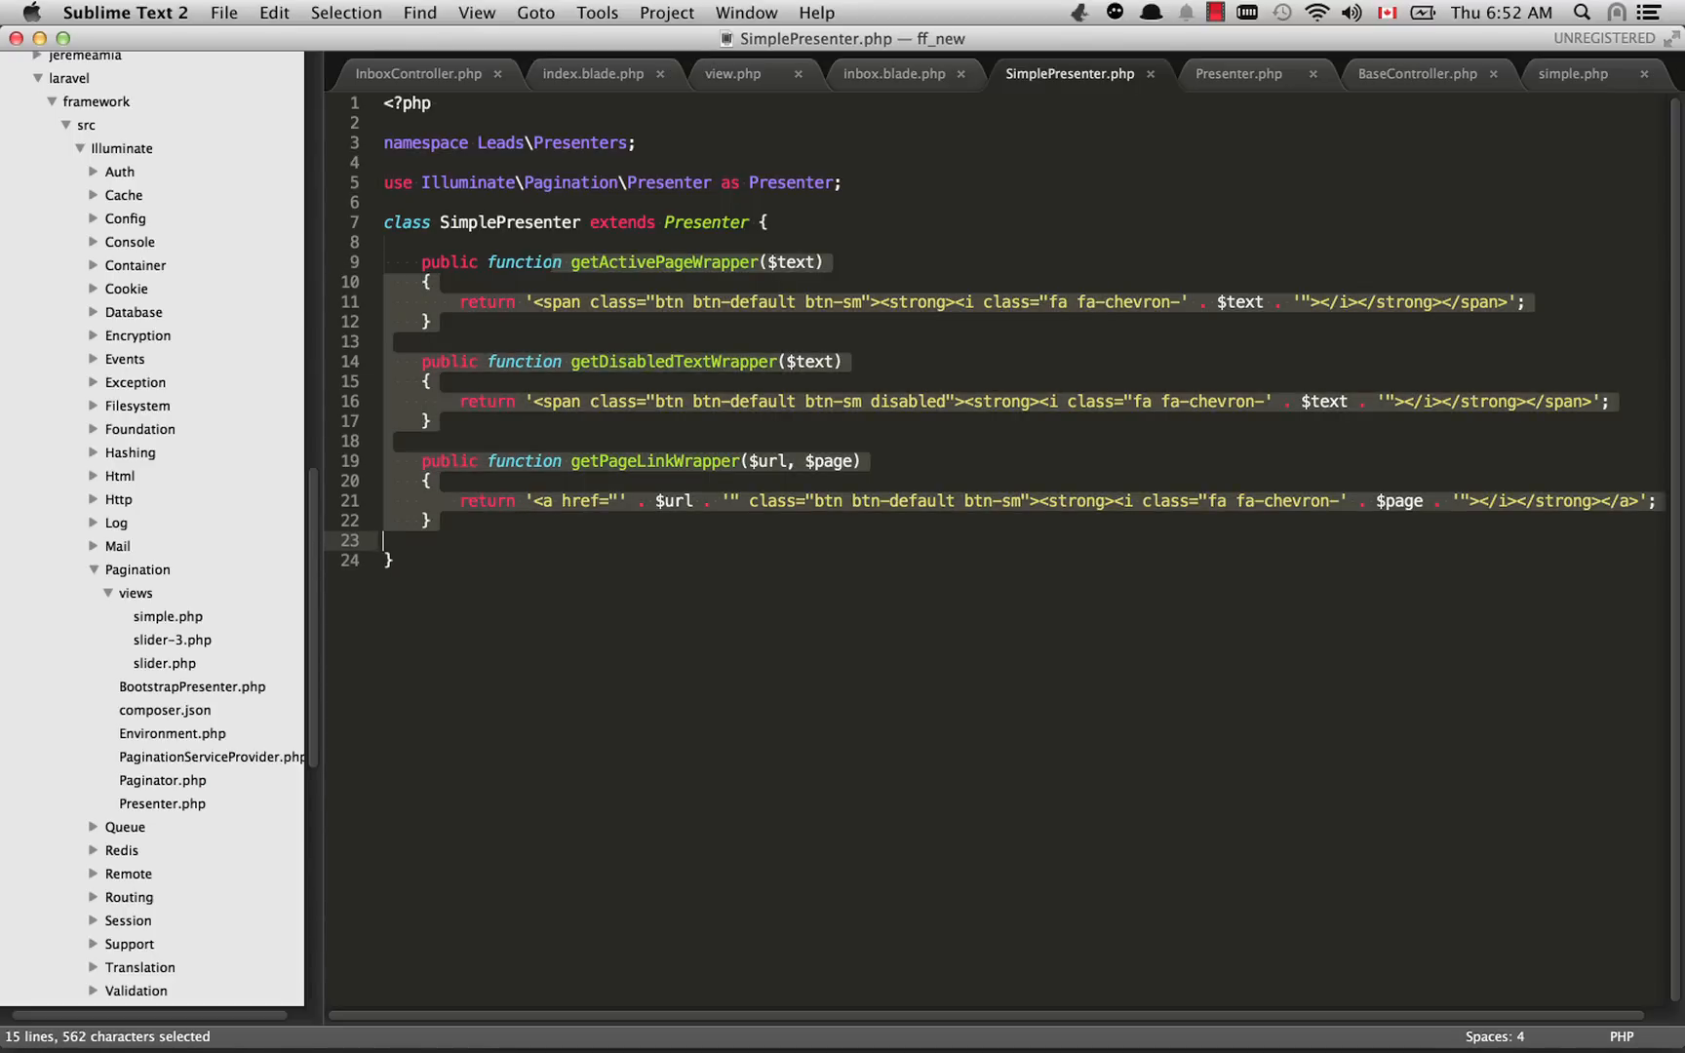
click(410, 322)
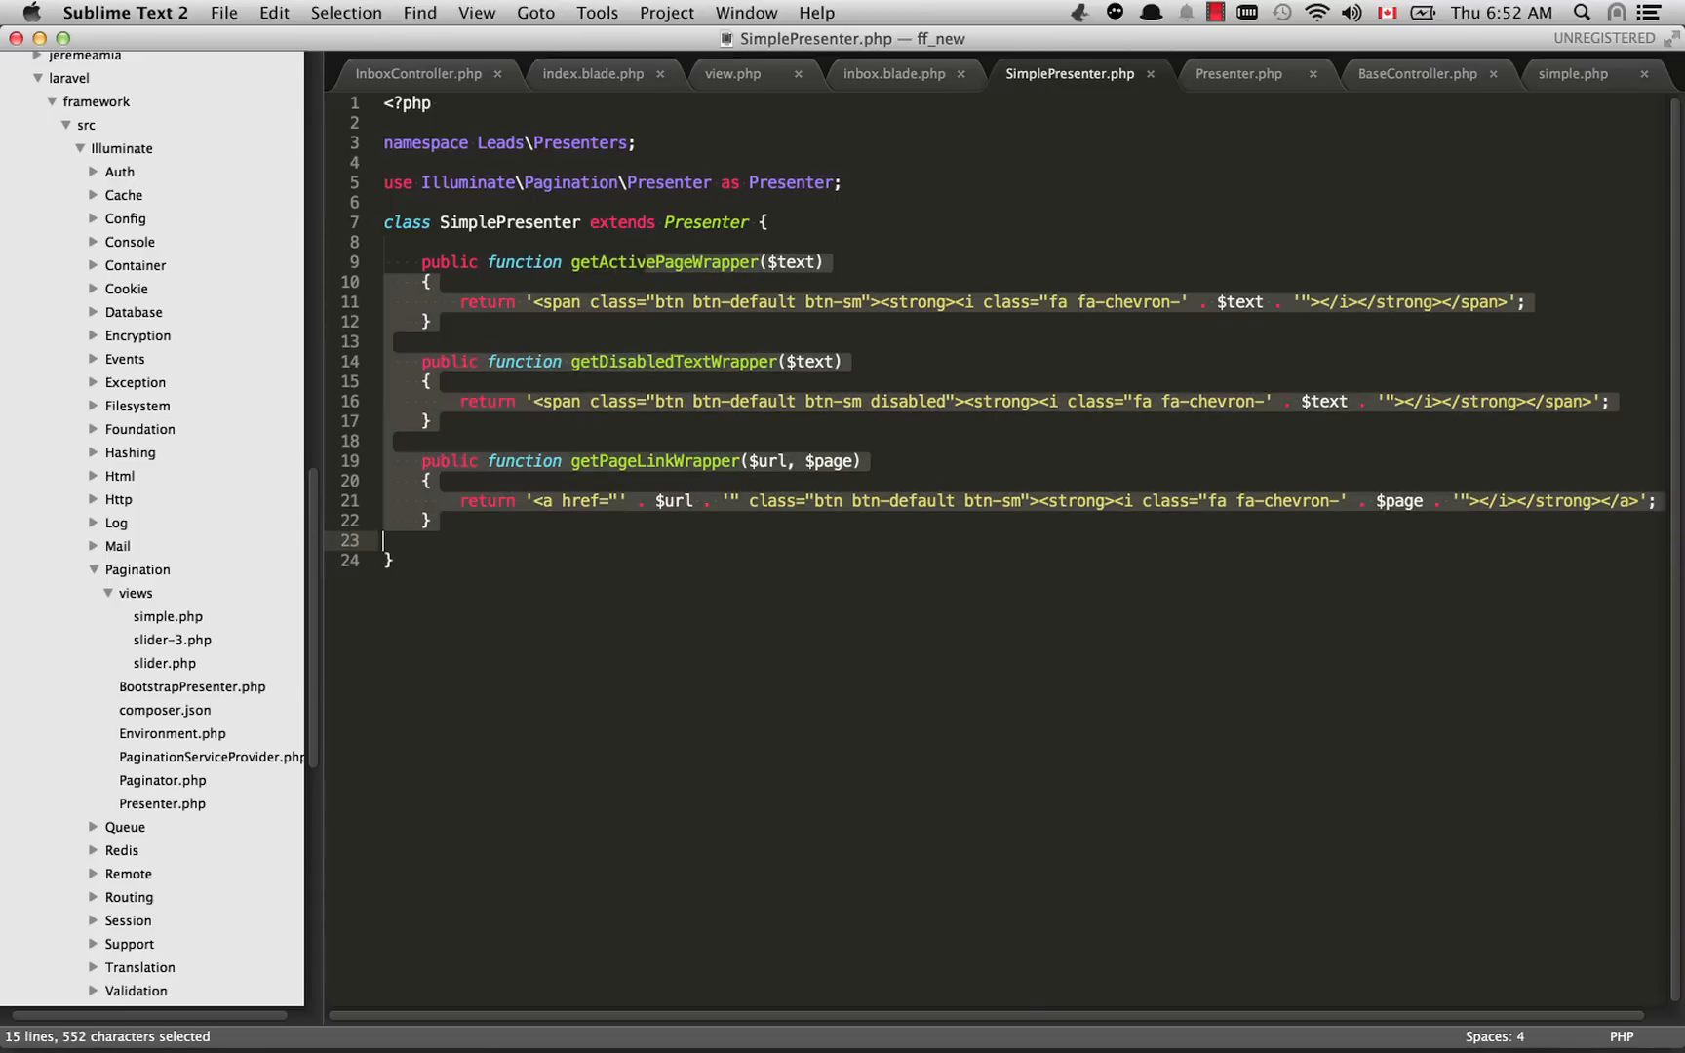
click(410, 541)
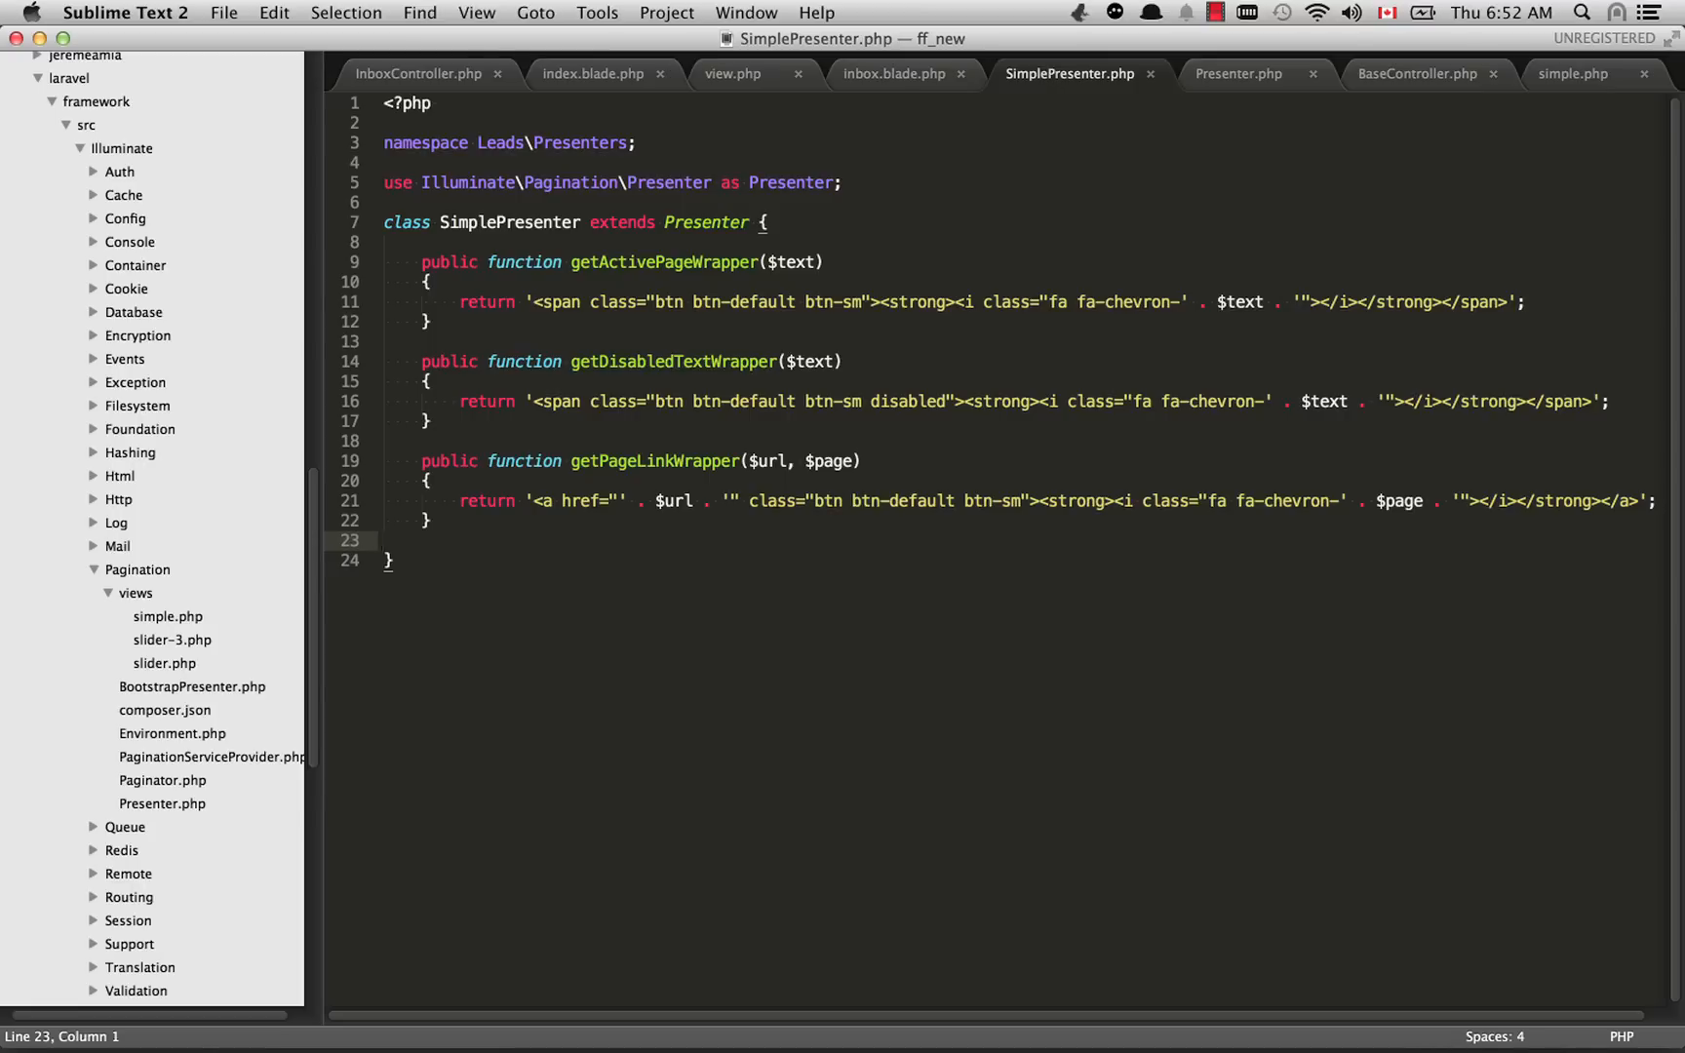
click(893, 74)
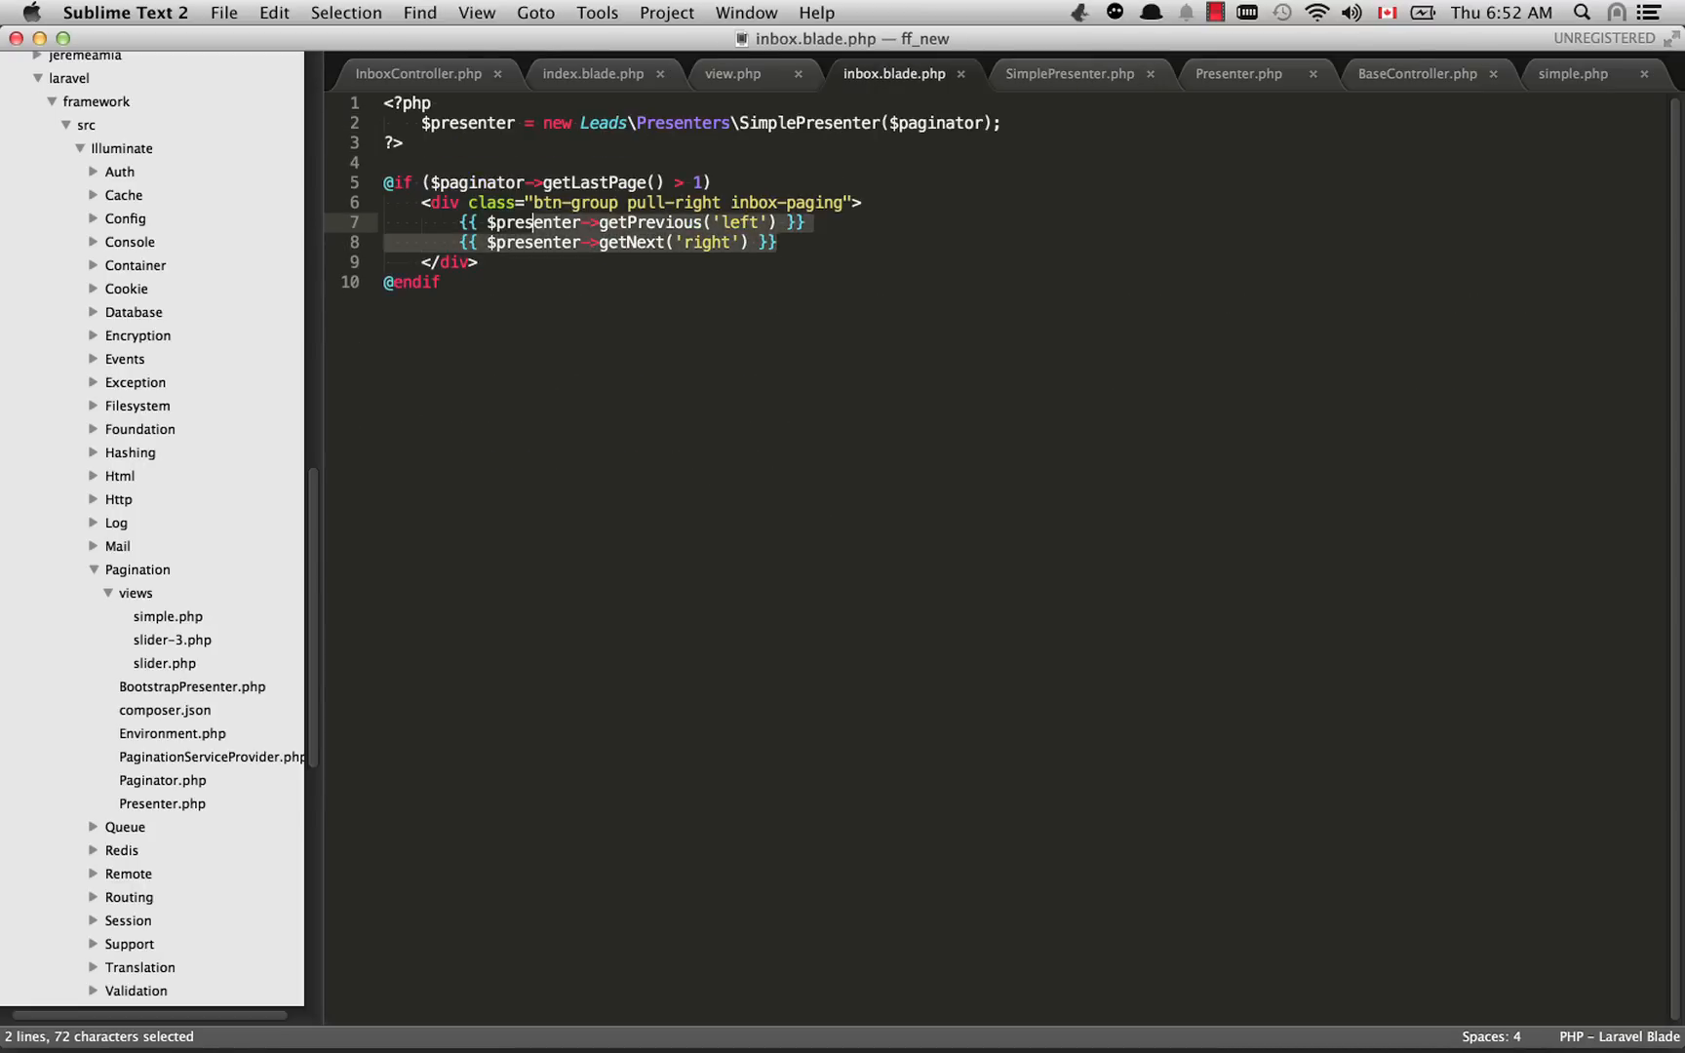
click(534, 222)
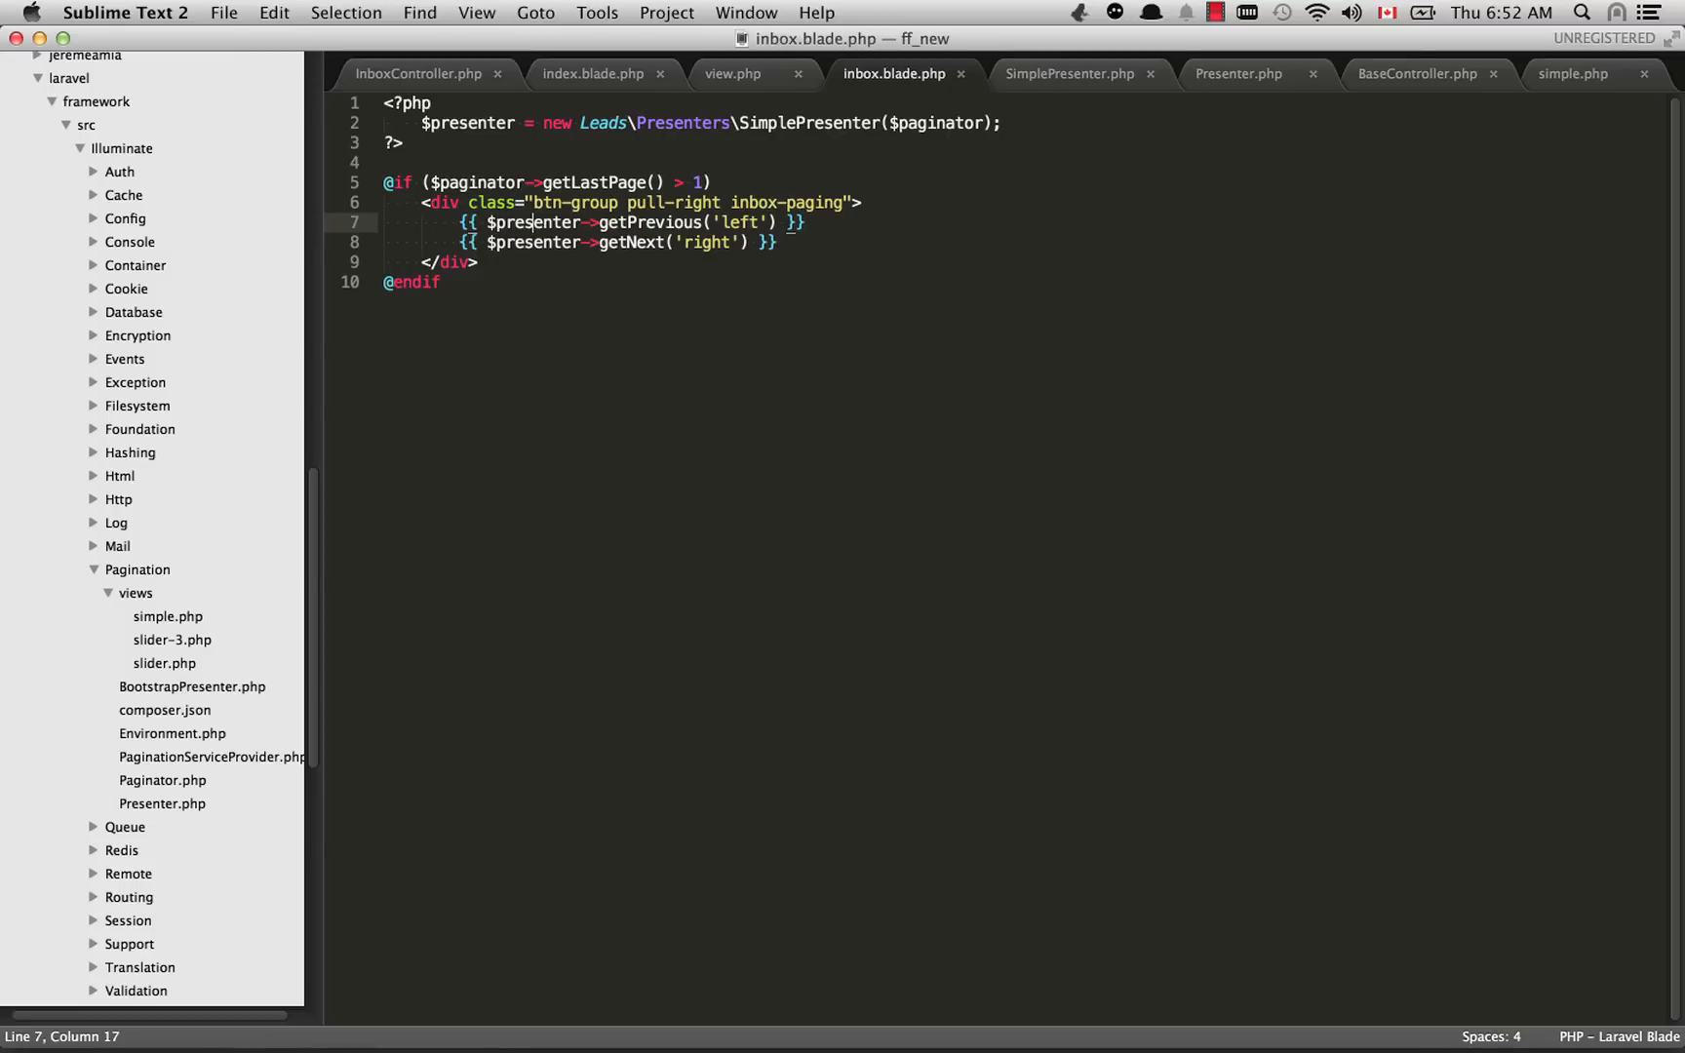
click(1069, 75)
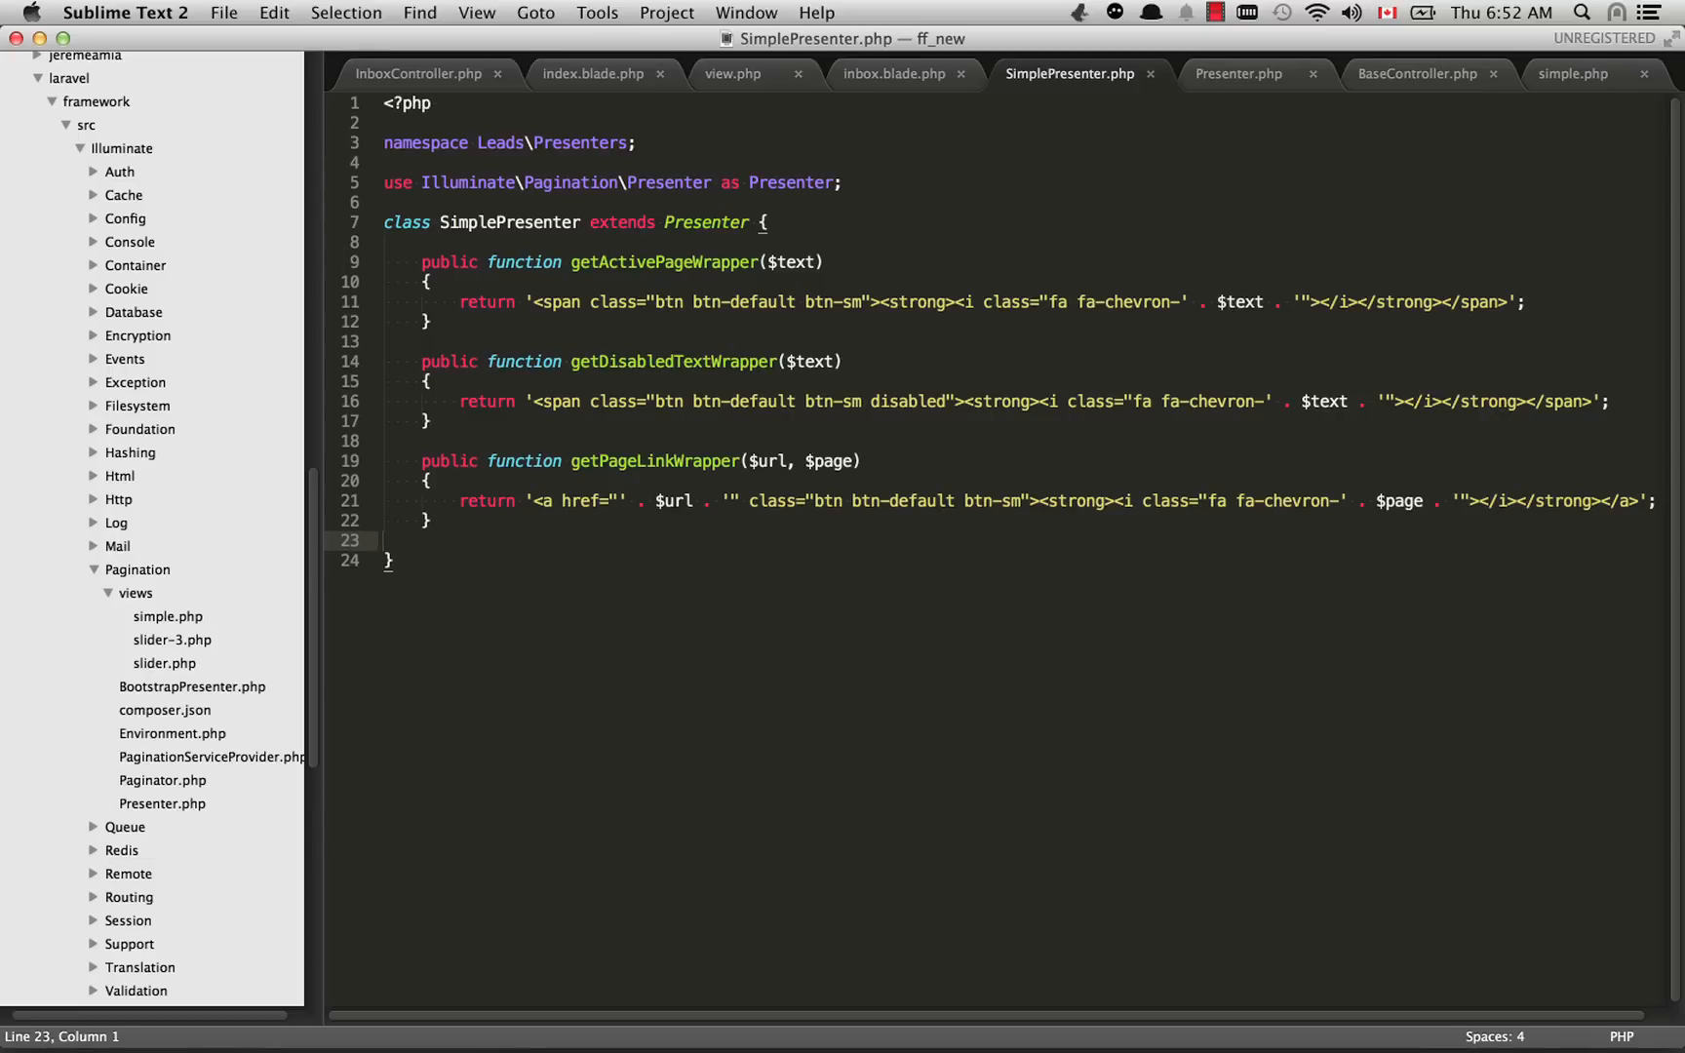
drag(429, 261, 429, 441)
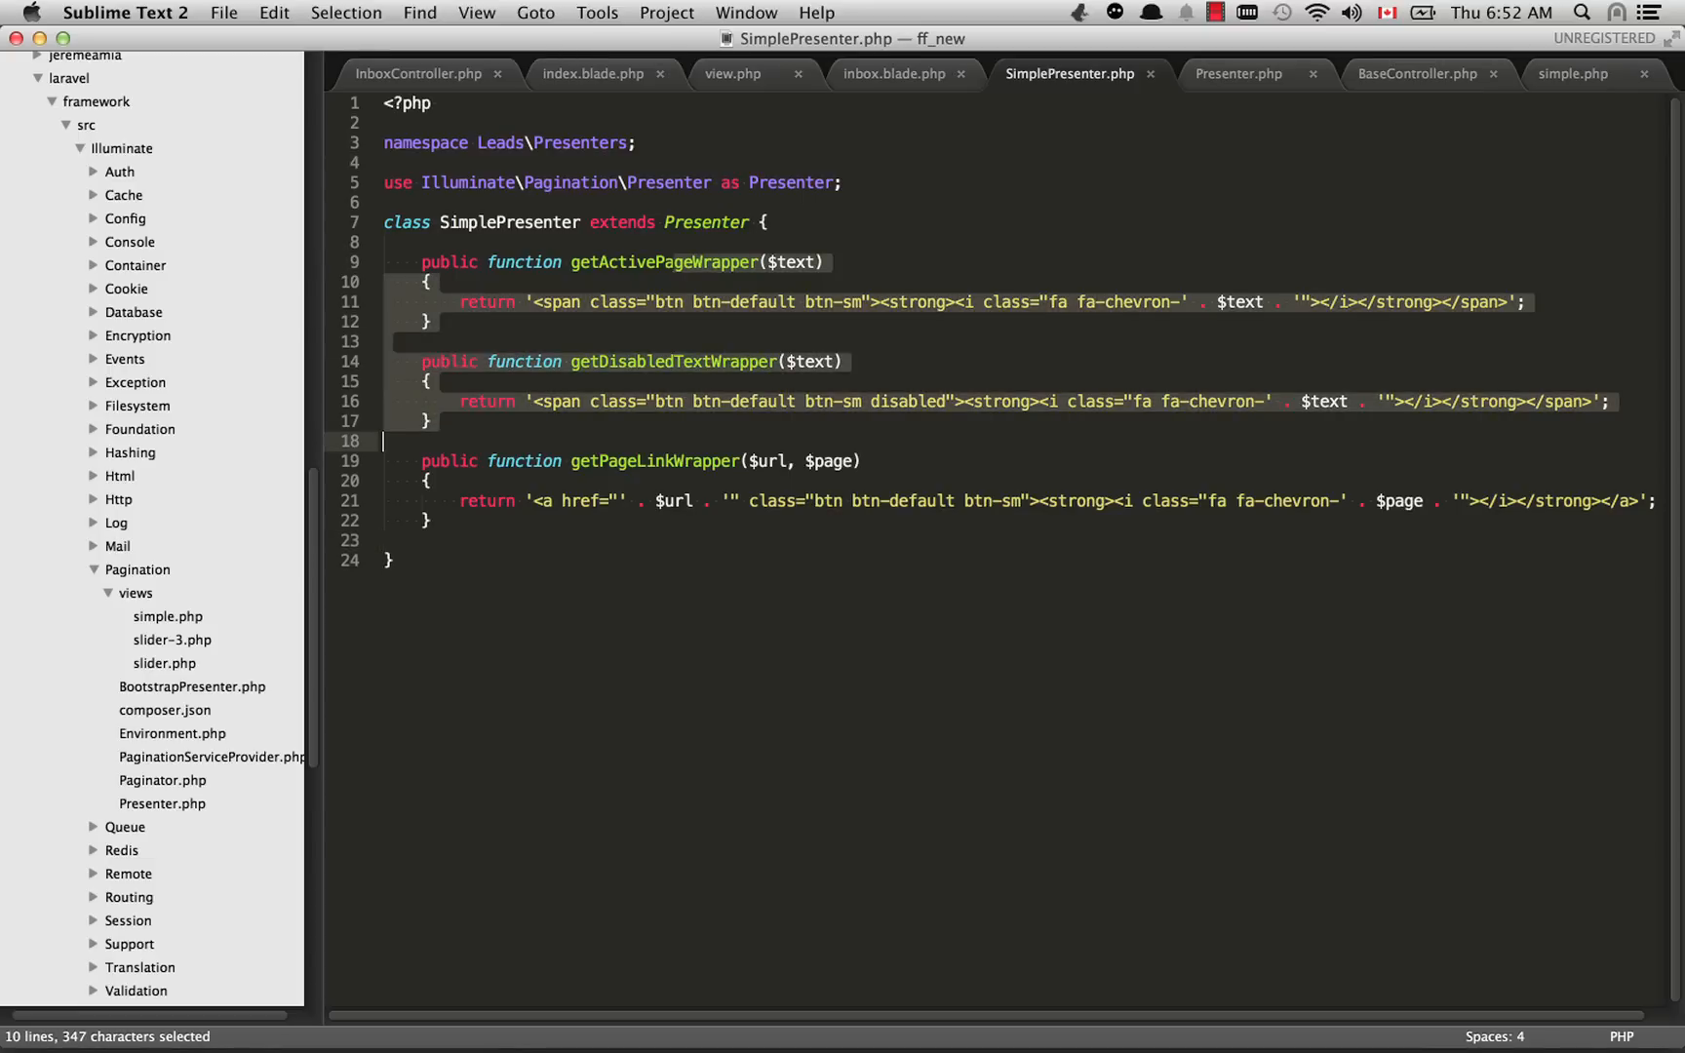
click(396, 441)
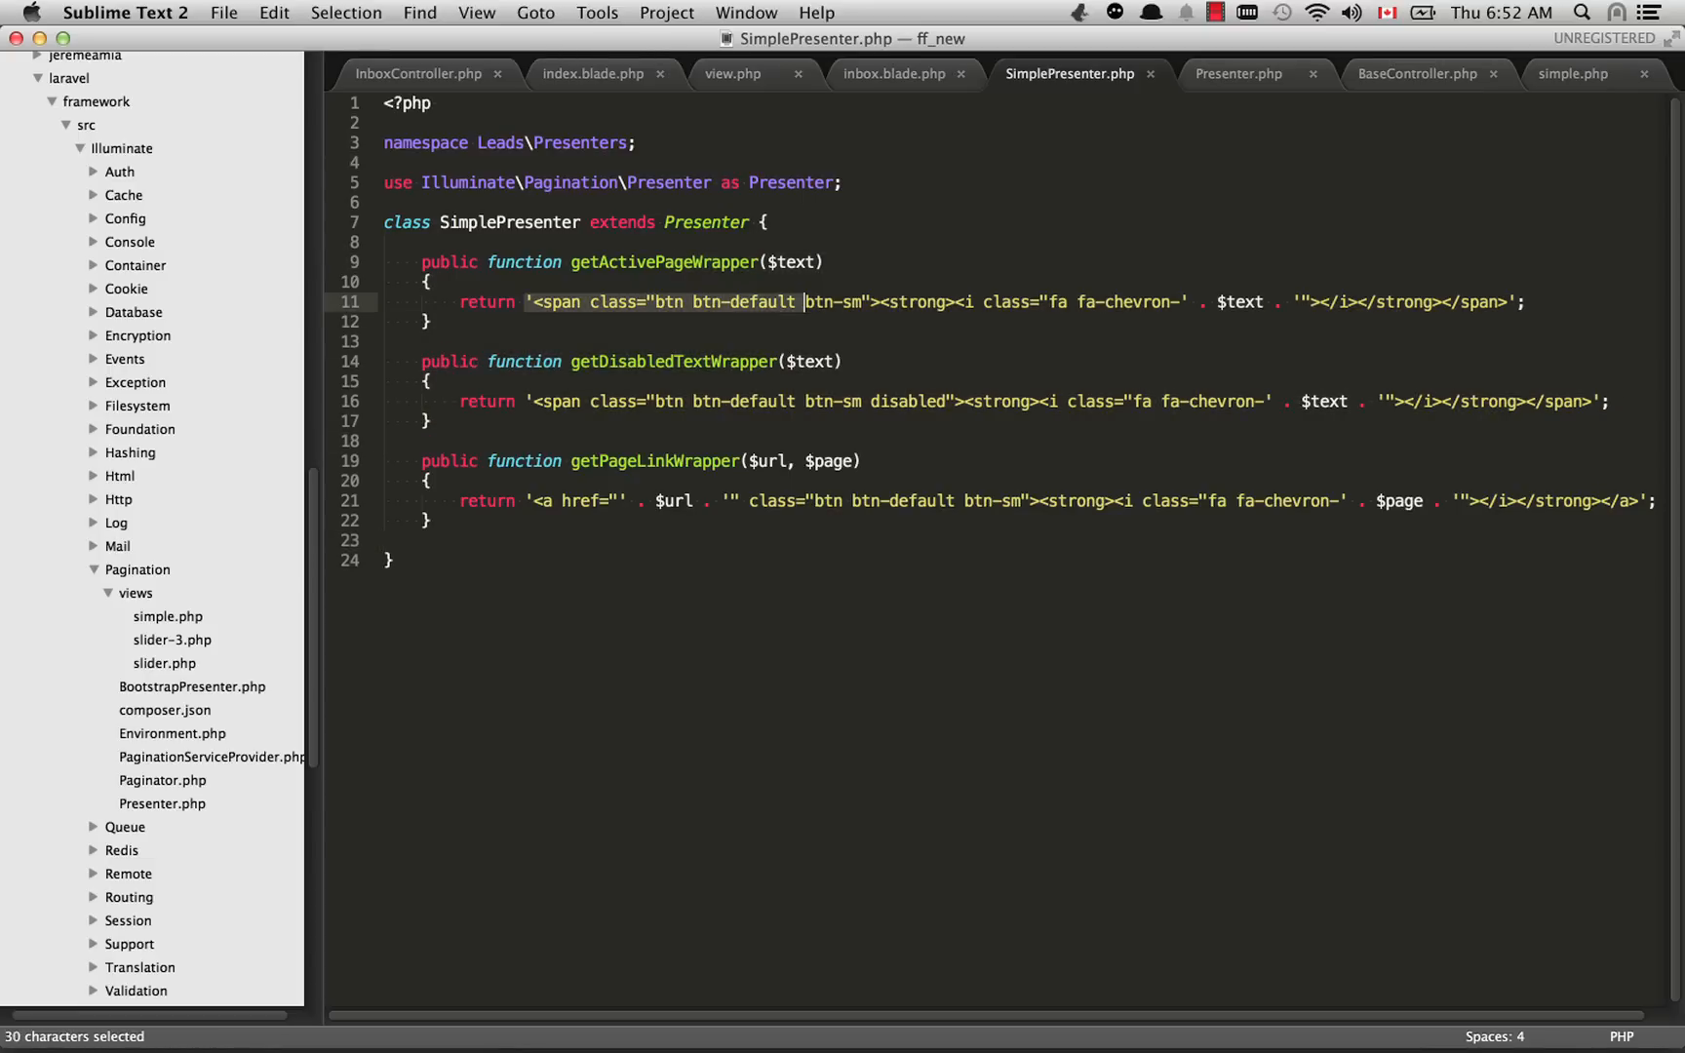
click(804, 302)
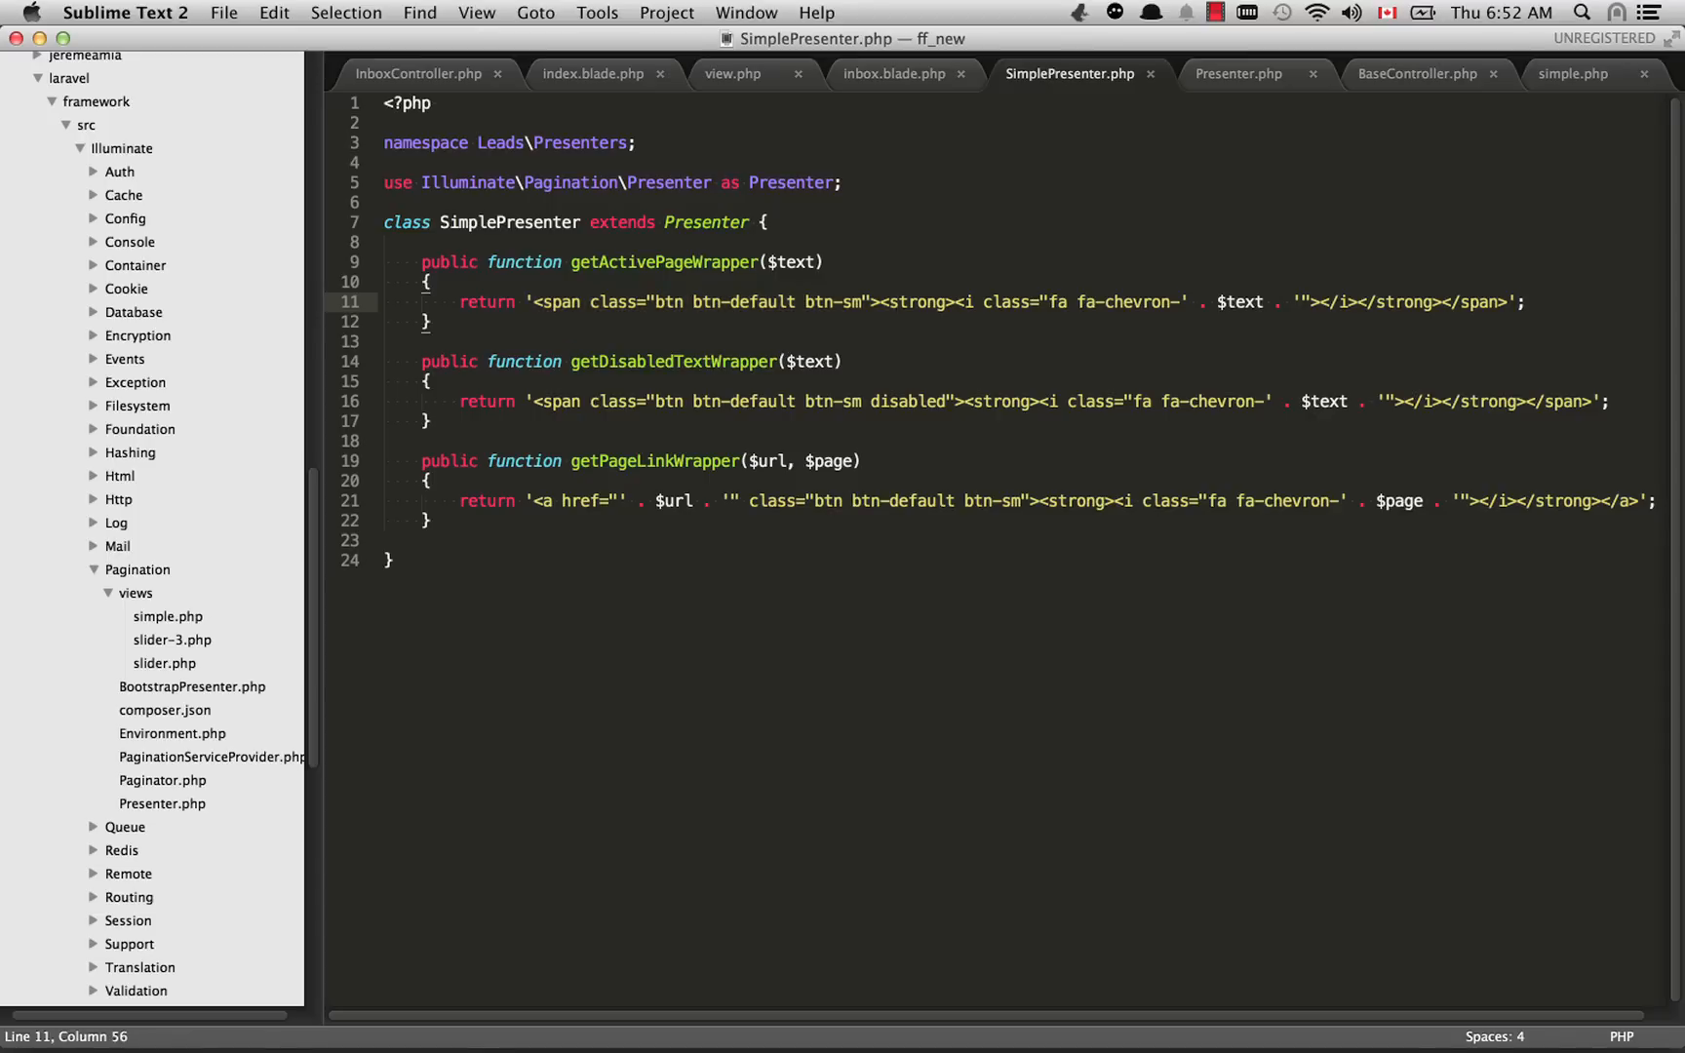
double_click(685, 262)
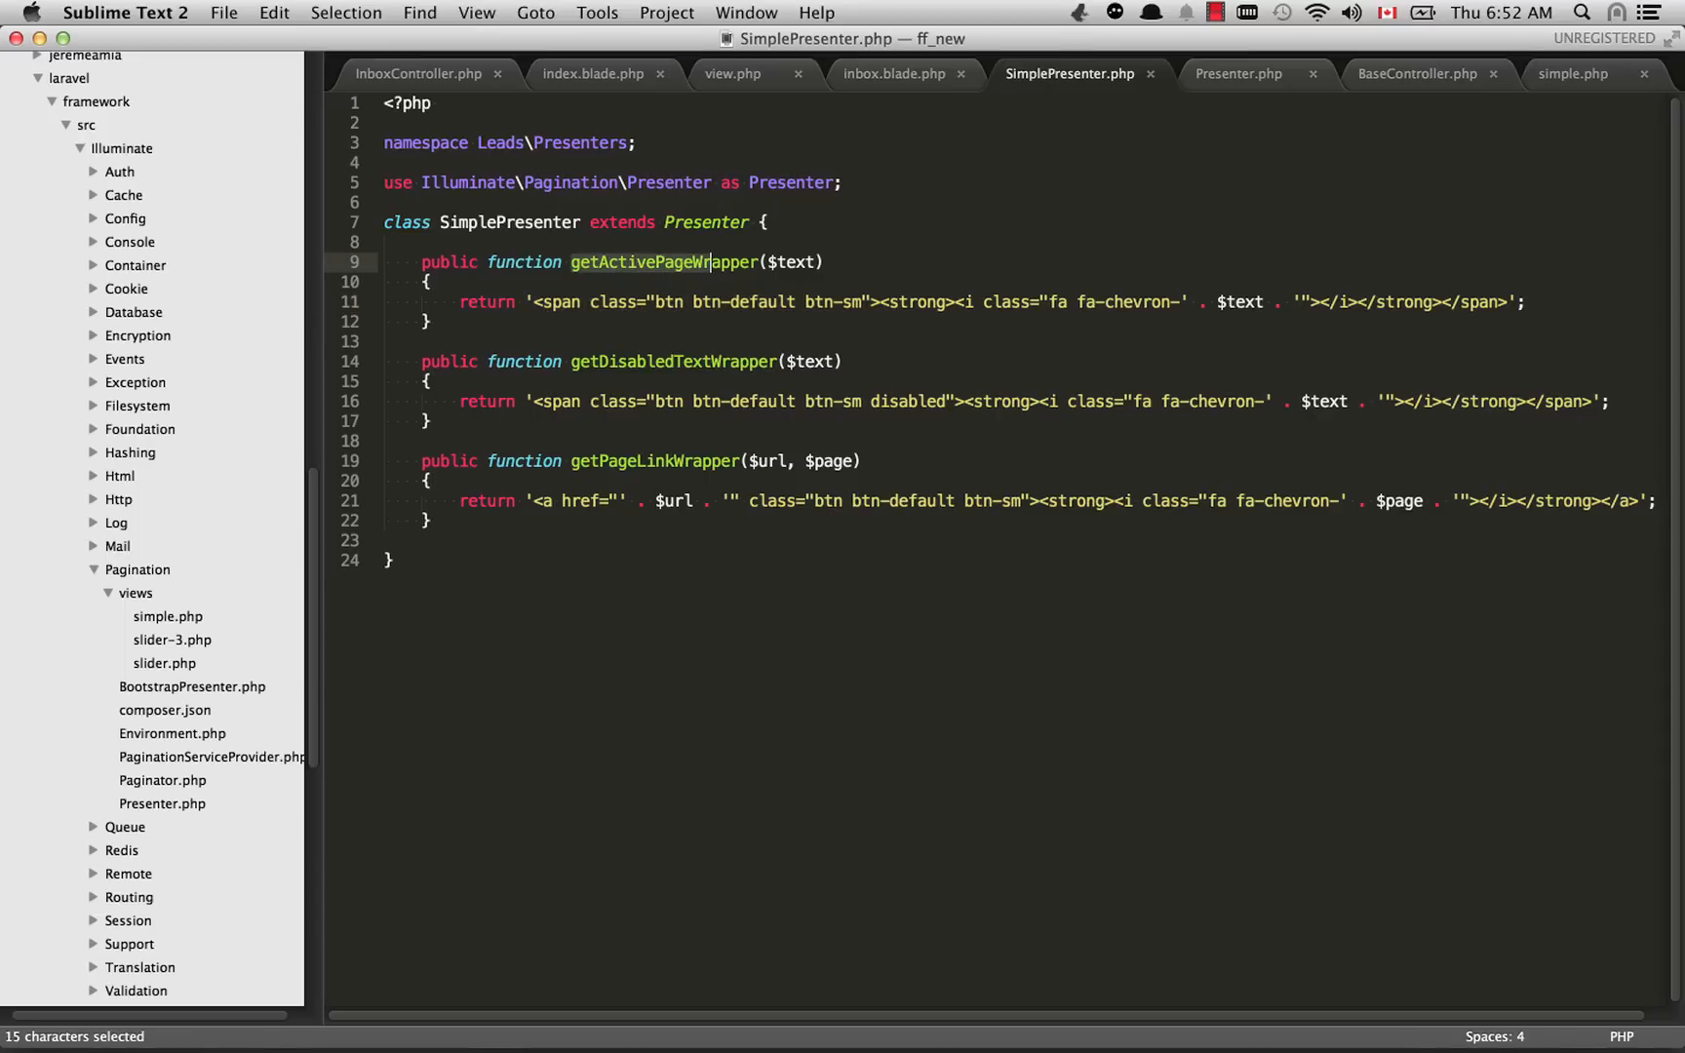
click(761, 262)
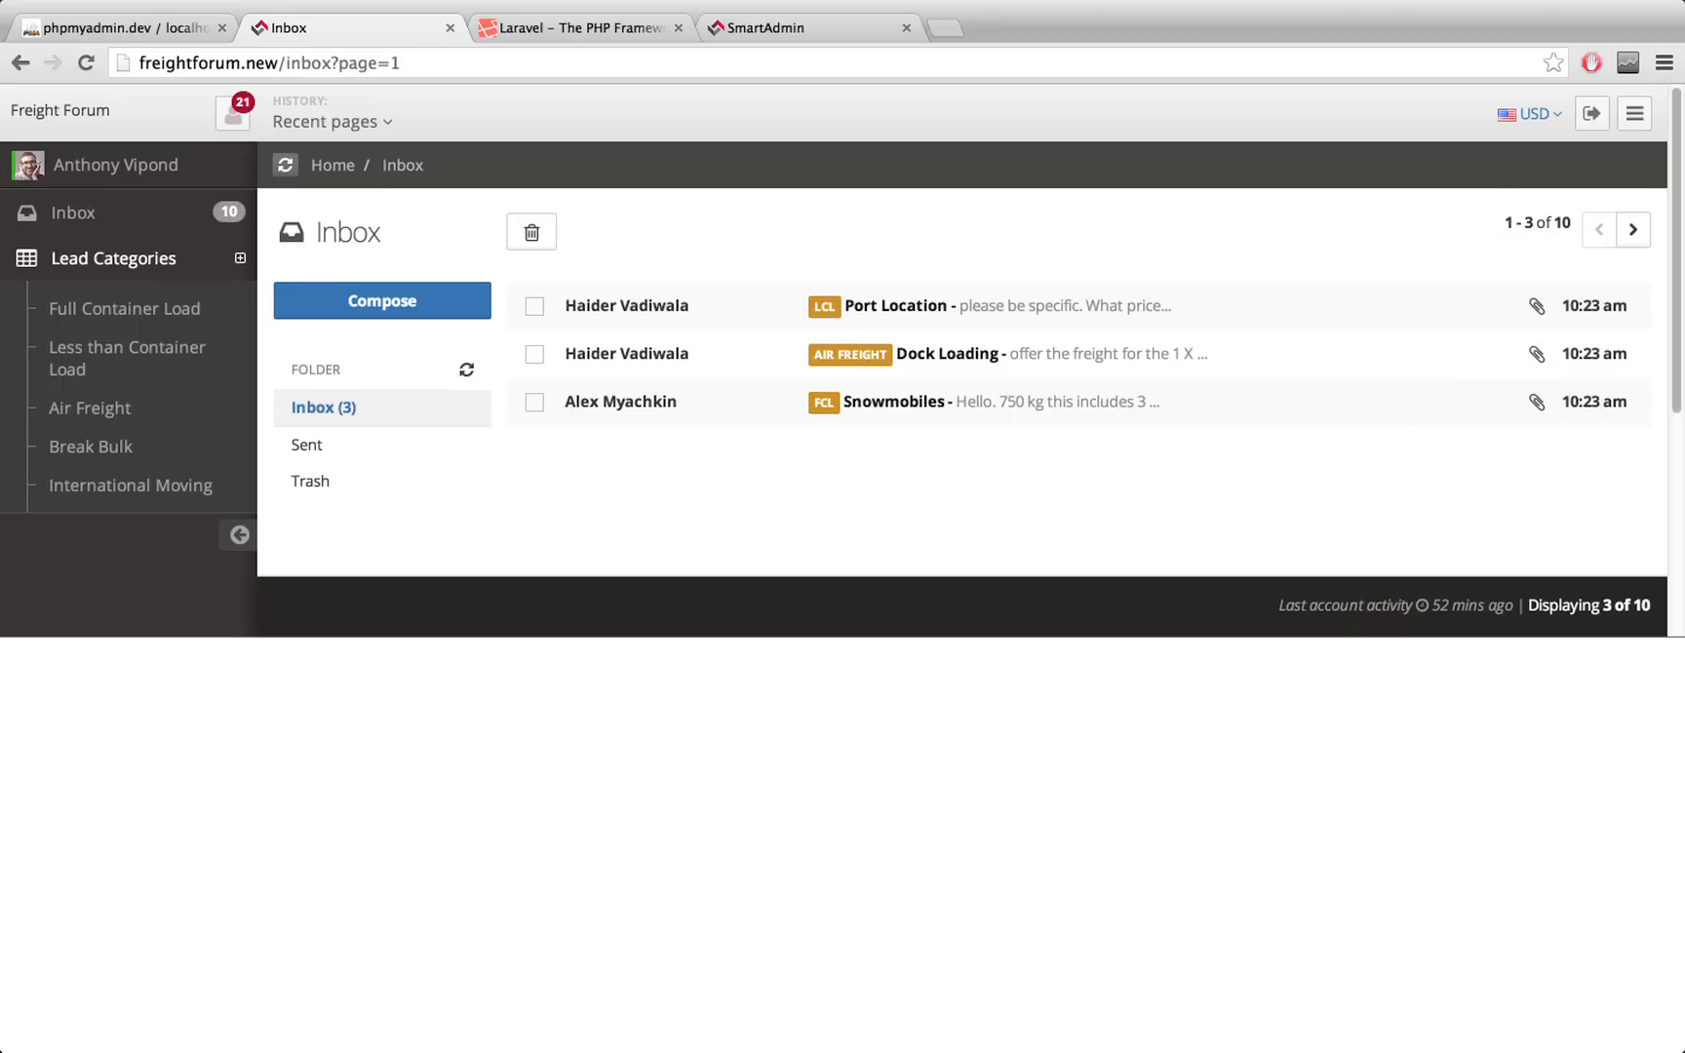
Step: Reload freightforum.new/inbox?page=1 in Chrome to show messages 1–3 of 10 with chevron buttons
click(1600, 231)
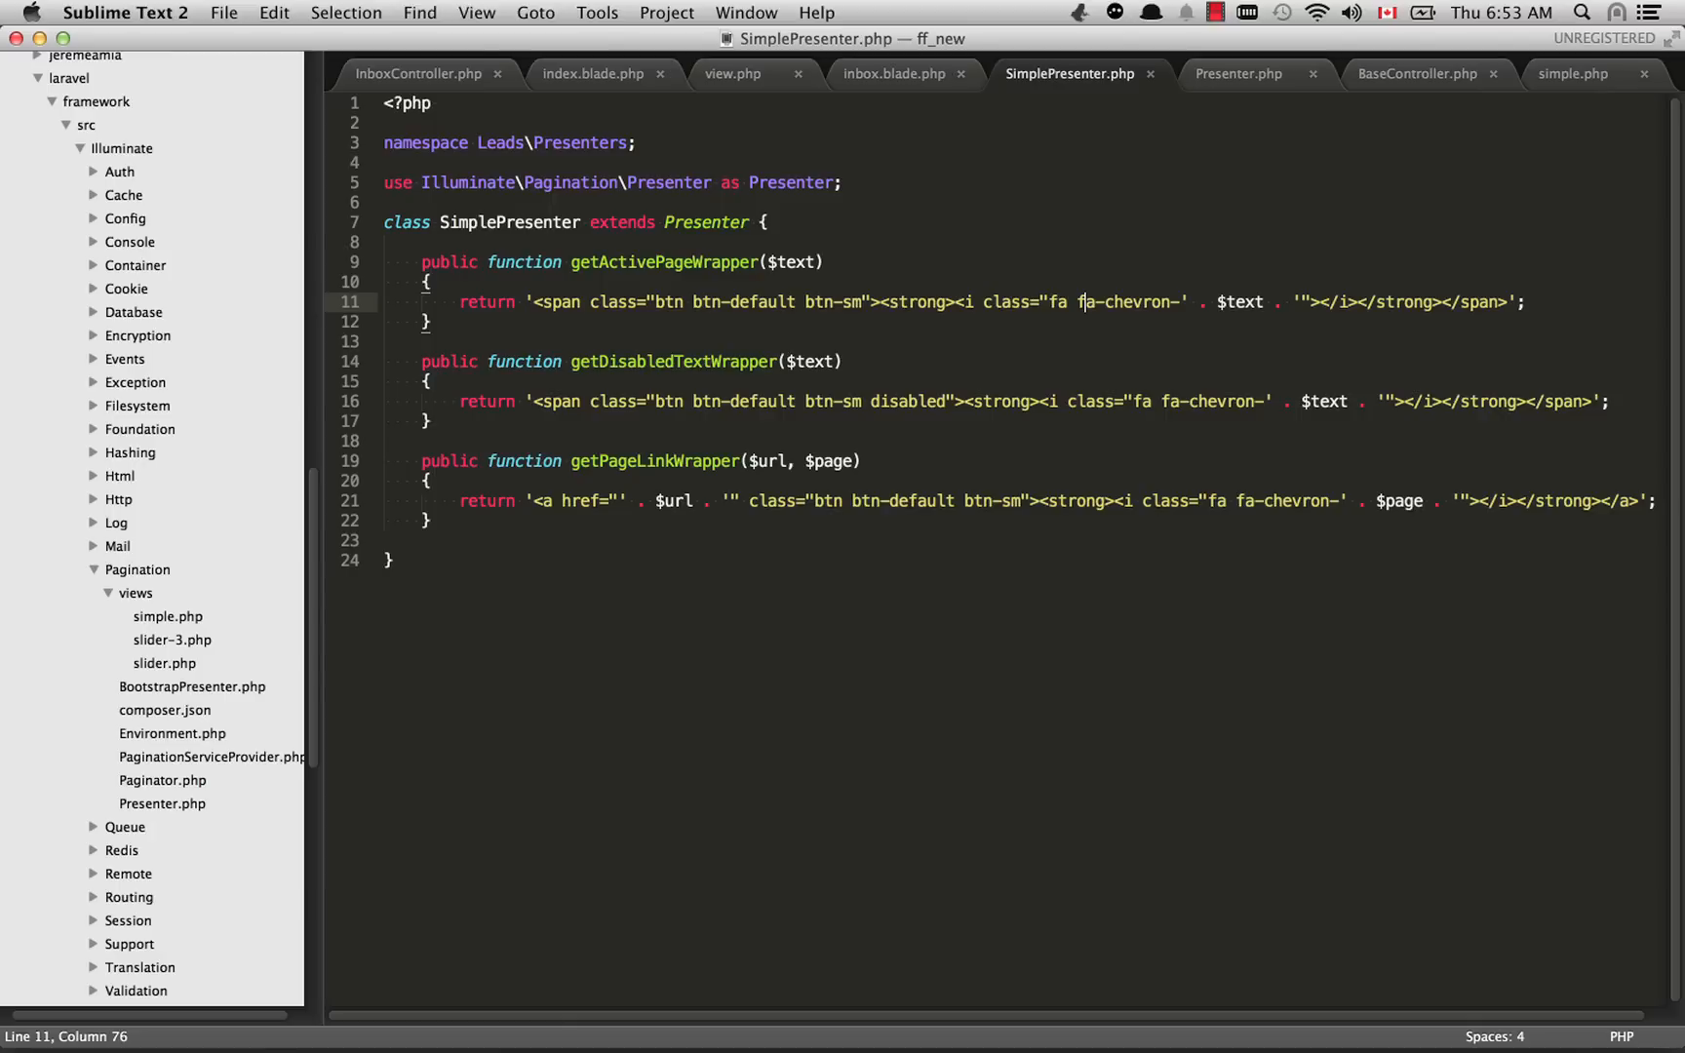
double_click(907, 402)
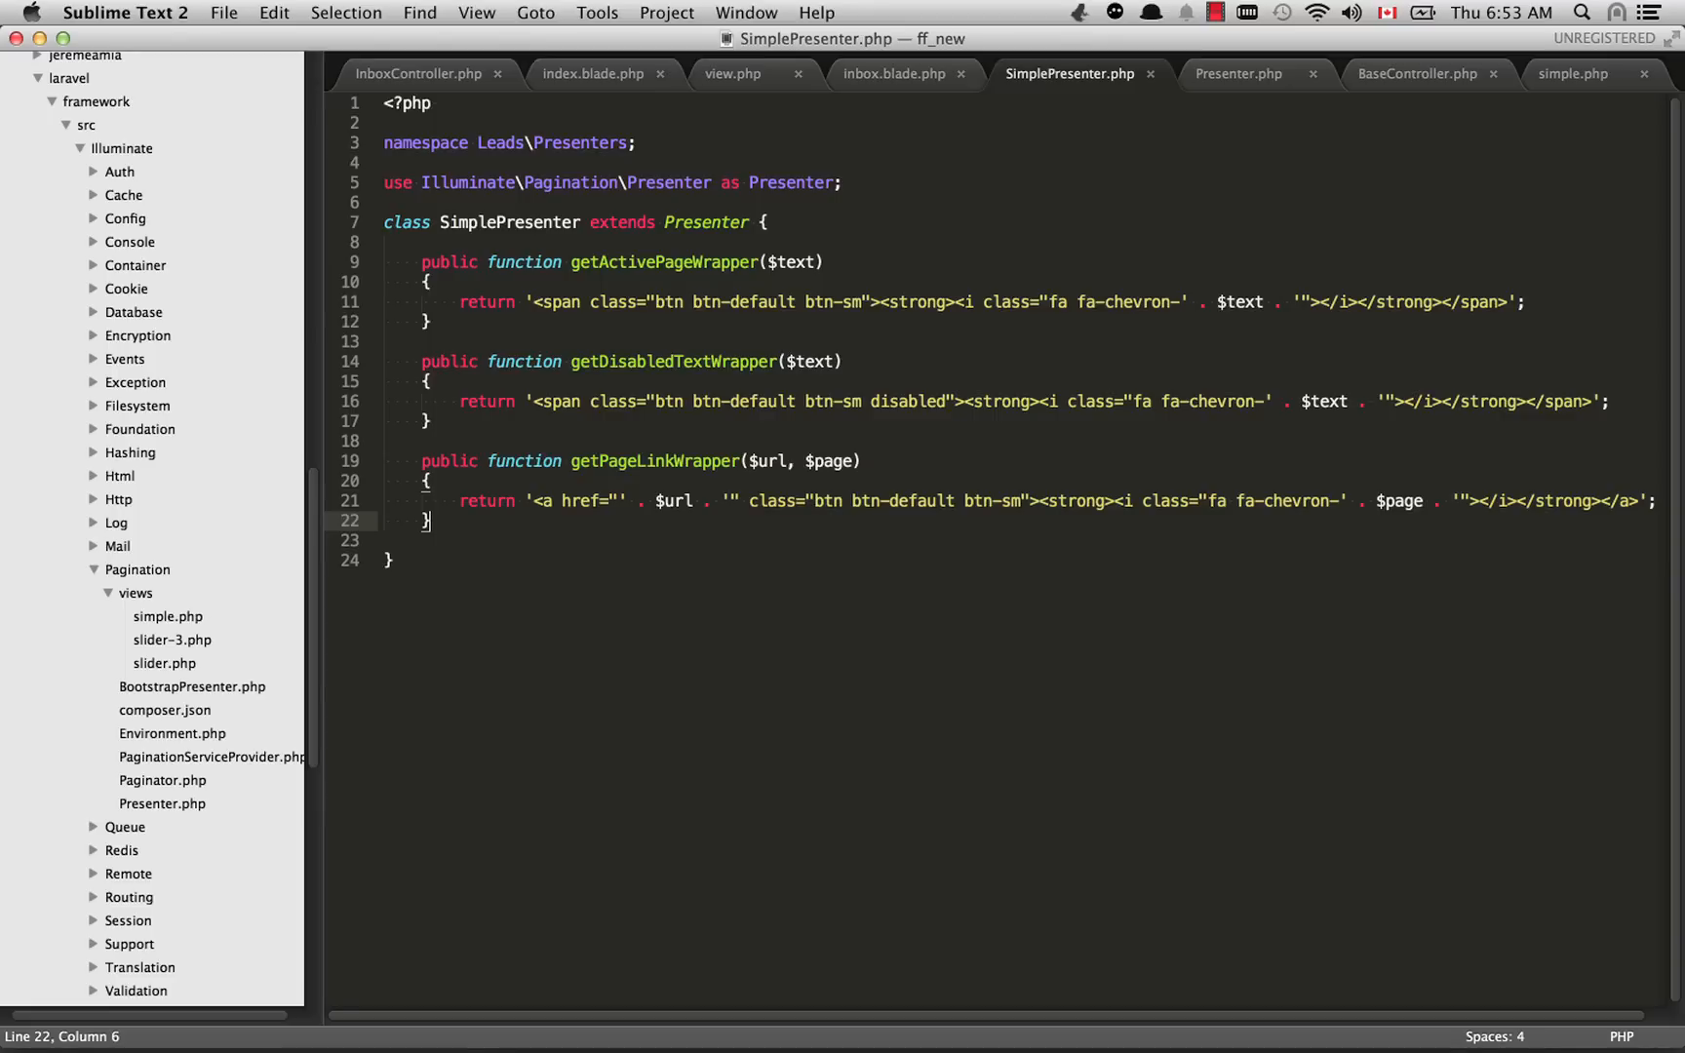
click(778, 462)
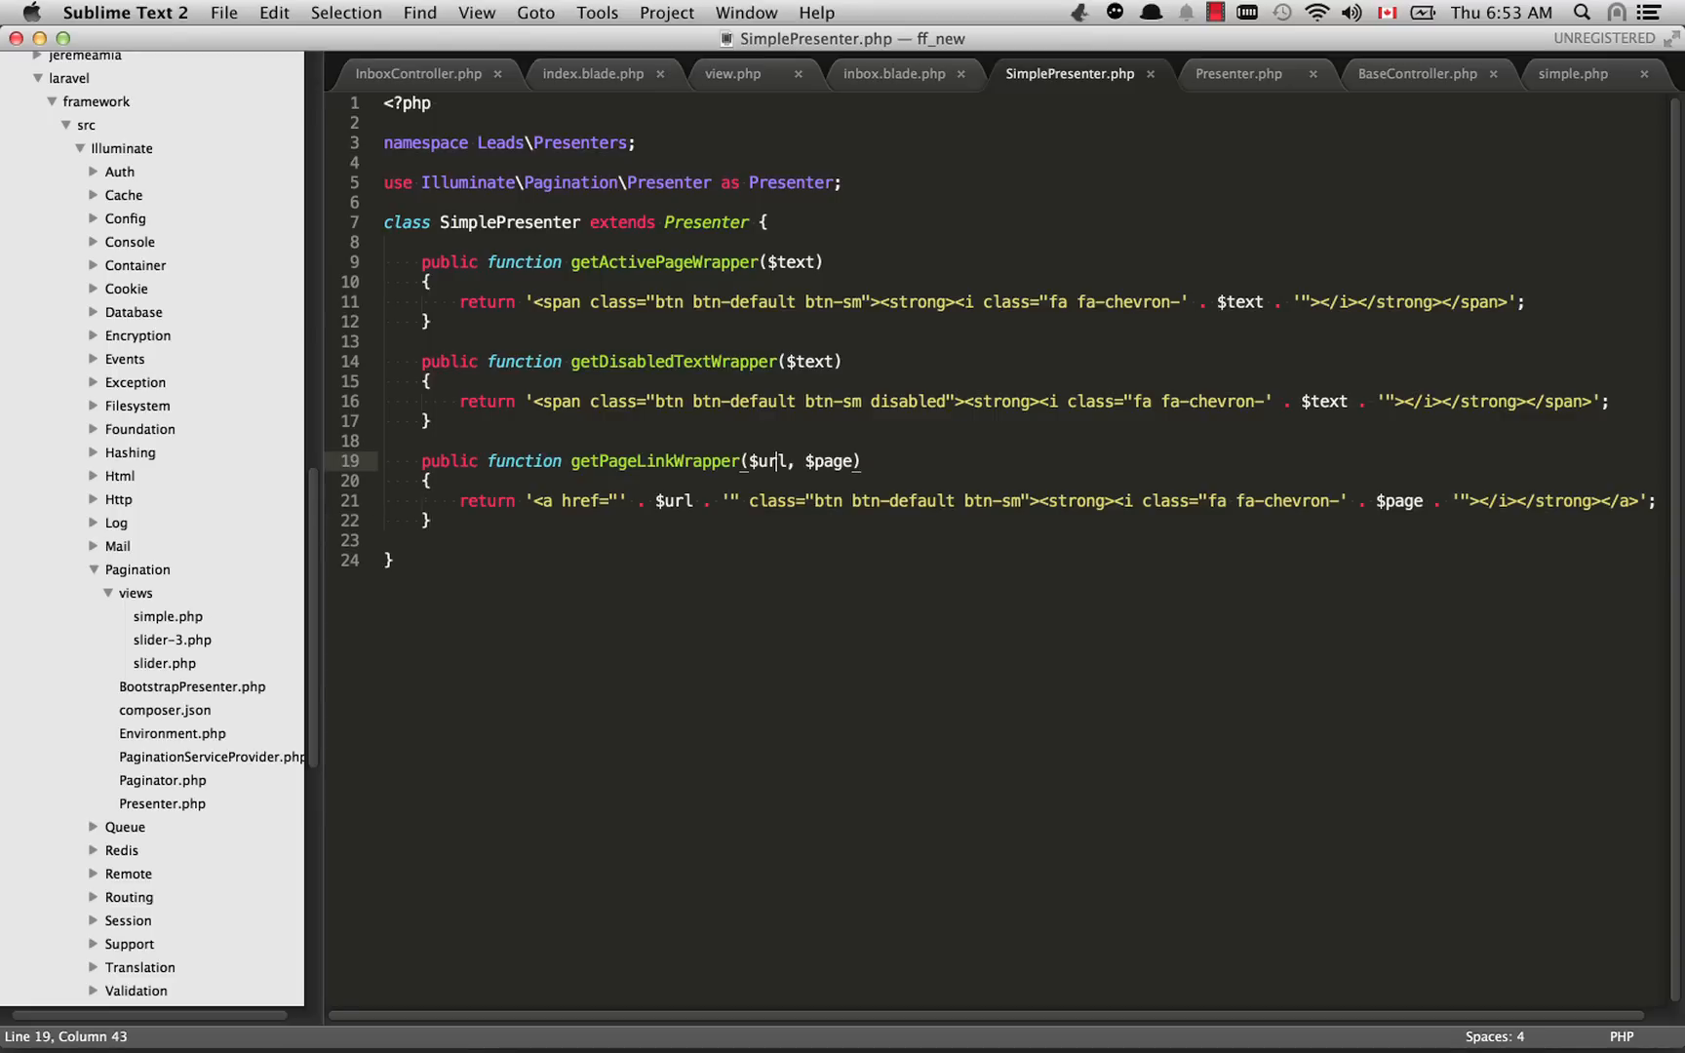
double_click(677, 502)
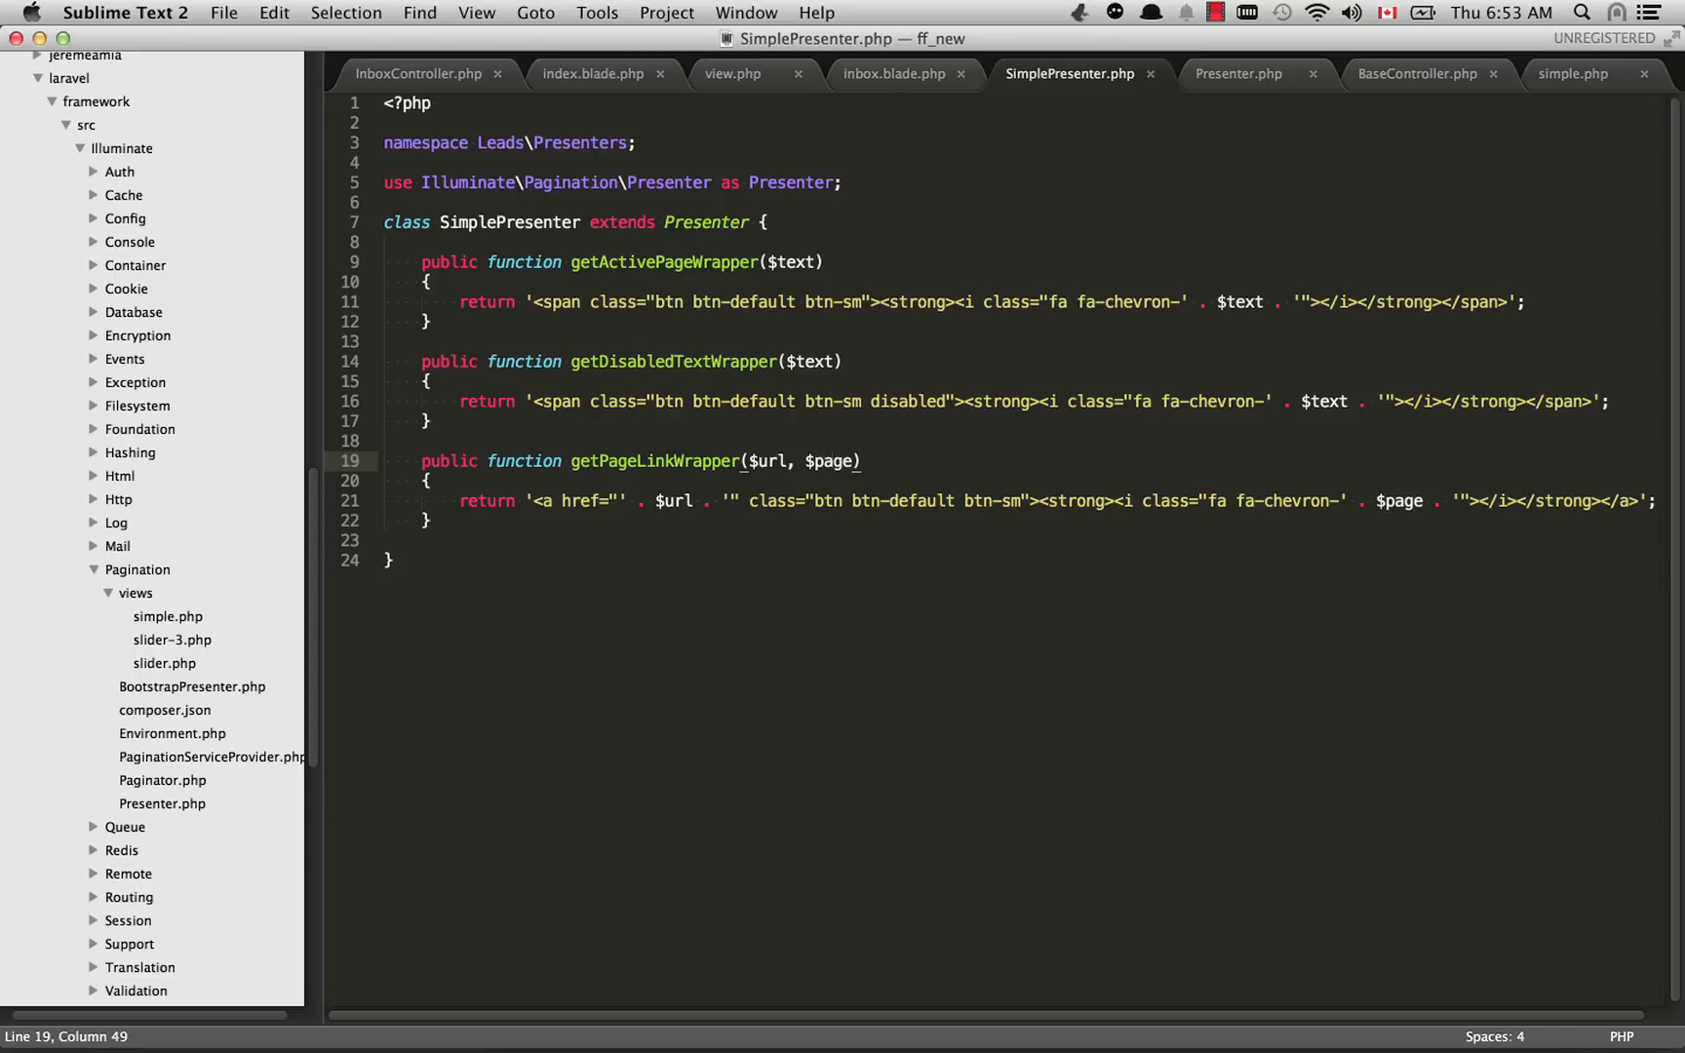
click(812, 363)
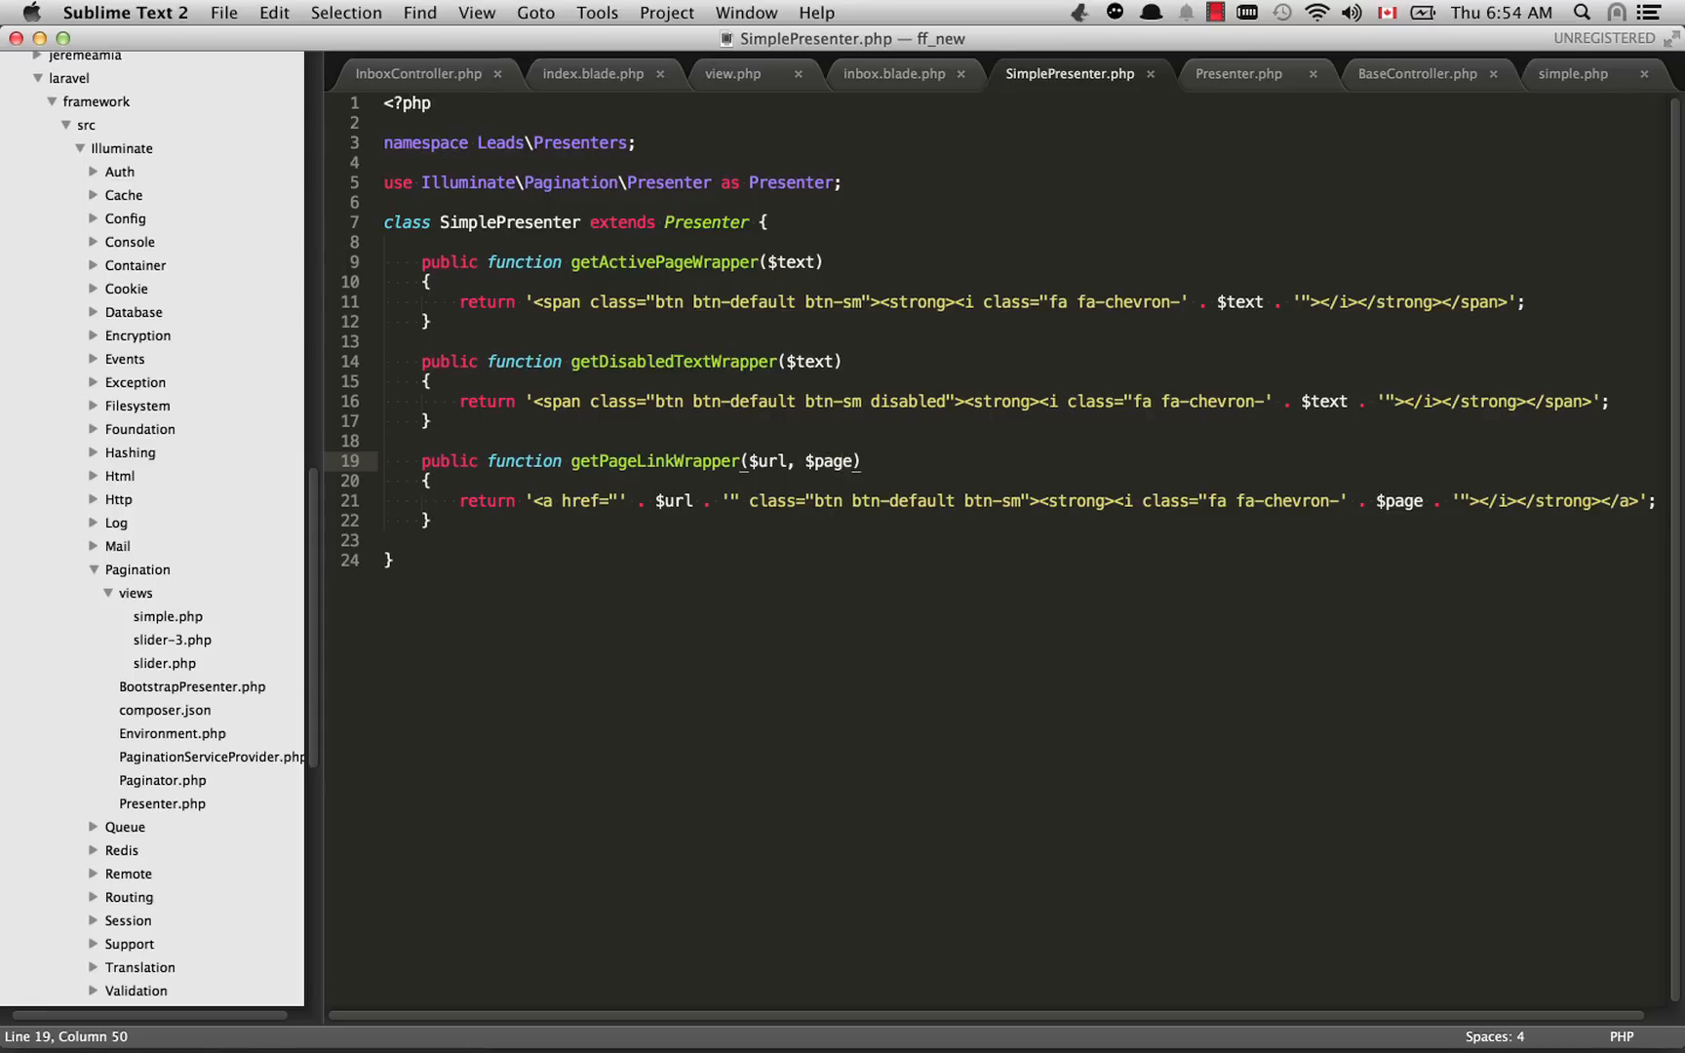
click(889, 74)
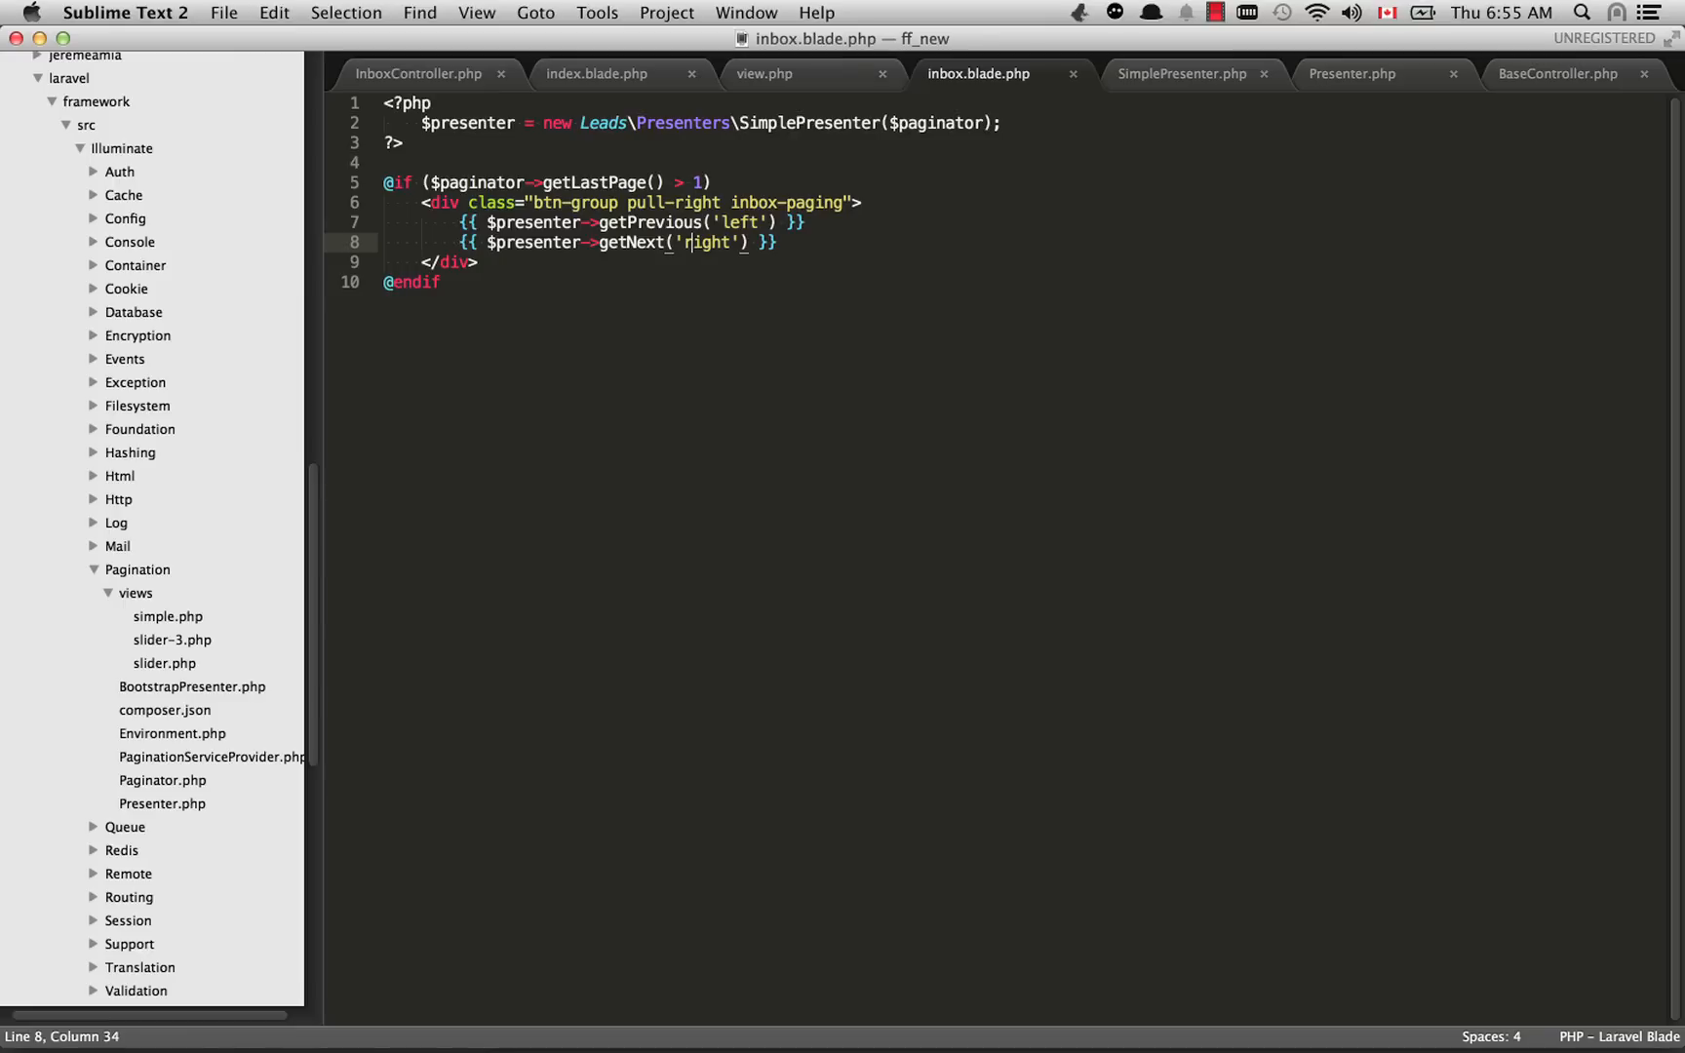
Step: From SimplePresenter, select its parent Presenter class name and bring up Laravel's base Presenter.php
click(1180, 74)
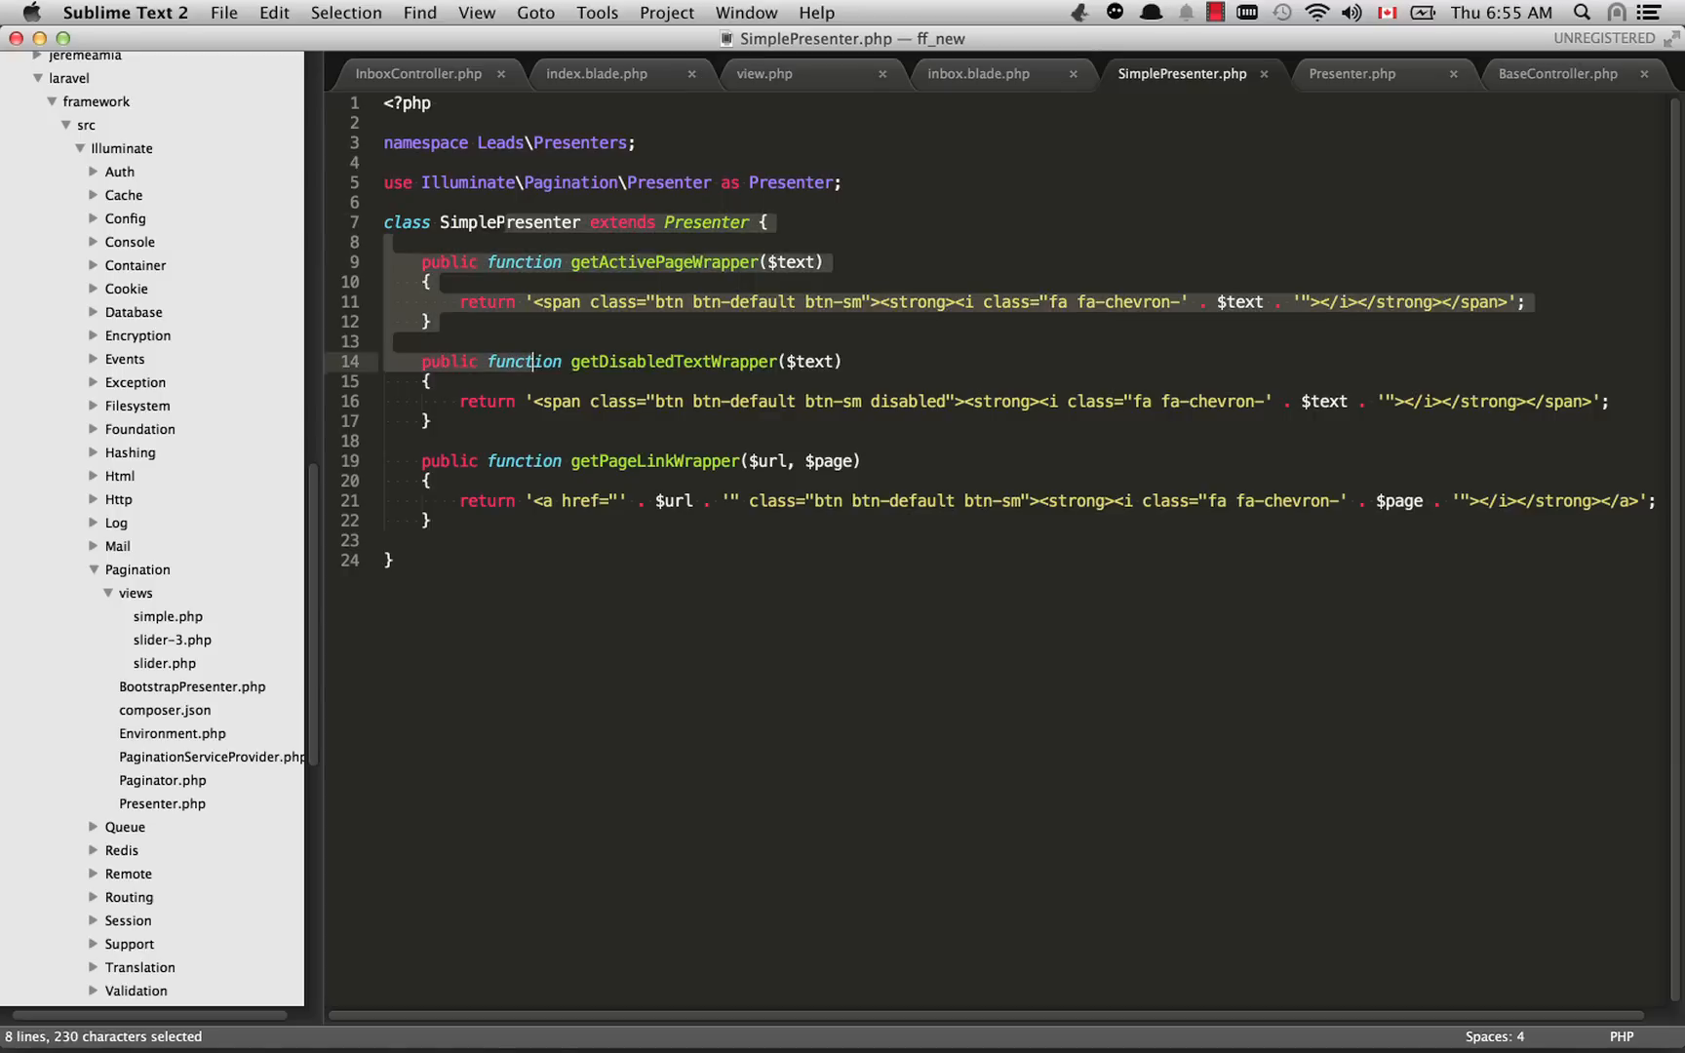
click(427, 521)
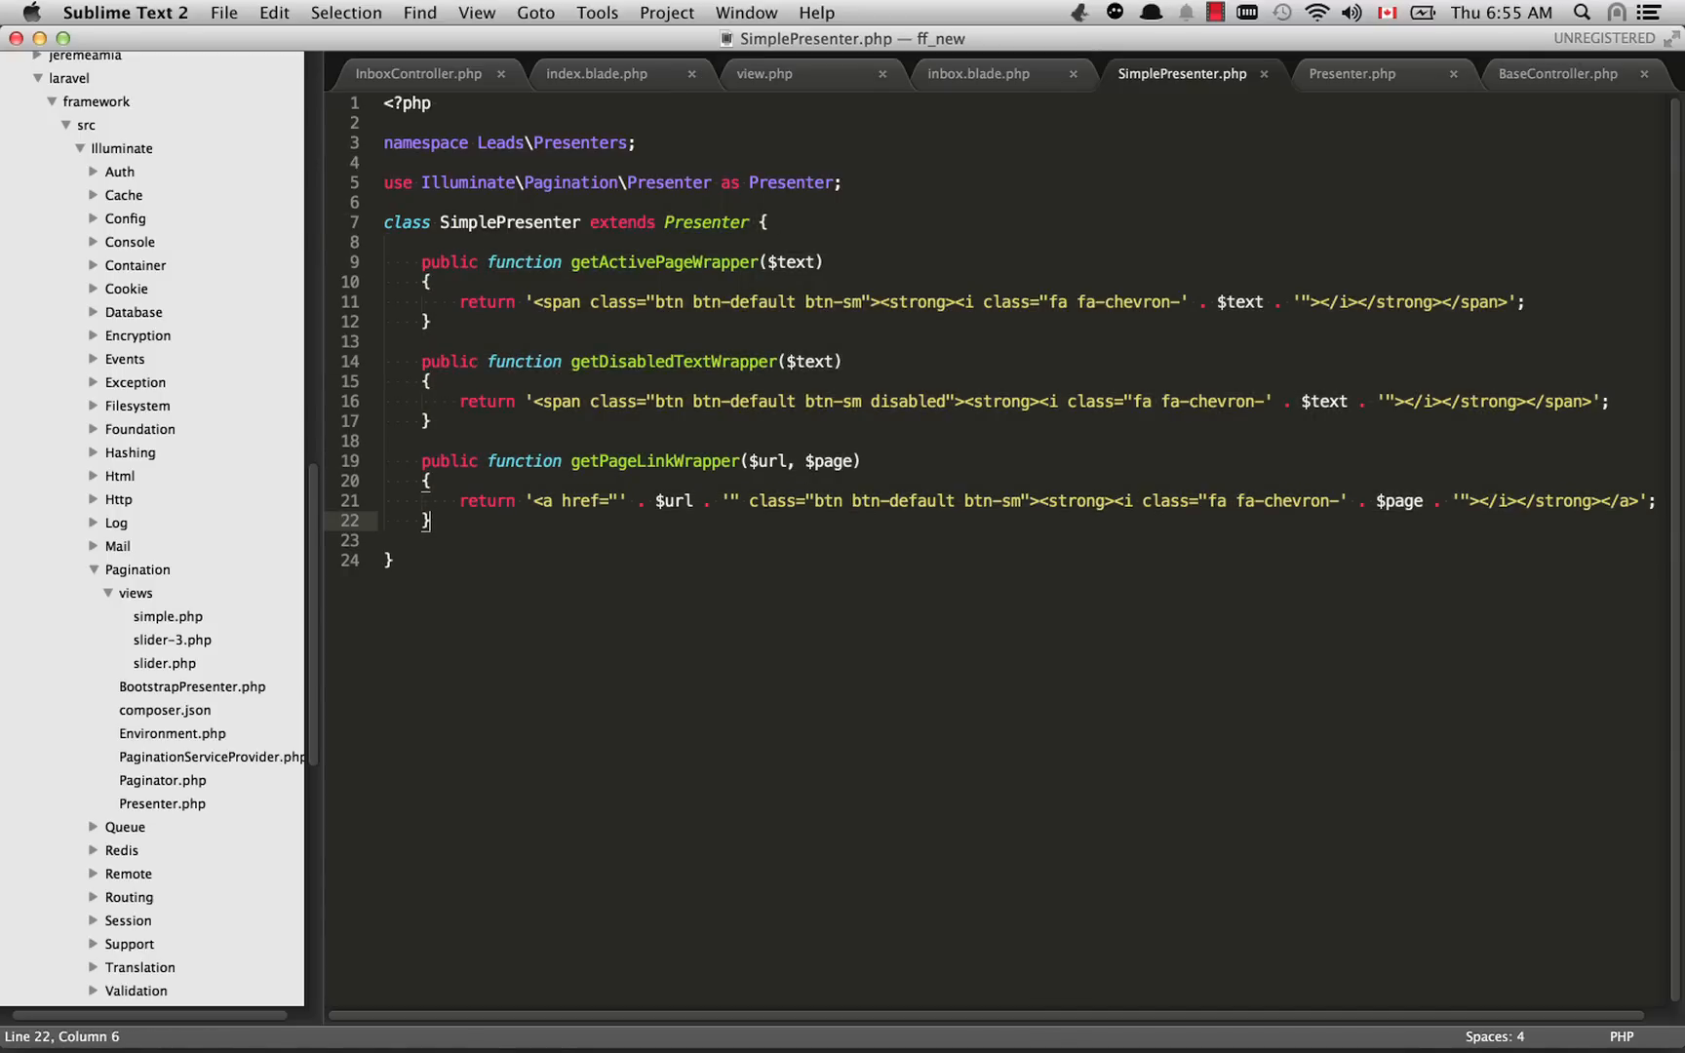
double_click(707, 223)
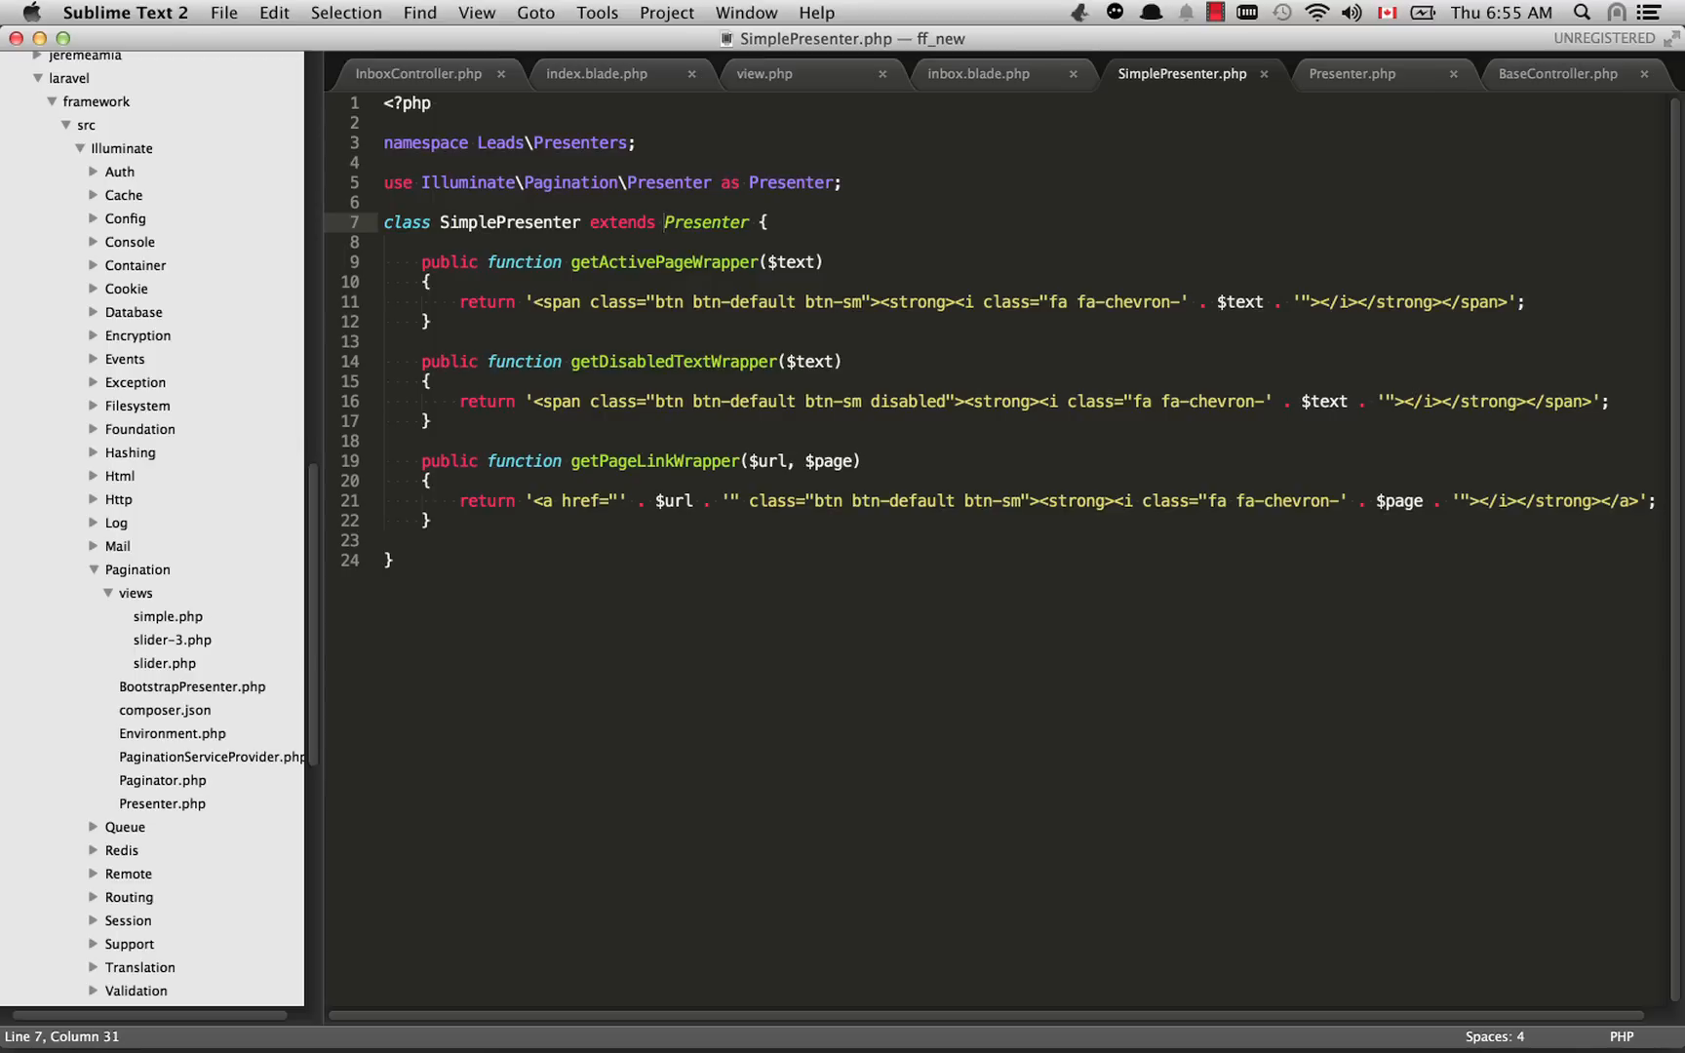
click(1354, 74)
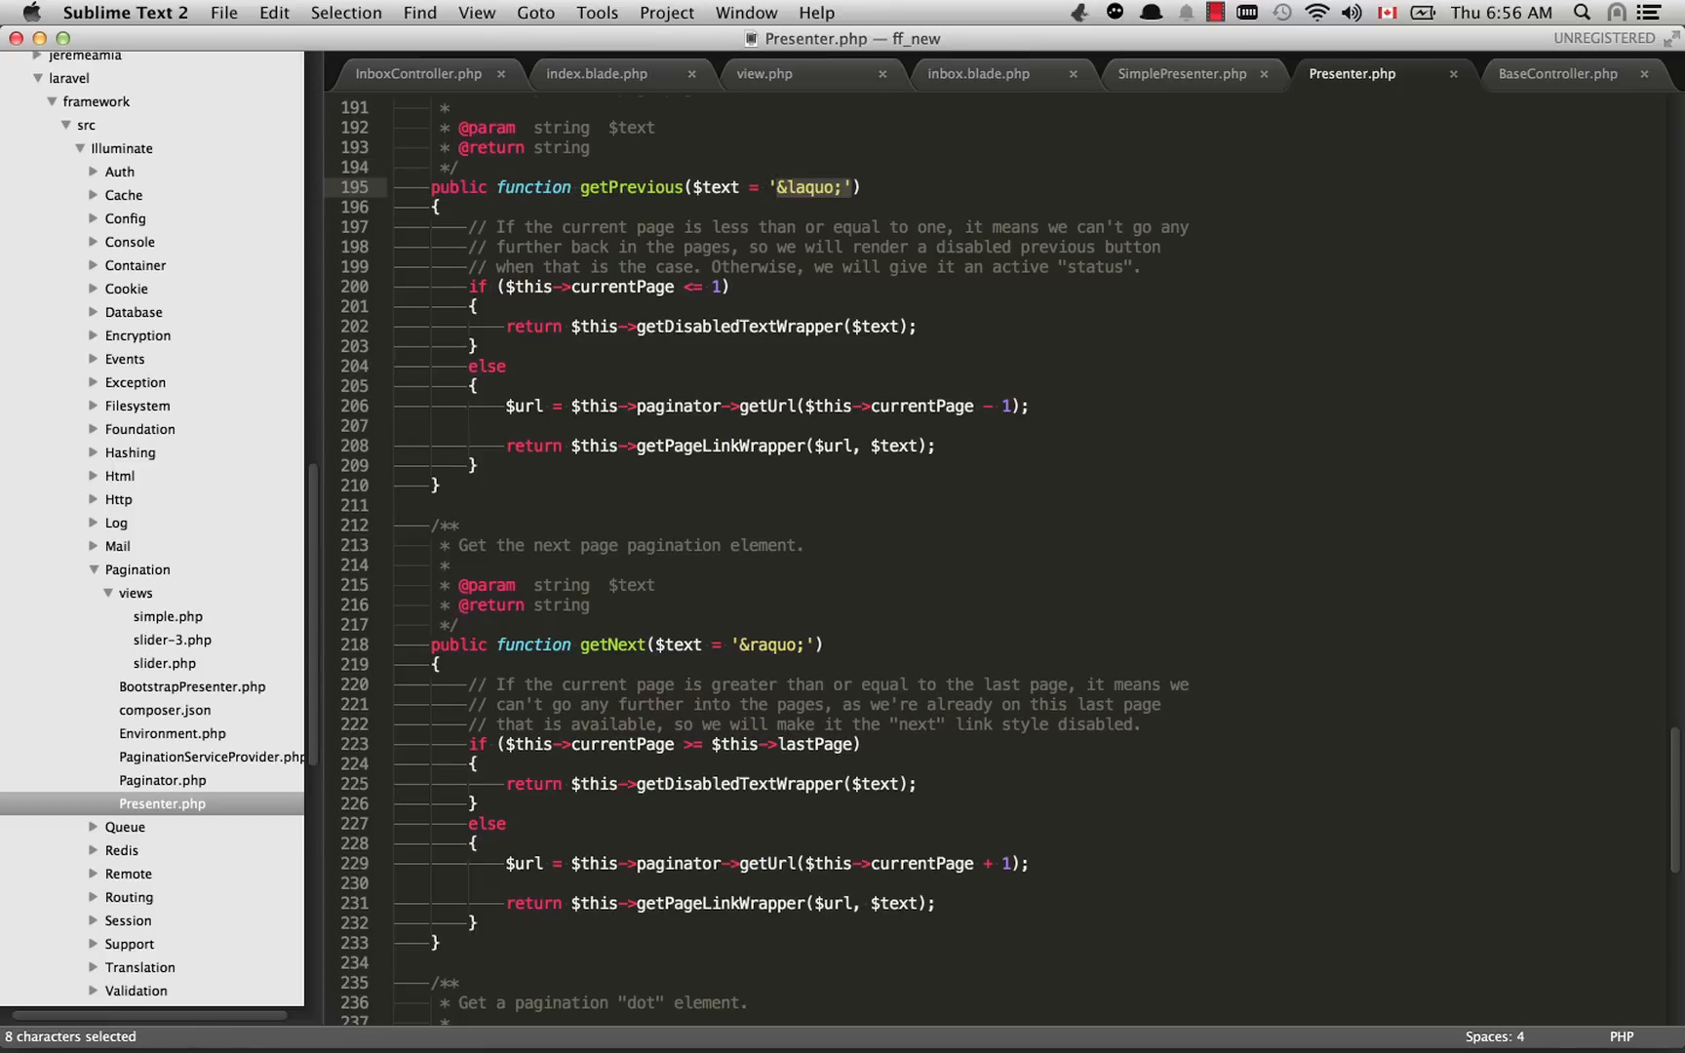
Step: Examine getNext's default arrow text and disabled branch, then return to the view.php config
double_click(772, 643)
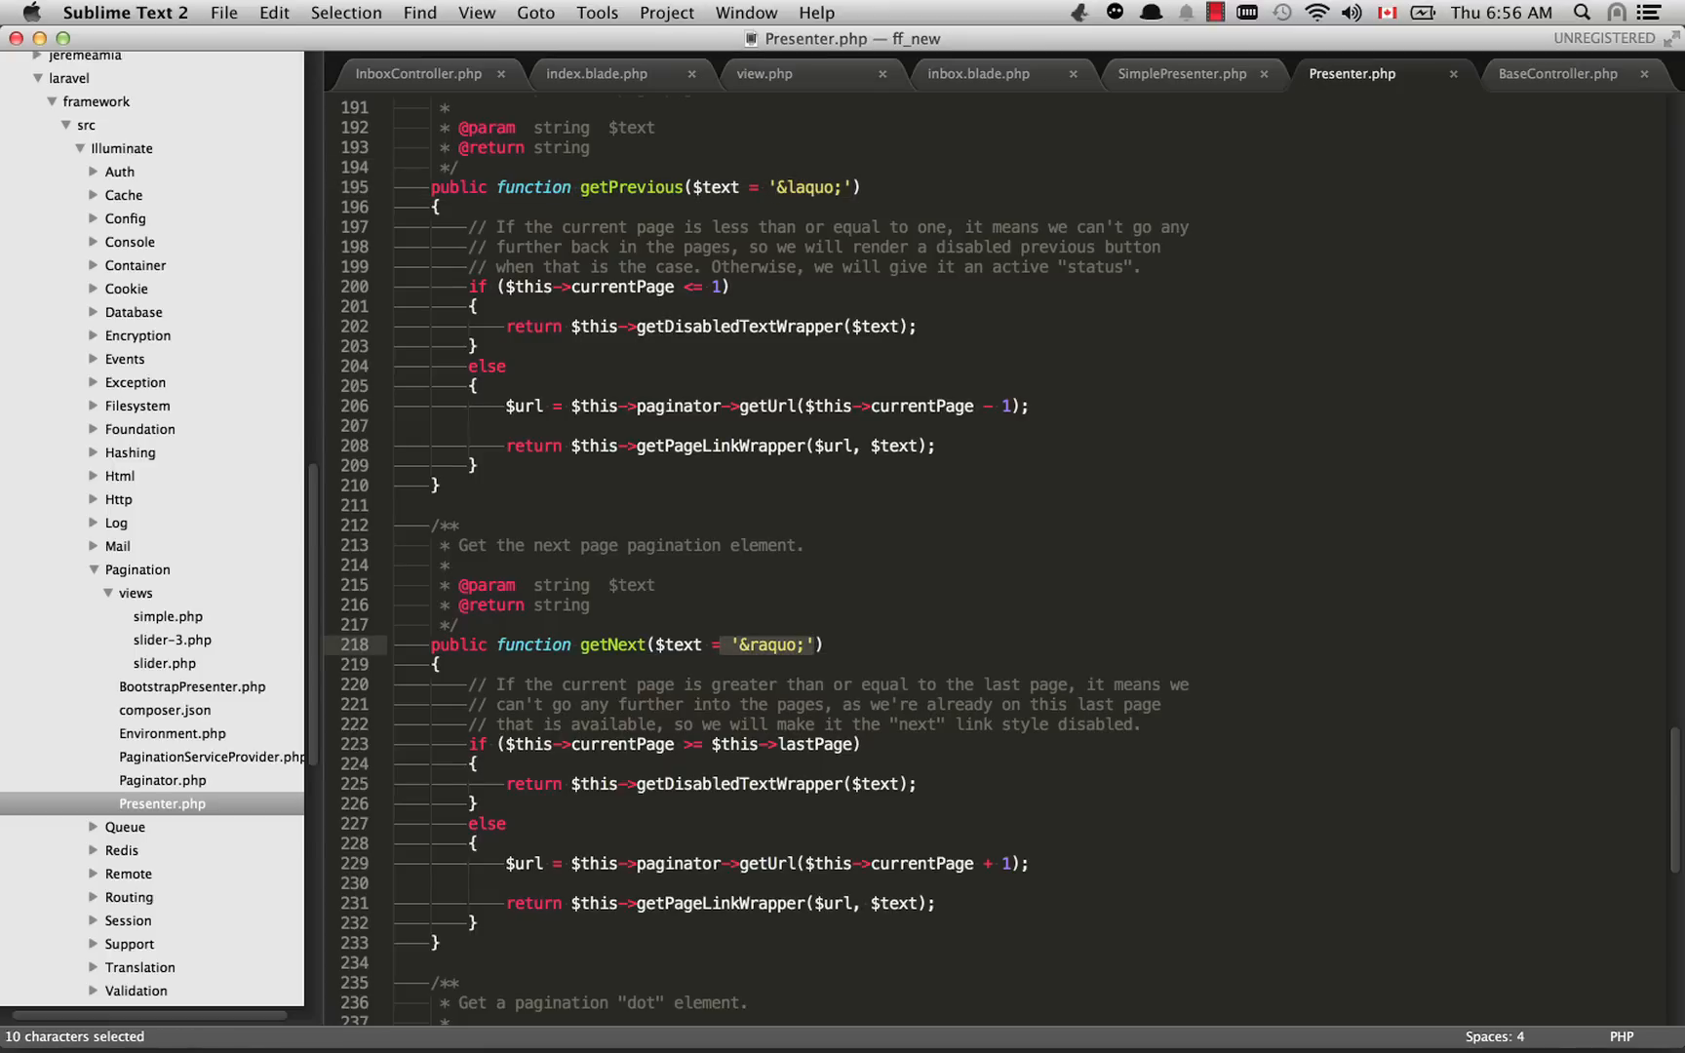
click(831, 187)
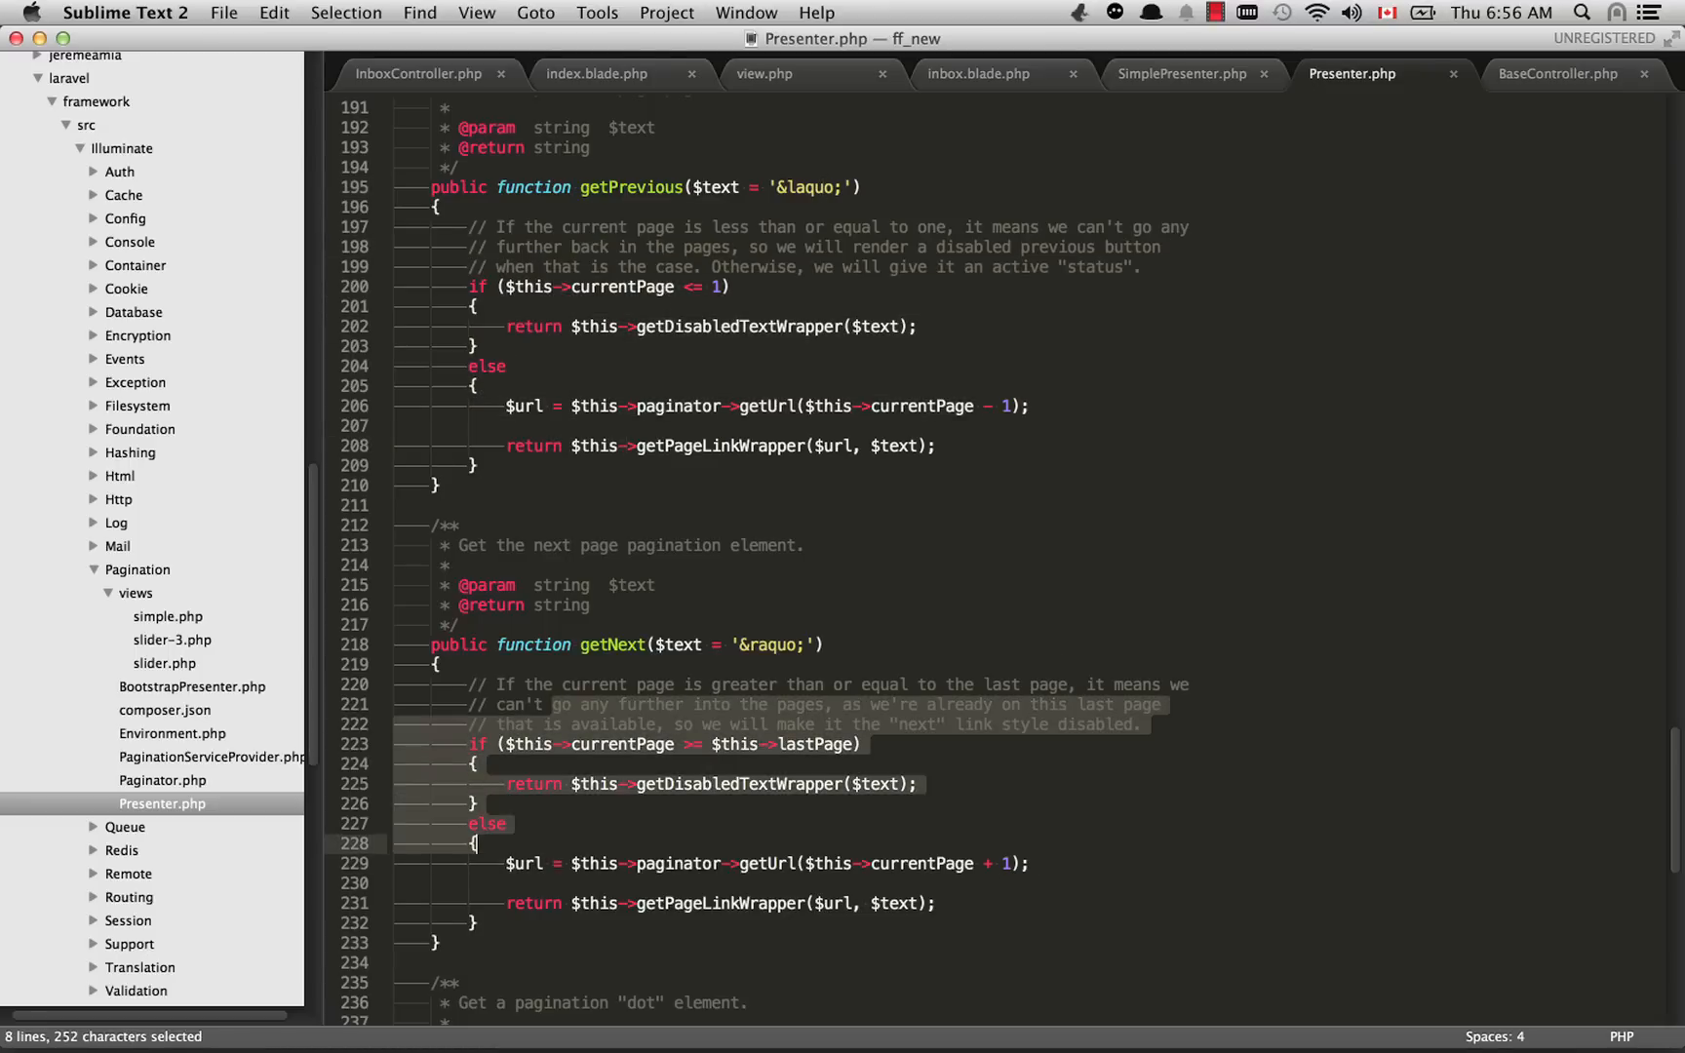
click(765, 74)
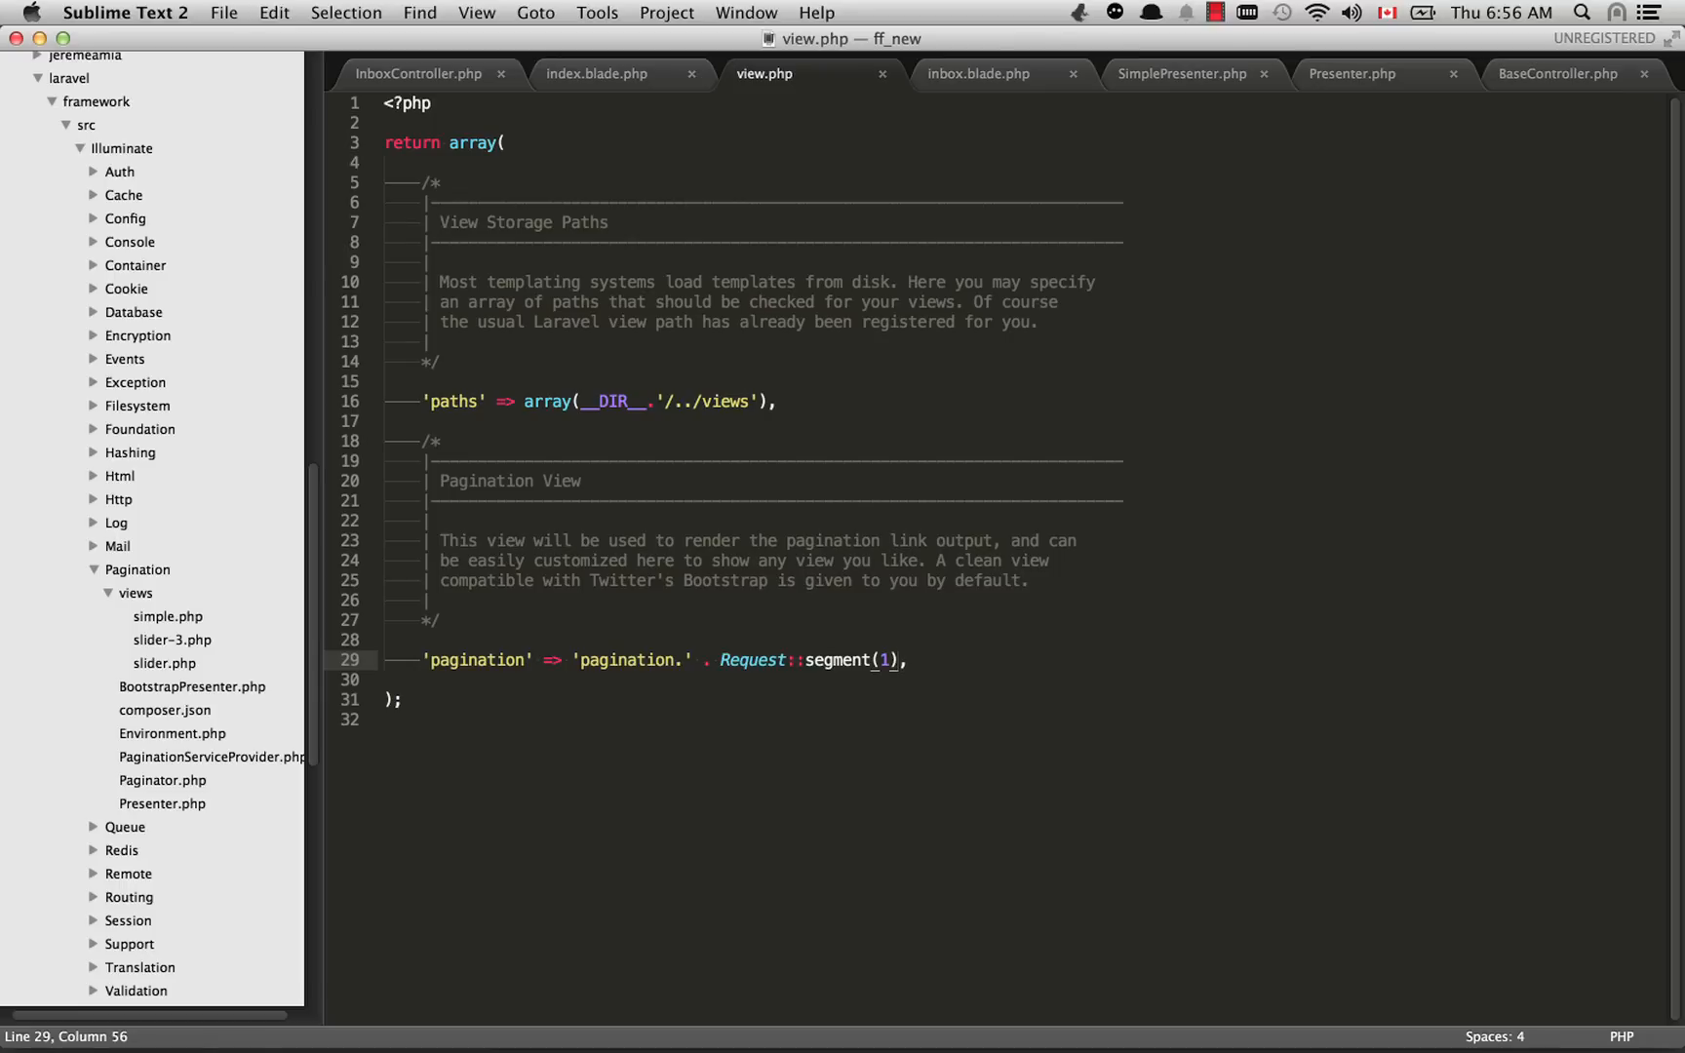
drag(423, 659, 893, 659)
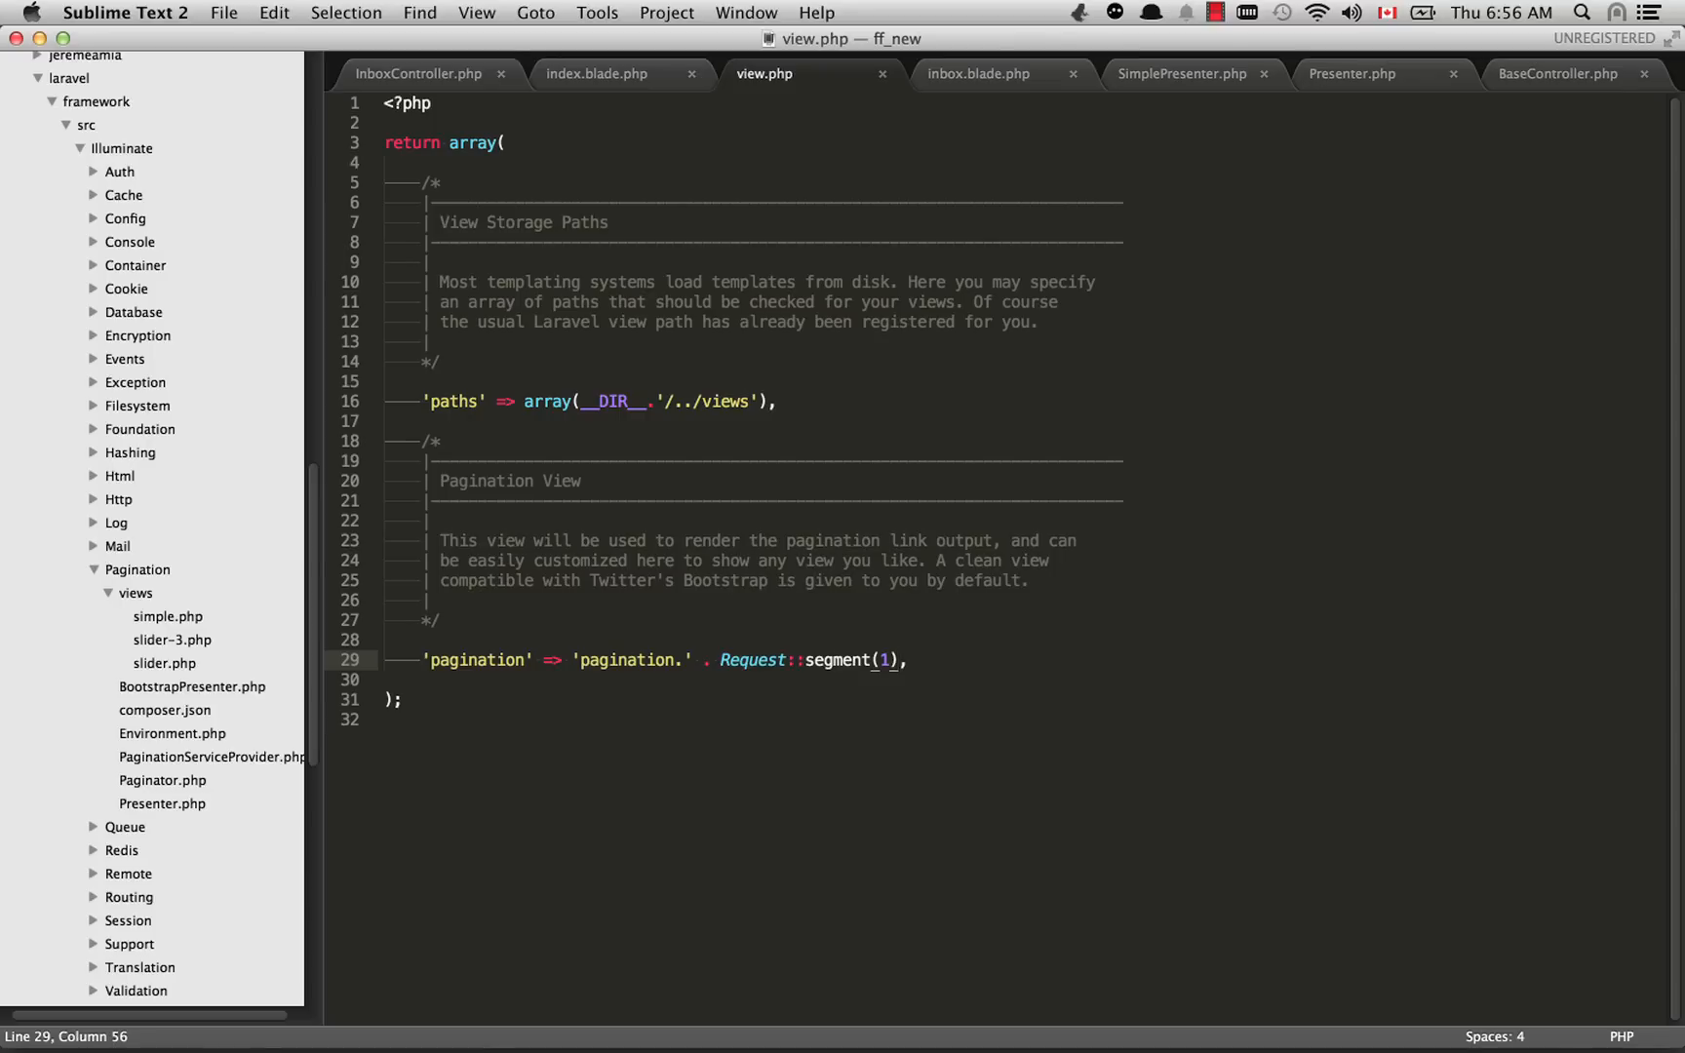
drag(721, 659, 907, 659)
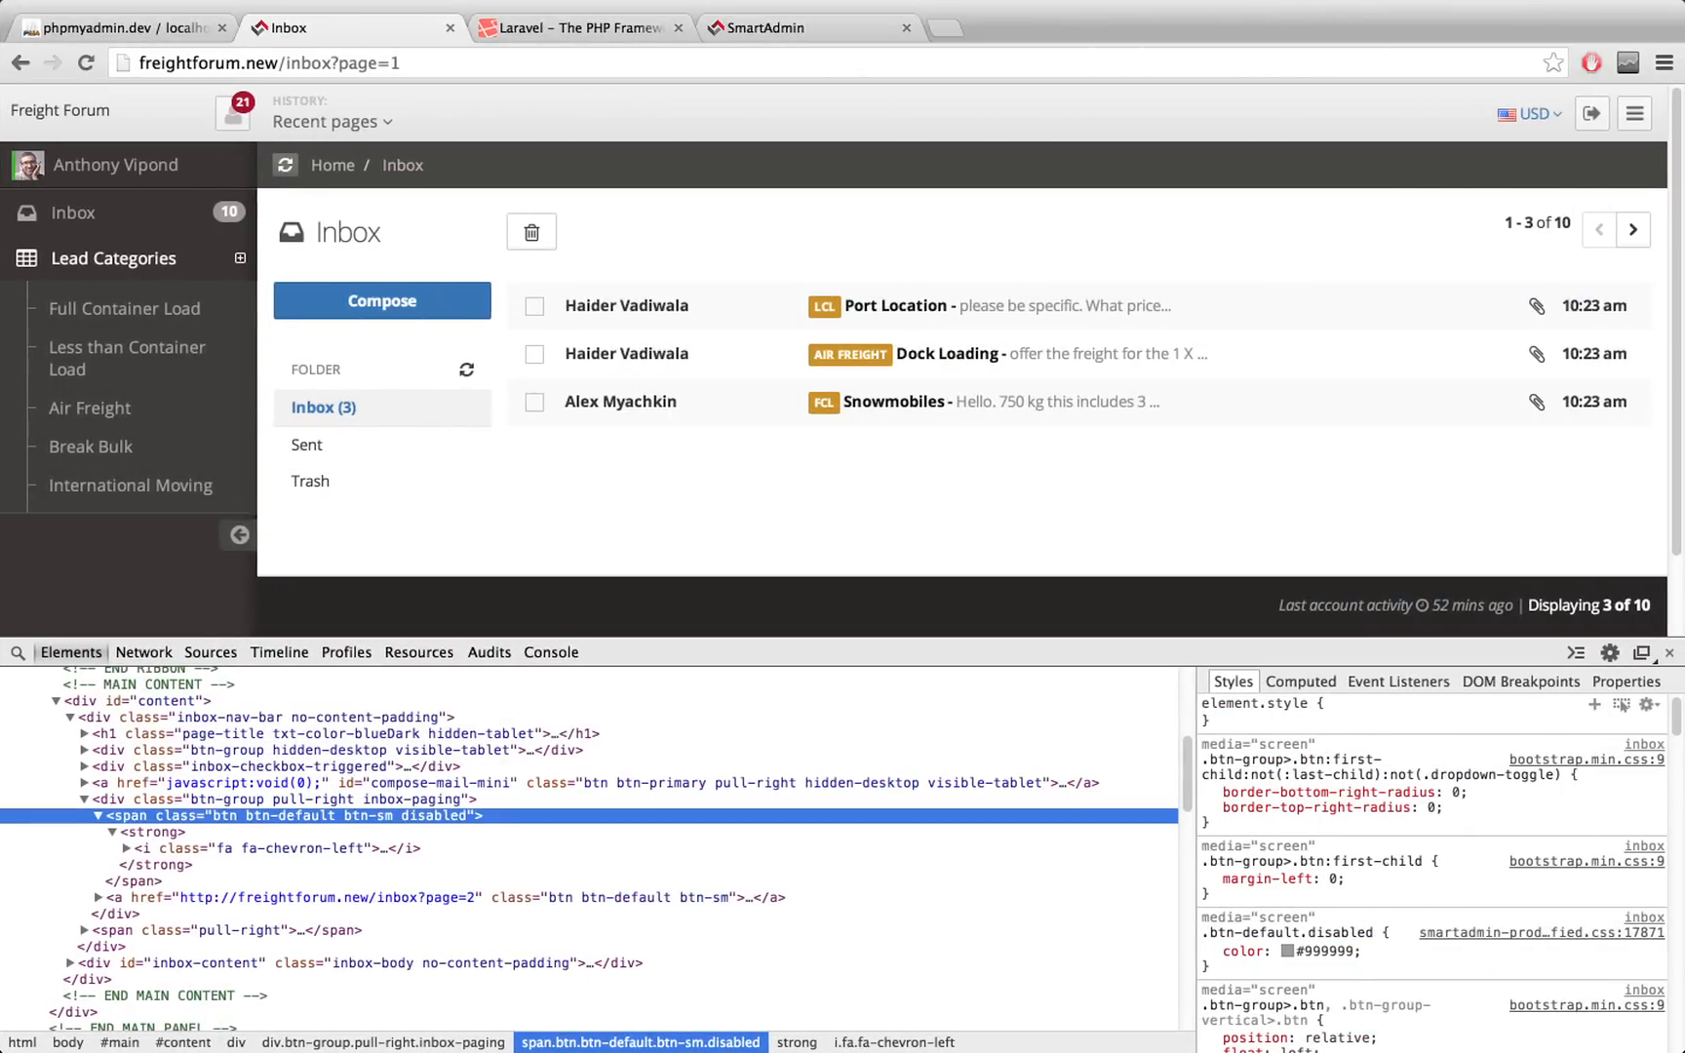
Step: Select the inbox part of the page address in Chrome while examining the inbox-paging btn-group markup
double_click(312, 62)
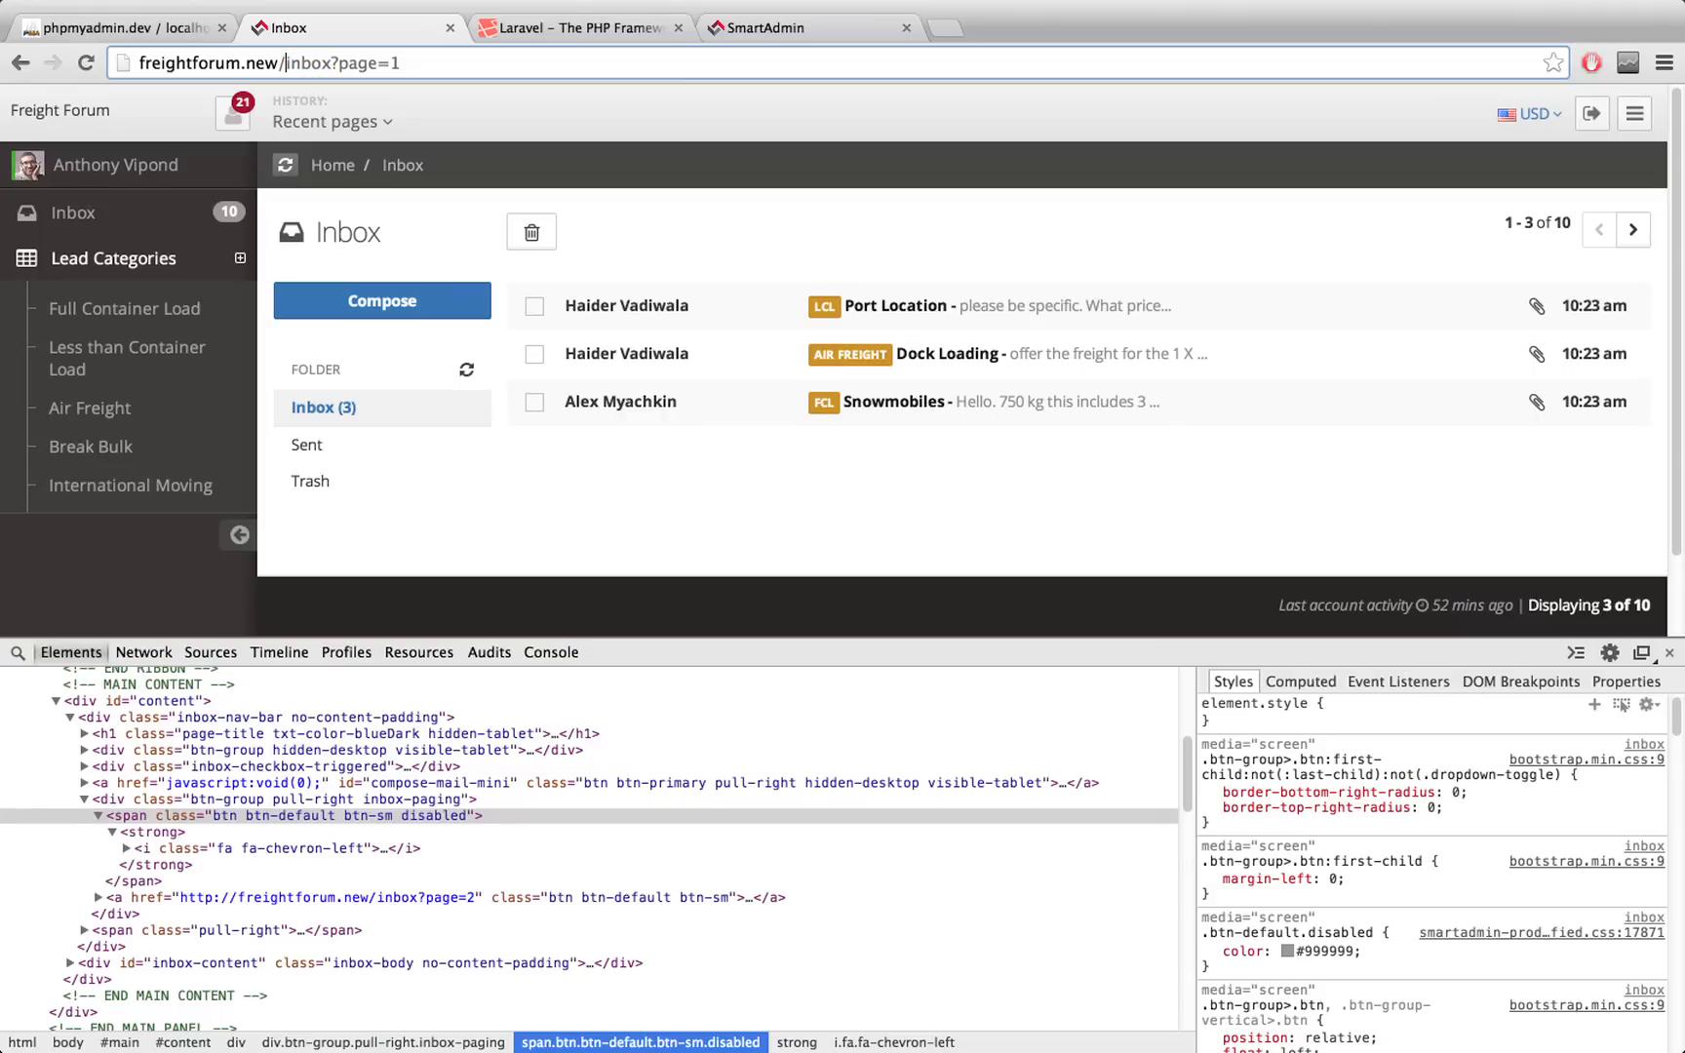
double_click(308, 63)
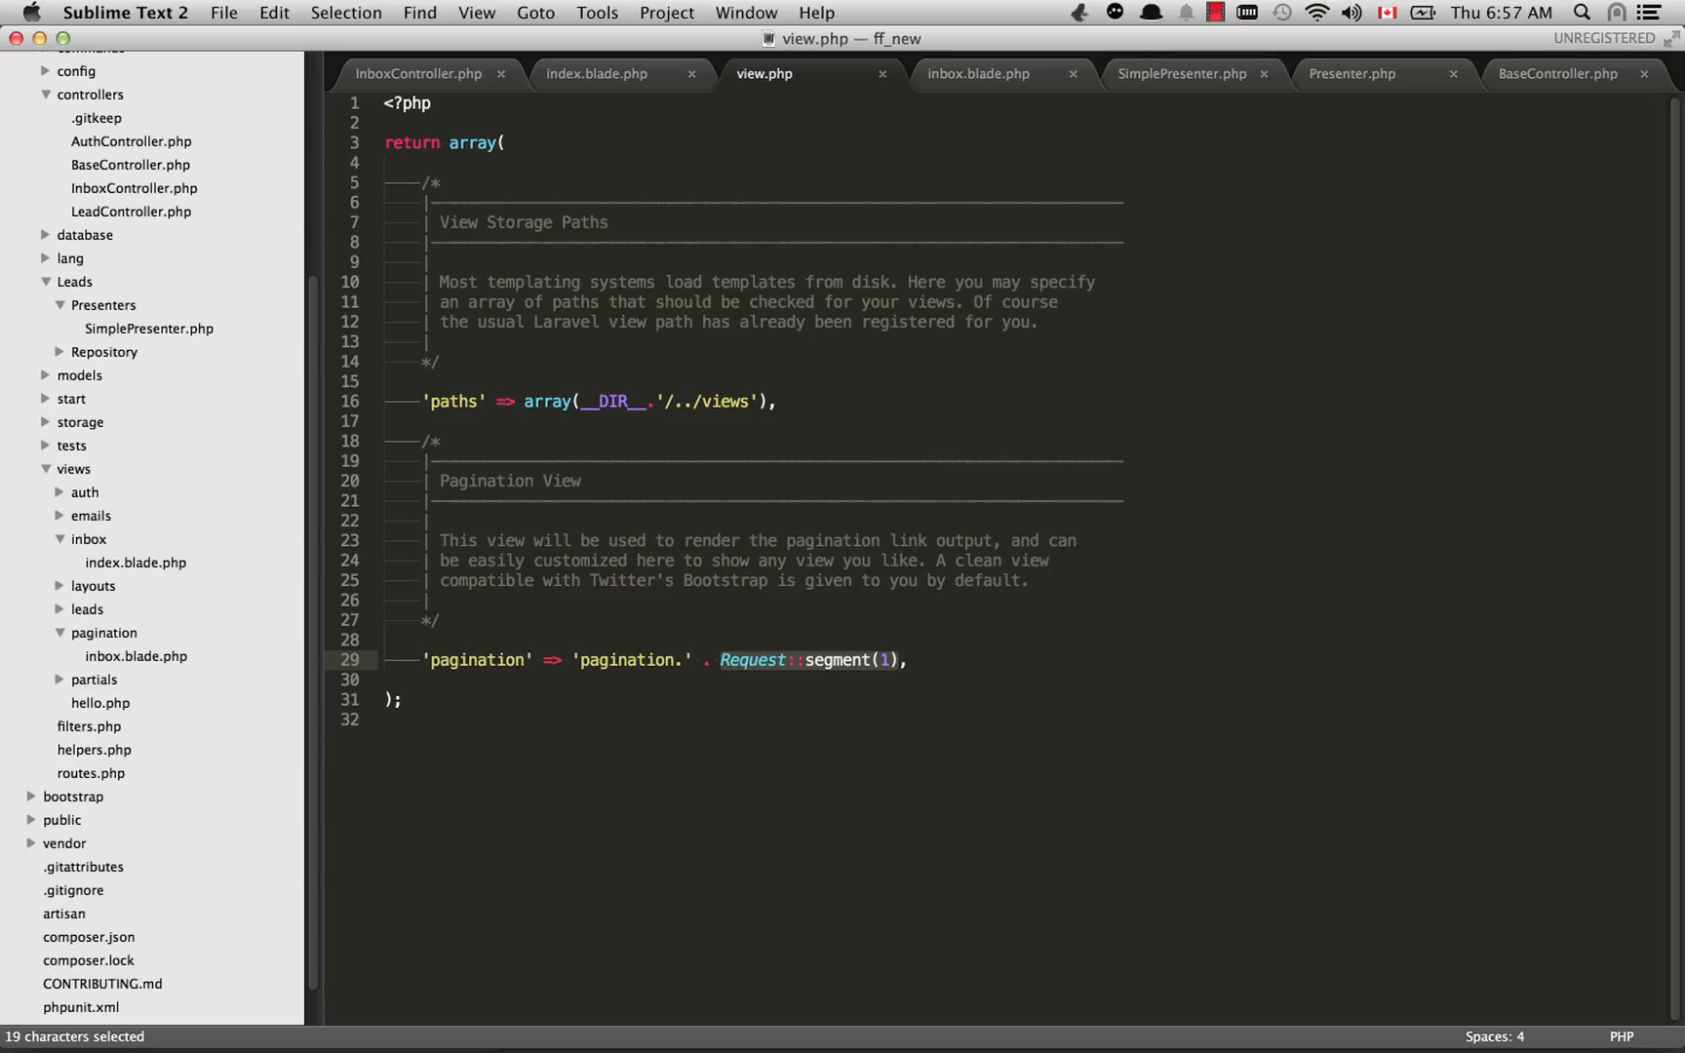
Step: Scroll to app/views/pagination and bring up inbox.blade.php calling the presenter's previous and next buttons
scroll(down, 3)
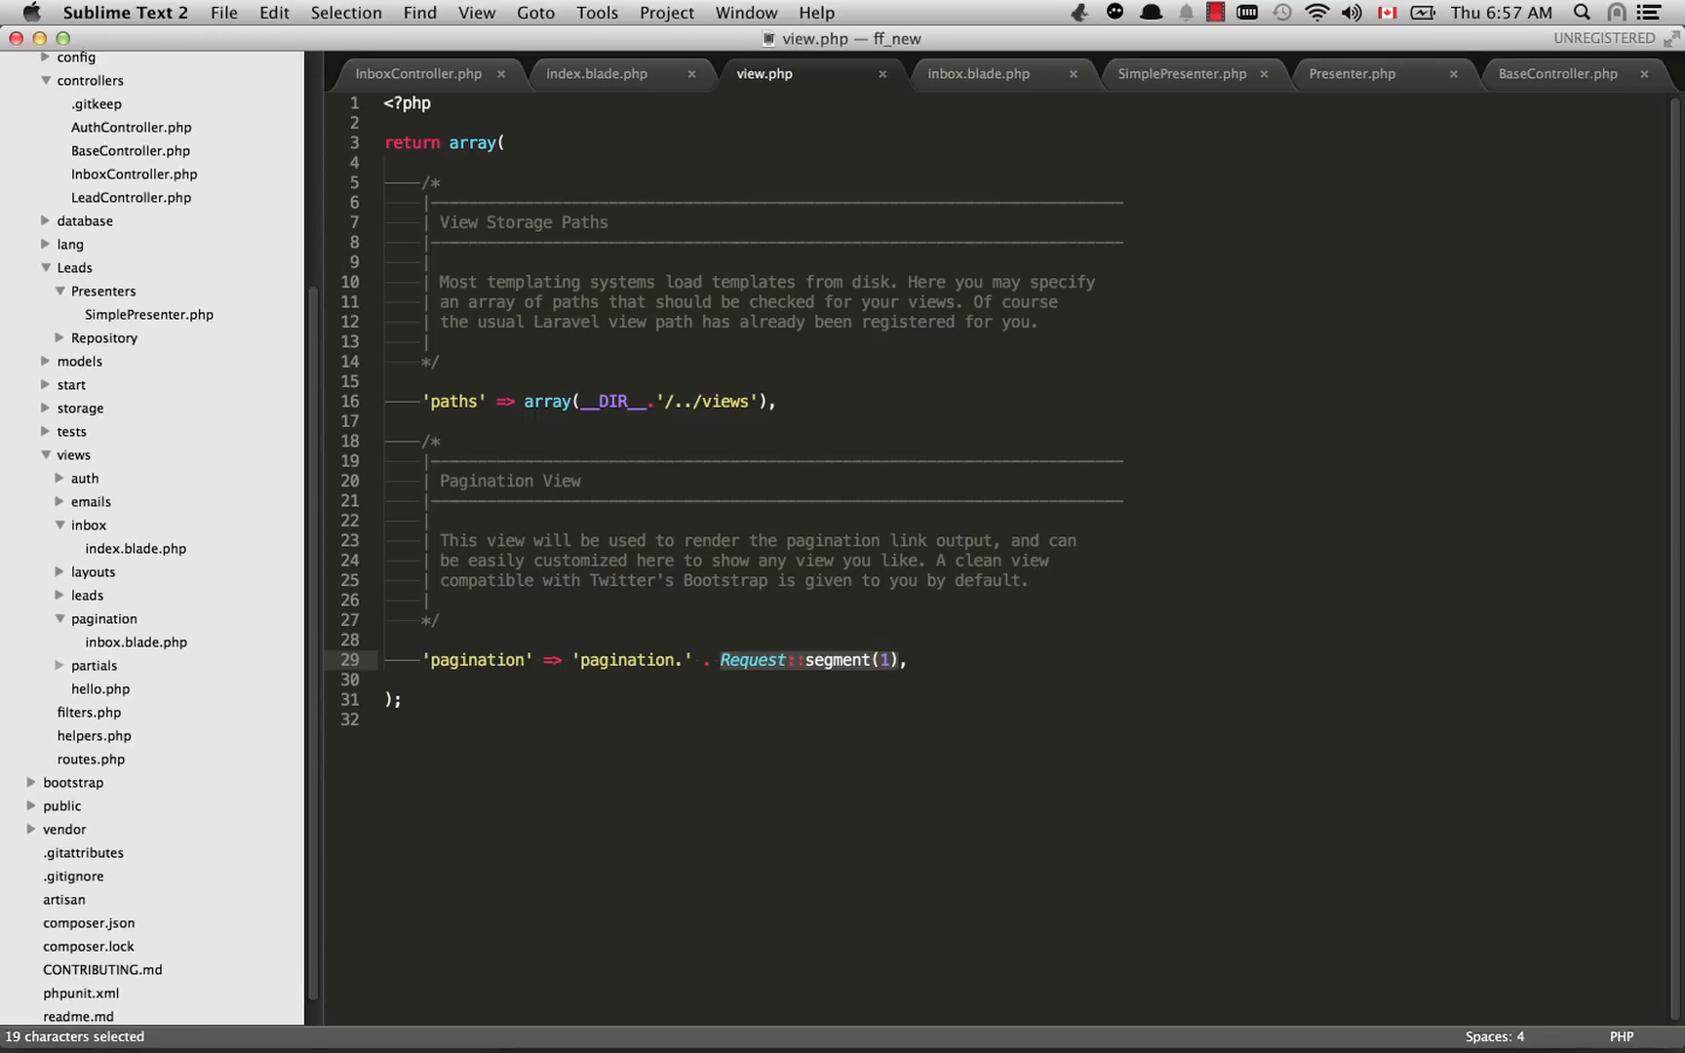
click(979, 74)
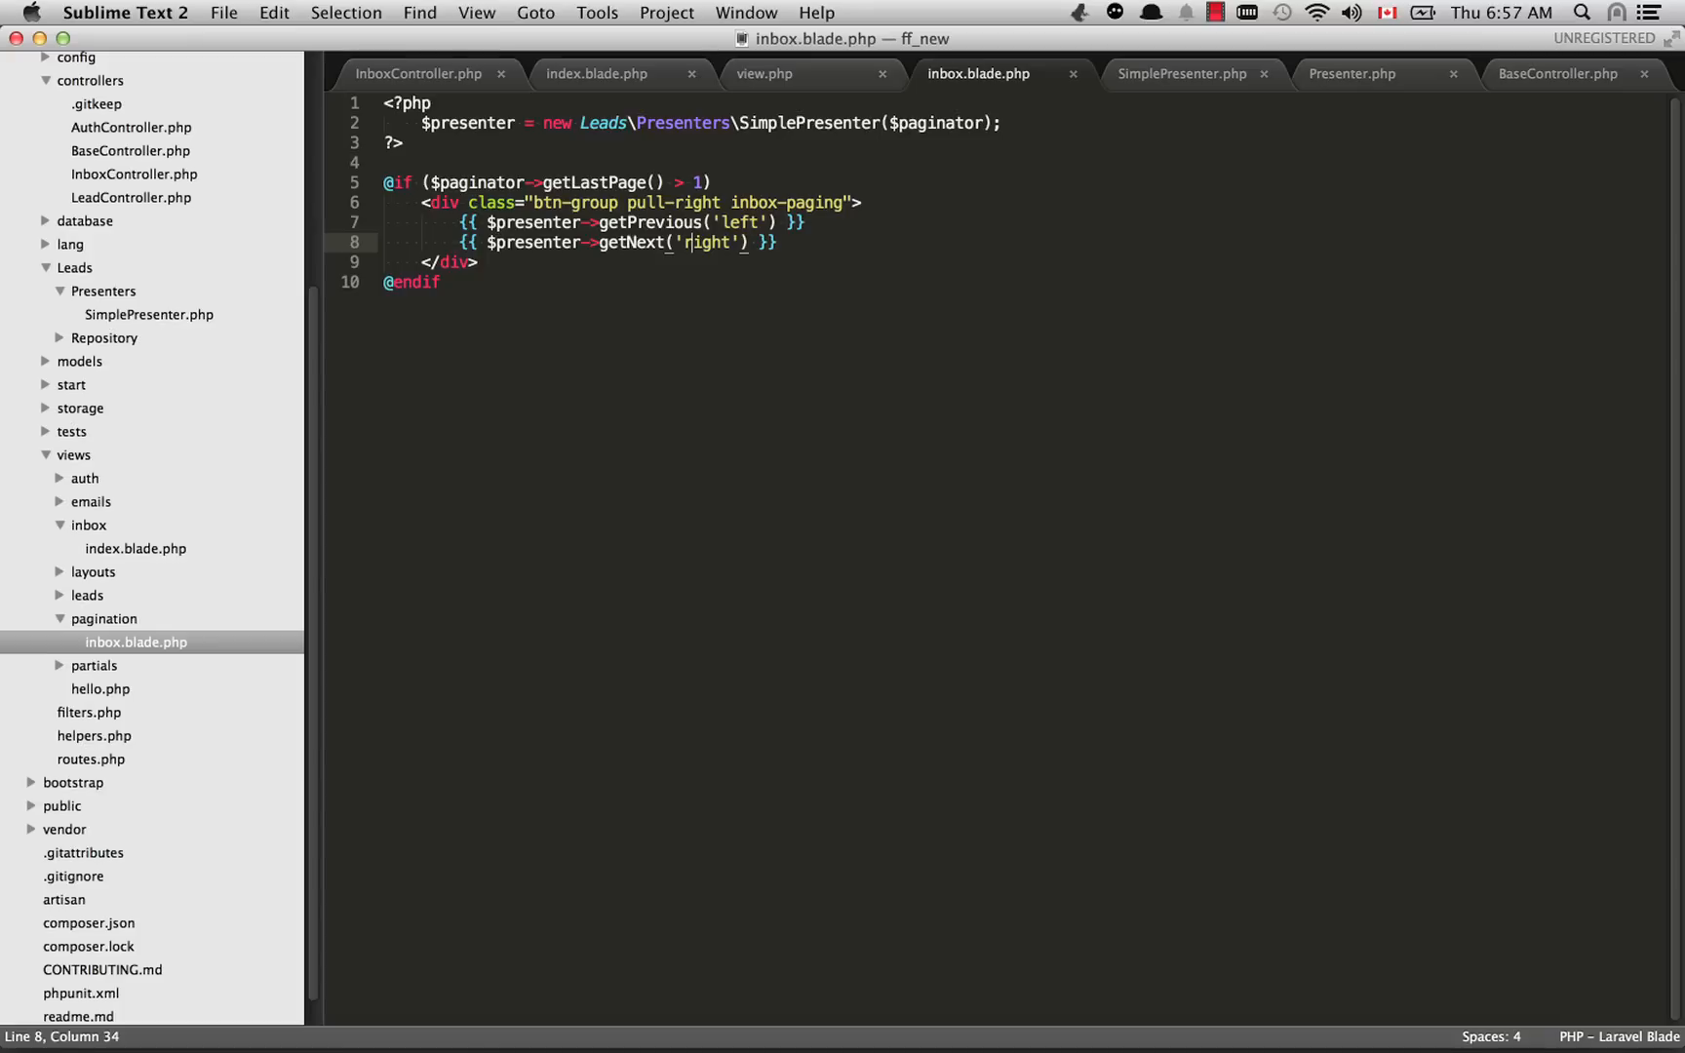
click(595, 74)
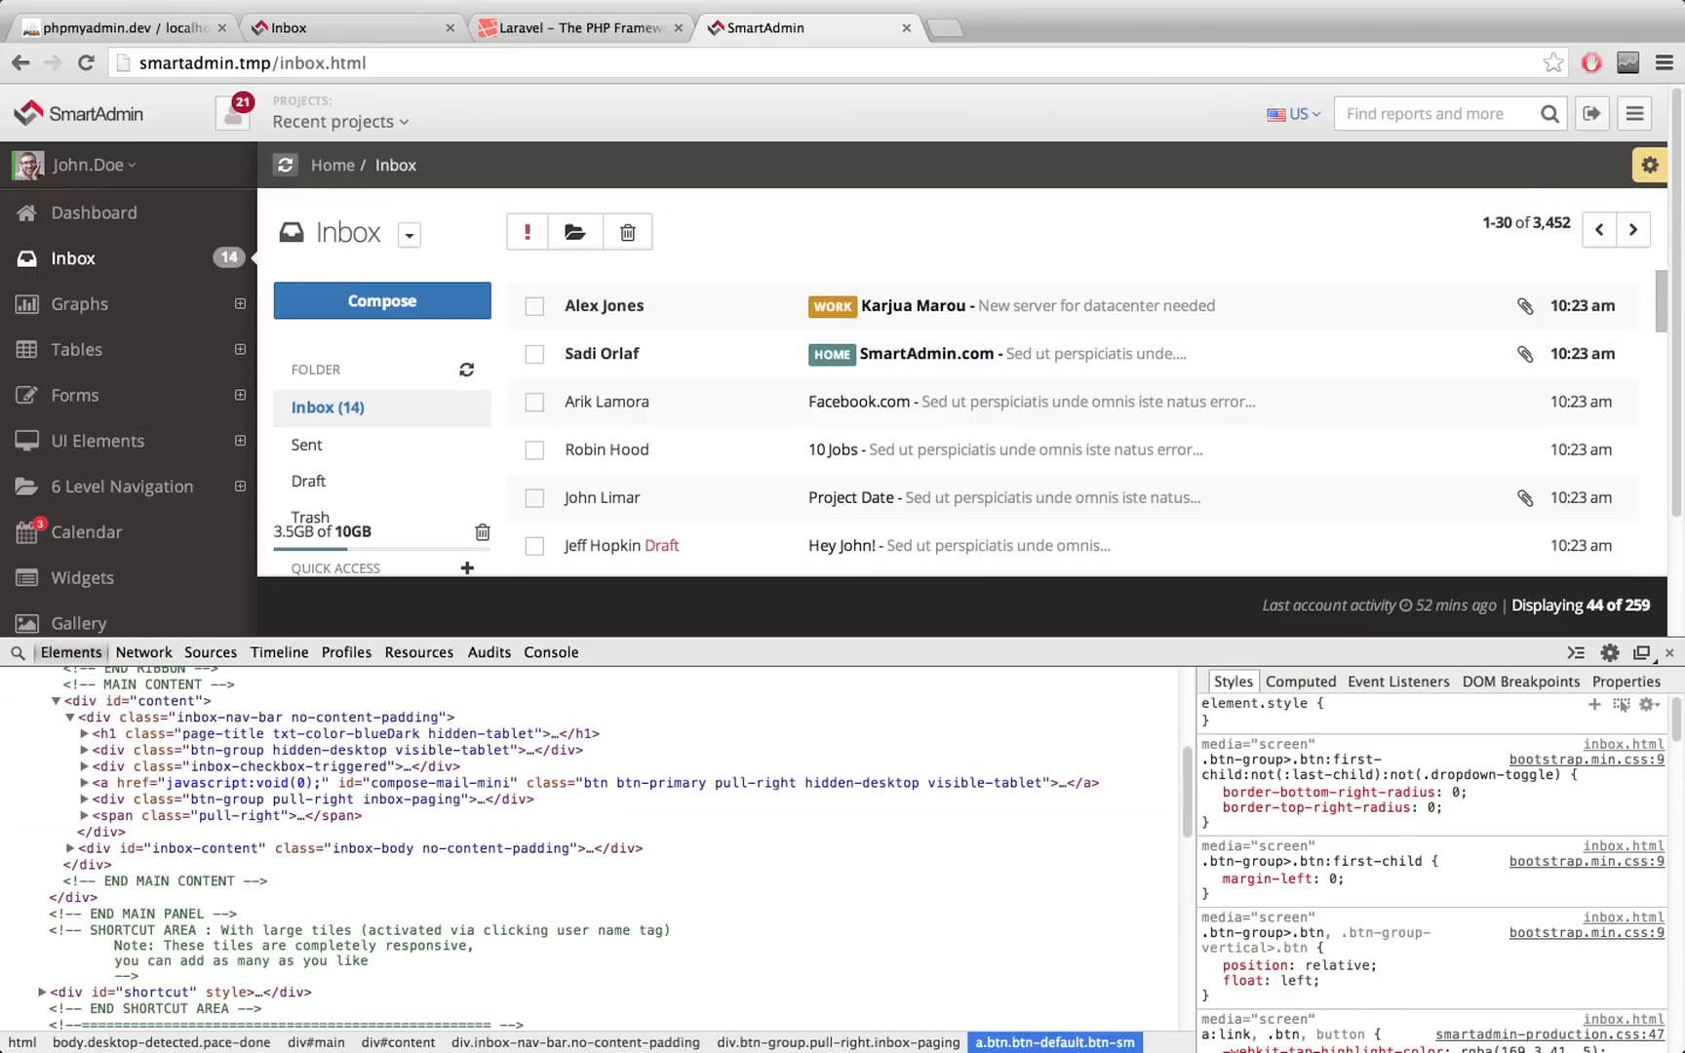
Step: Inspect SmartAdmin's next chevron button in DevTools and examine the previous-page chevron anchor markup
right_click(1600, 230)
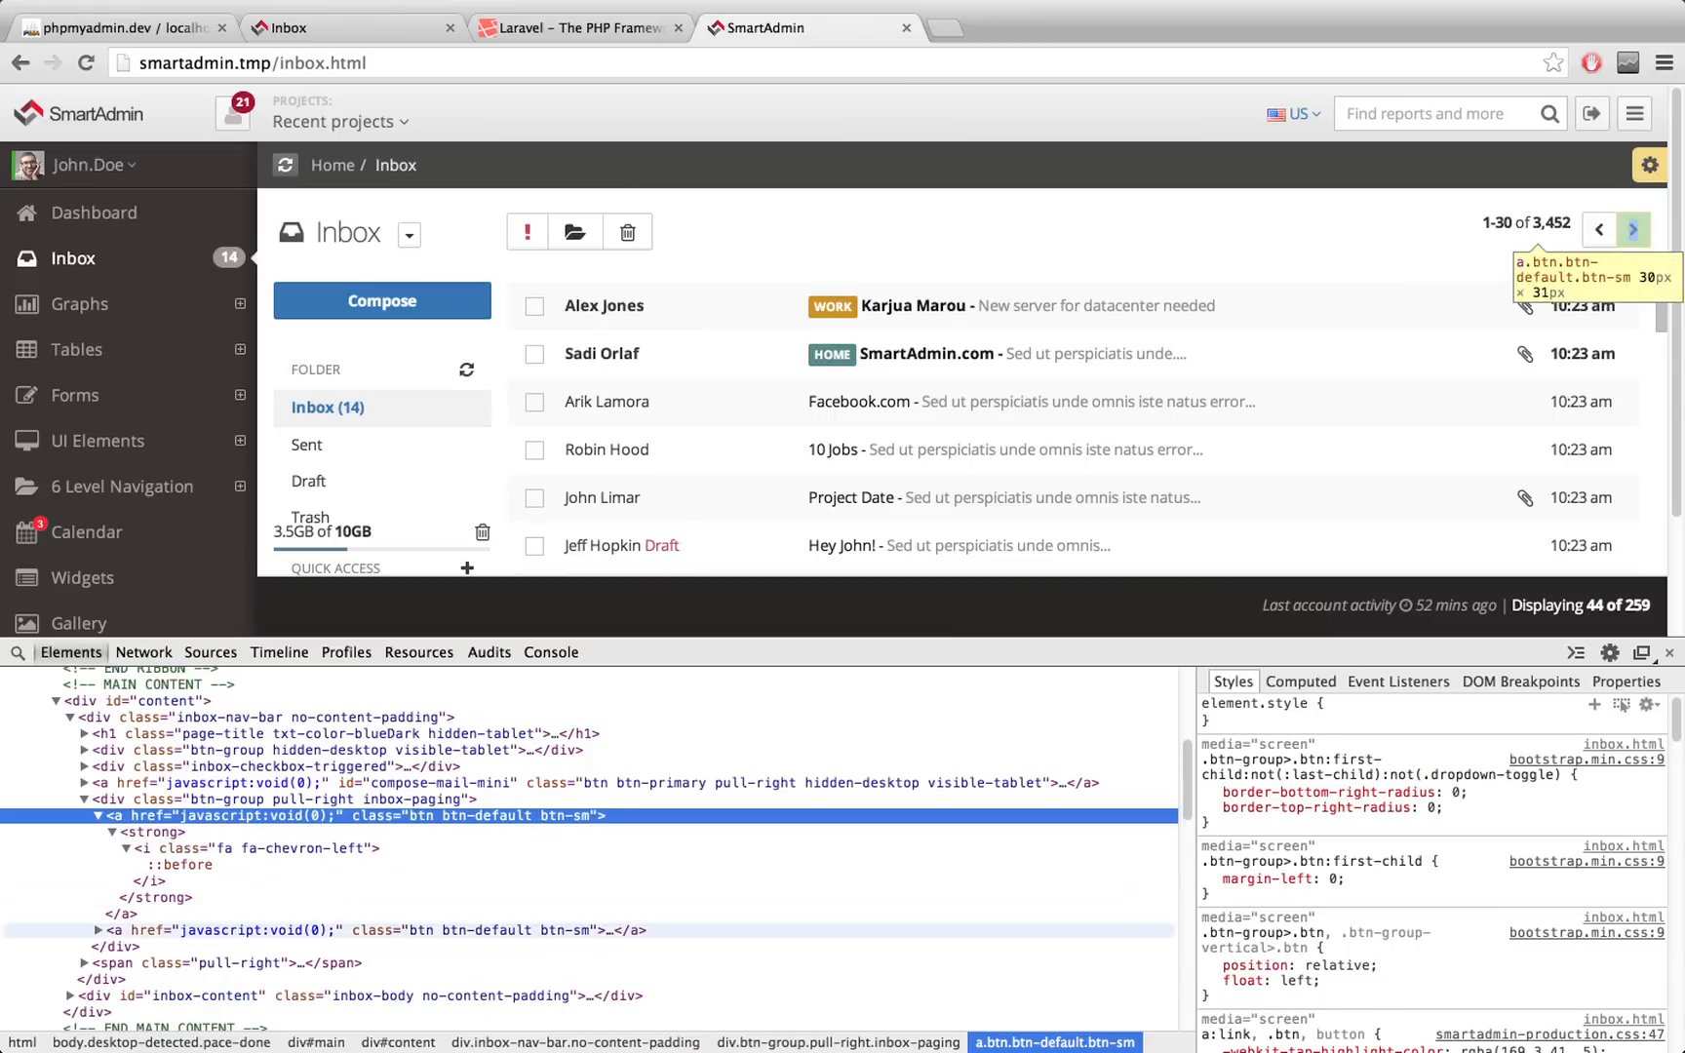
click(92, 843)
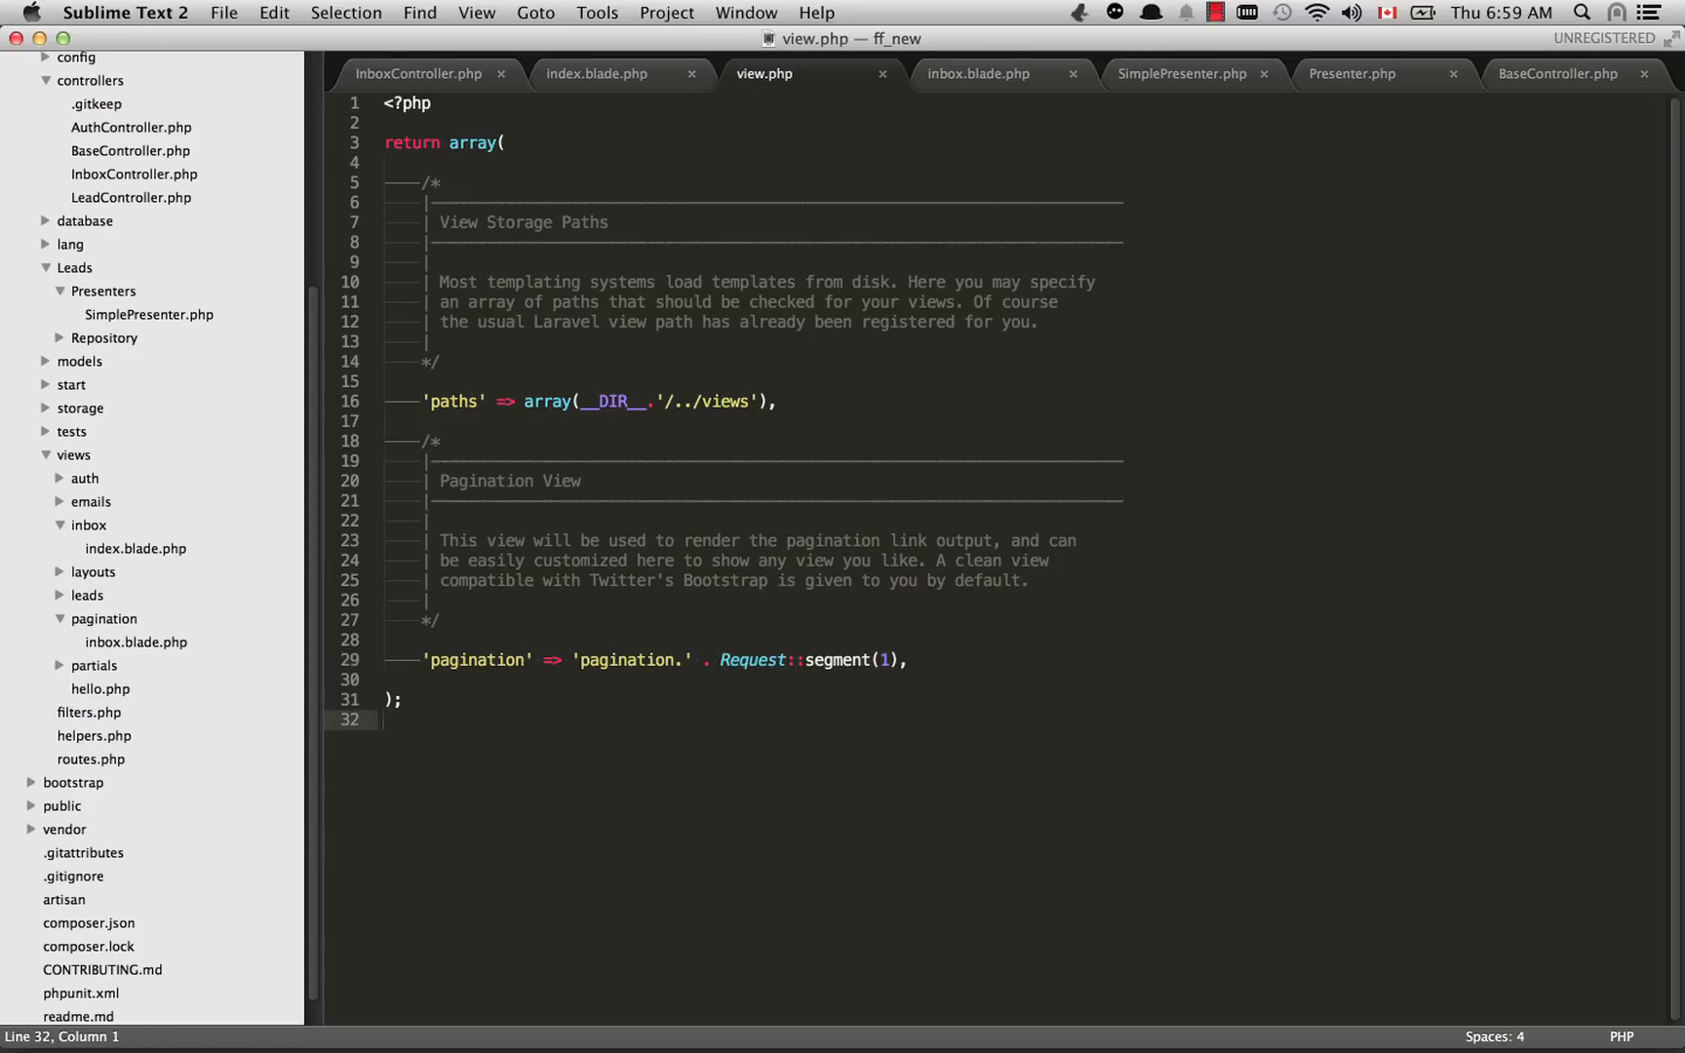
Step: Try the SmartAdmin chevron anchor markup in view.php, cut it back out, then bring up InboxController.php
text(<a href="javascript:void(0);" class="btn btn-default btn-sm"><strong><i class="fa fa-chevron-left"></i></strong></a>)
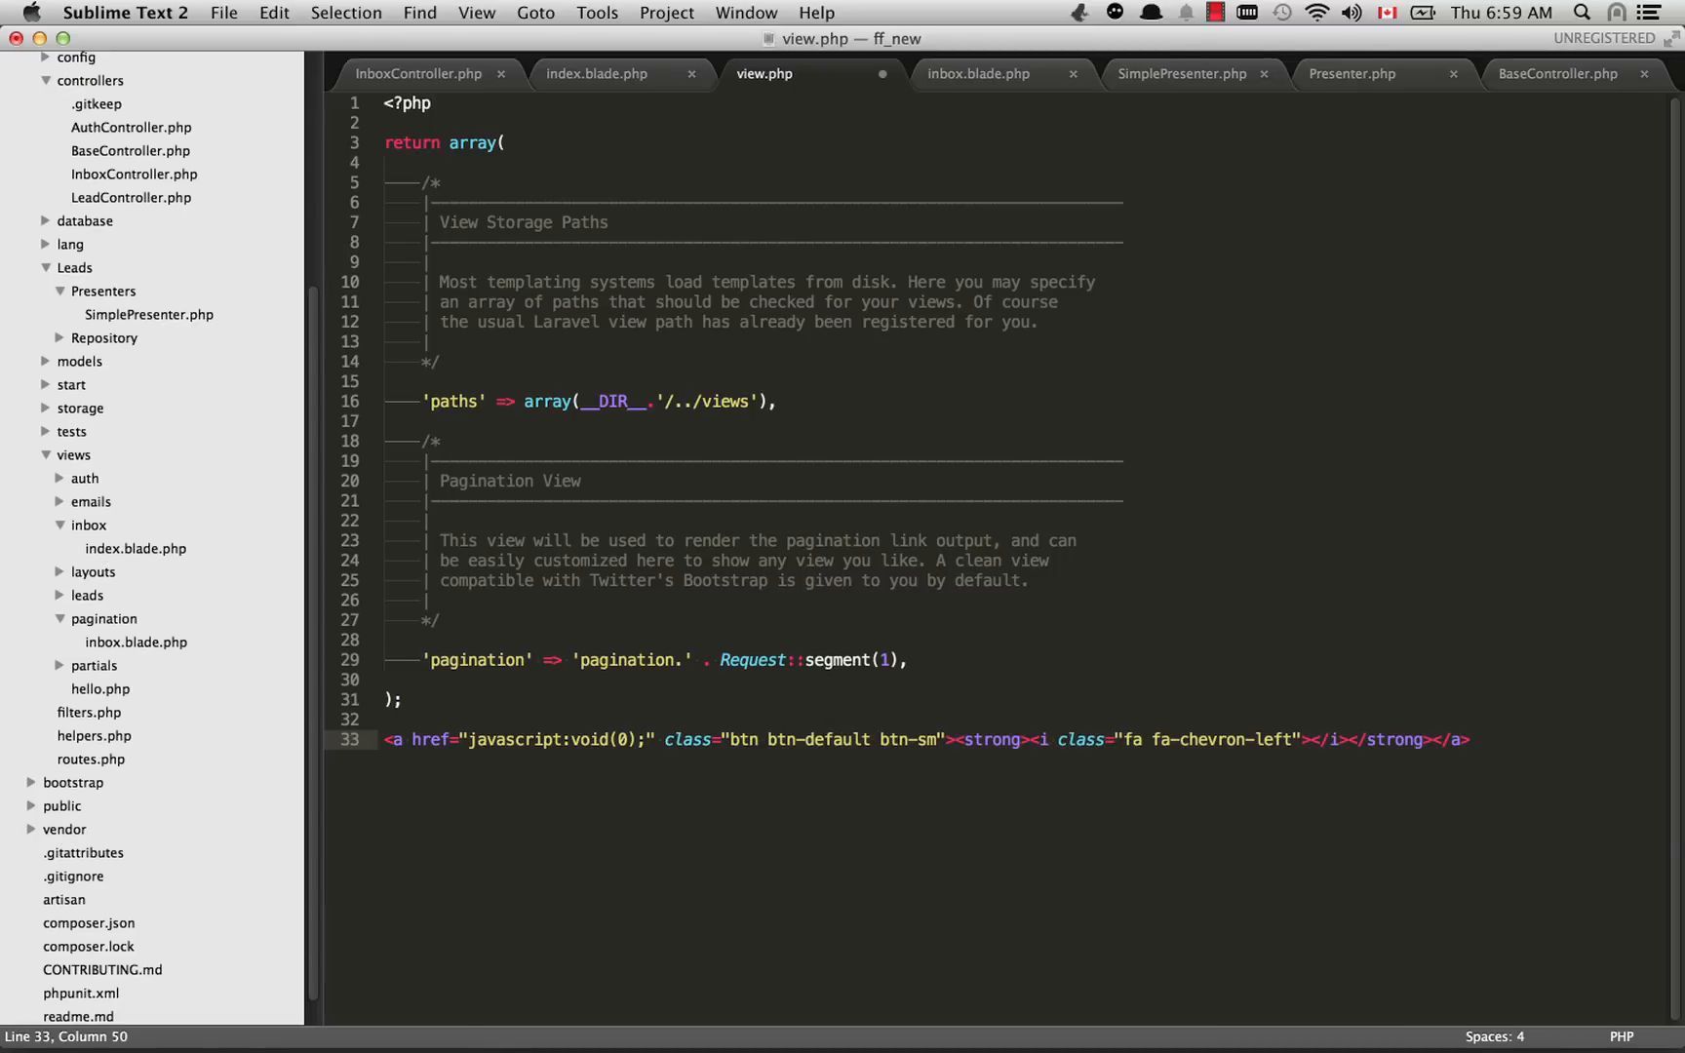
key(cmd+x)
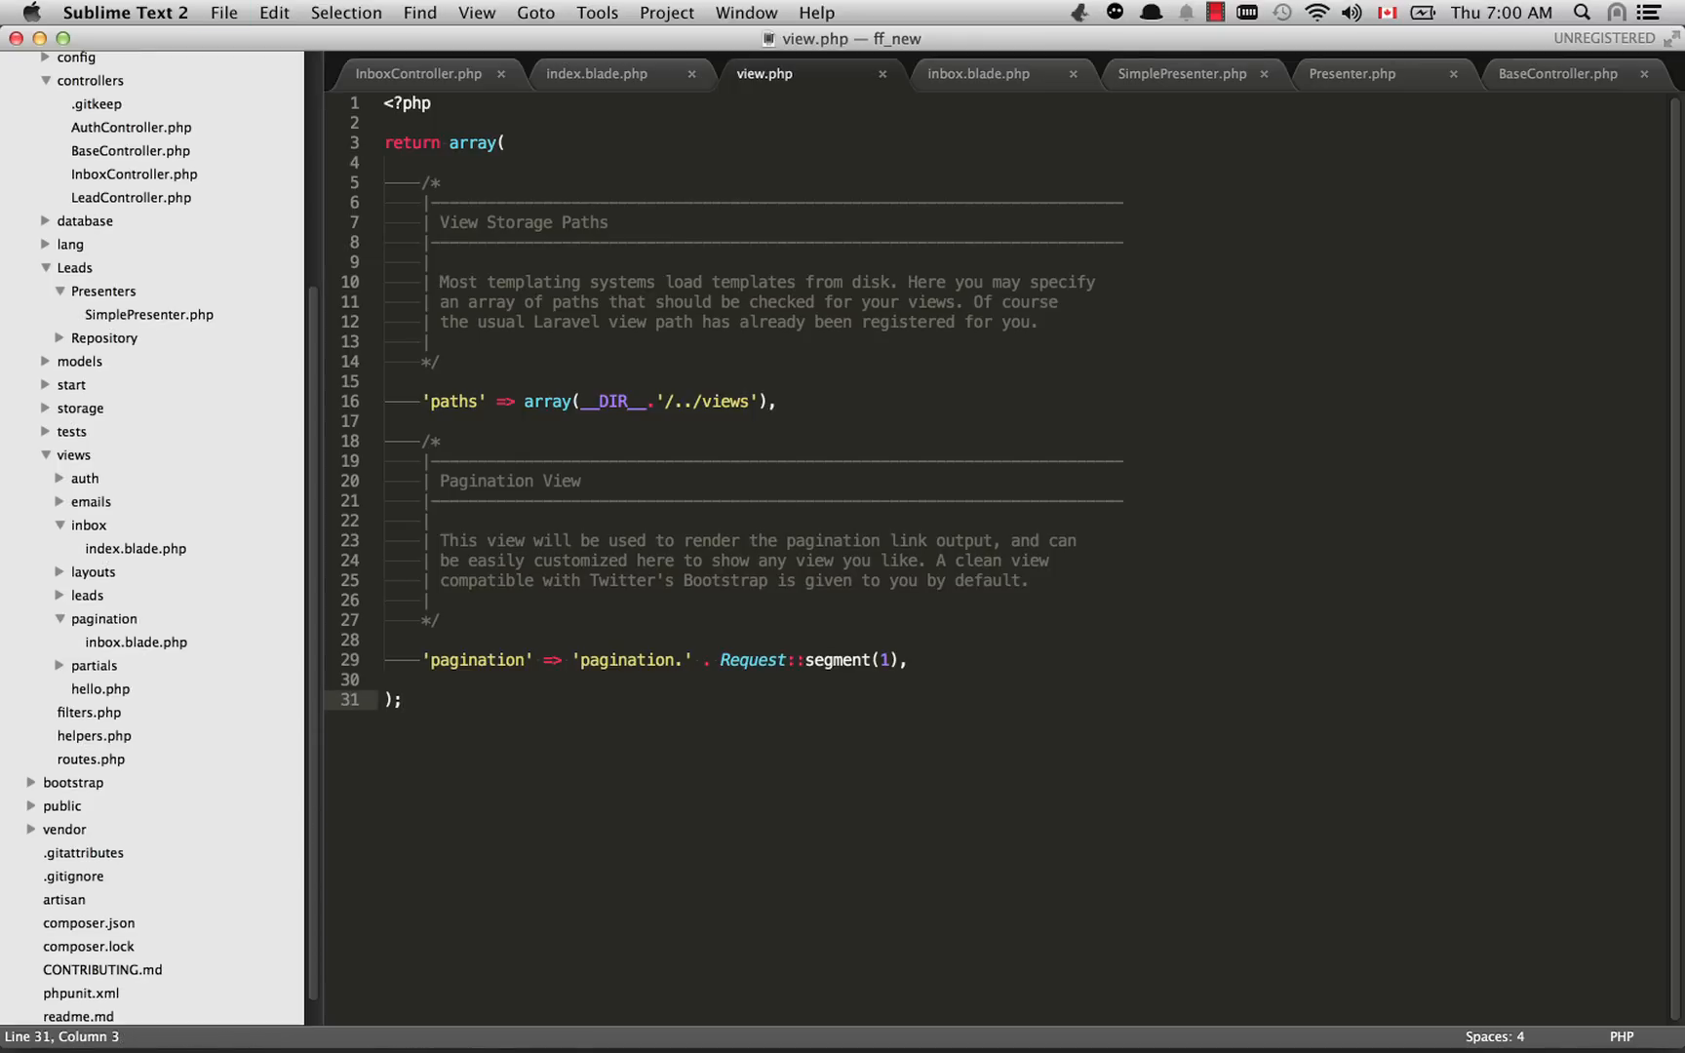
click(415, 74)
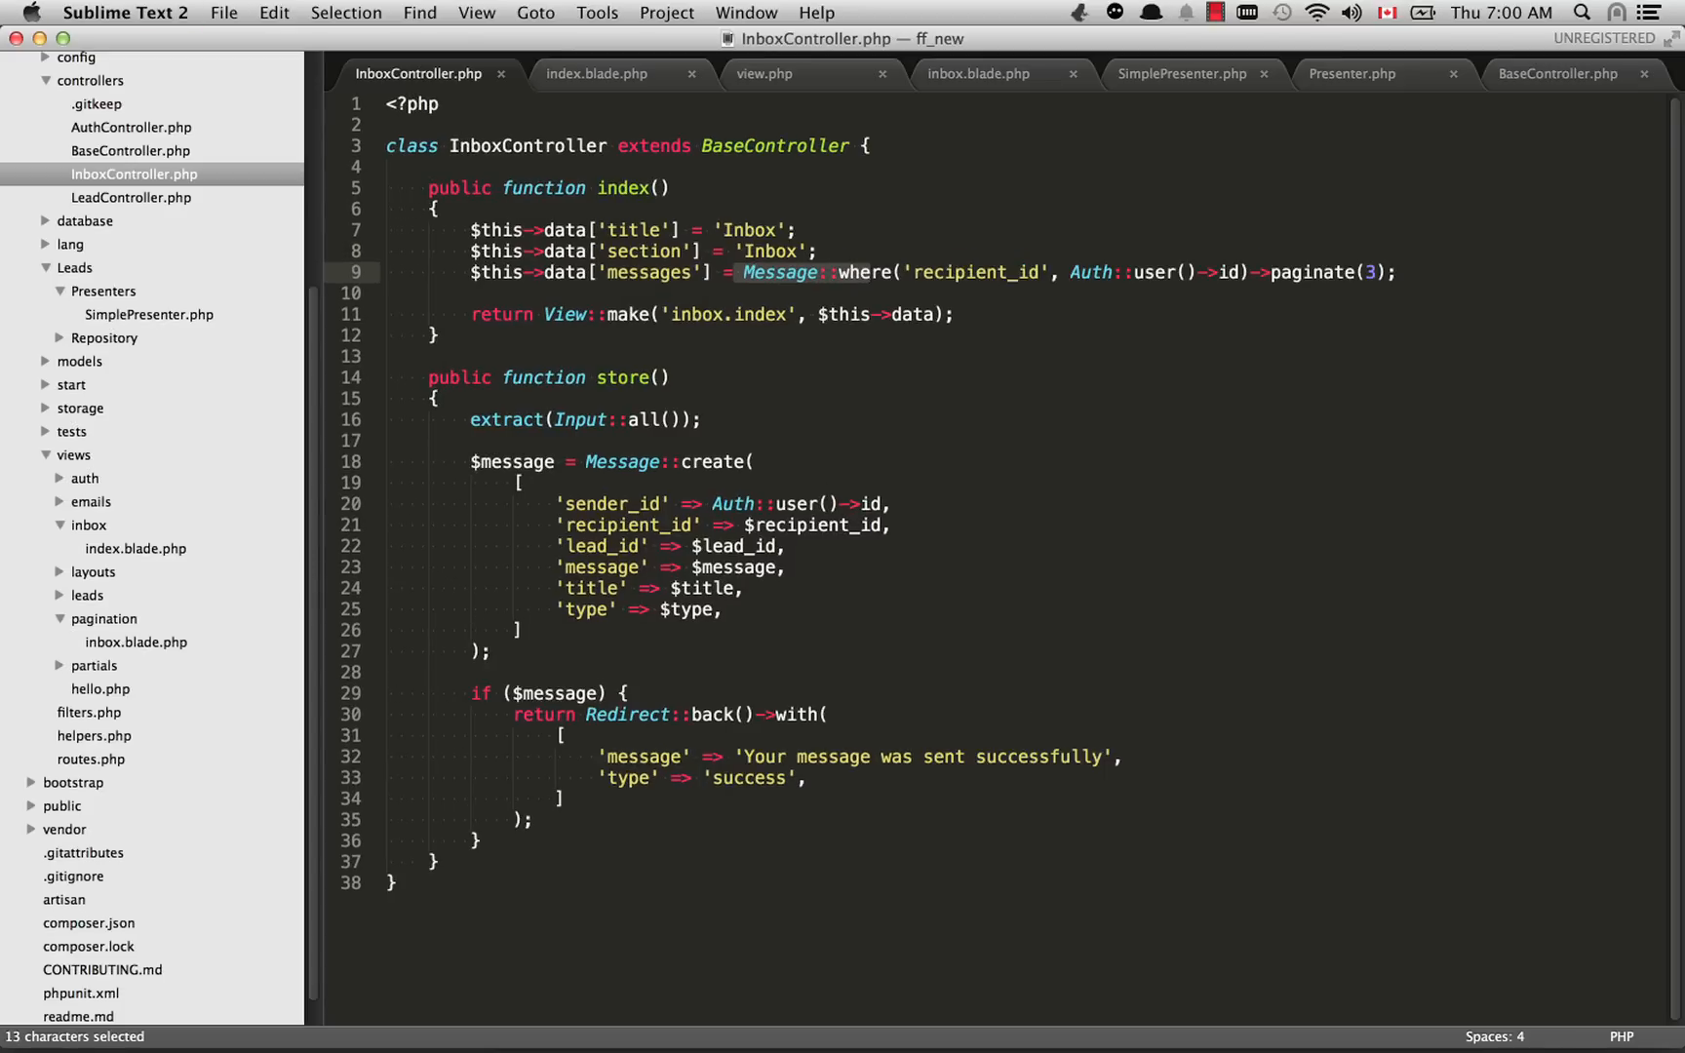
click(761, 273)
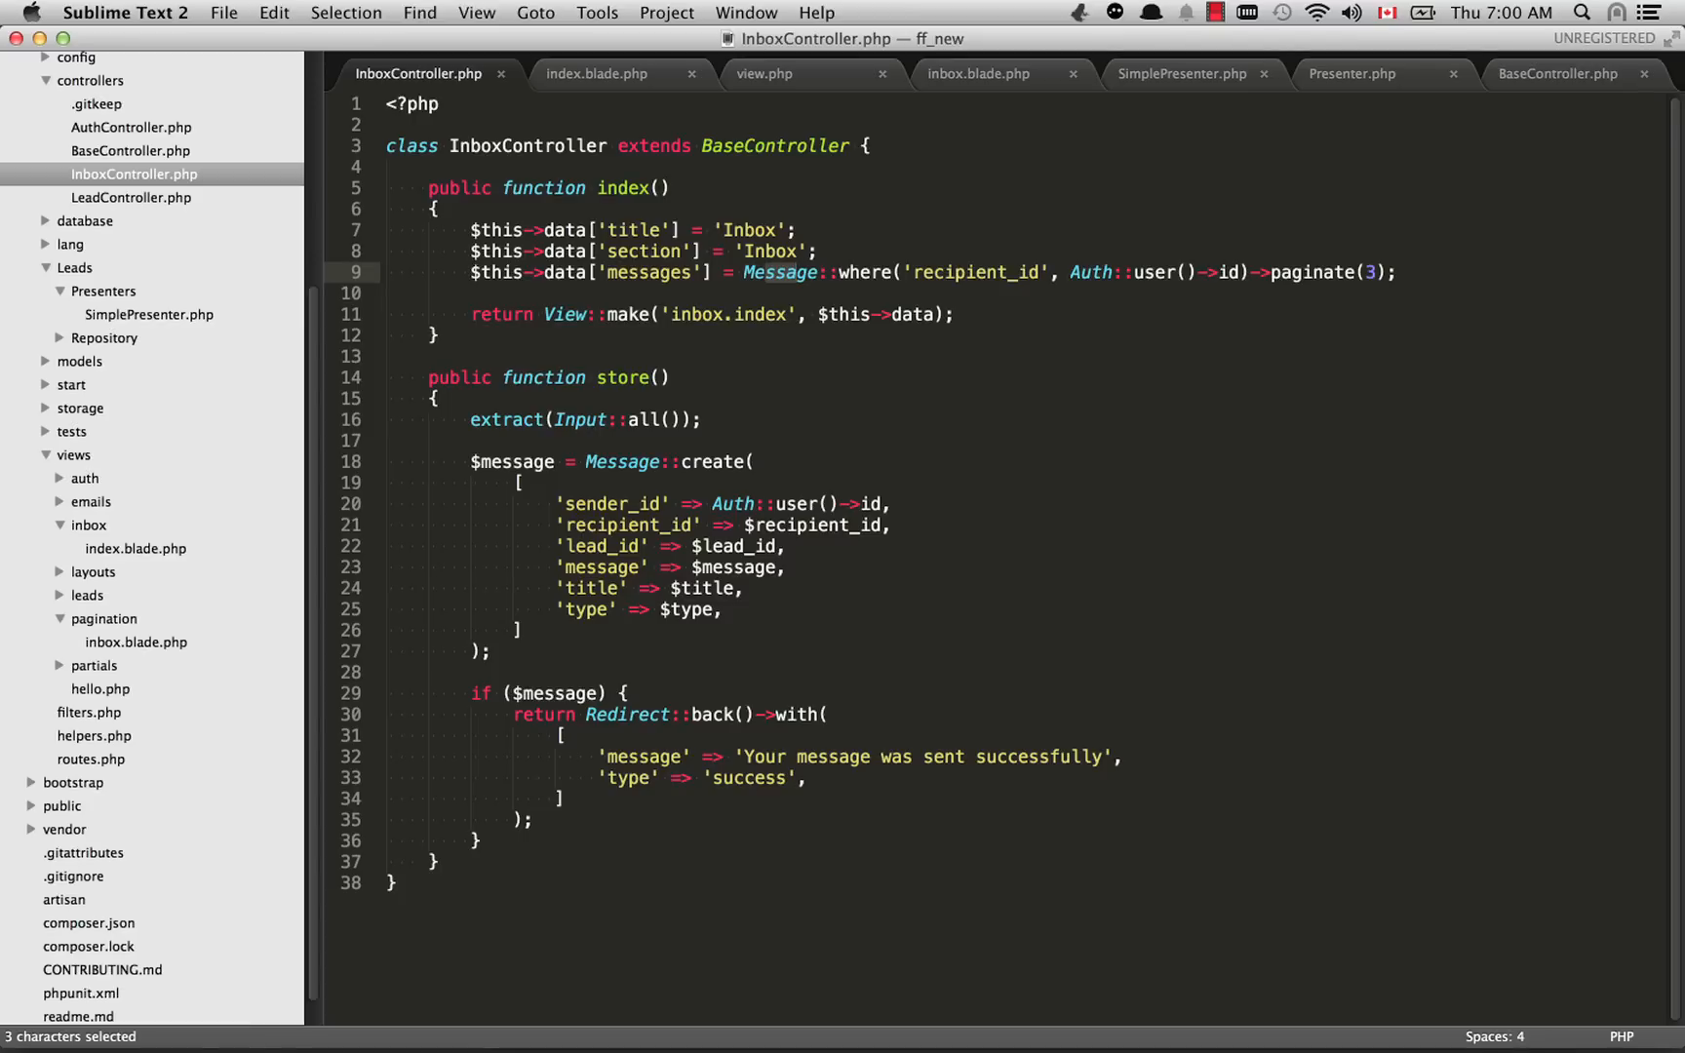
drag(1069, 271, 1240, 271)
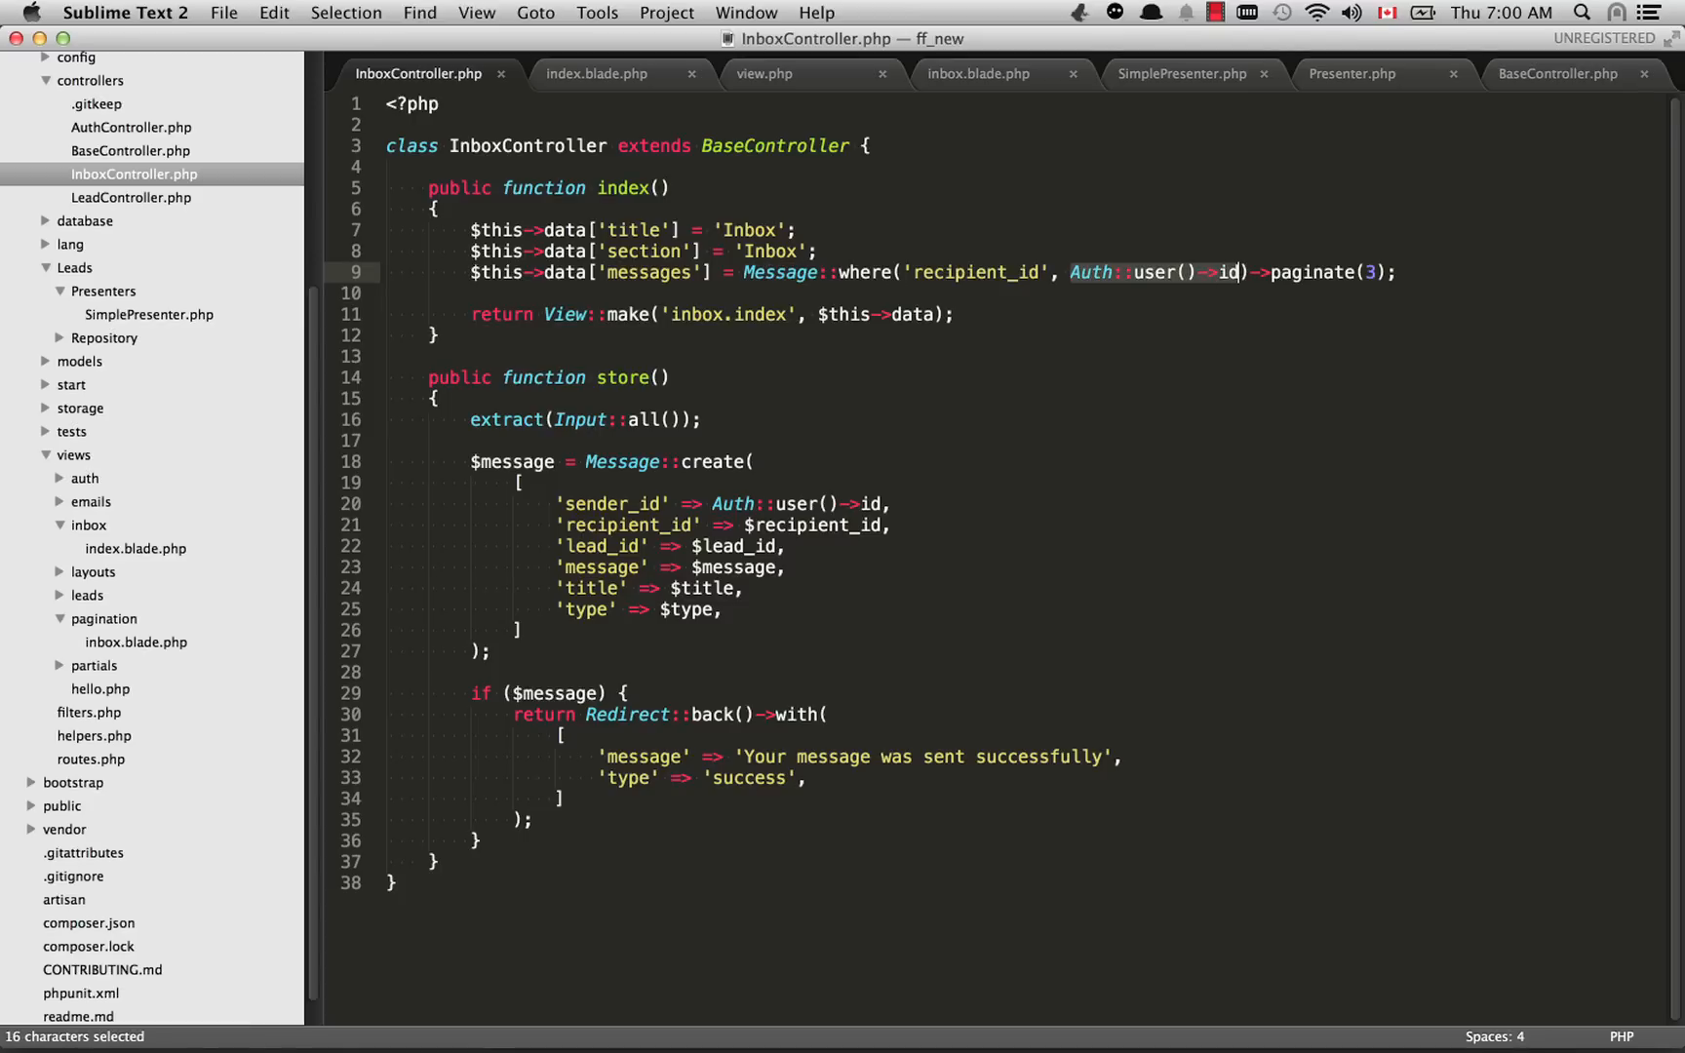
click(1243, 273)
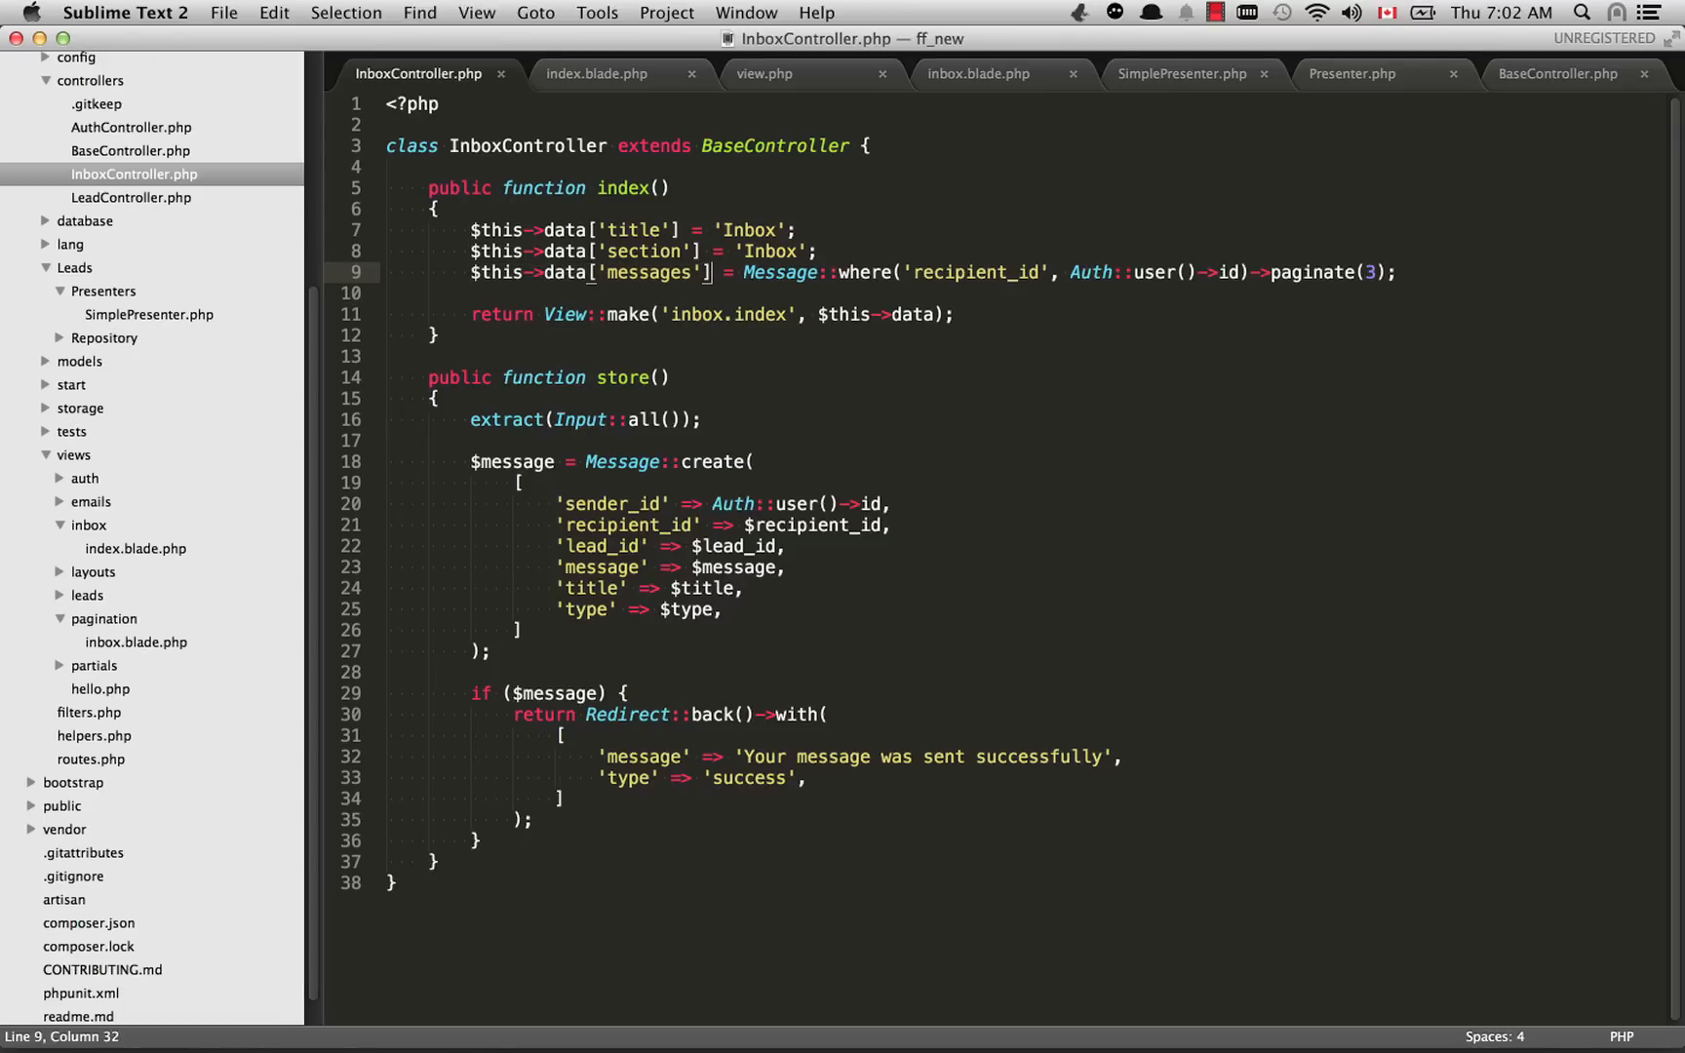
double_click(781, 273)
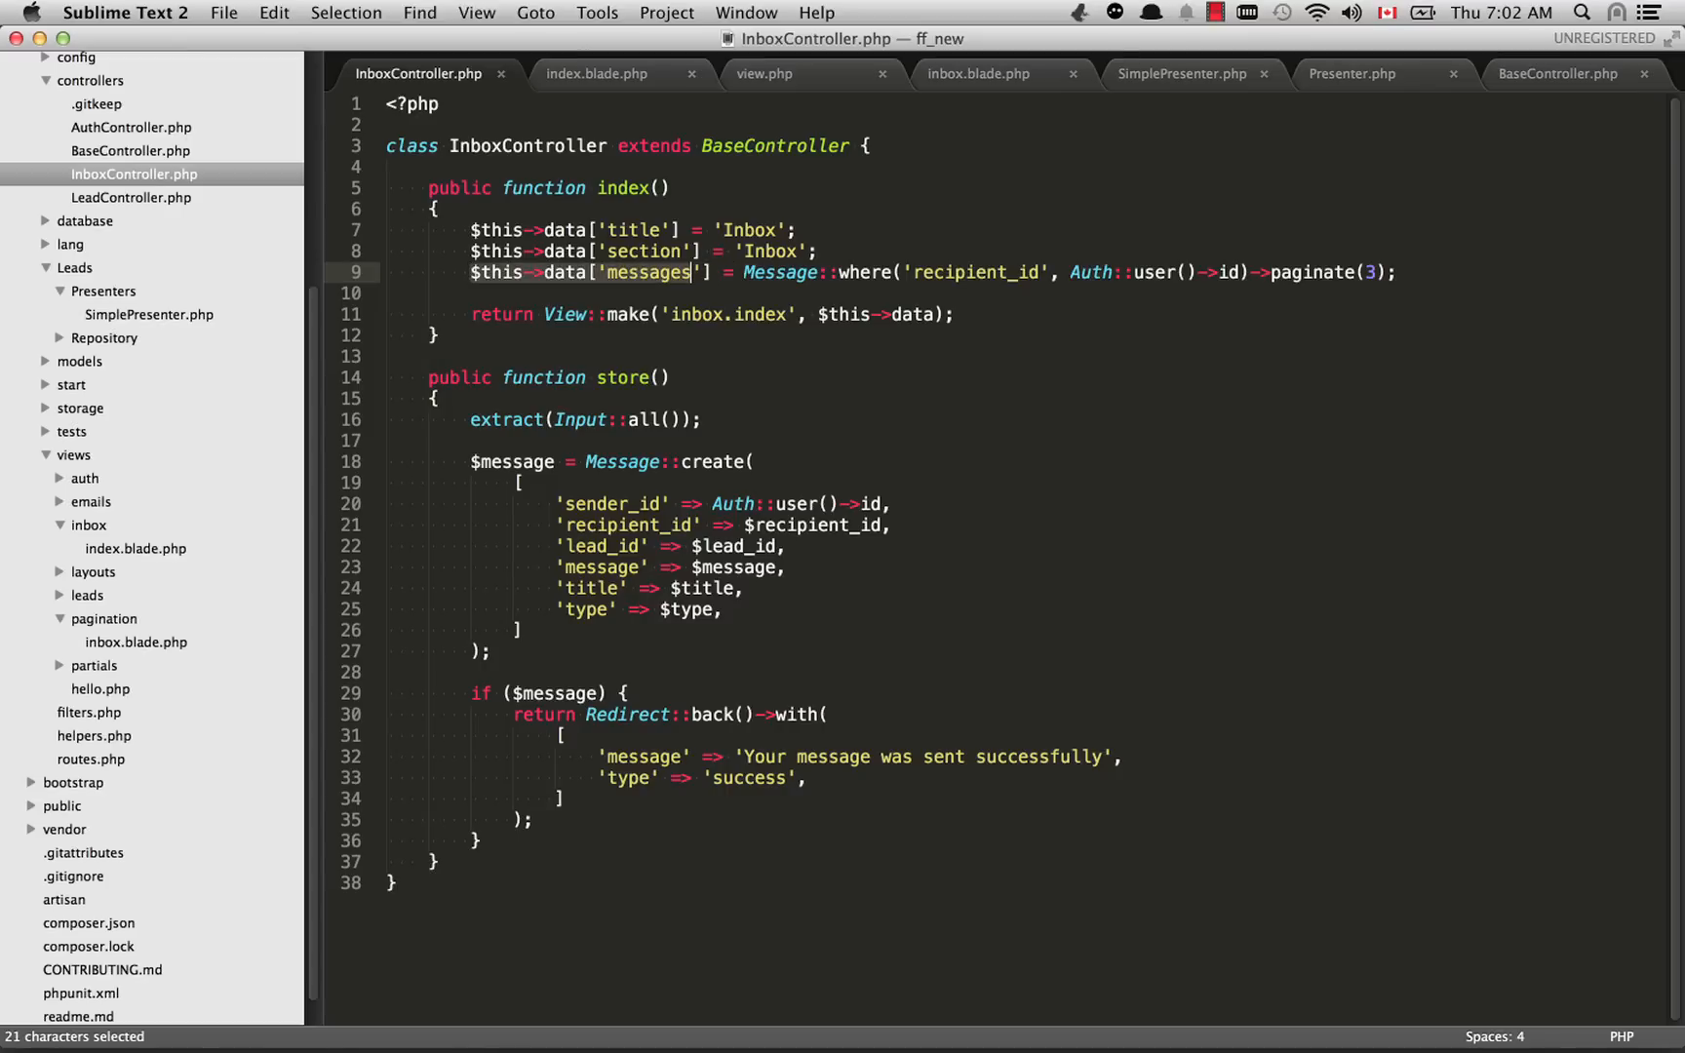
click(584, 250)
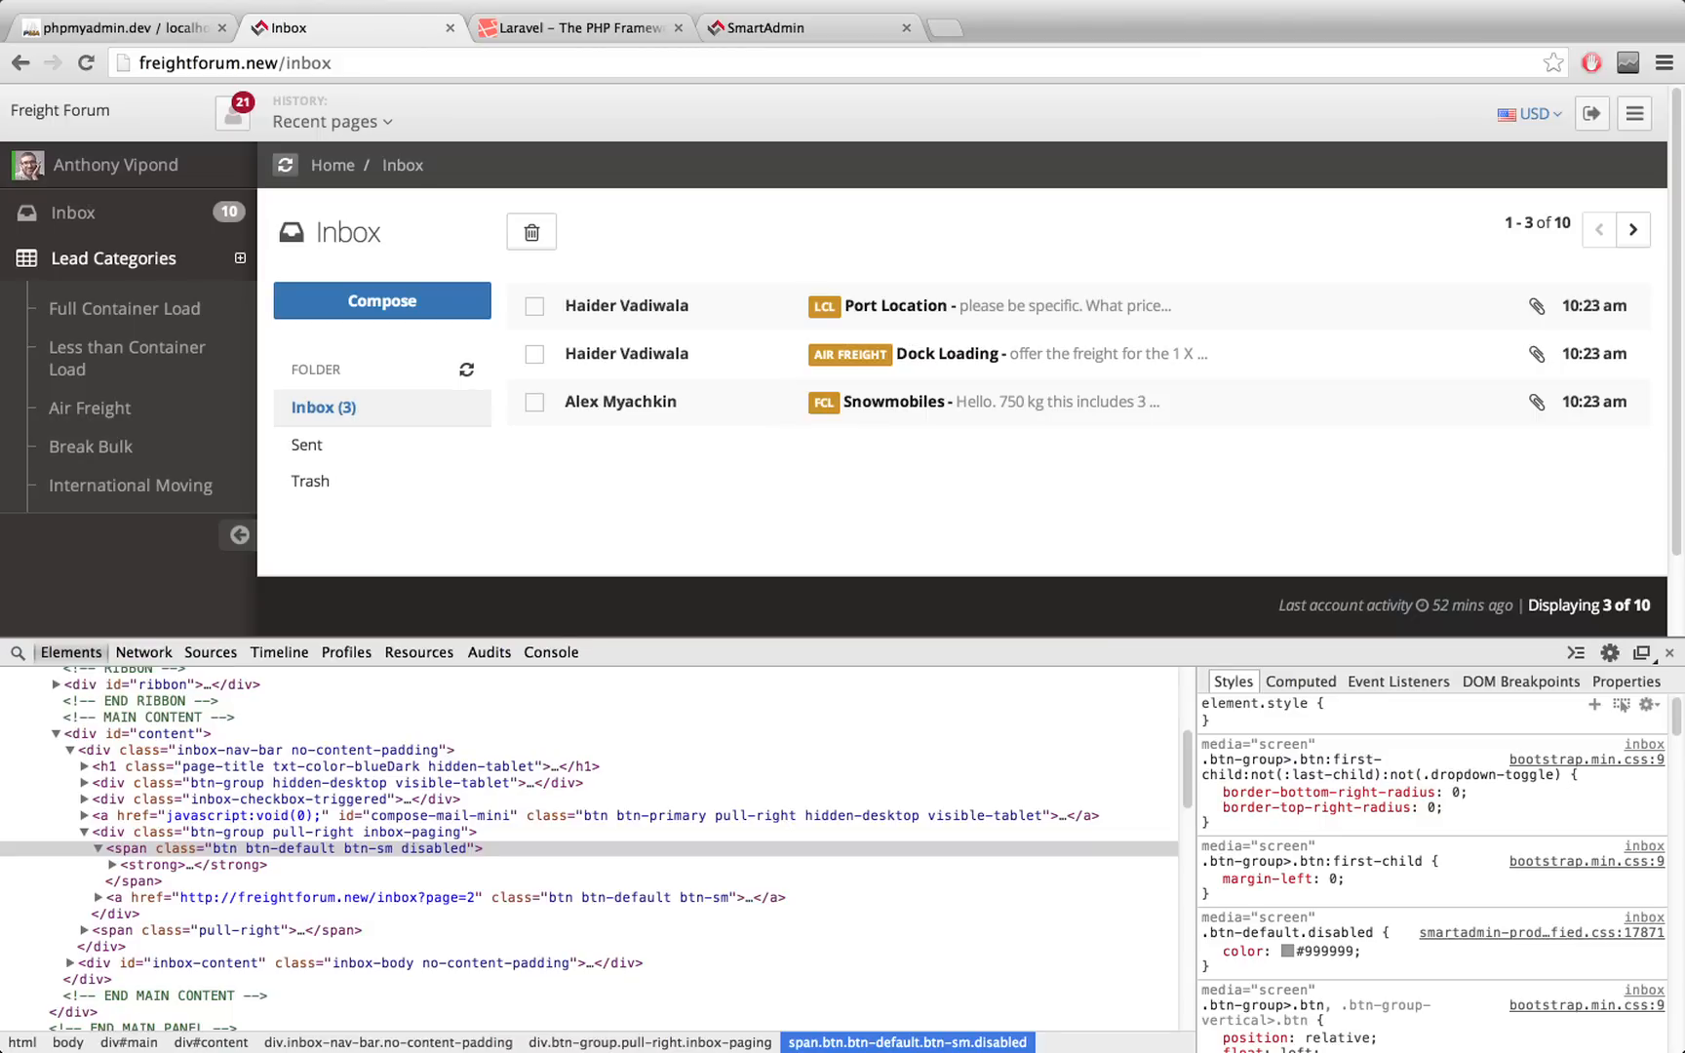
Step: Page forward with the right chevron from messages 1–3 to 10 of 10 and confirm paging stops there
click(1632, 232)
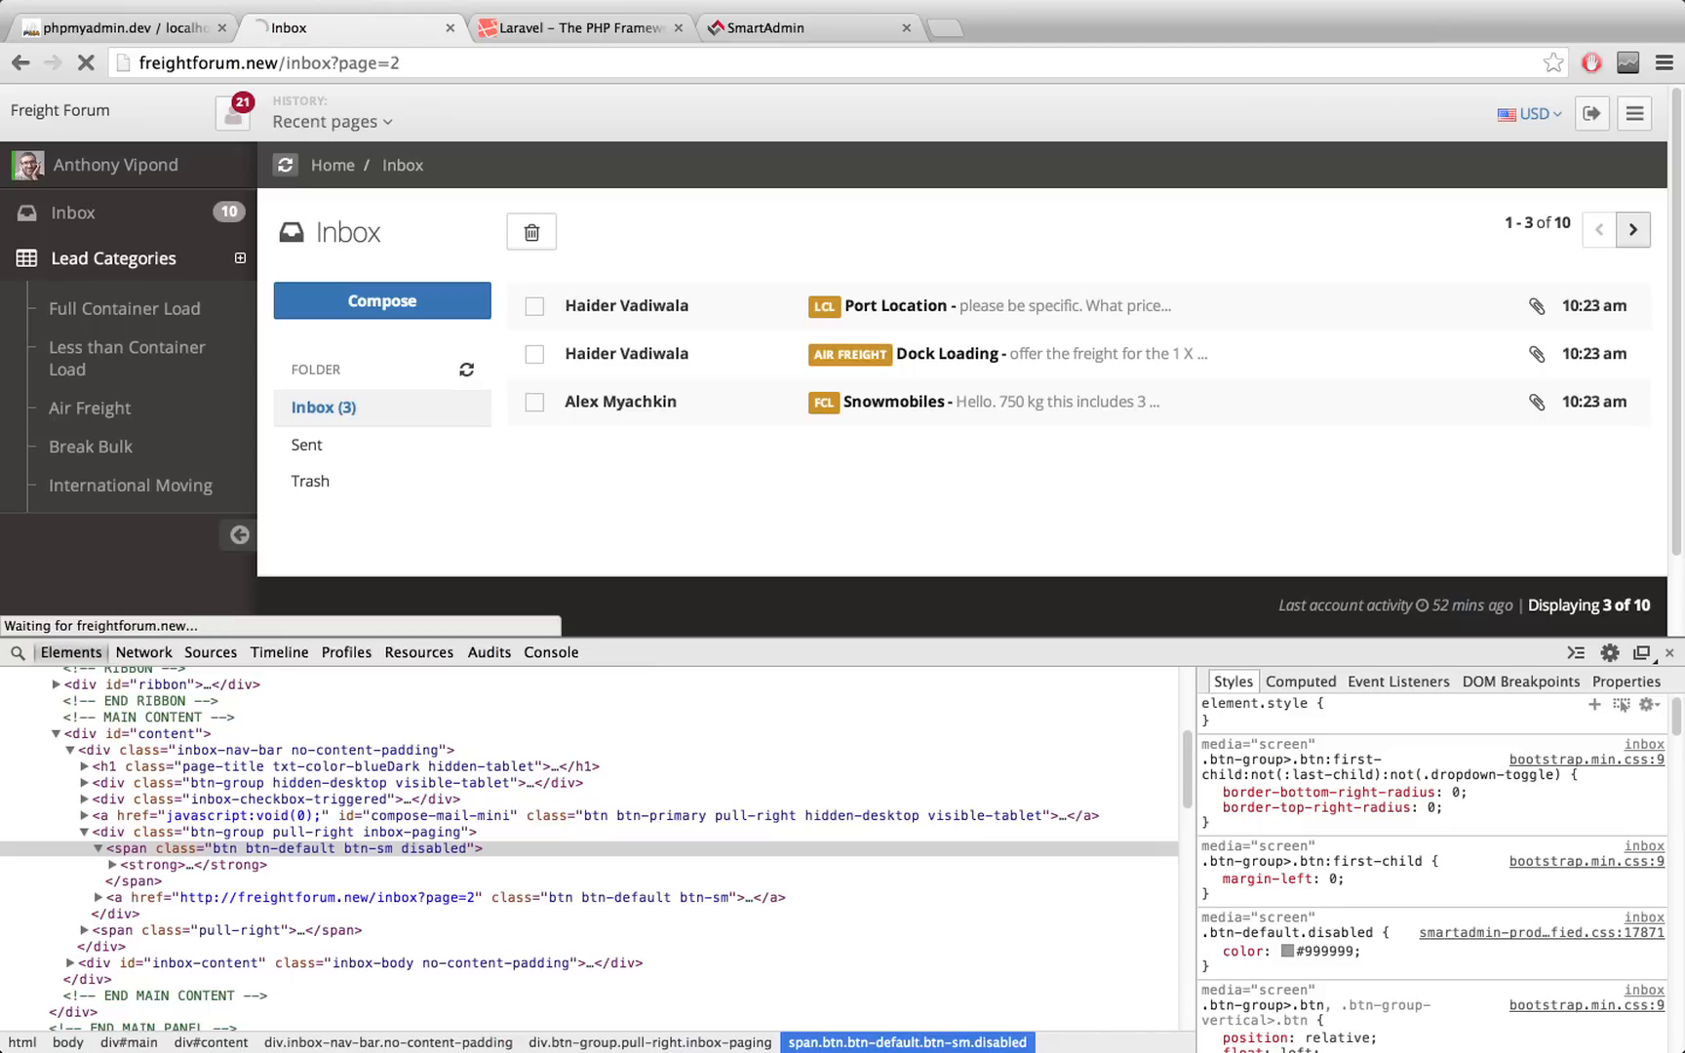
click(1633, 232)
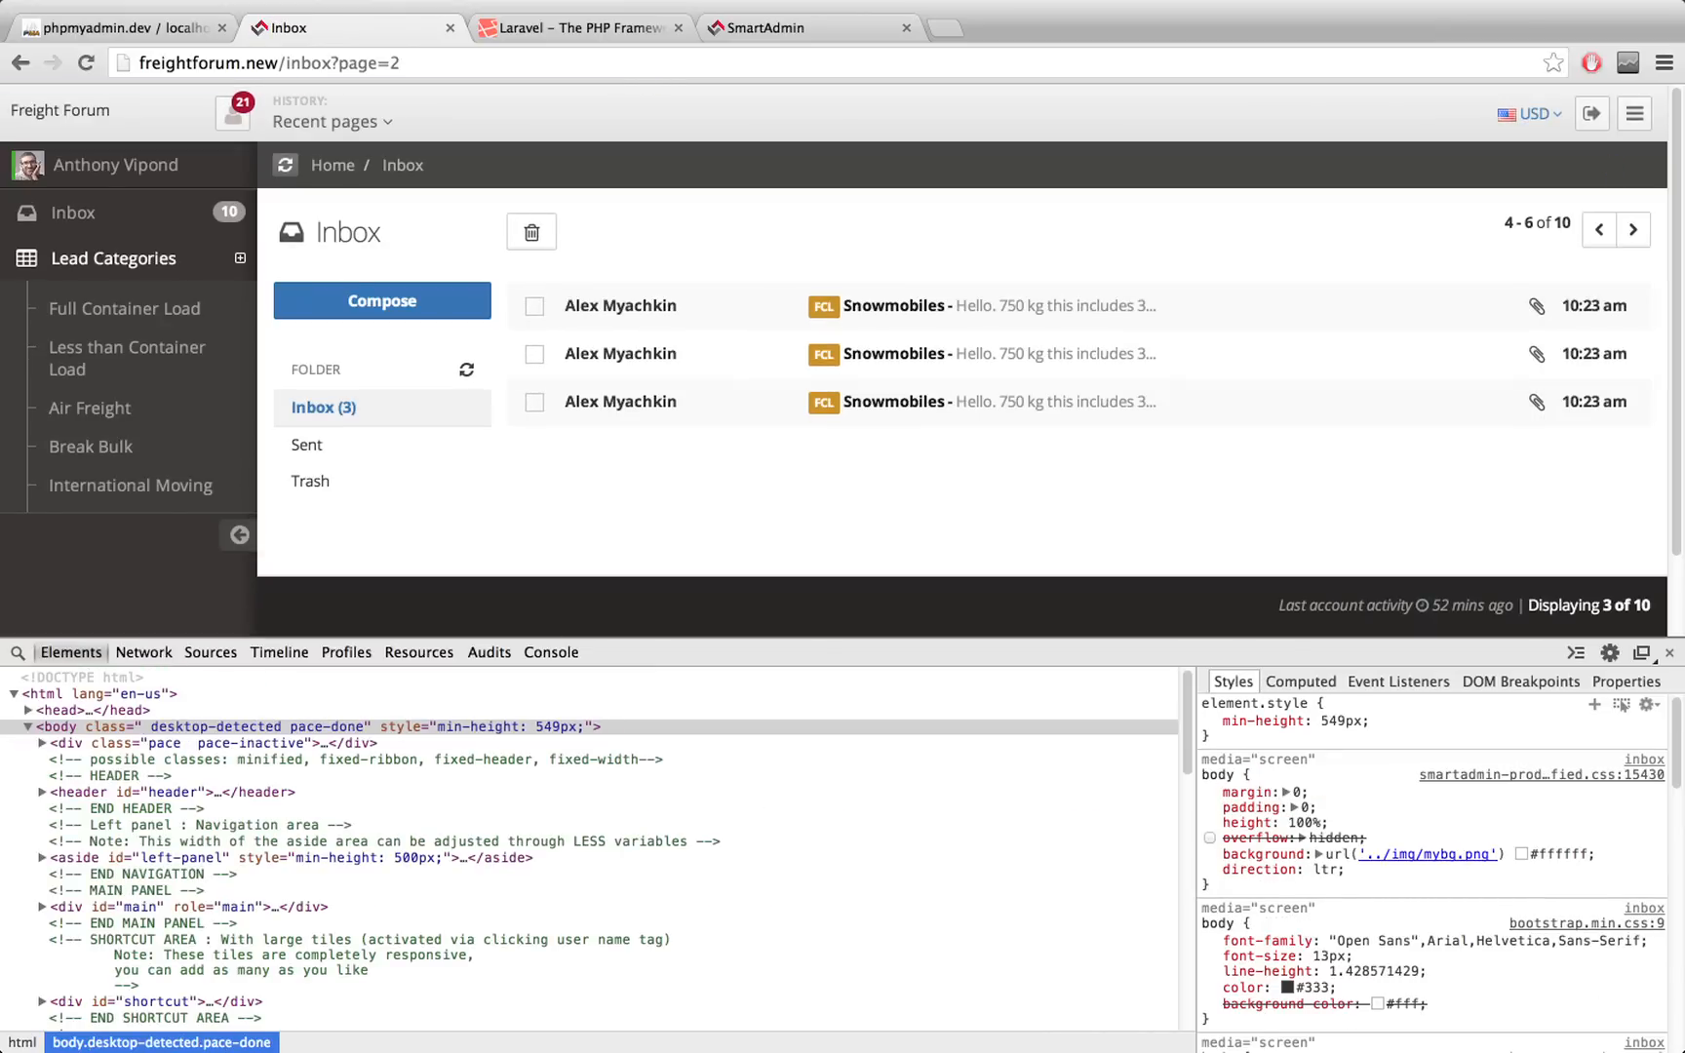
click(1632, 233)
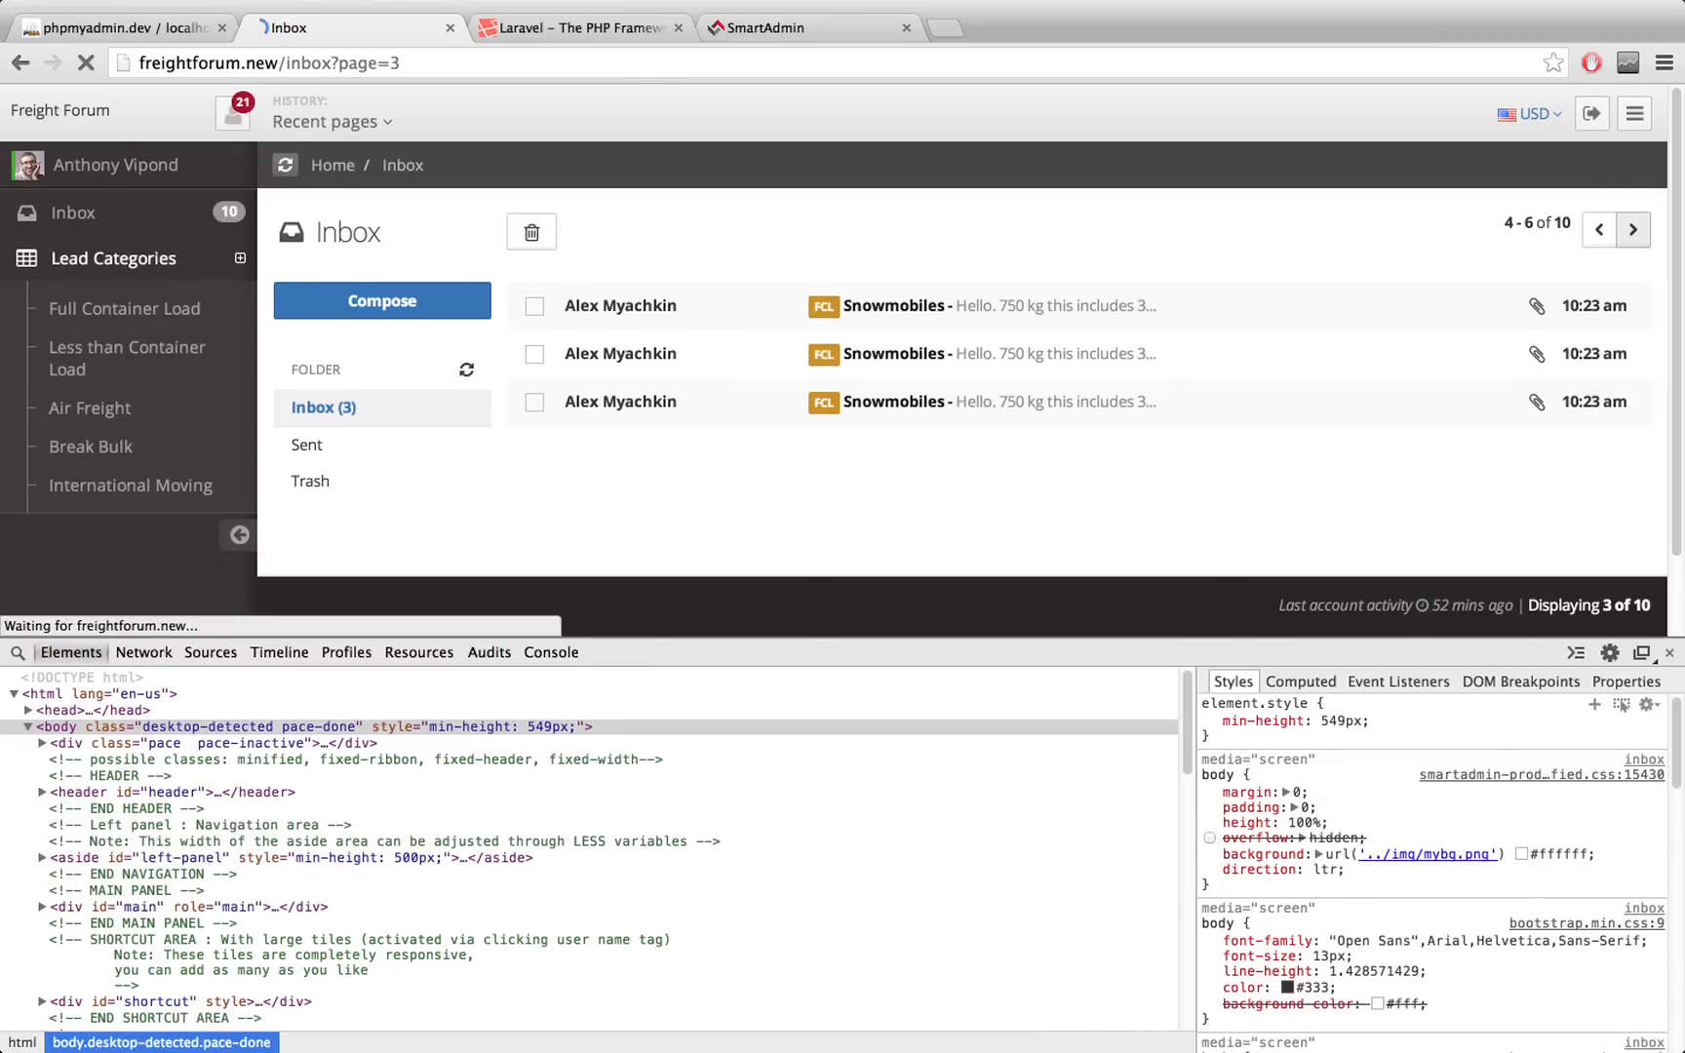
click(1633, 231)
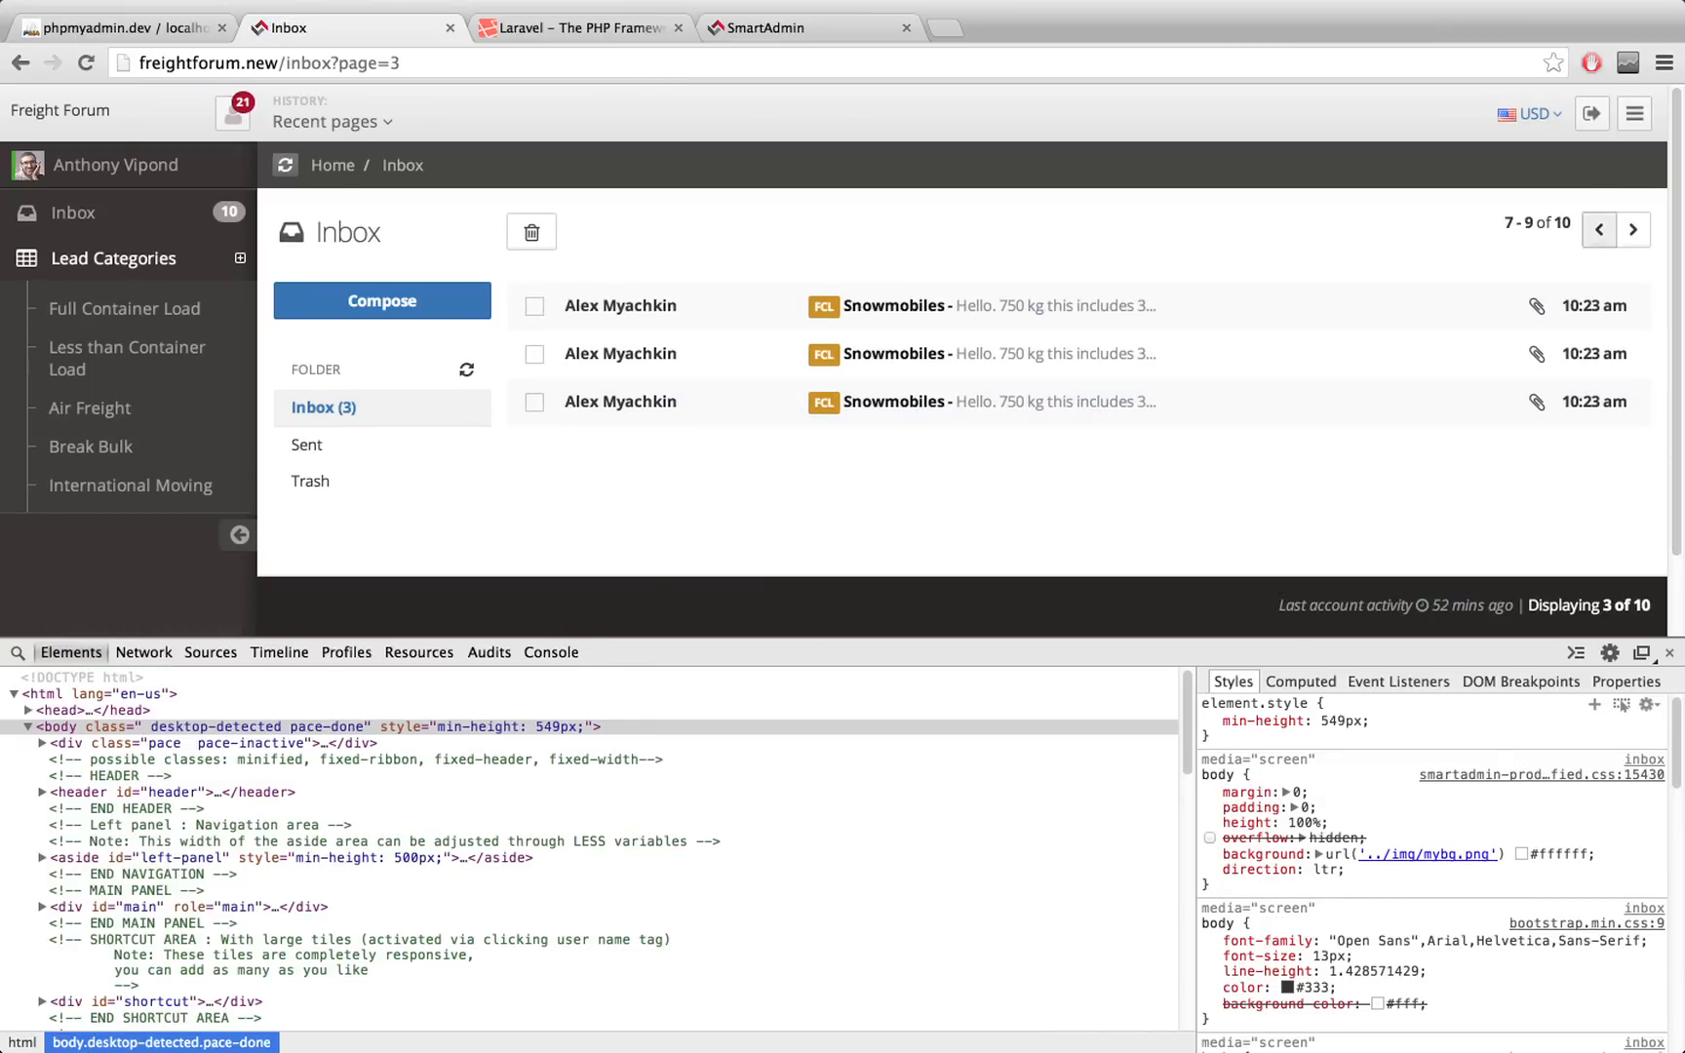
click(1632, 232)
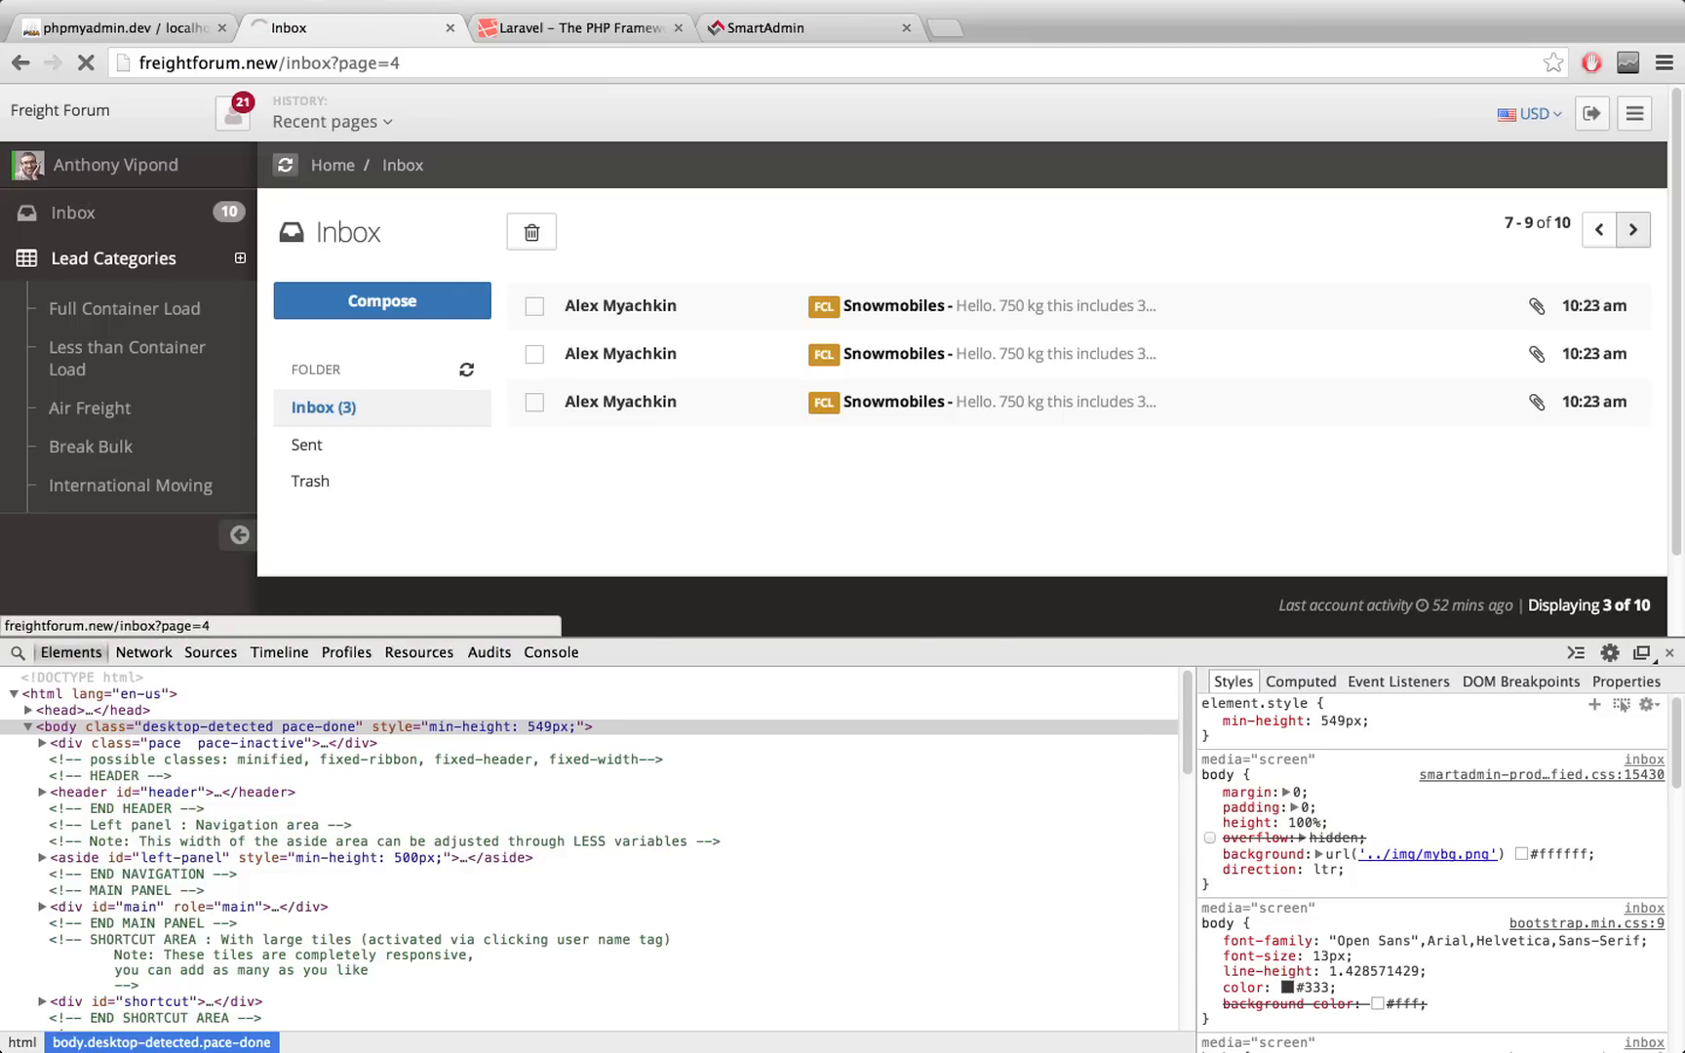
click(1633, 232)
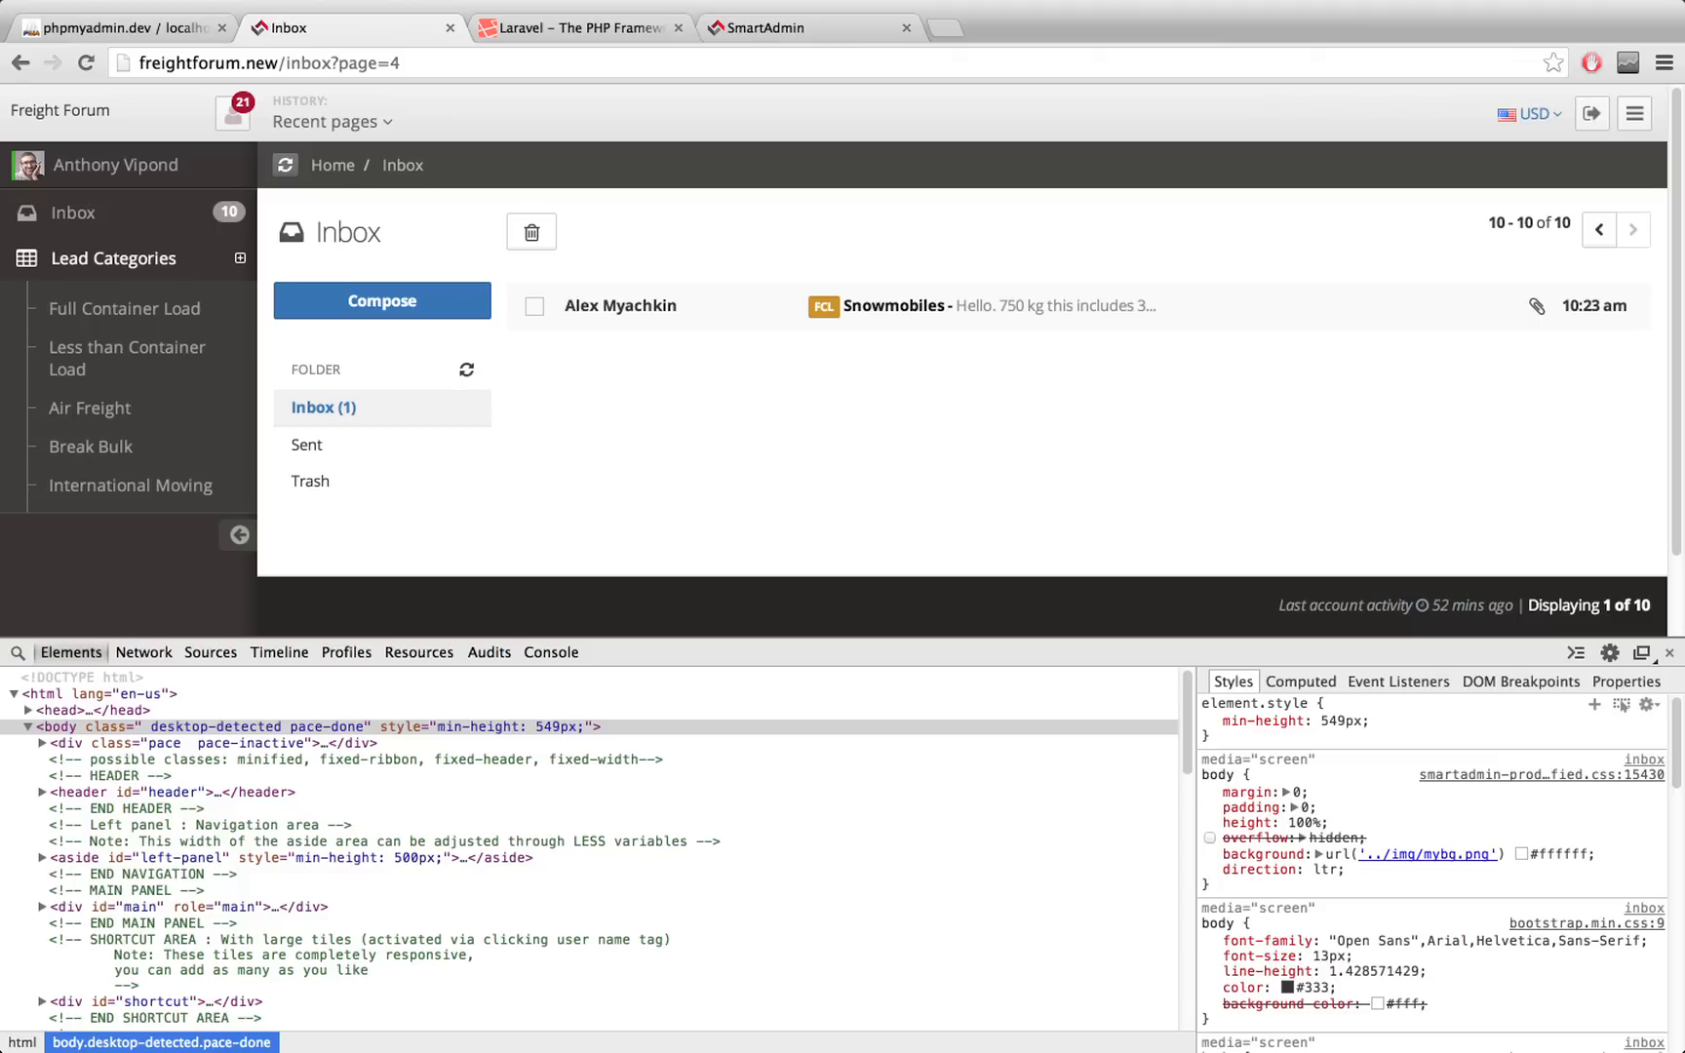
click(274, 62)
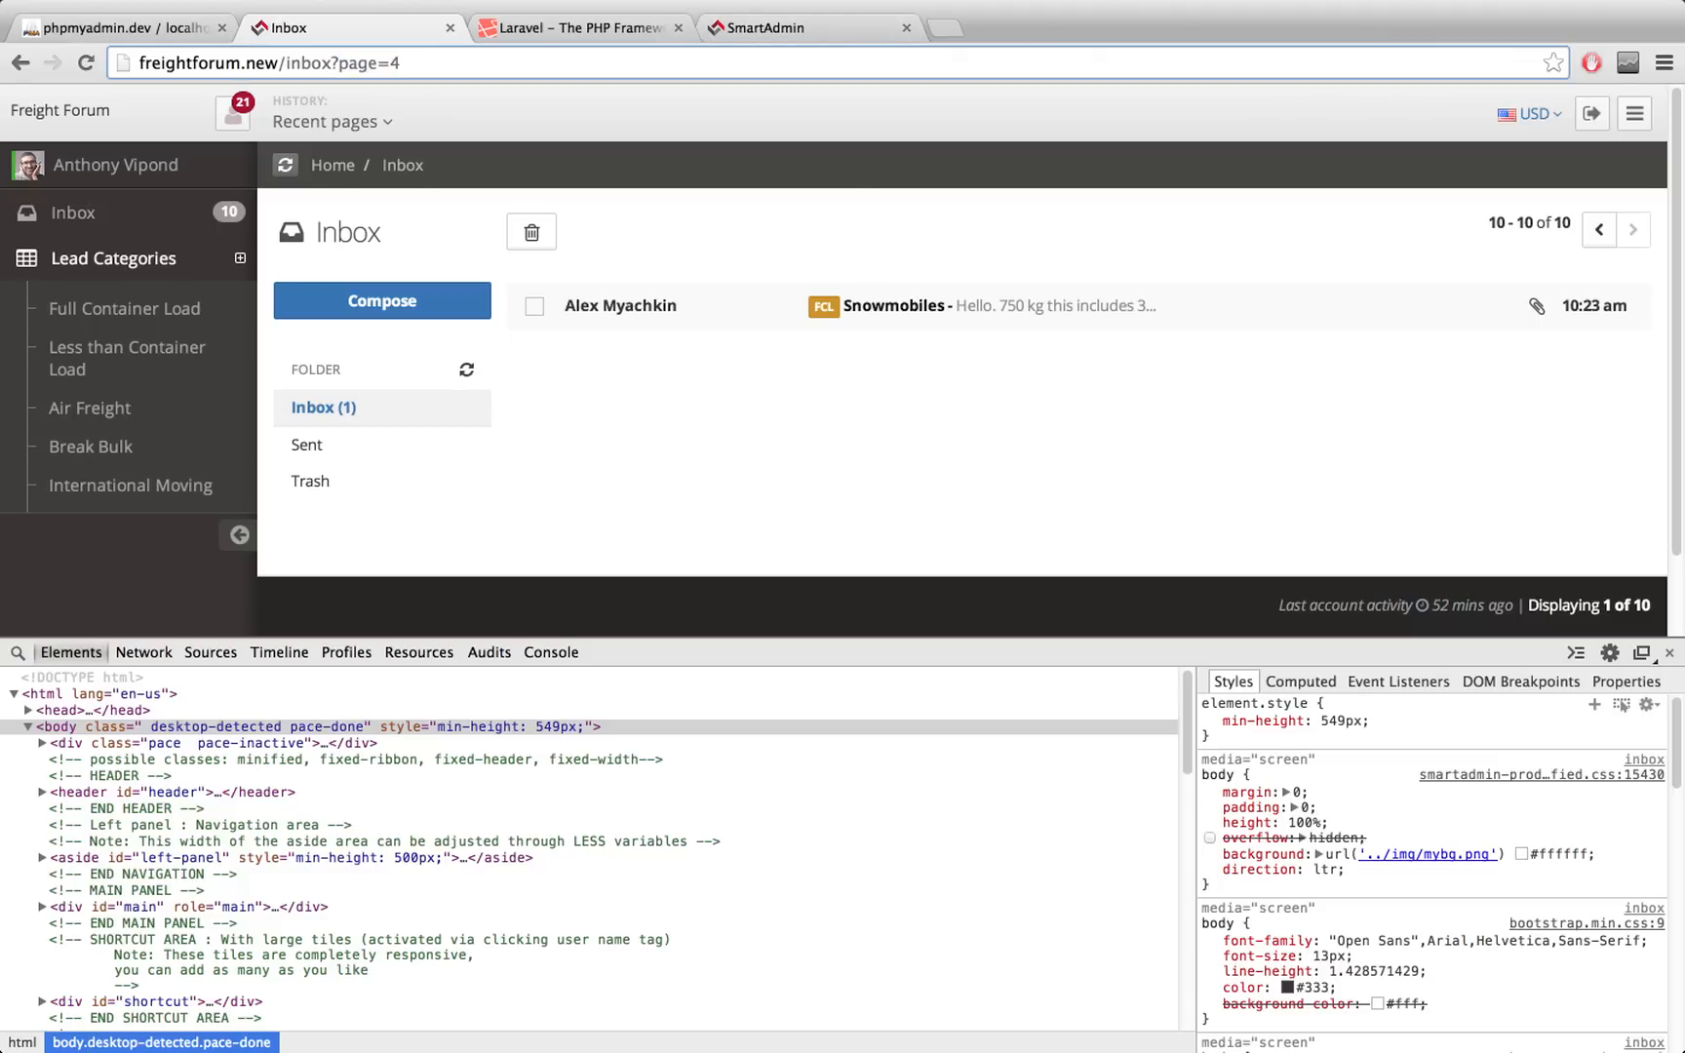
Step: Page back with the left chevron toward the first inbox page
click(1595, 232)
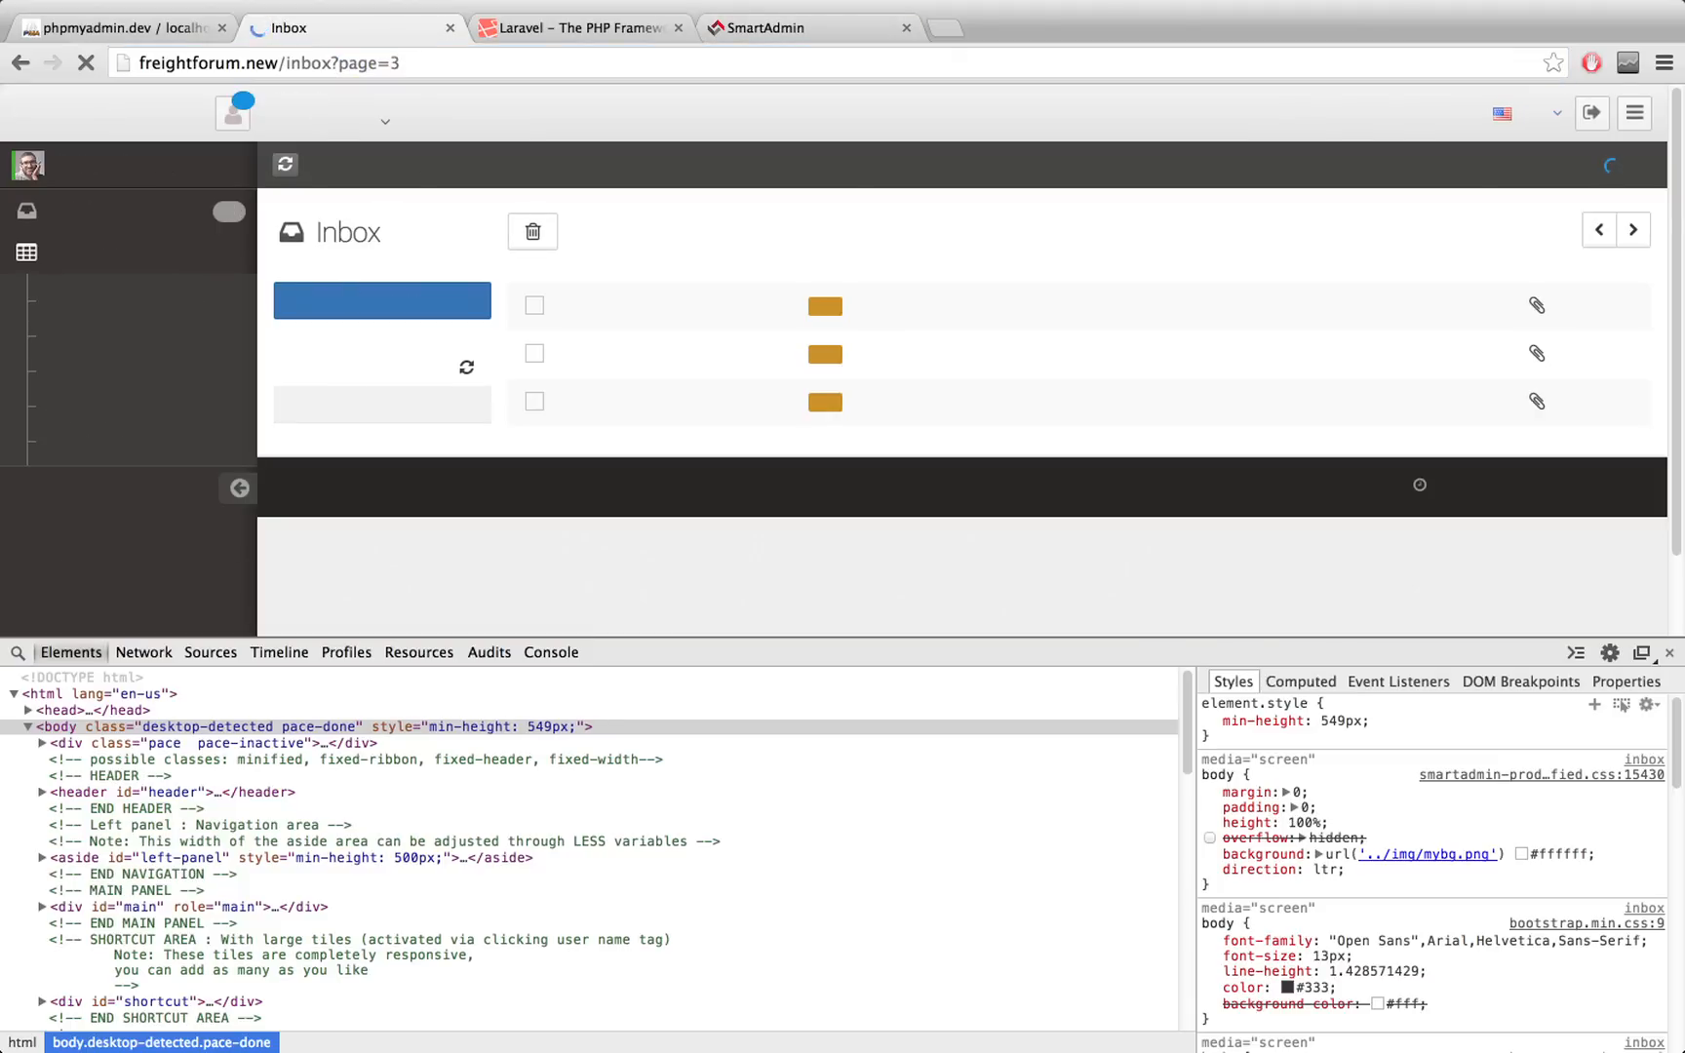
click(1600, 230)
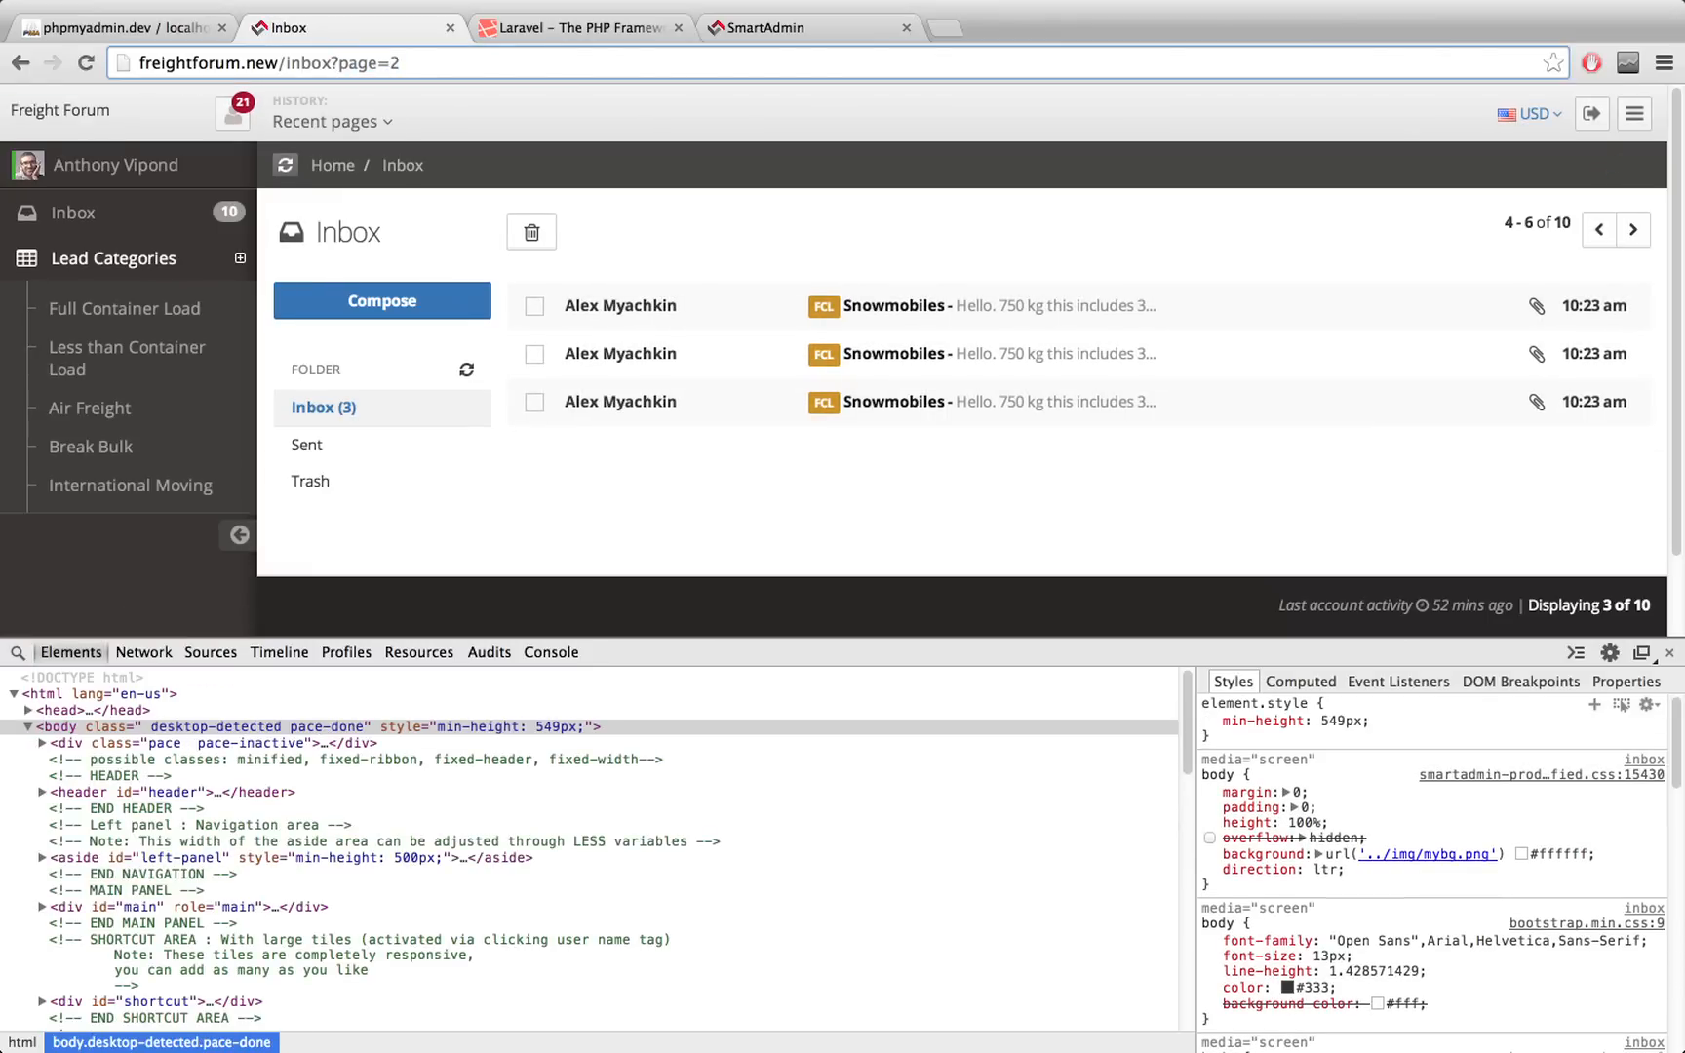
click(1603, 230)
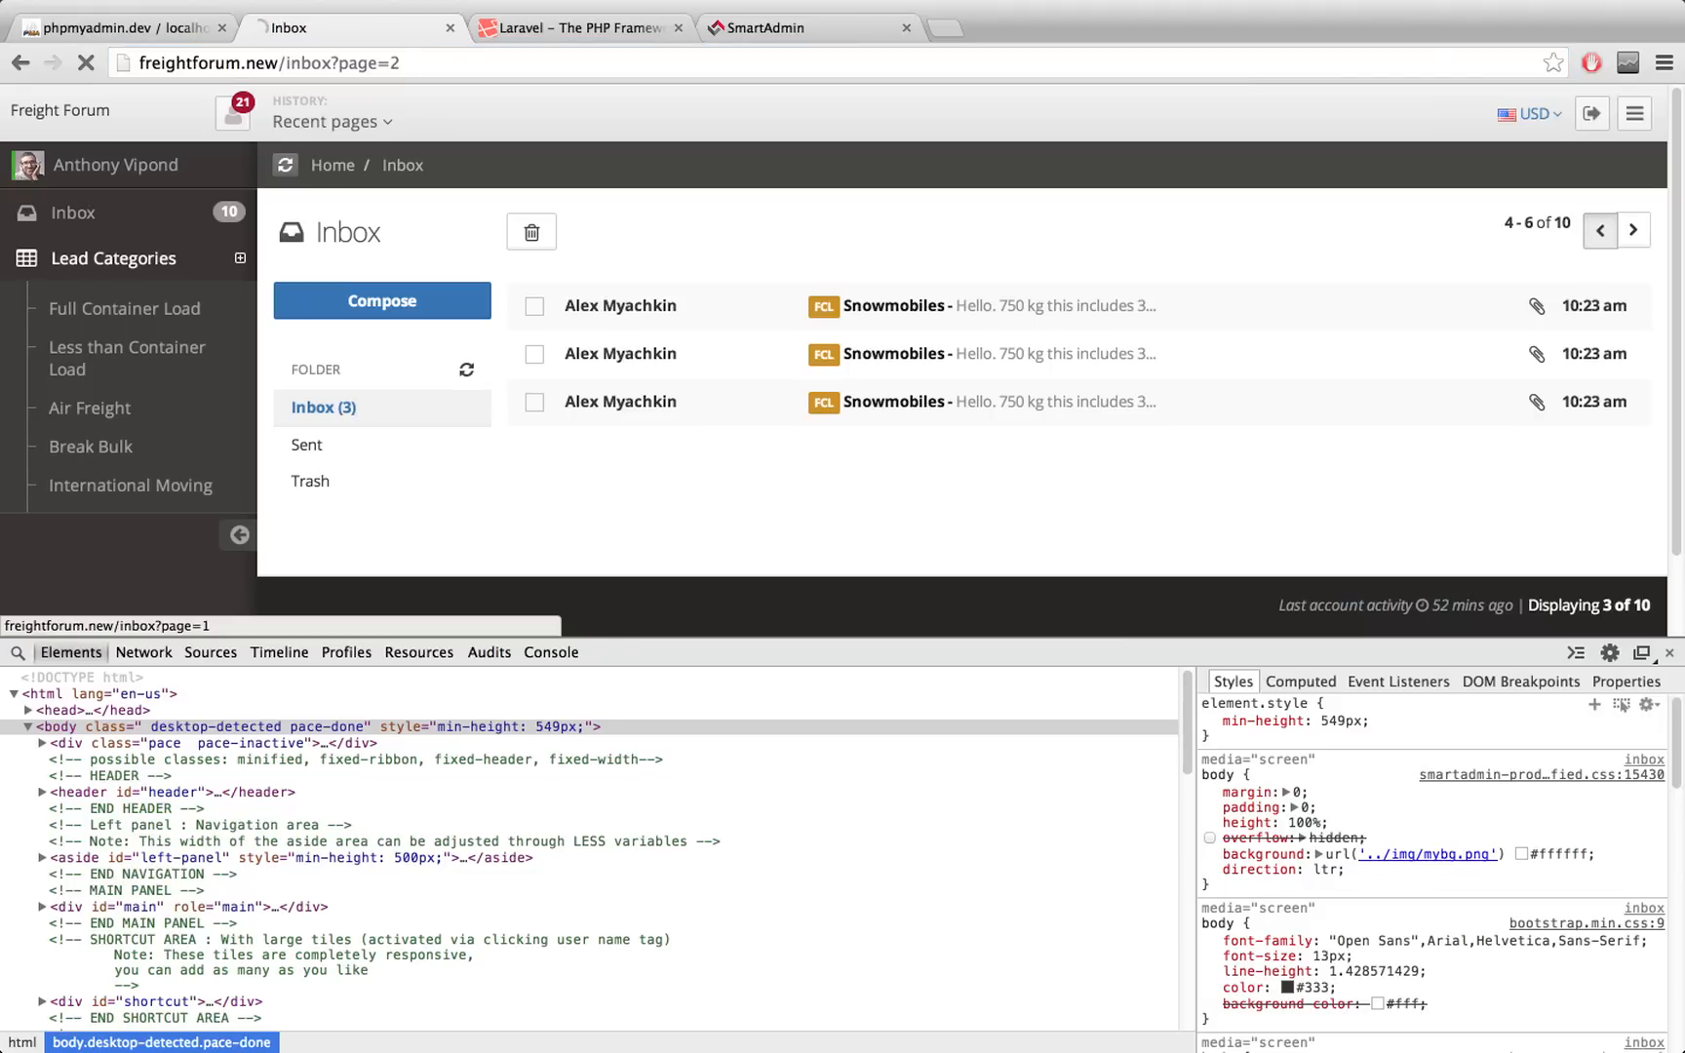
click(1601, 258)
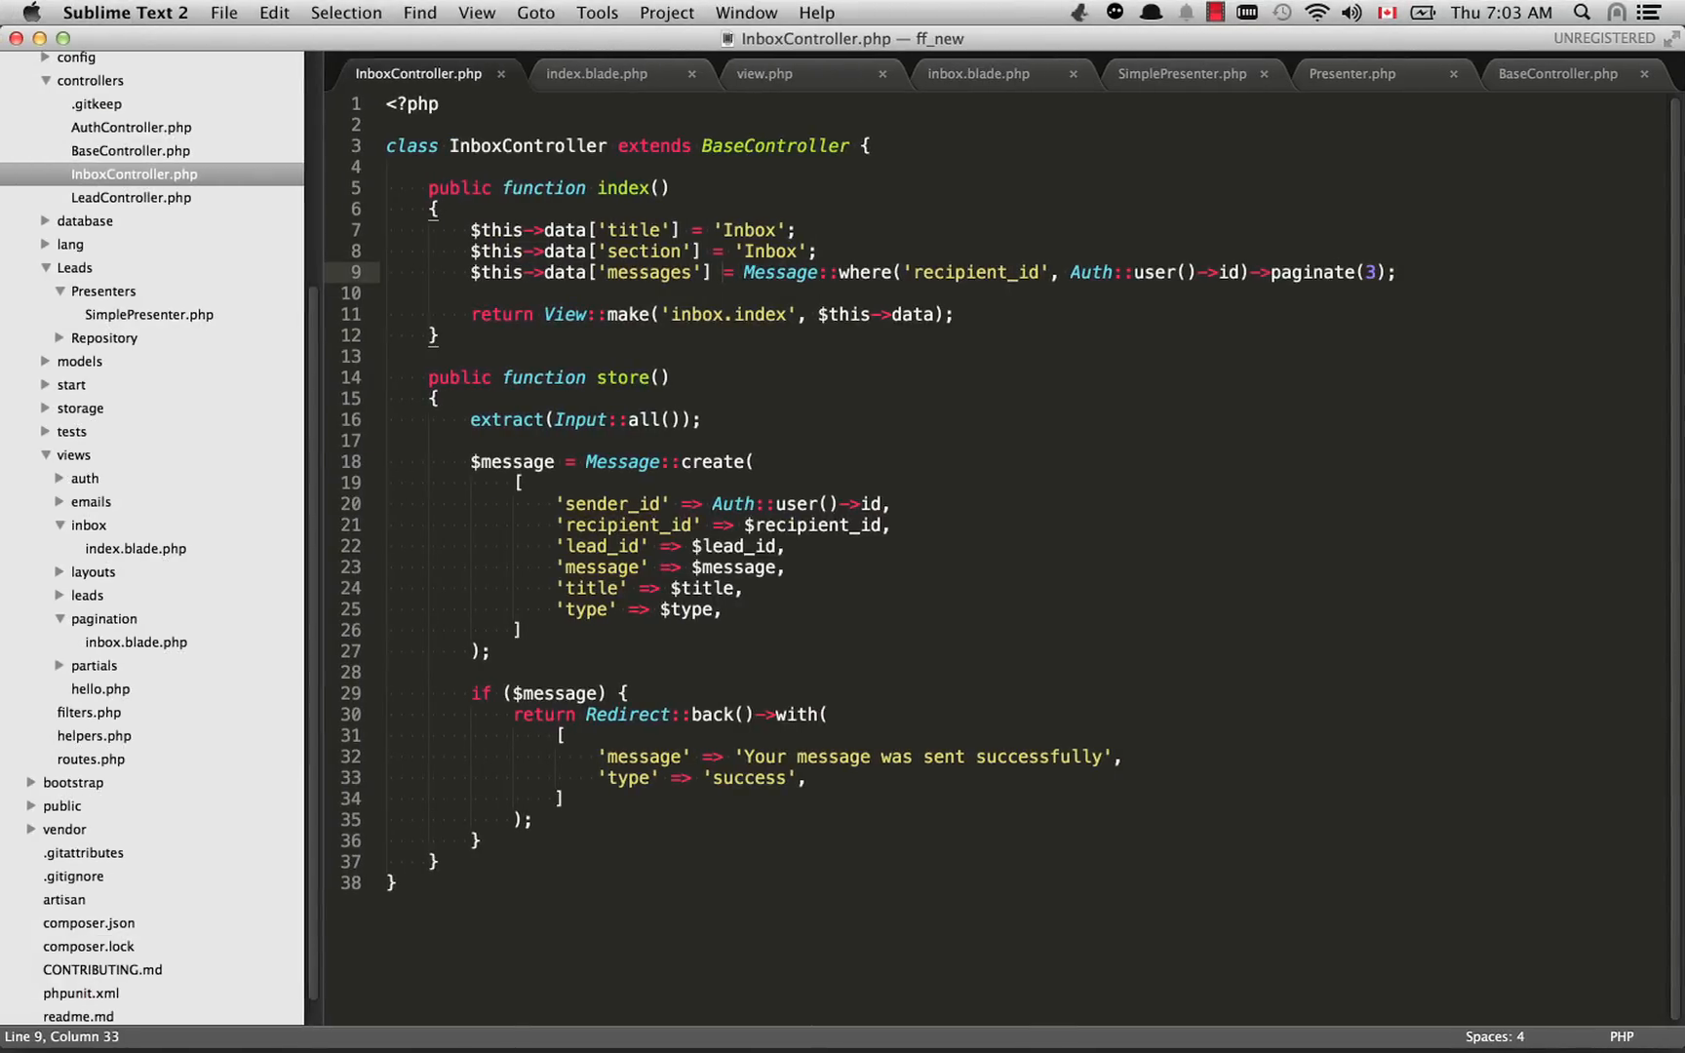
Step: Flip between InboxController.php and index.blade.php, landing on the view's pagination links call
click(597, 74)
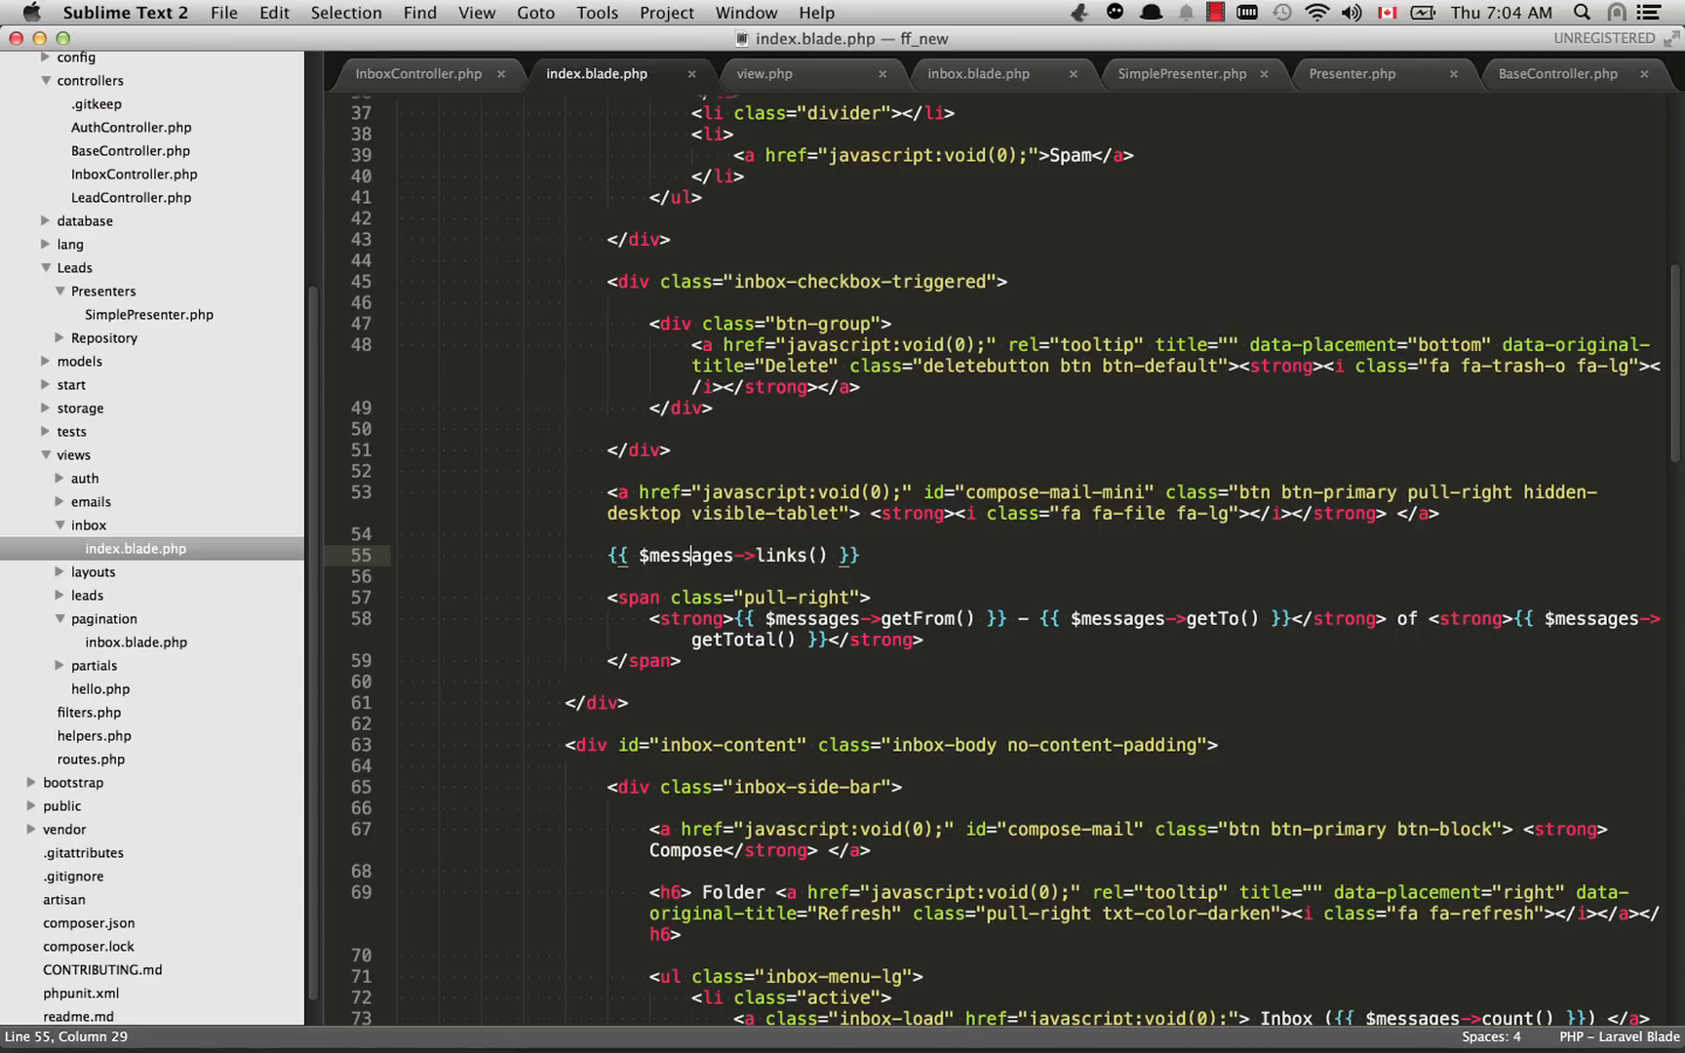
double_click(671, 556)
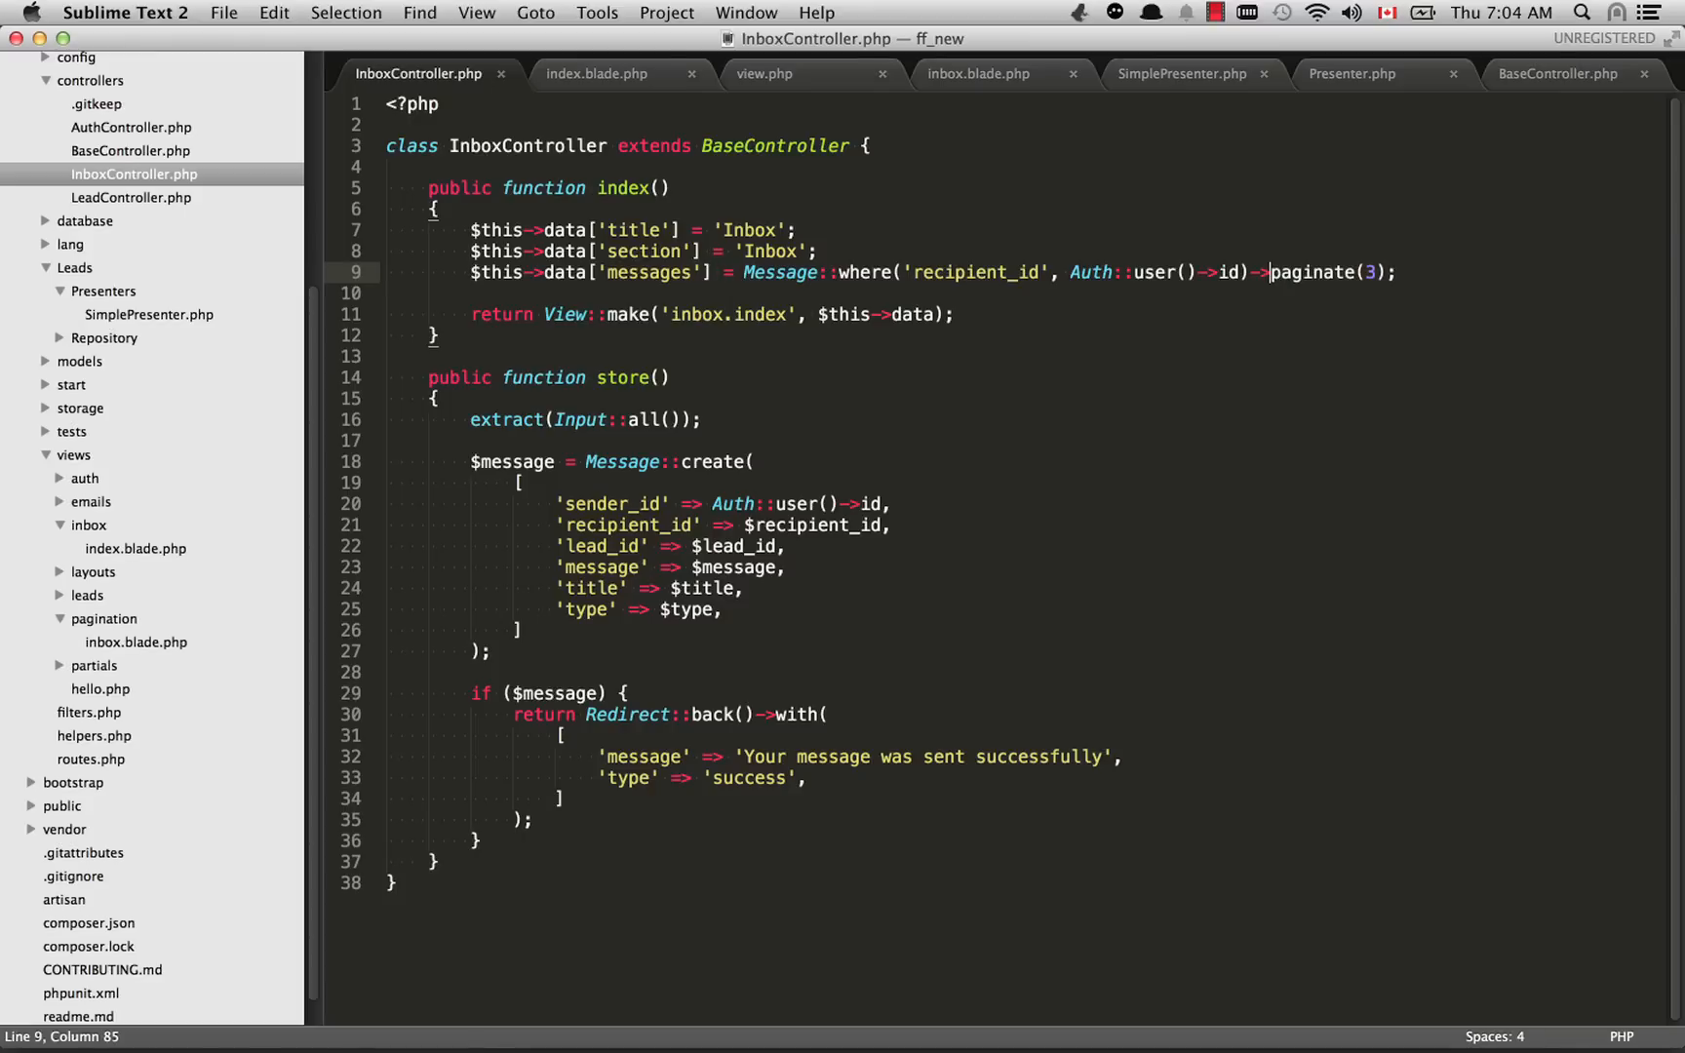
click(597, 74)
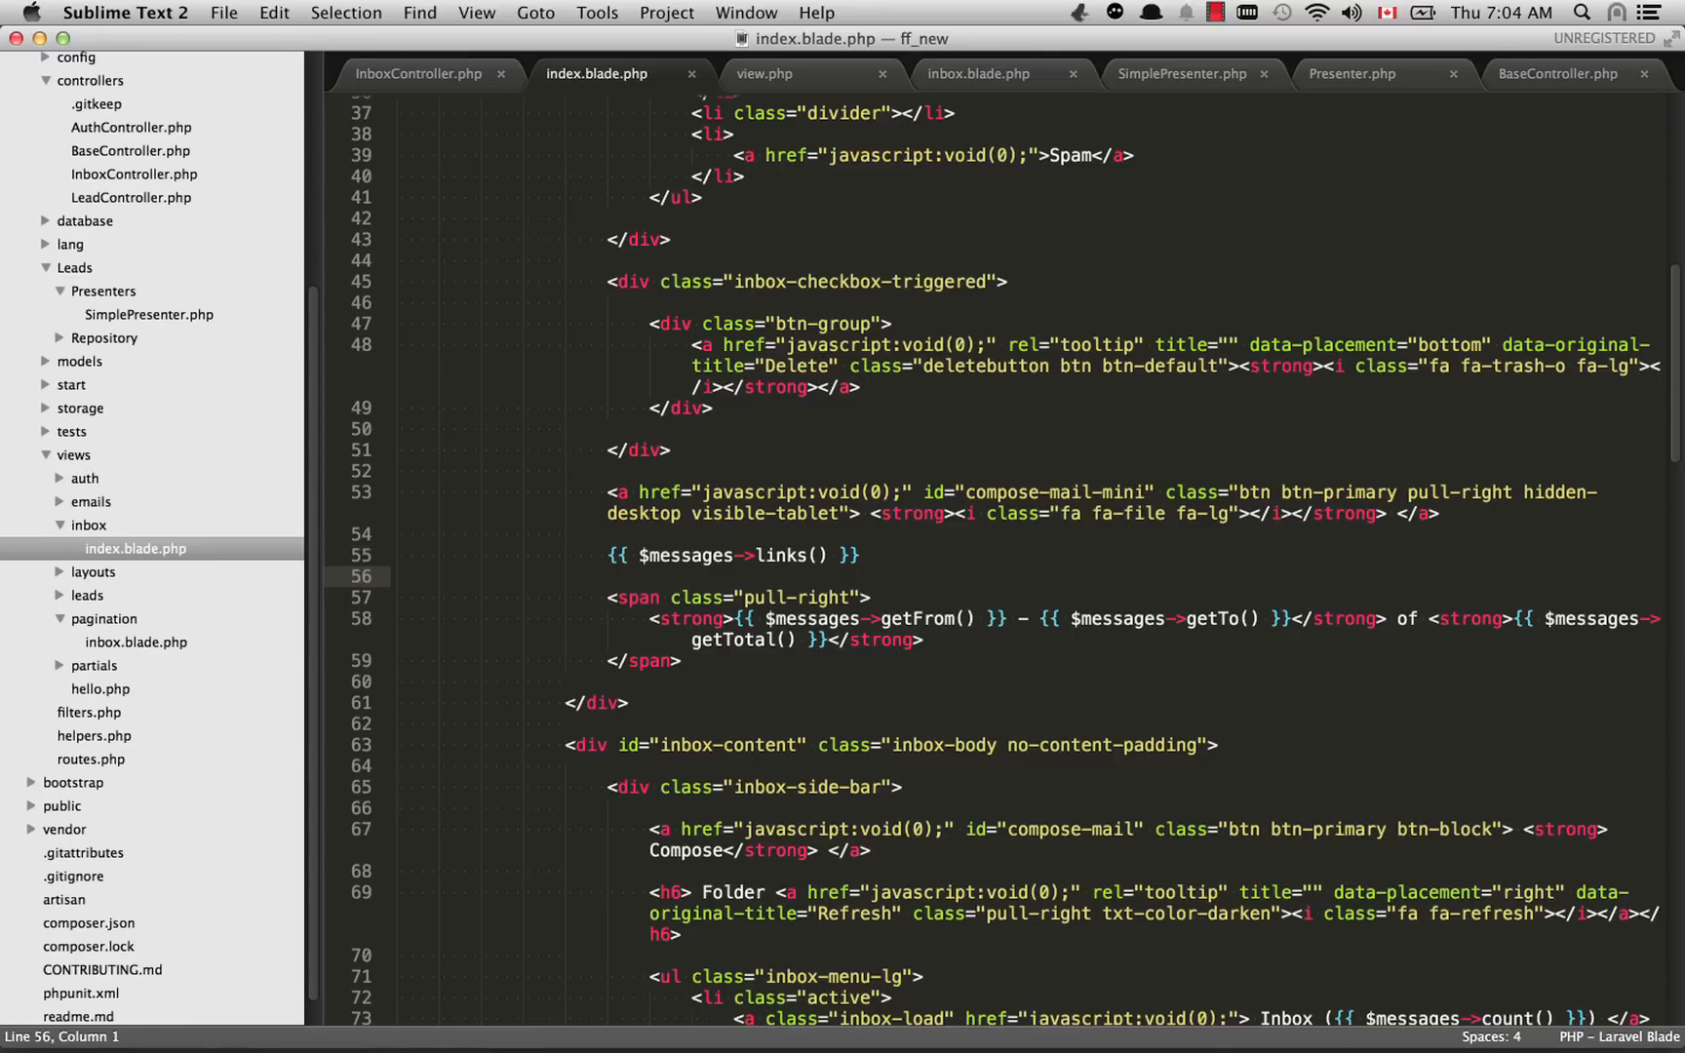
click(819, 554)
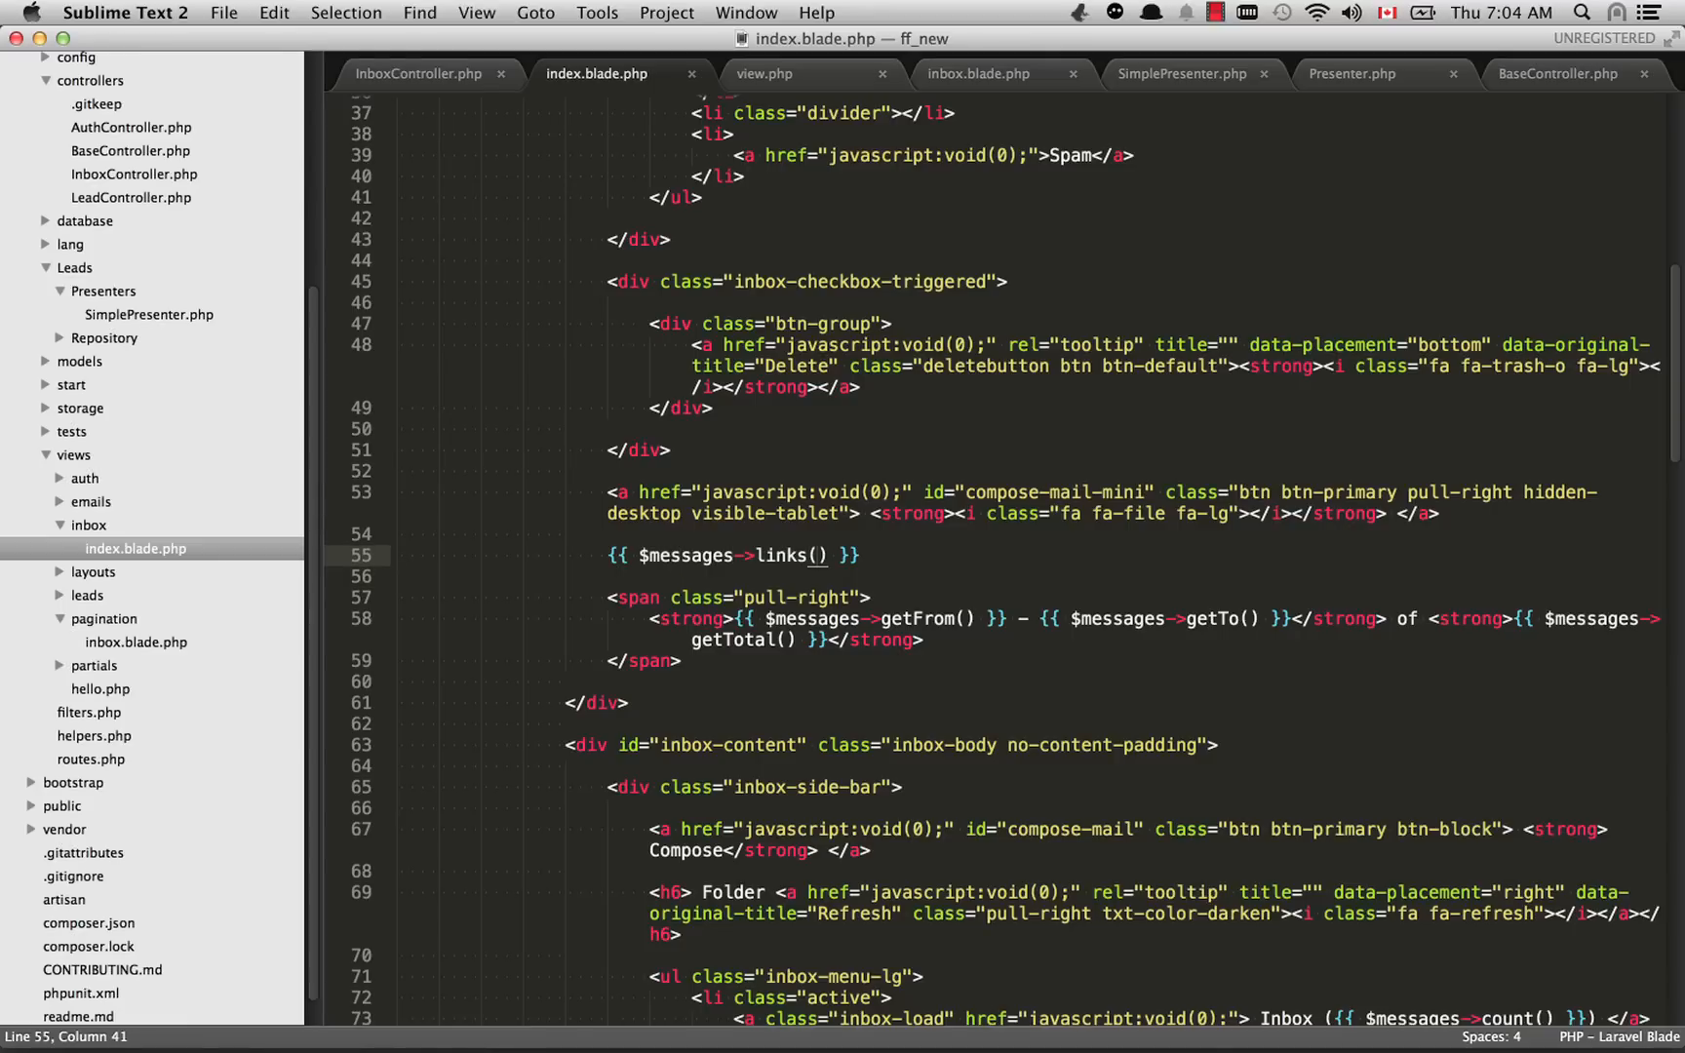
Step: Scroll to the inbox-footer line using getTotal(), then return to the inbox page 1 in Chrome showing Displaying 3 of 10
scroll(down, 3)
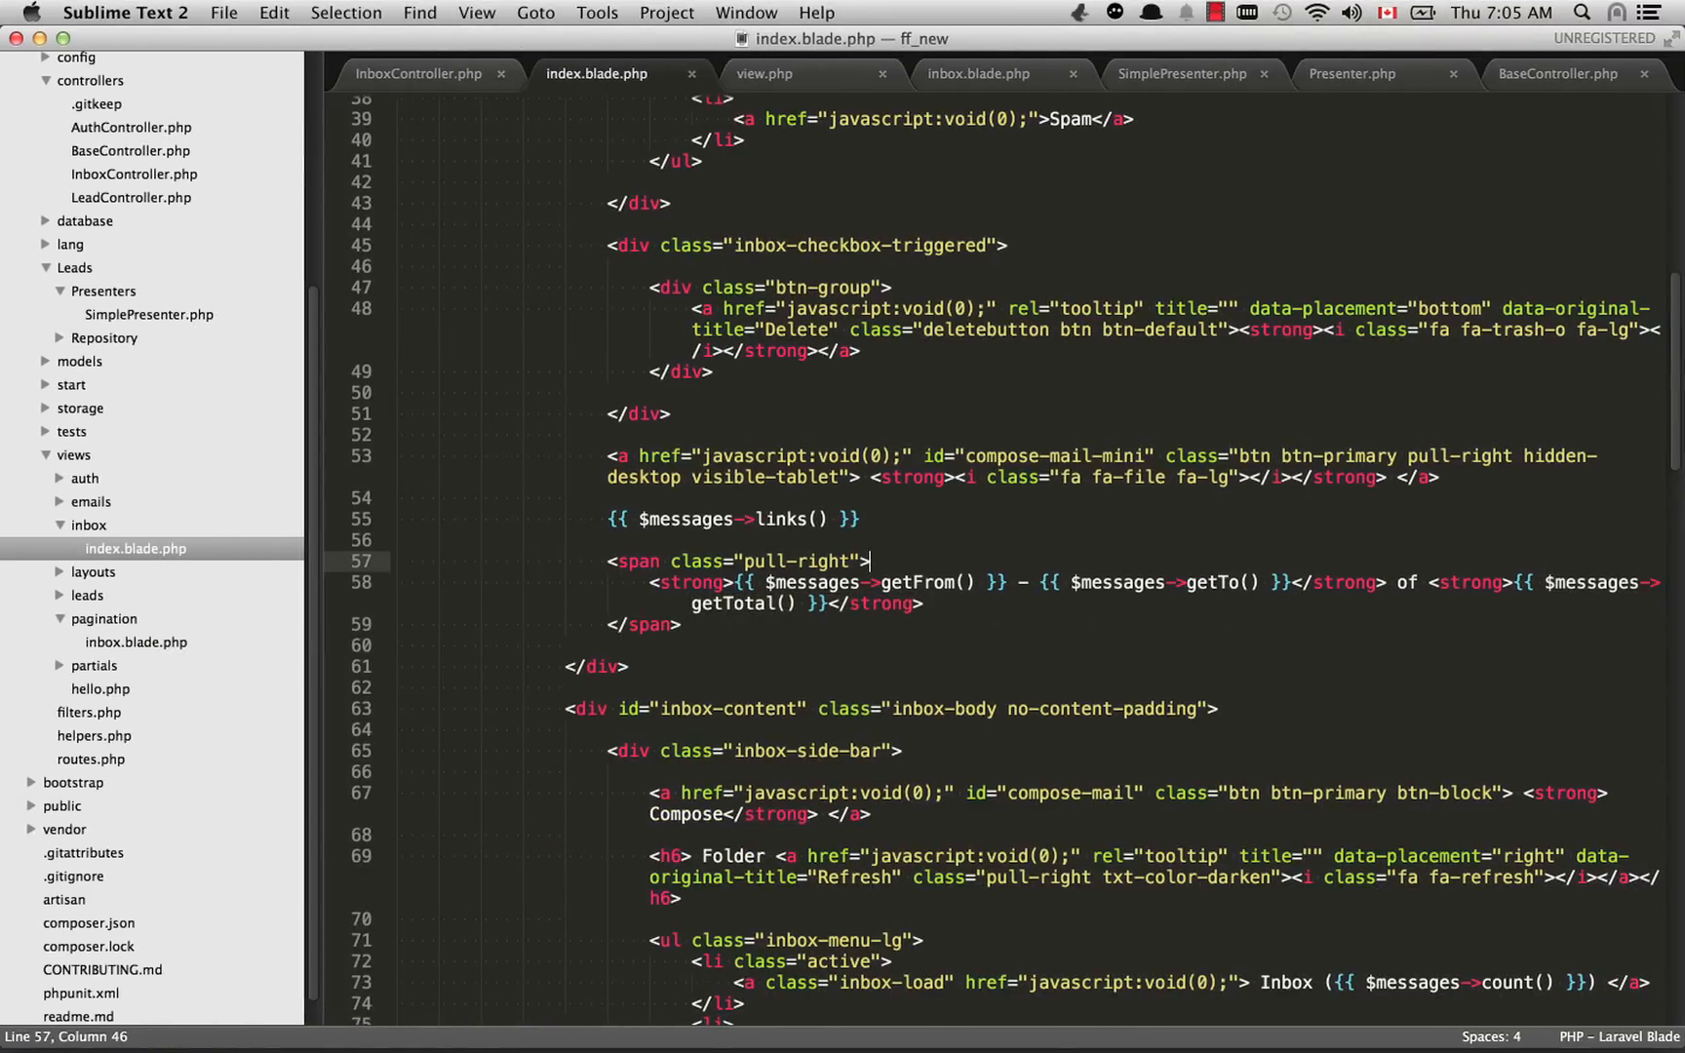
scroll(down, 3)
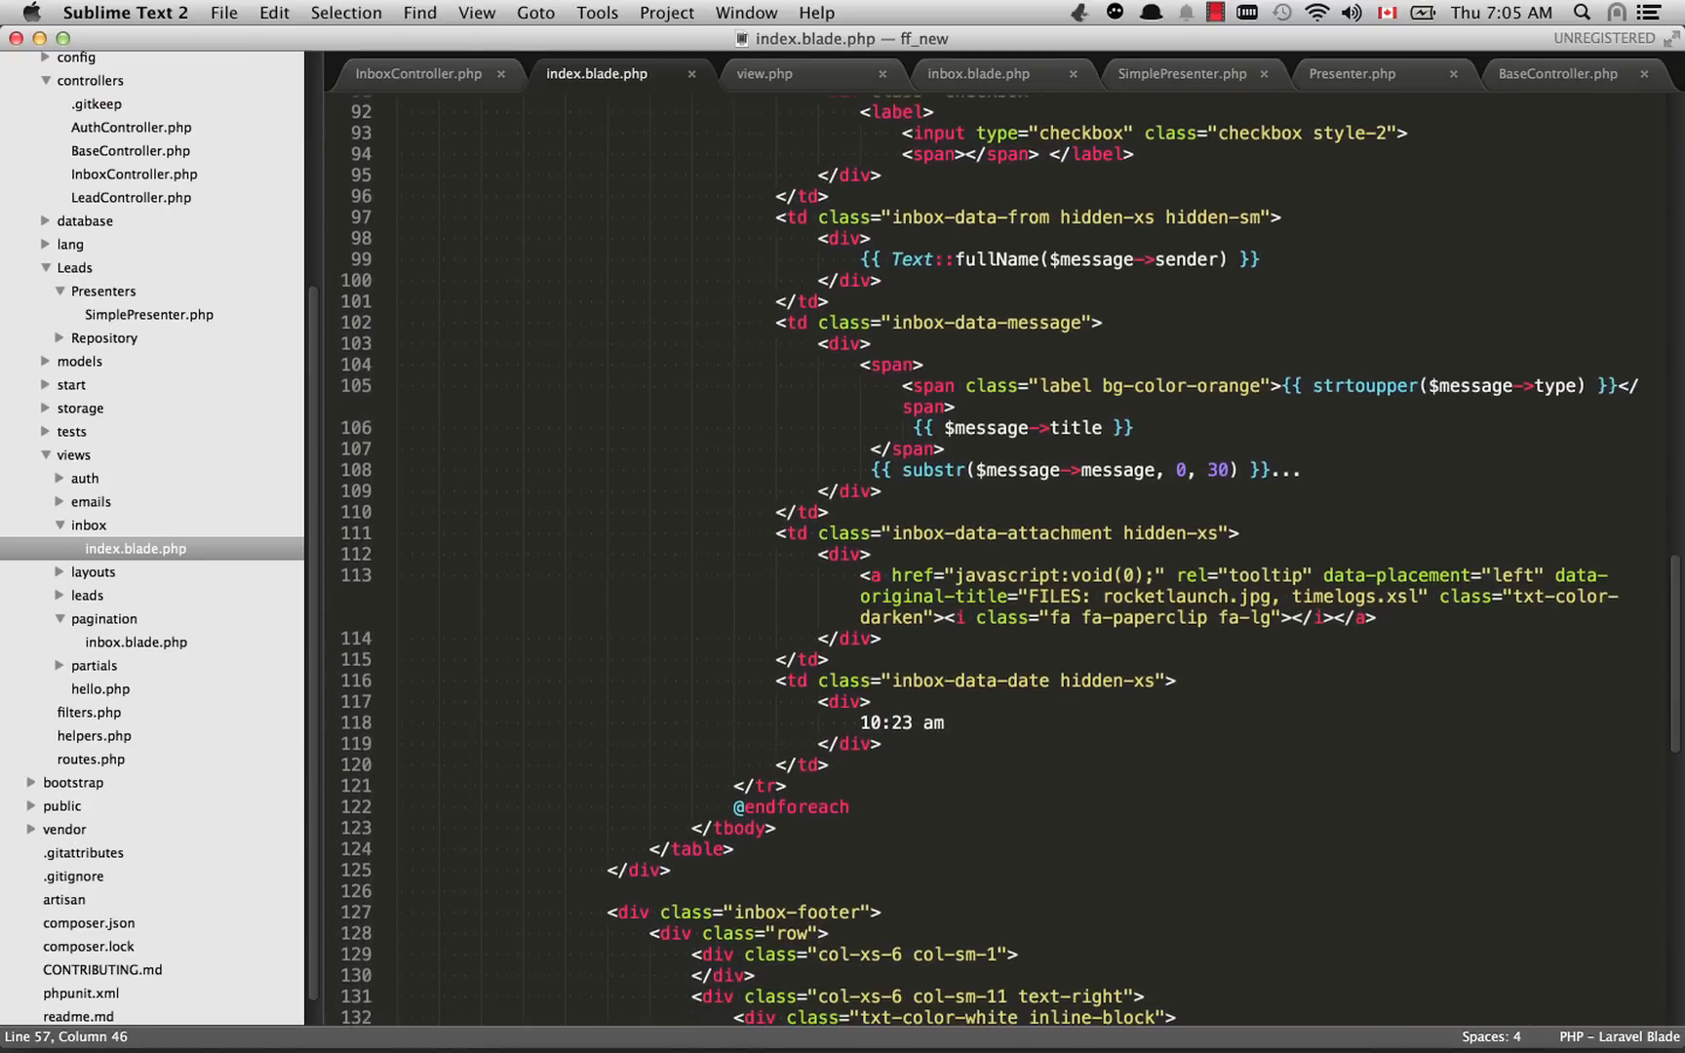
scroll(down, 3)
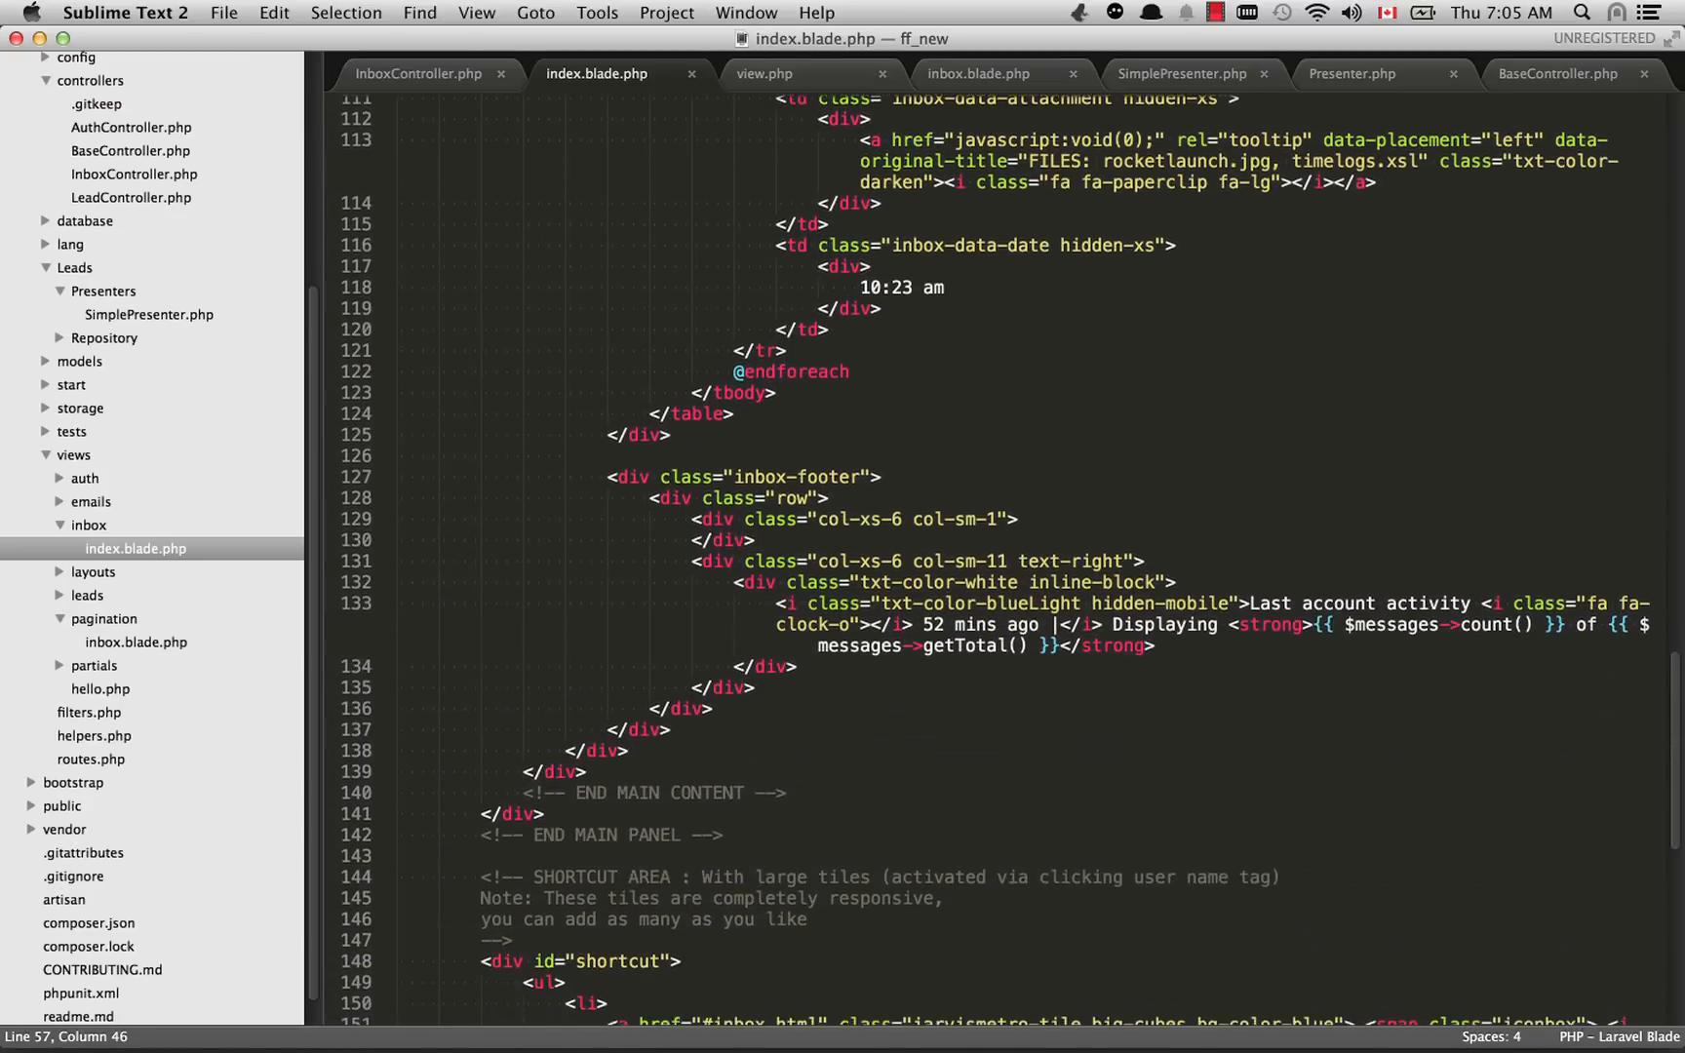
scroll(down, 3)
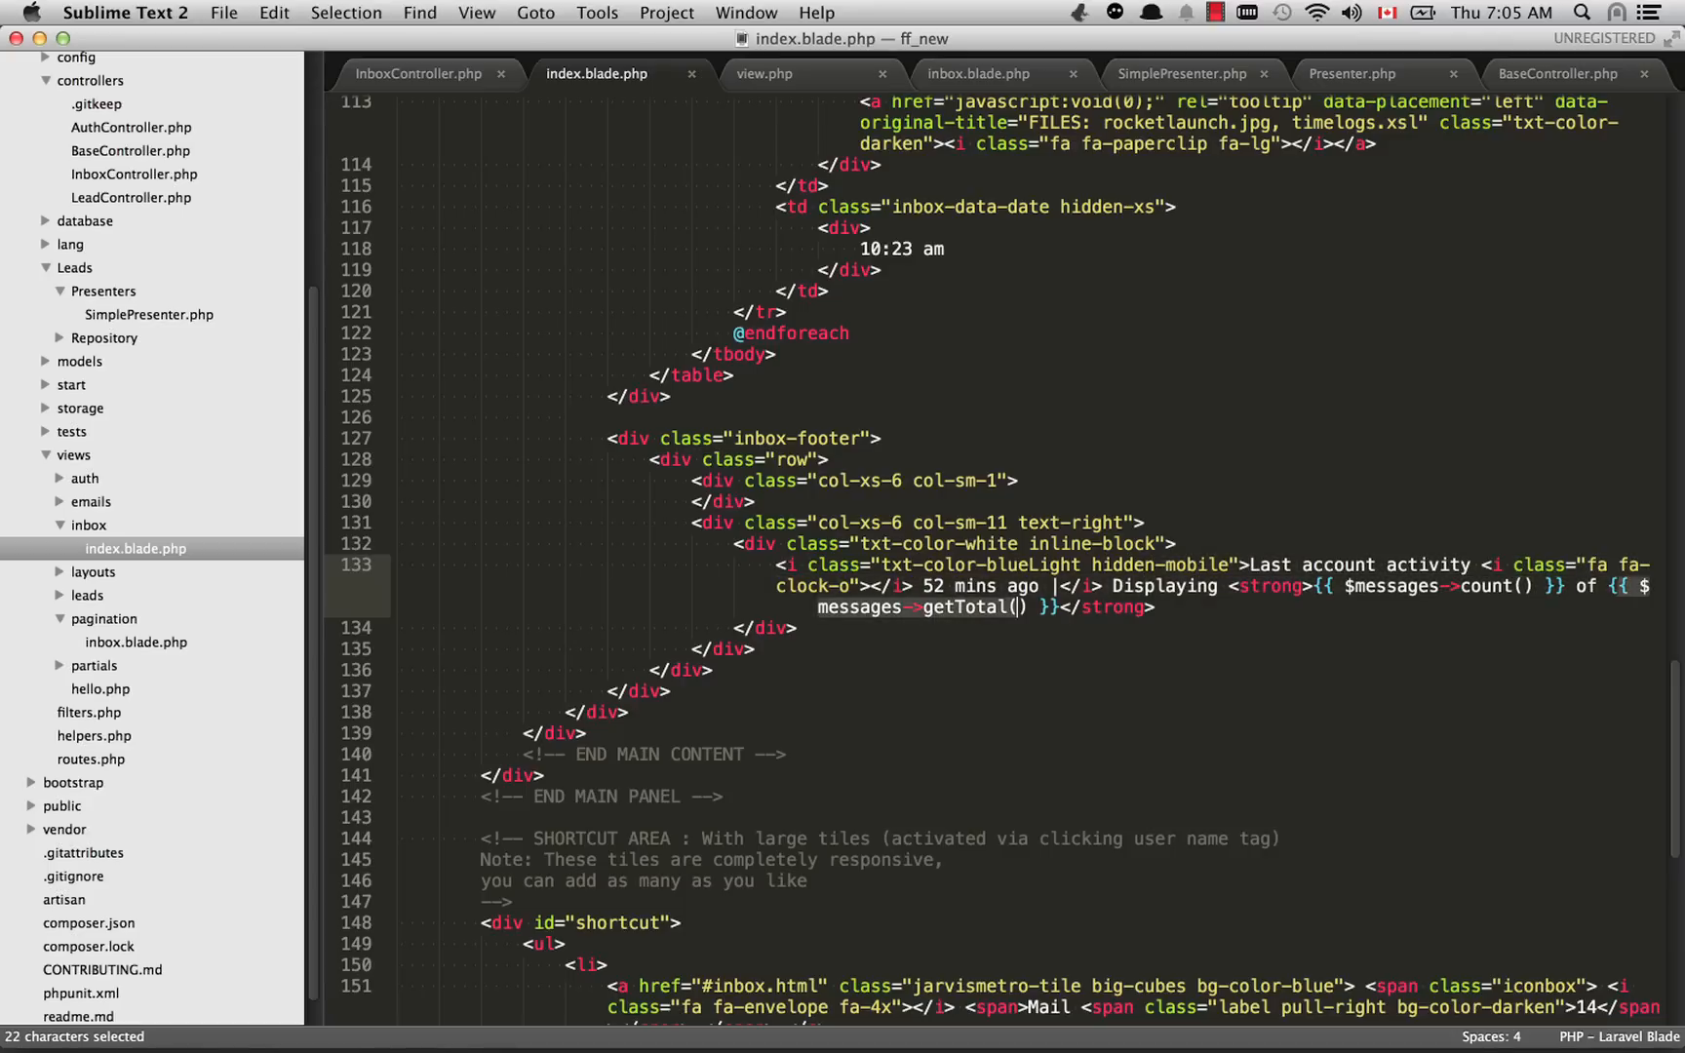
click(1015, 608)
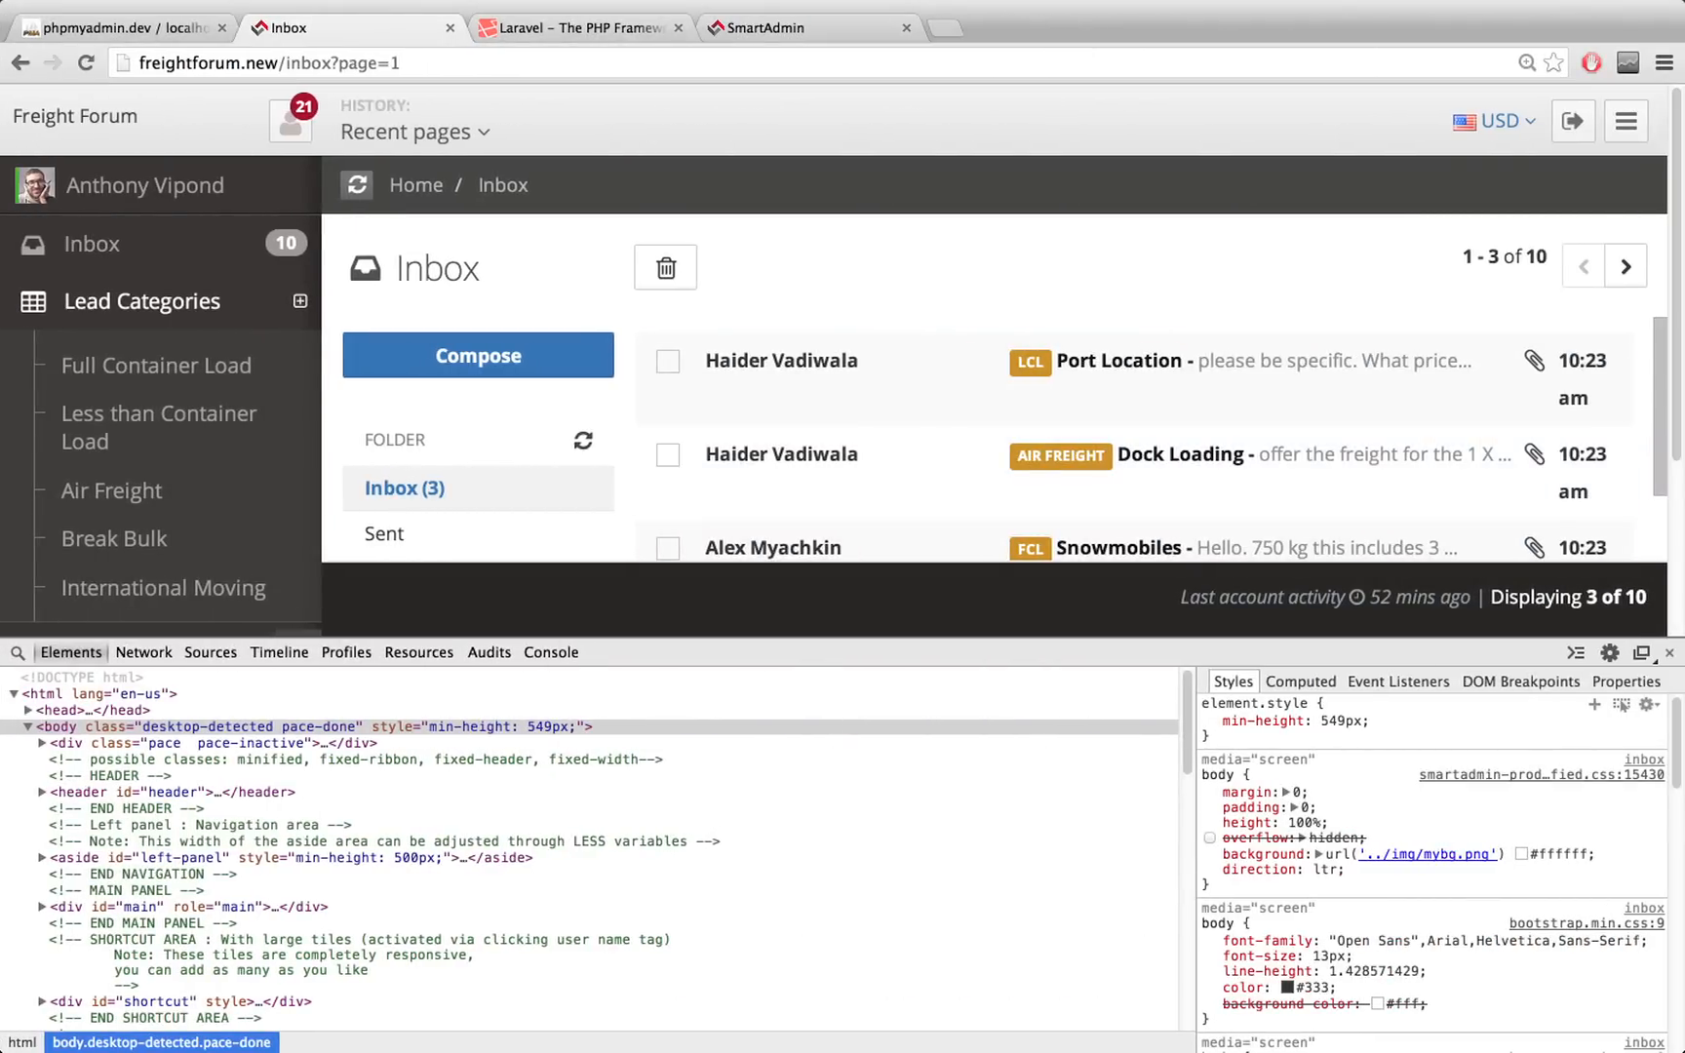
Step: Scroll the Laravel Pagination docs to the extra paginator methods list with getTotal, getFrom and getTo
click(577, 27)
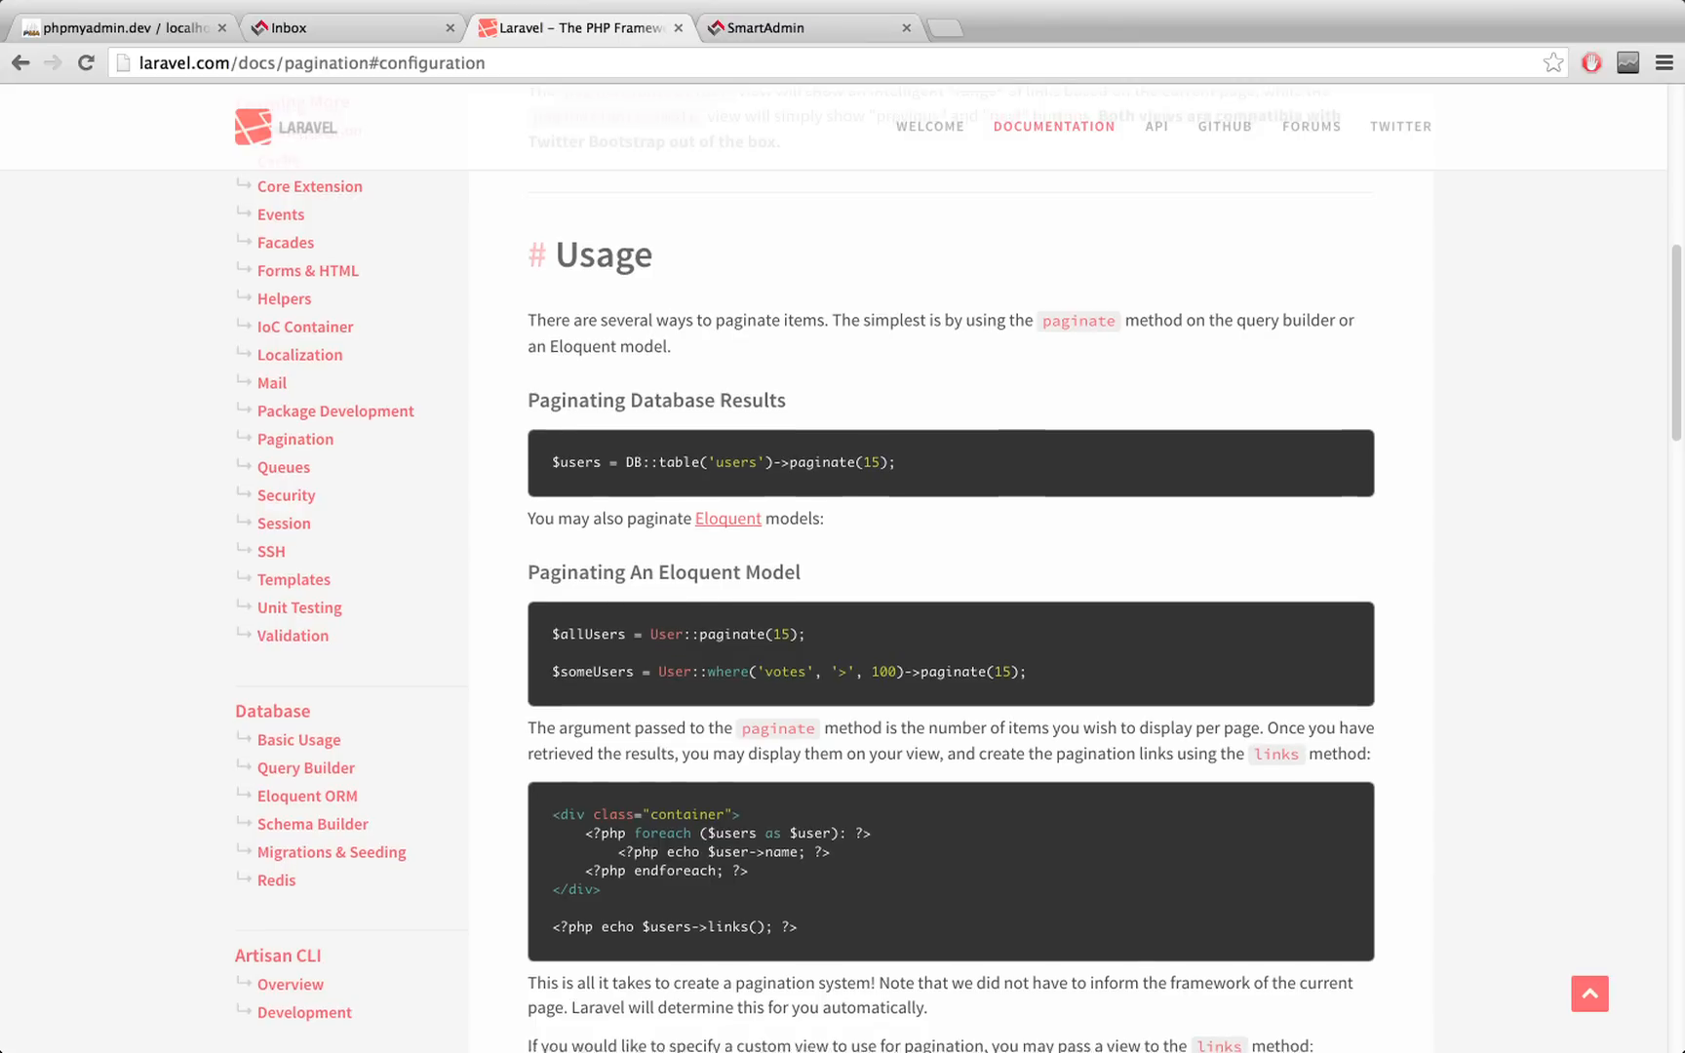
scroll(down, 3)
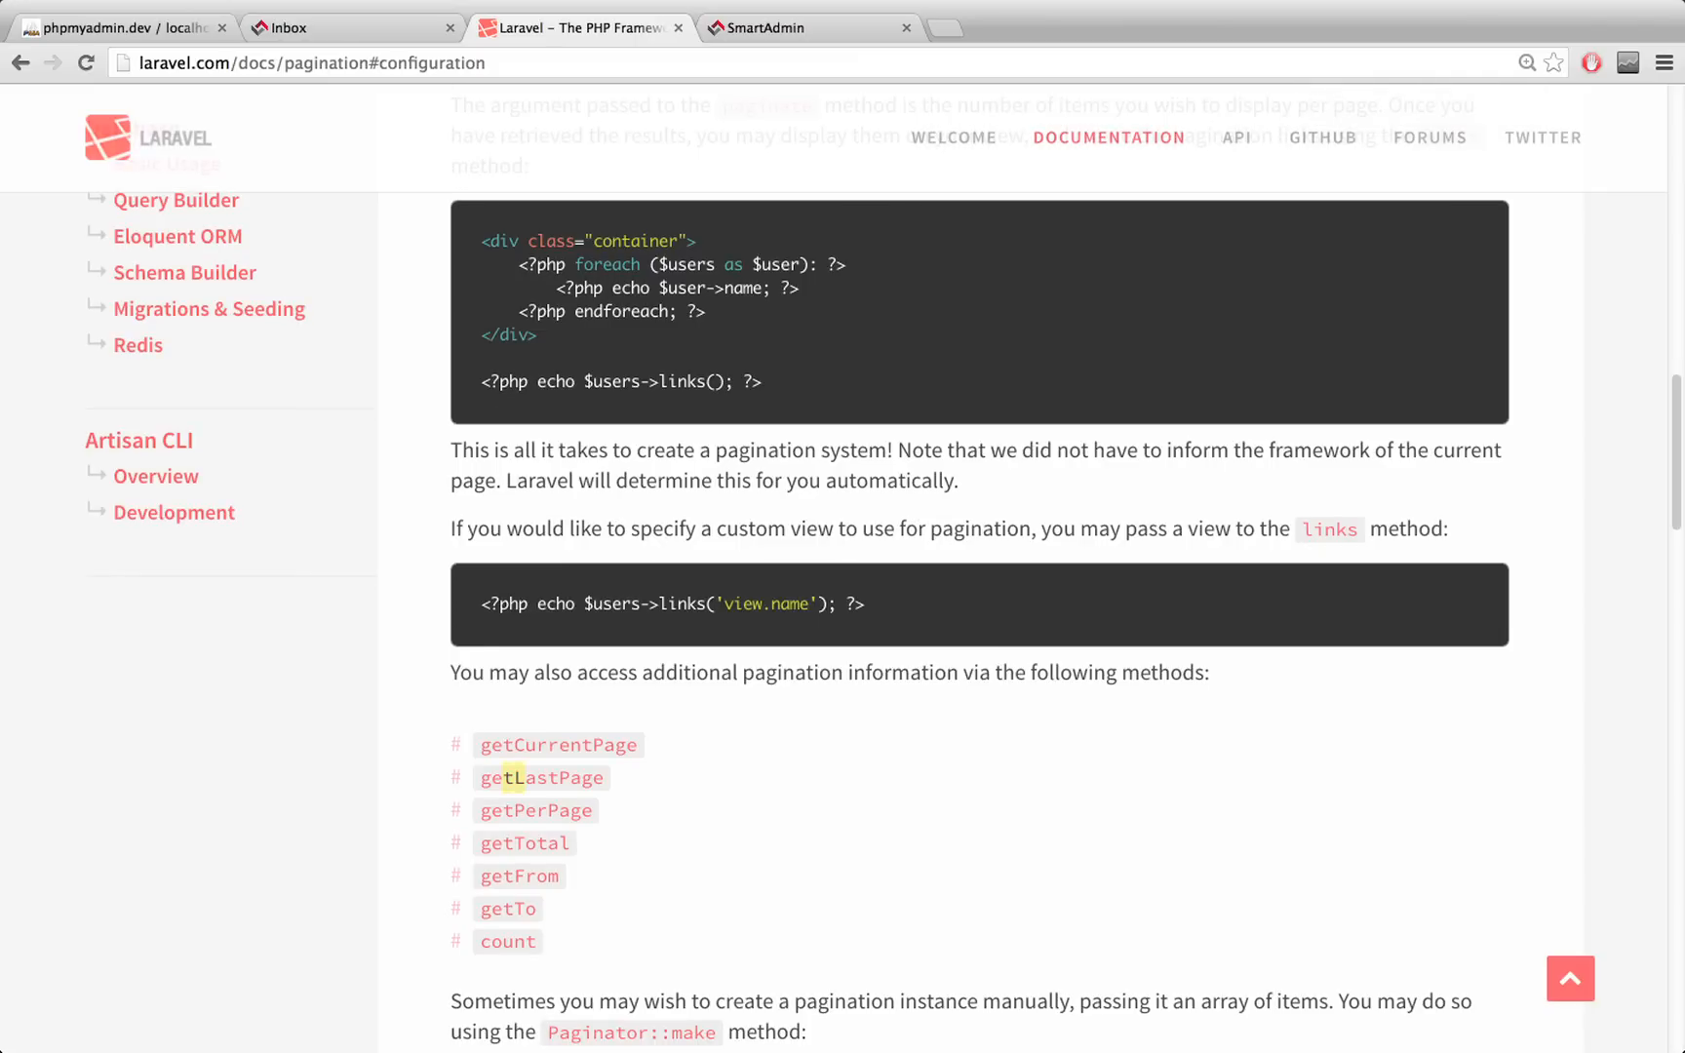
scroll(down, 3)
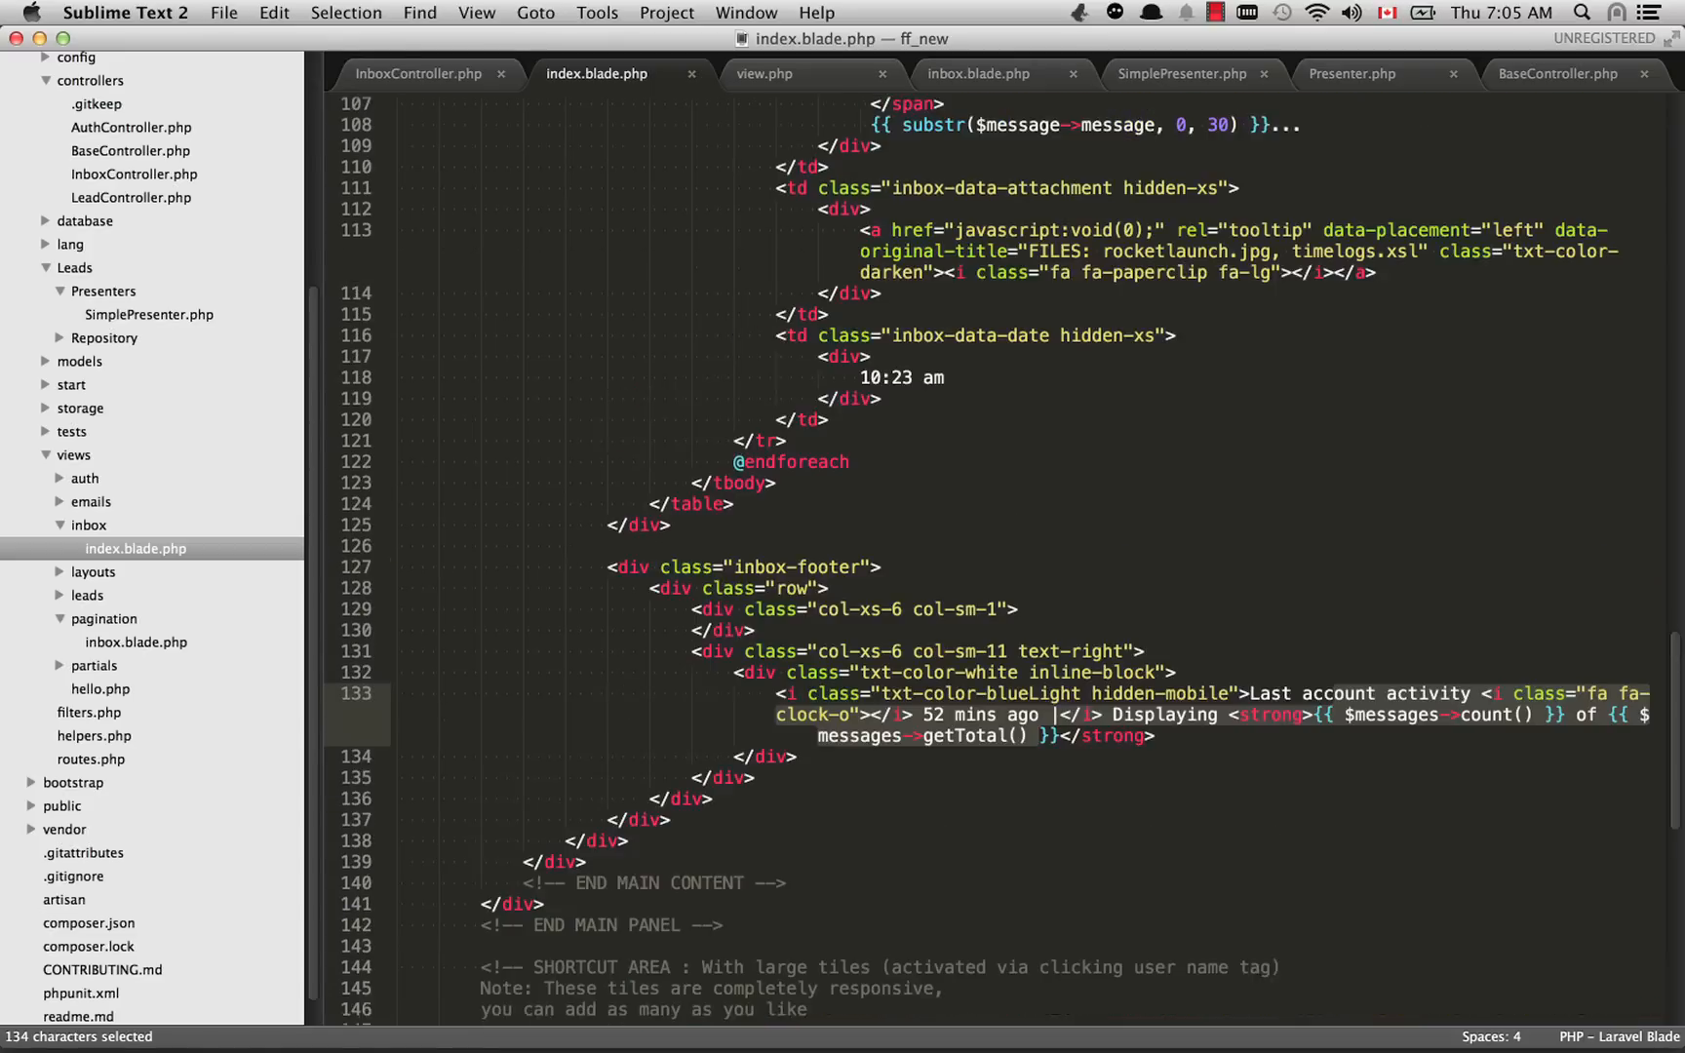
Step: Review view.php and the inbox pagination template's previous/next link lines, then return to SimplePresenter.php
click(872, 363)
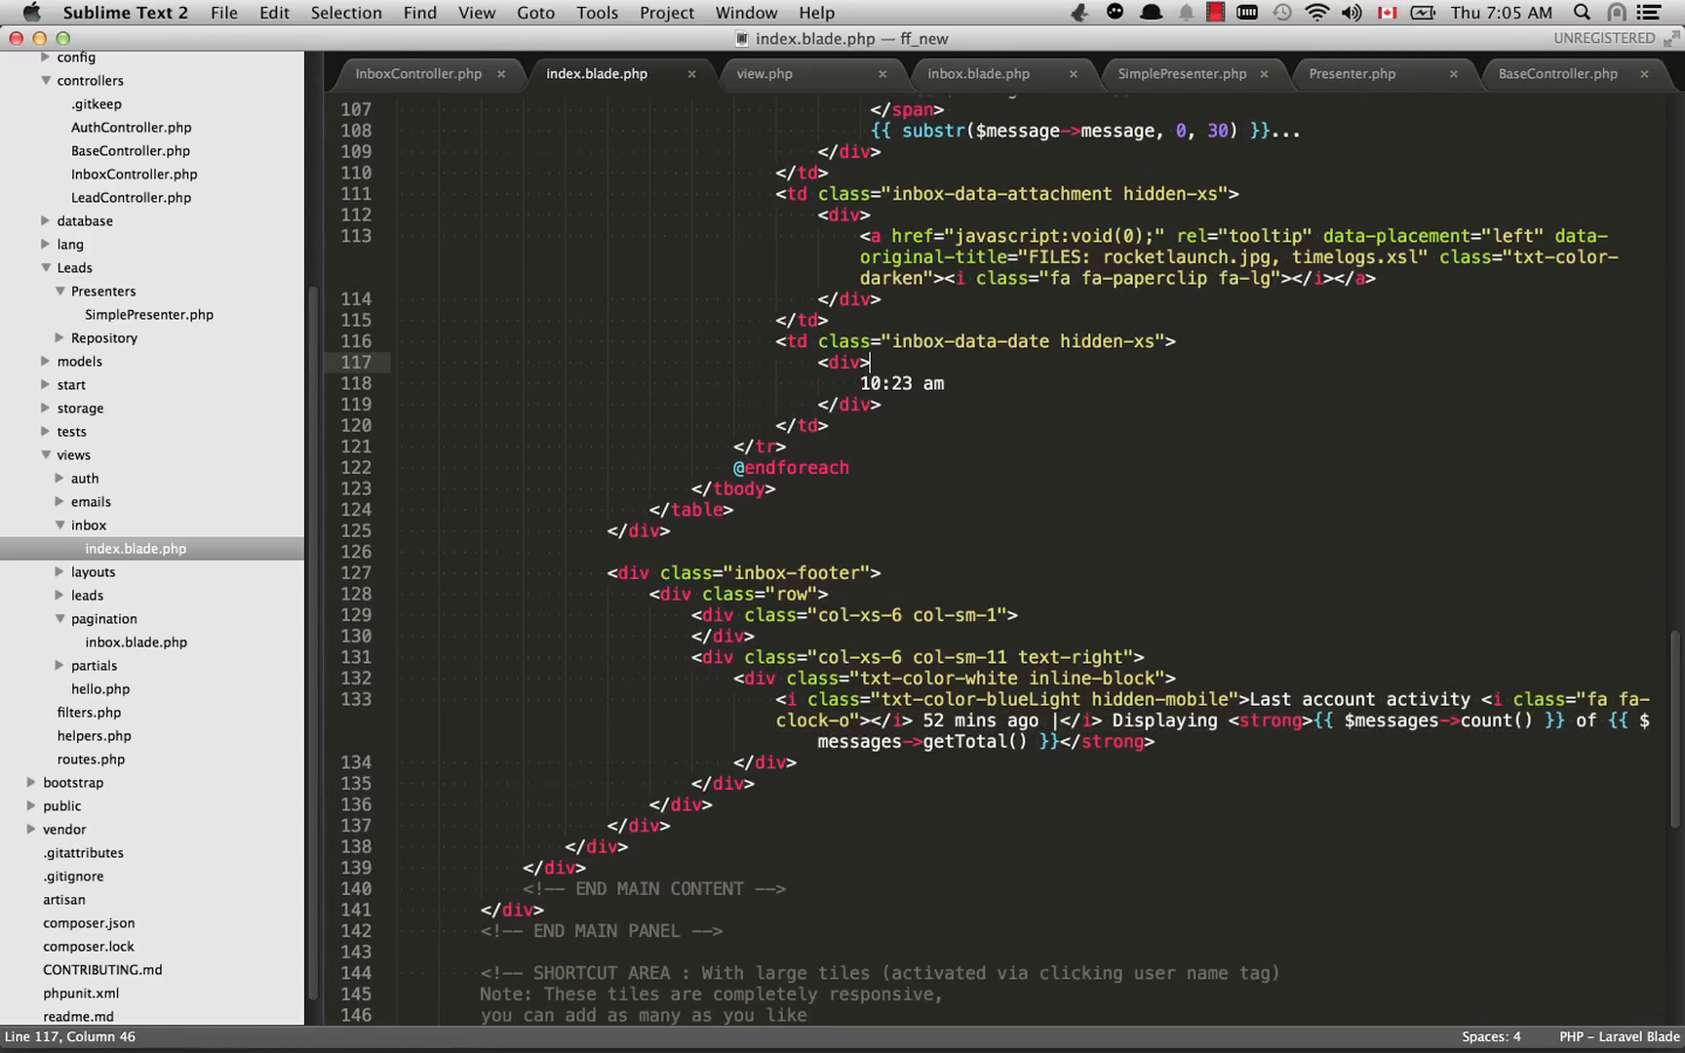
click(762, 74)
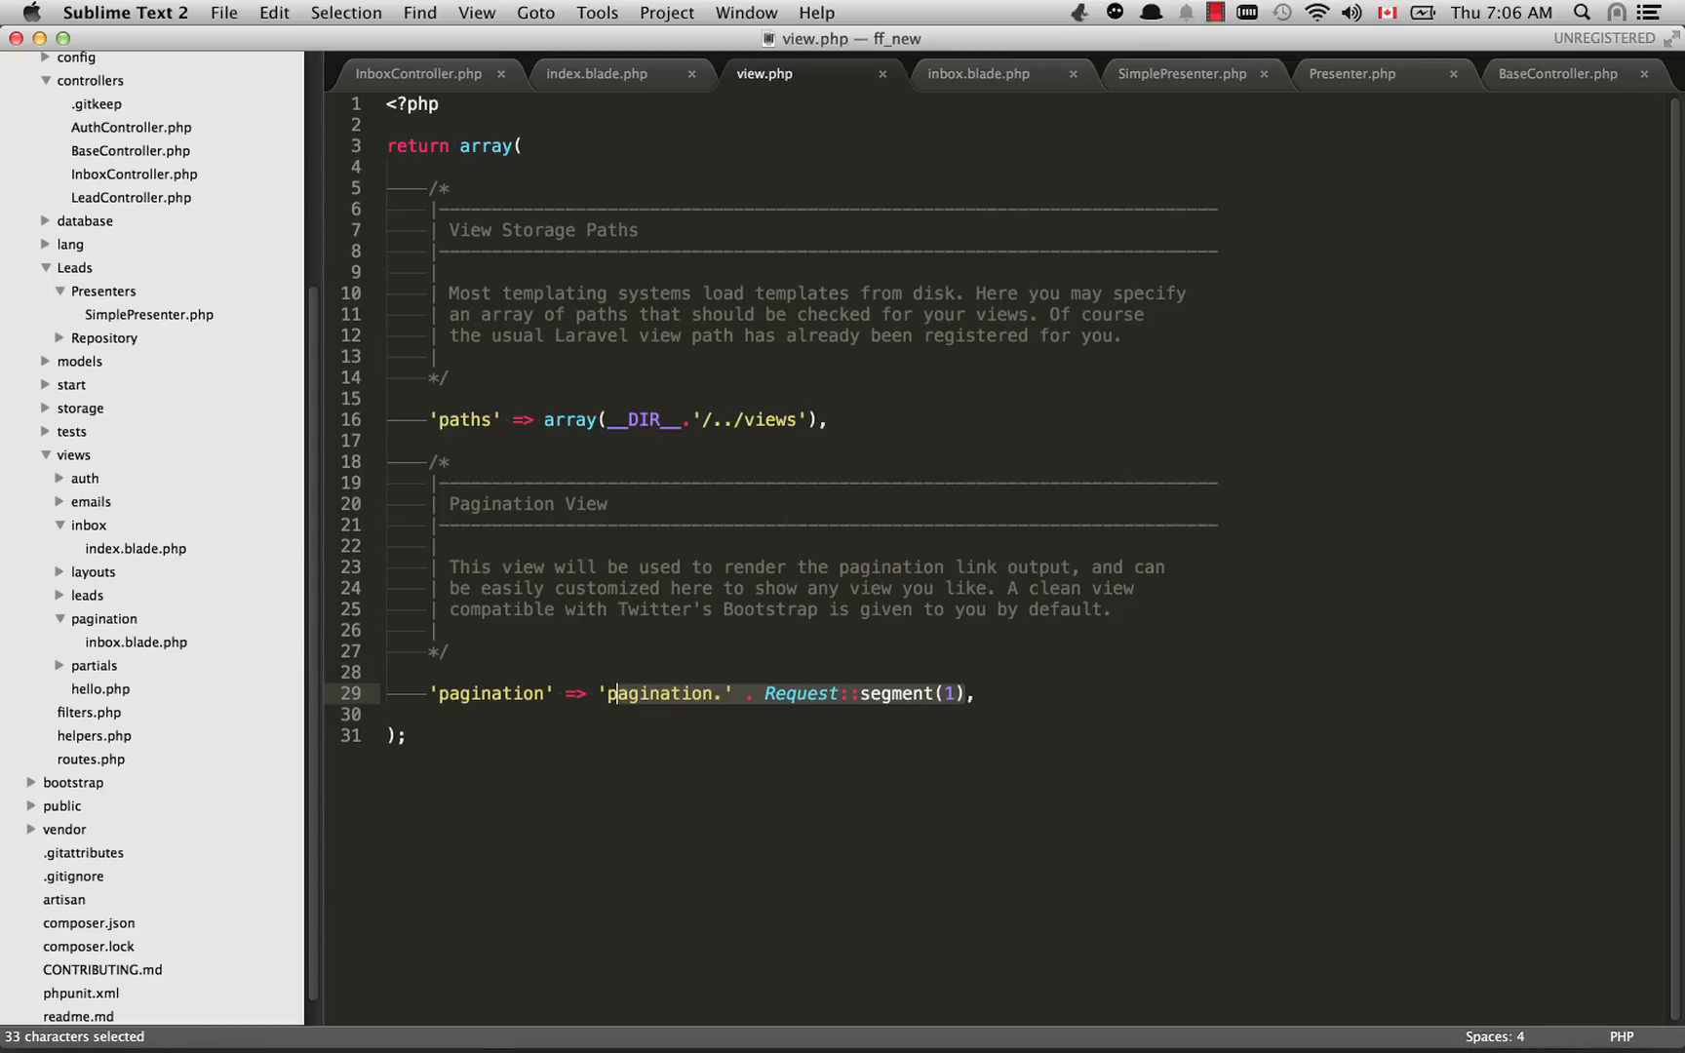
click(979, 74)
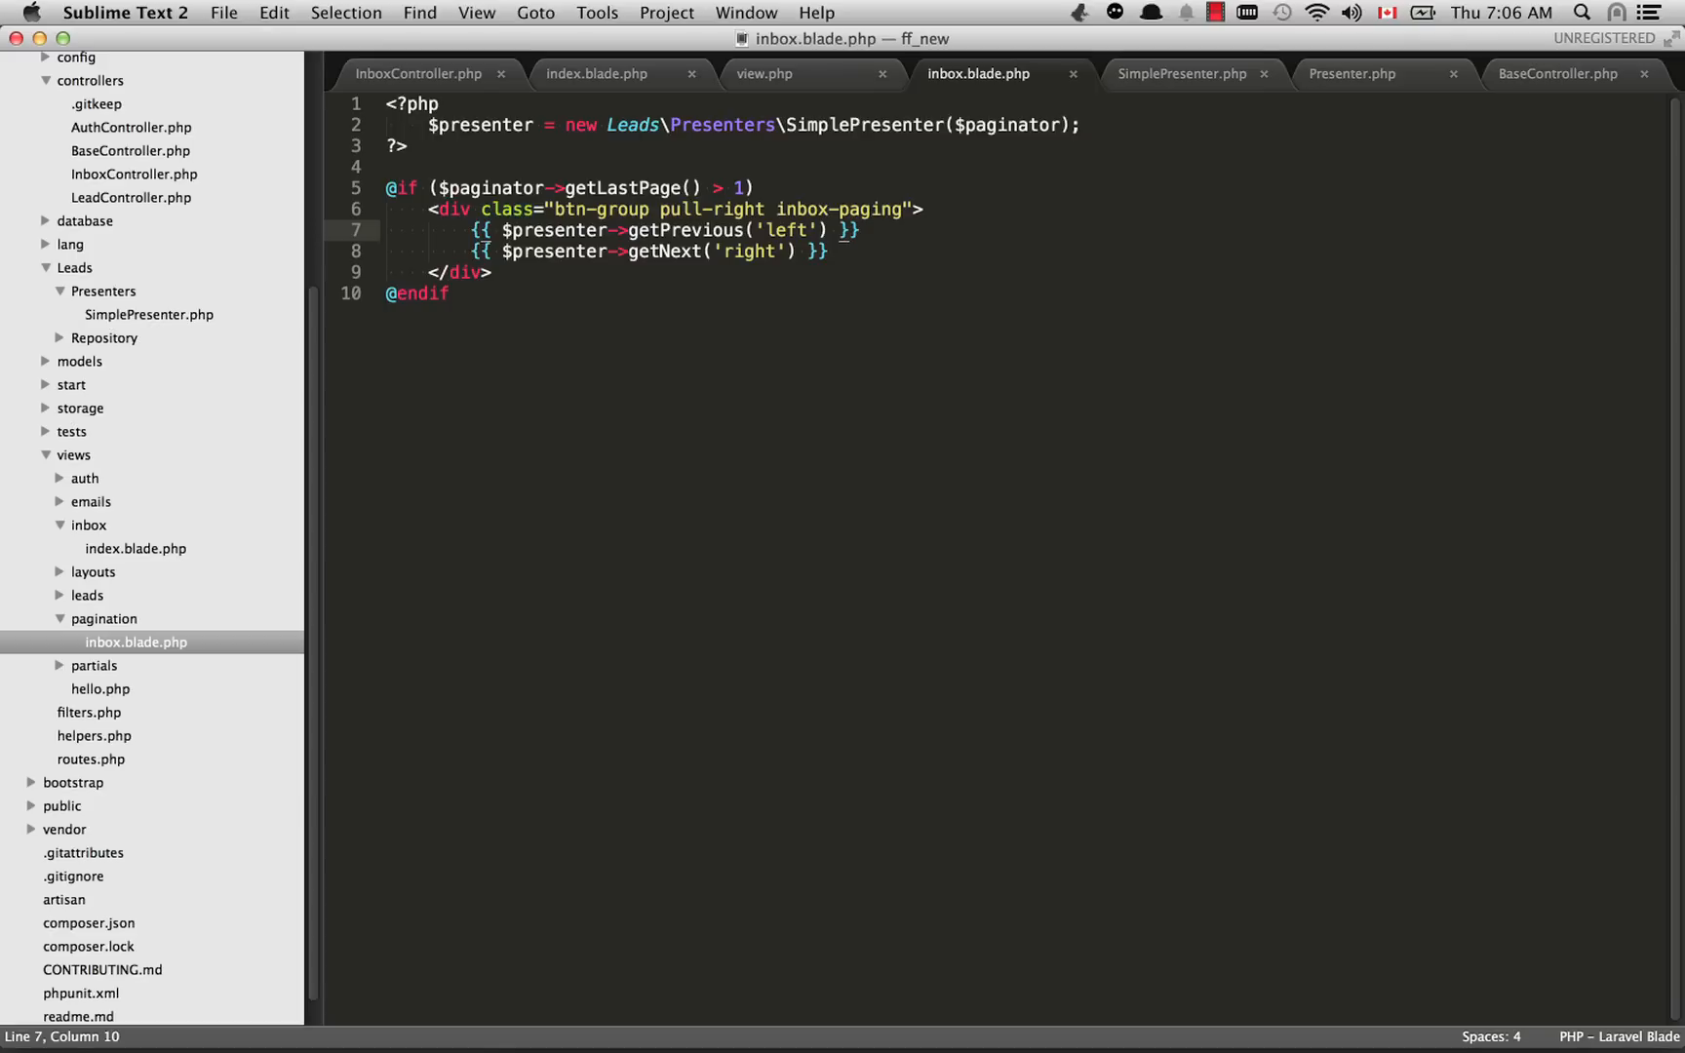
drag(472, 230, 828, 251)
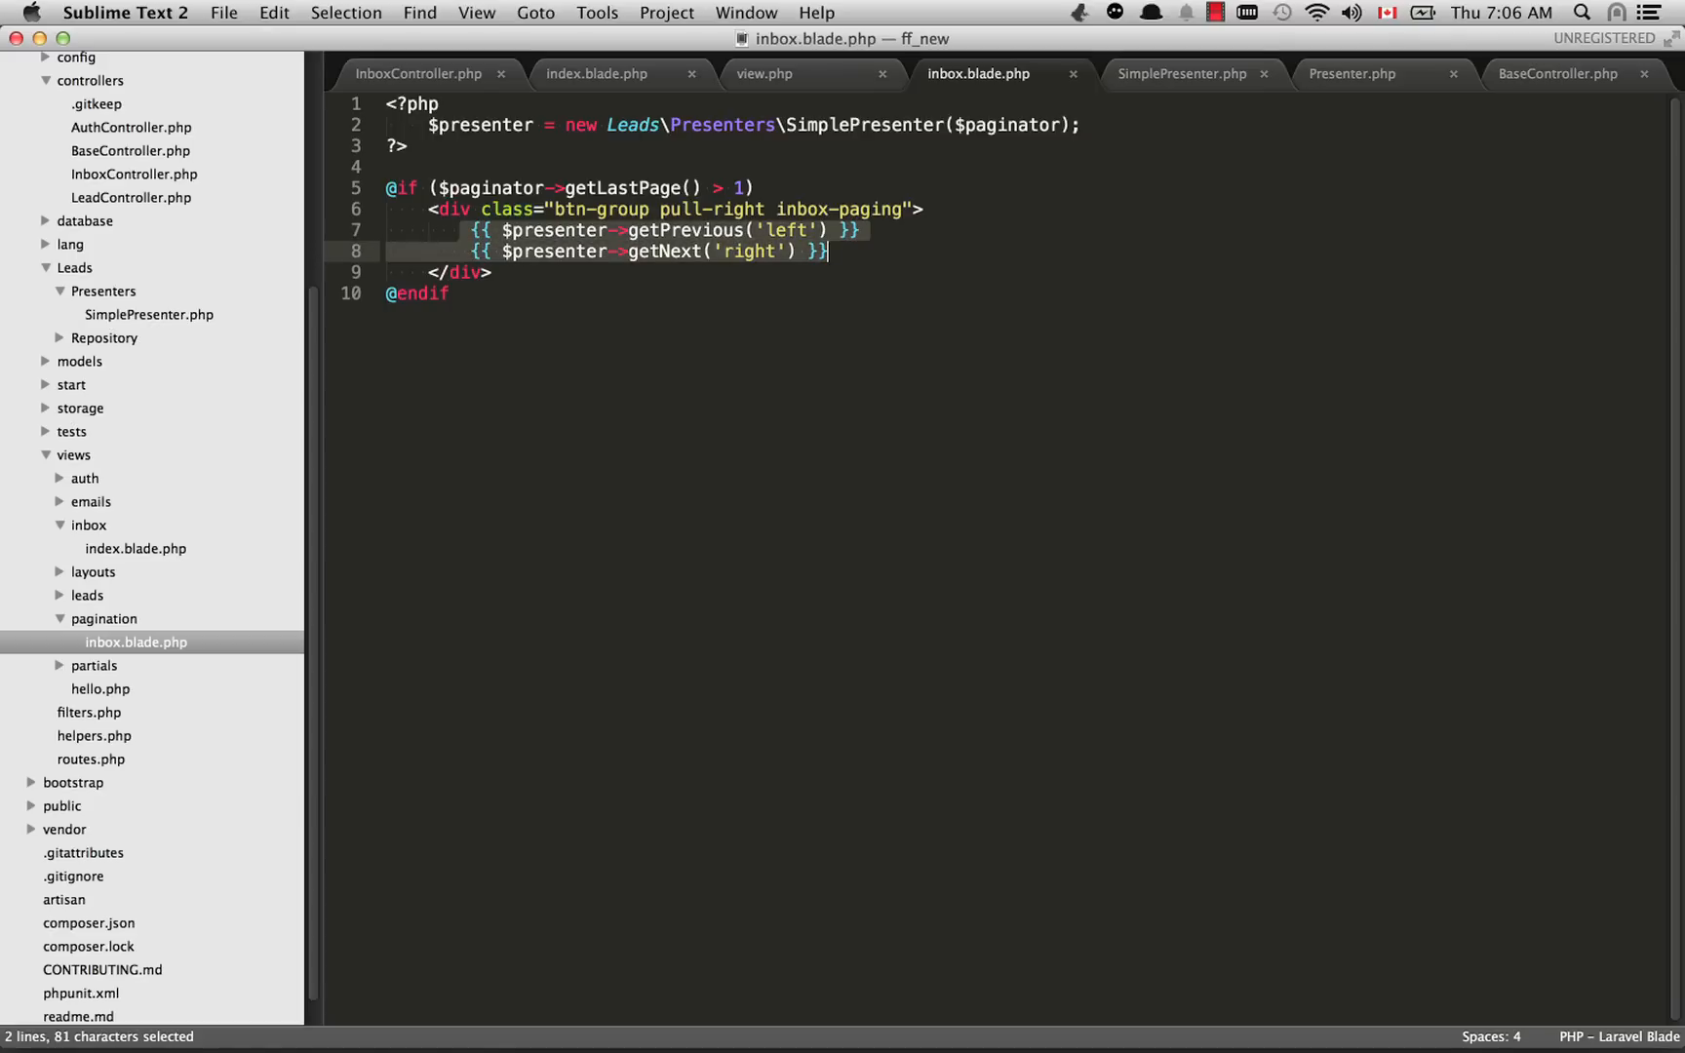
click(828, 252)
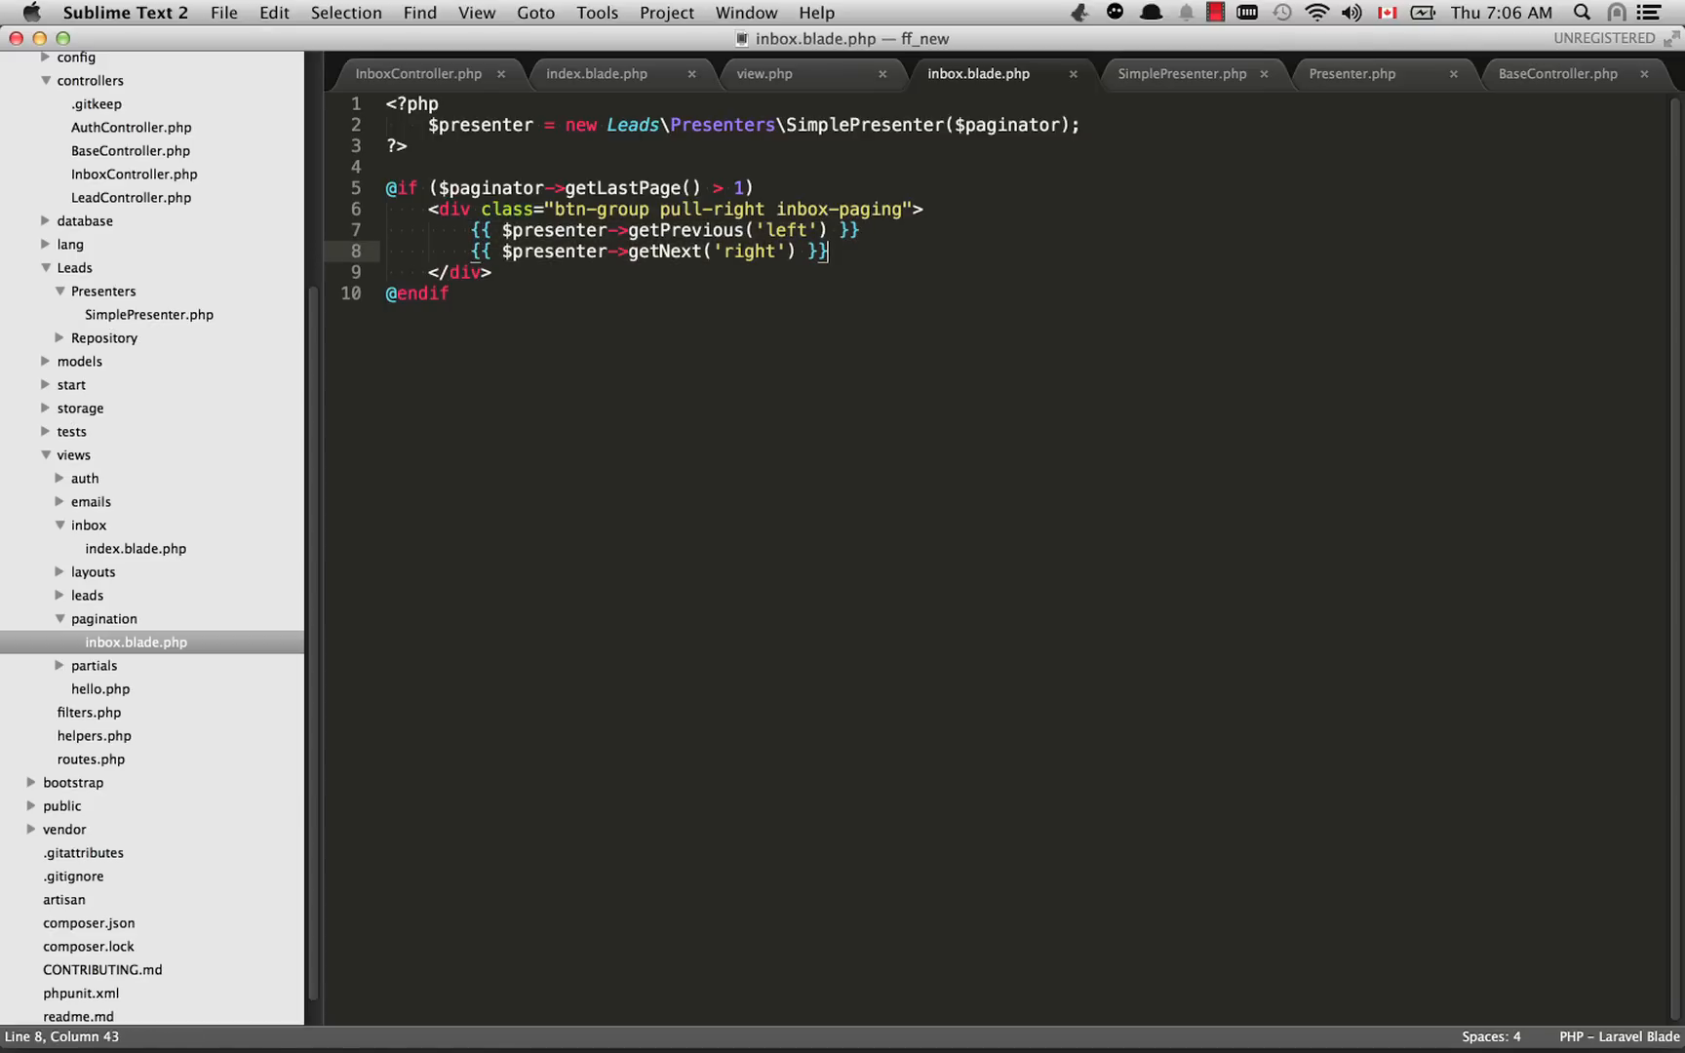
click(1179, 74)
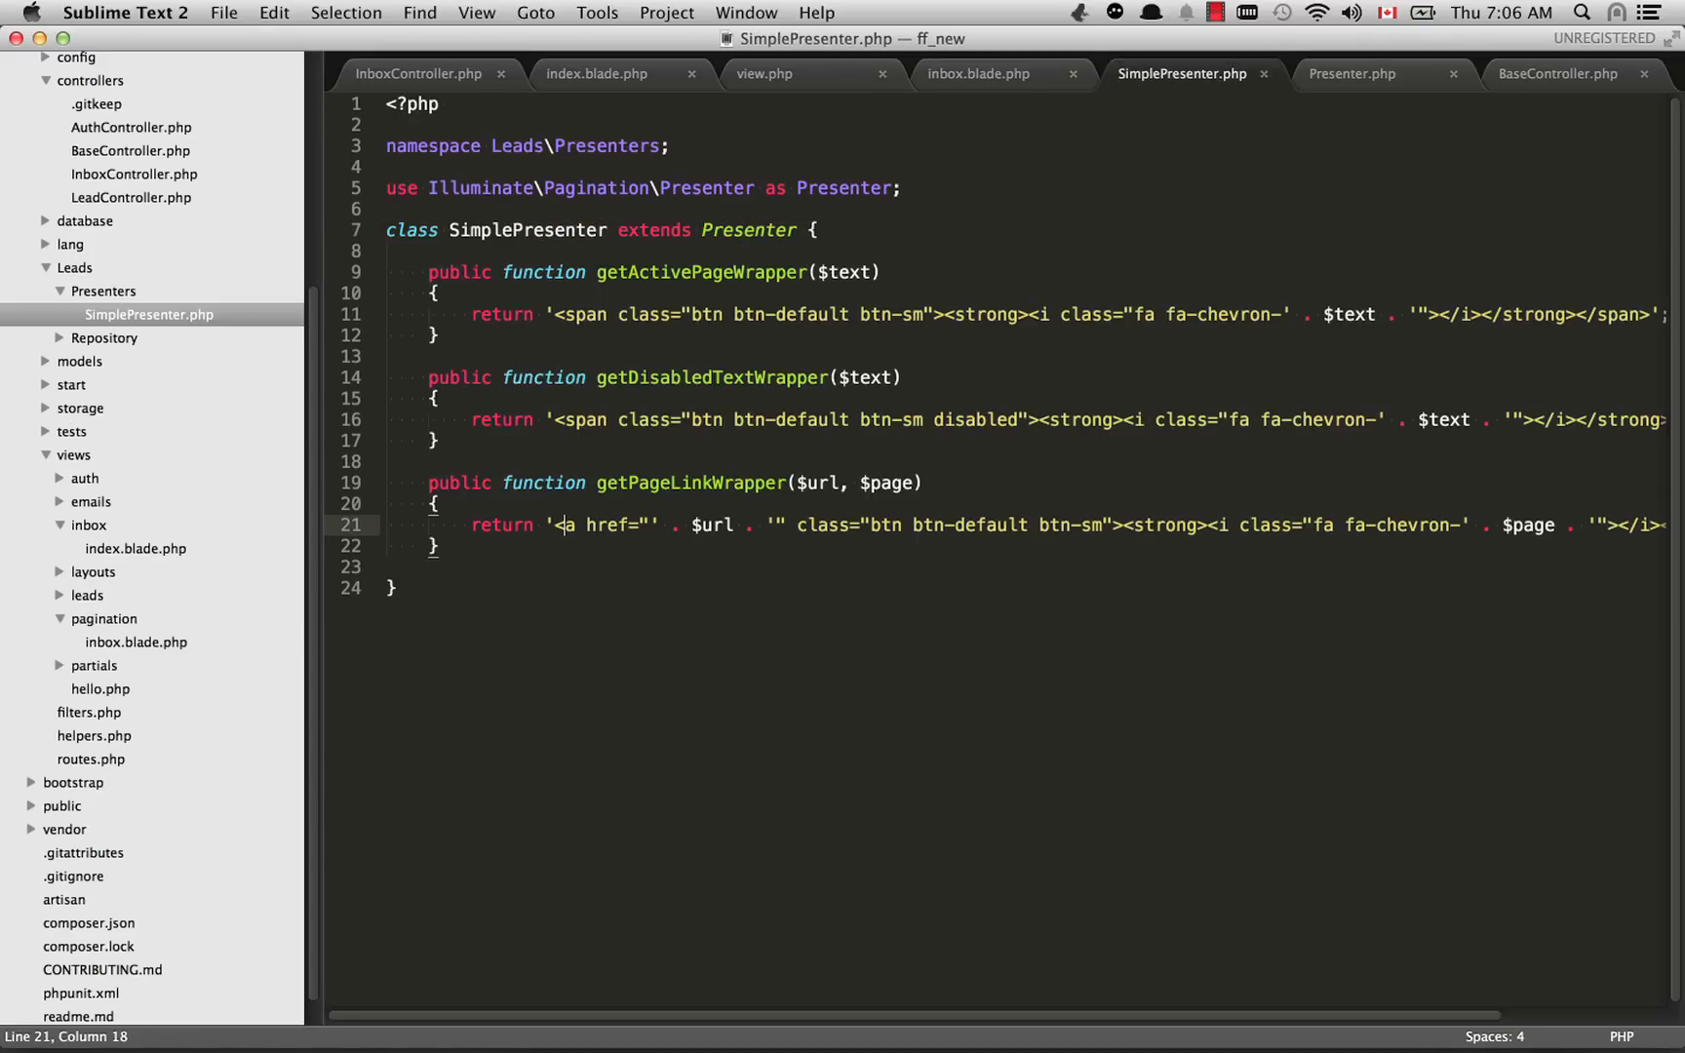